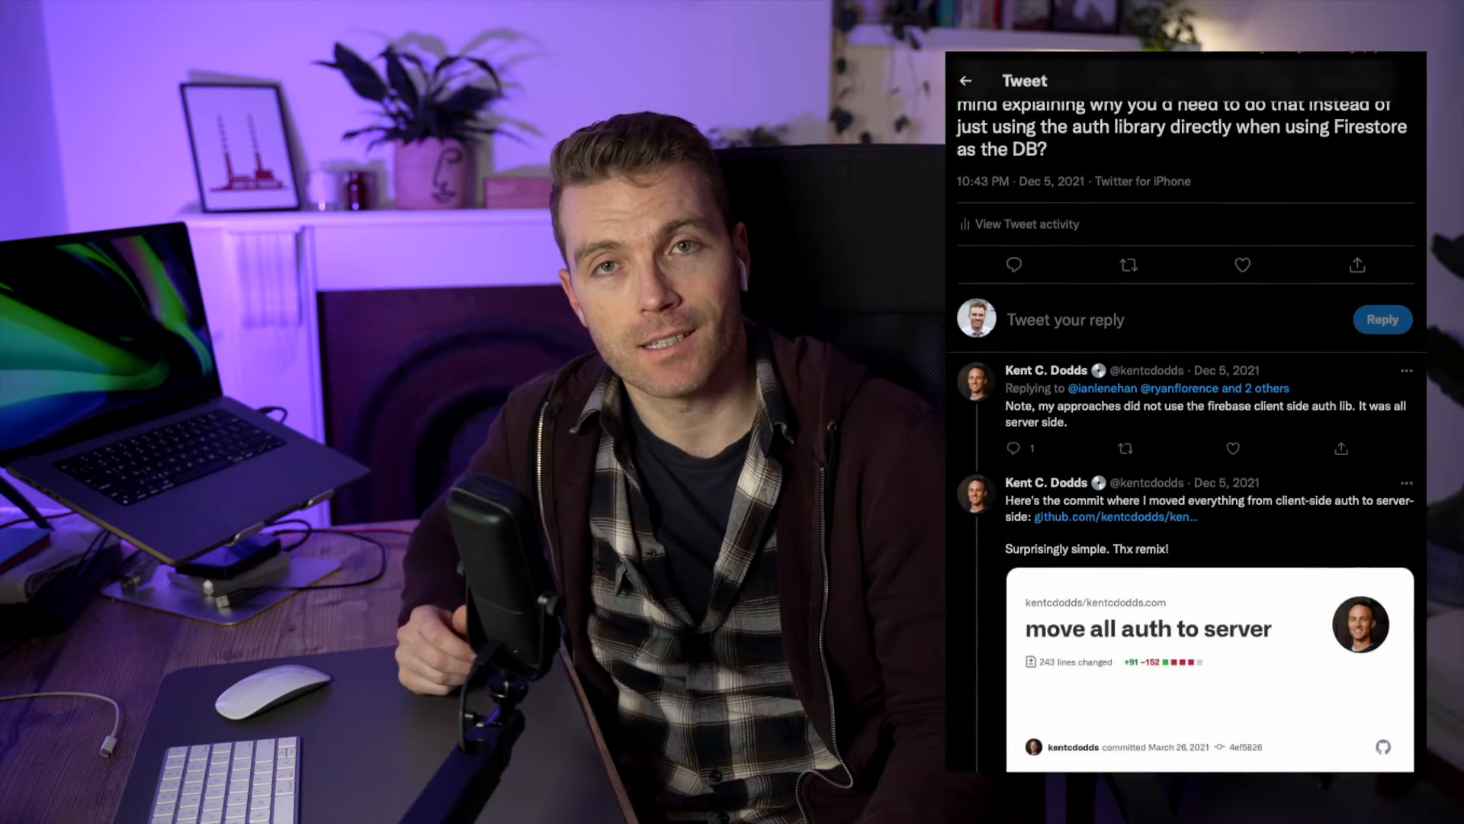
Reduce index.jsx to the heading 'Welcome to Remix Firebase Demo'
scroll("down", 3)
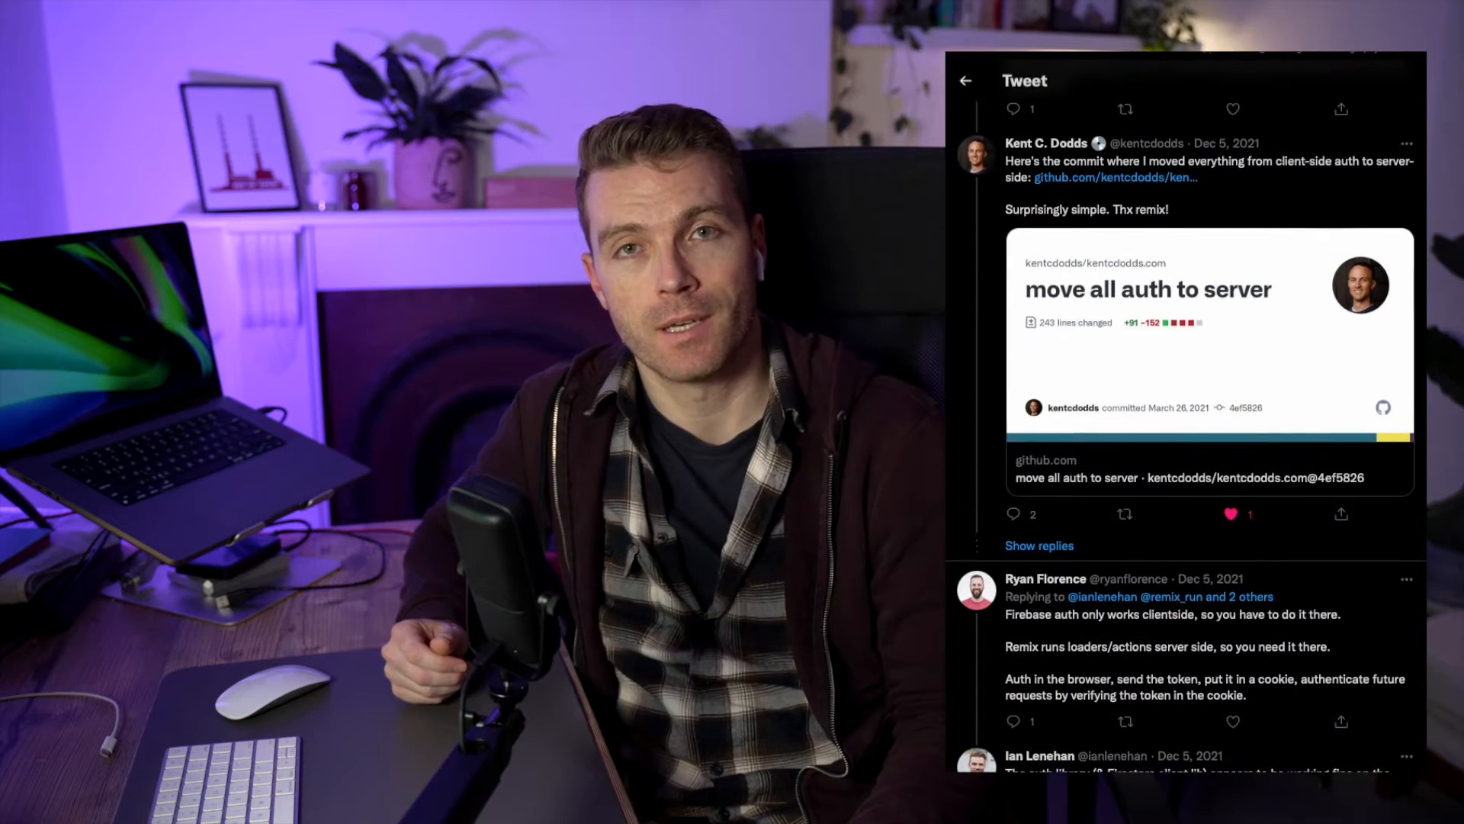
scroll("down", 3)
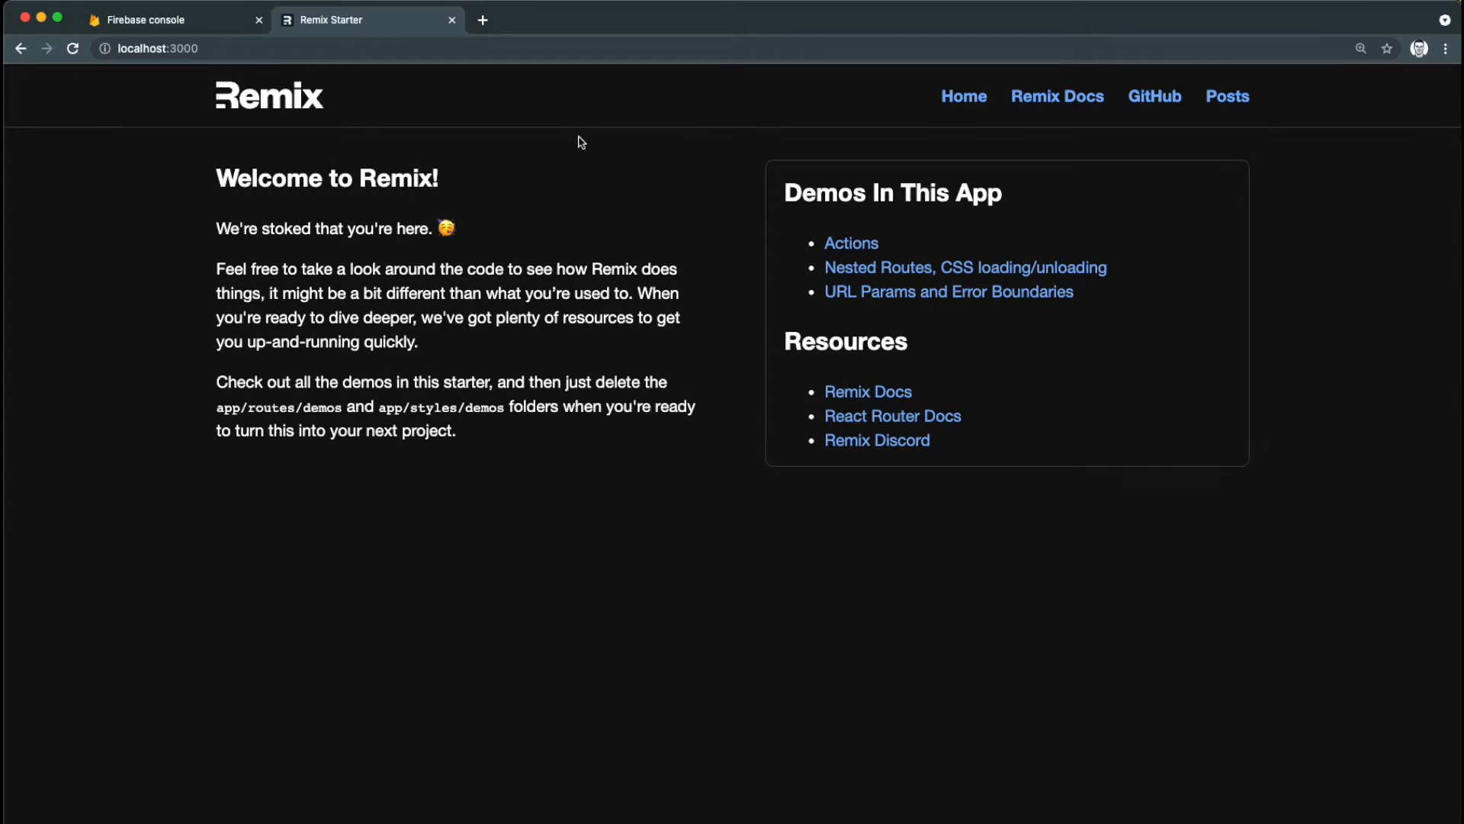
left_click(1226, 96)
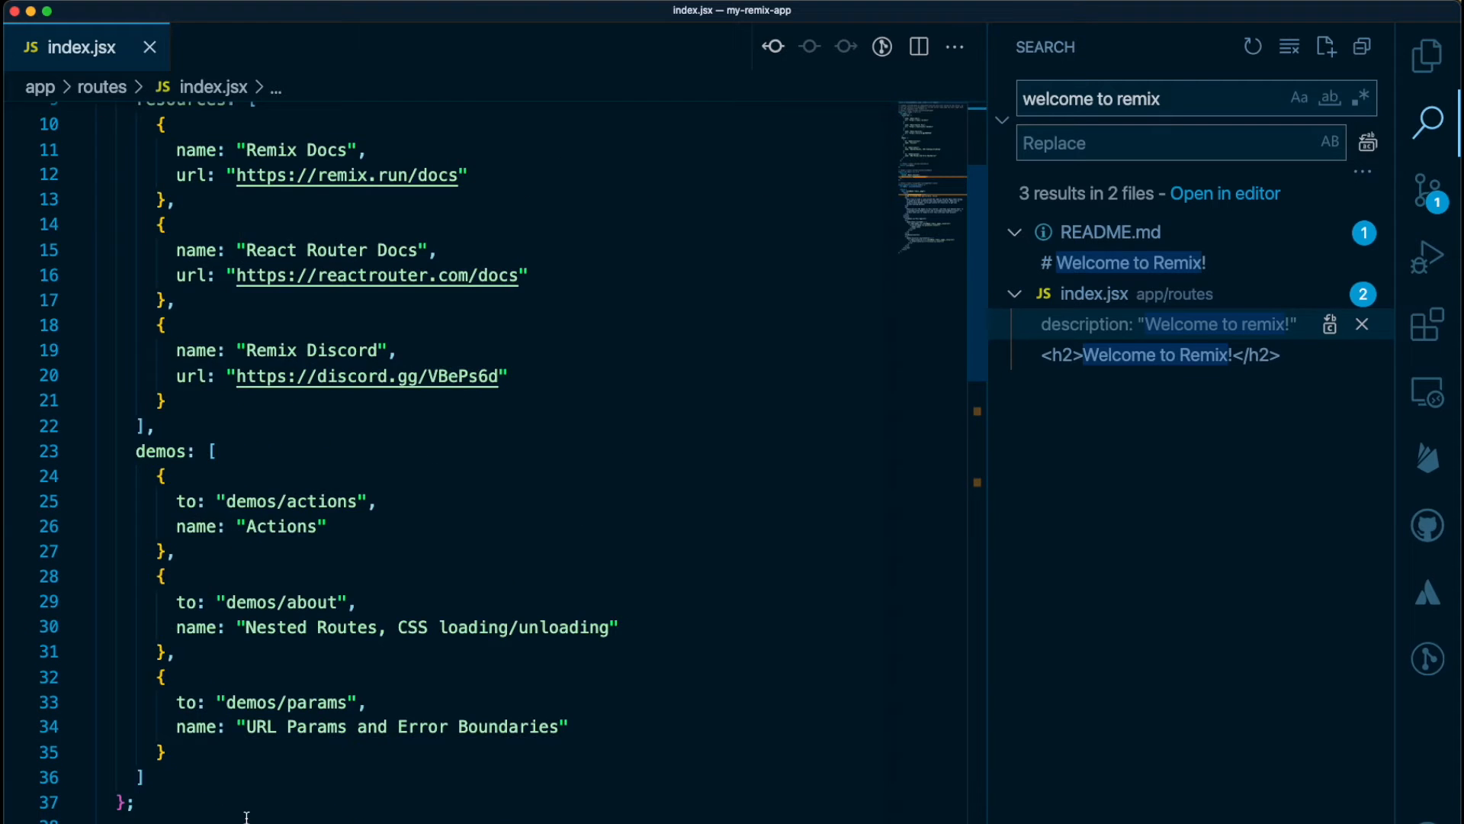
left_click(1166, 323)
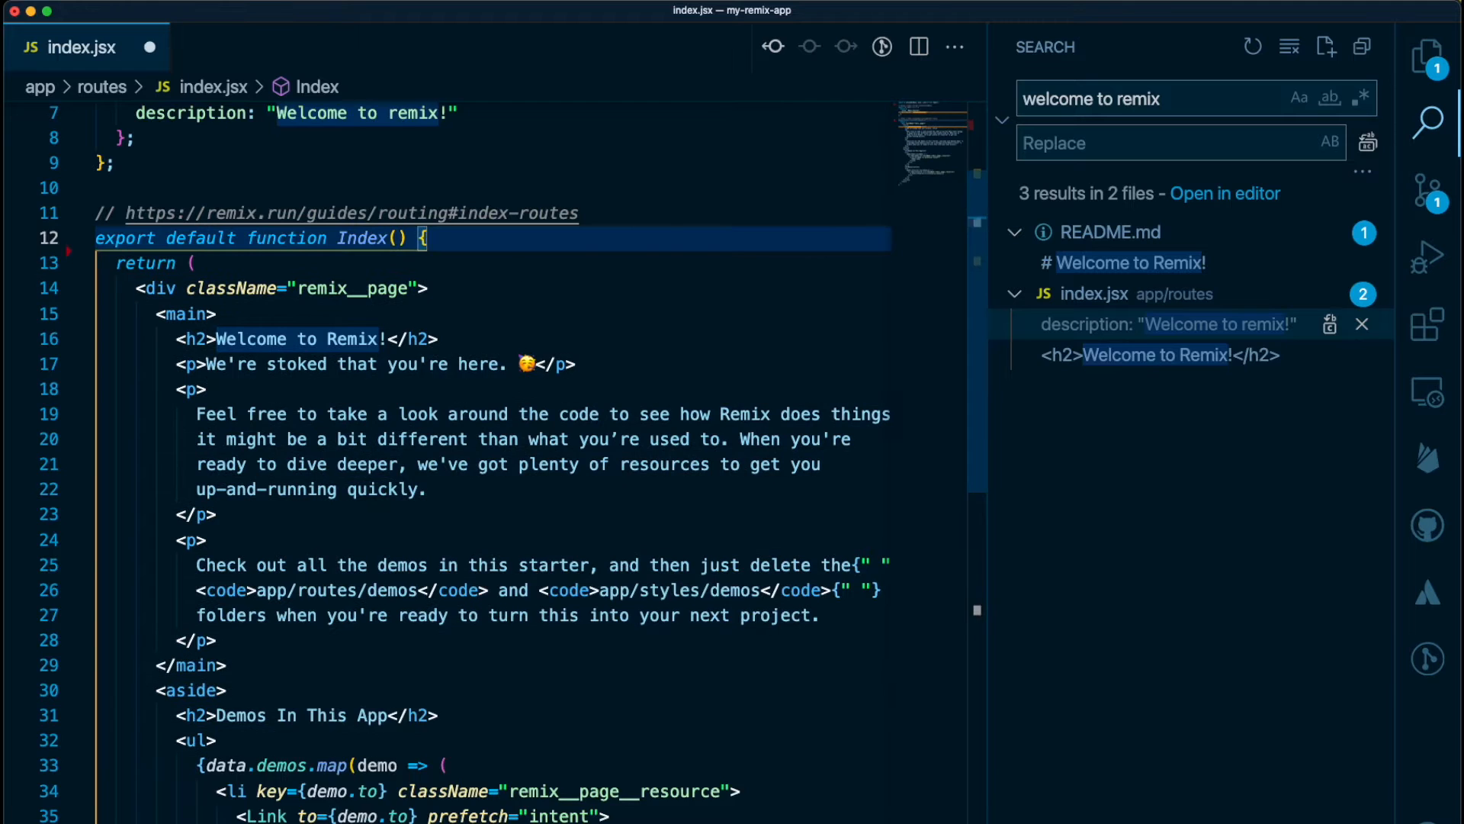
type("Firebas")
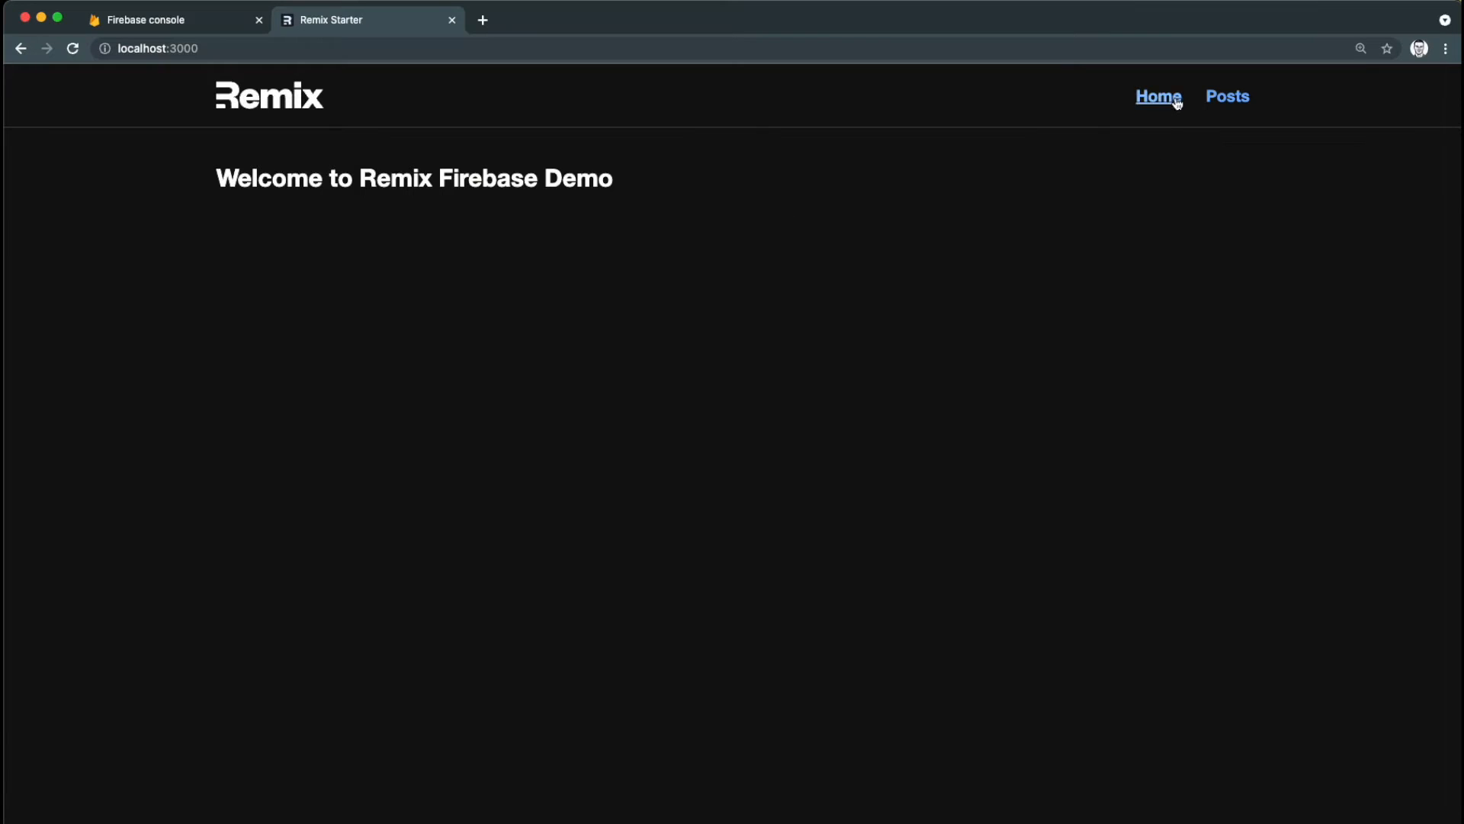
Reload localhost:3000 and view the Posts page
left_click(1227, 96)
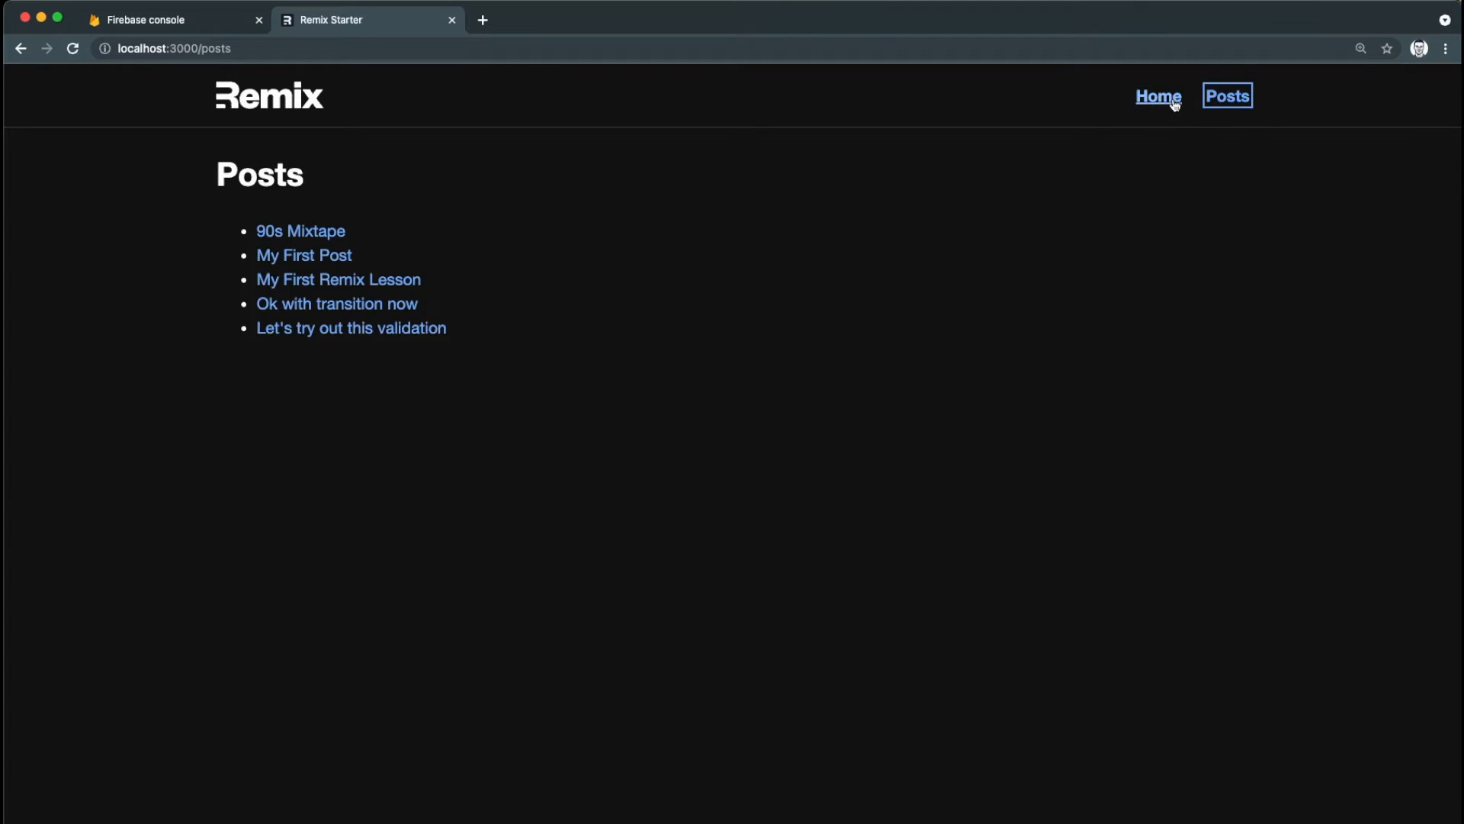
left_click(1158, 94)
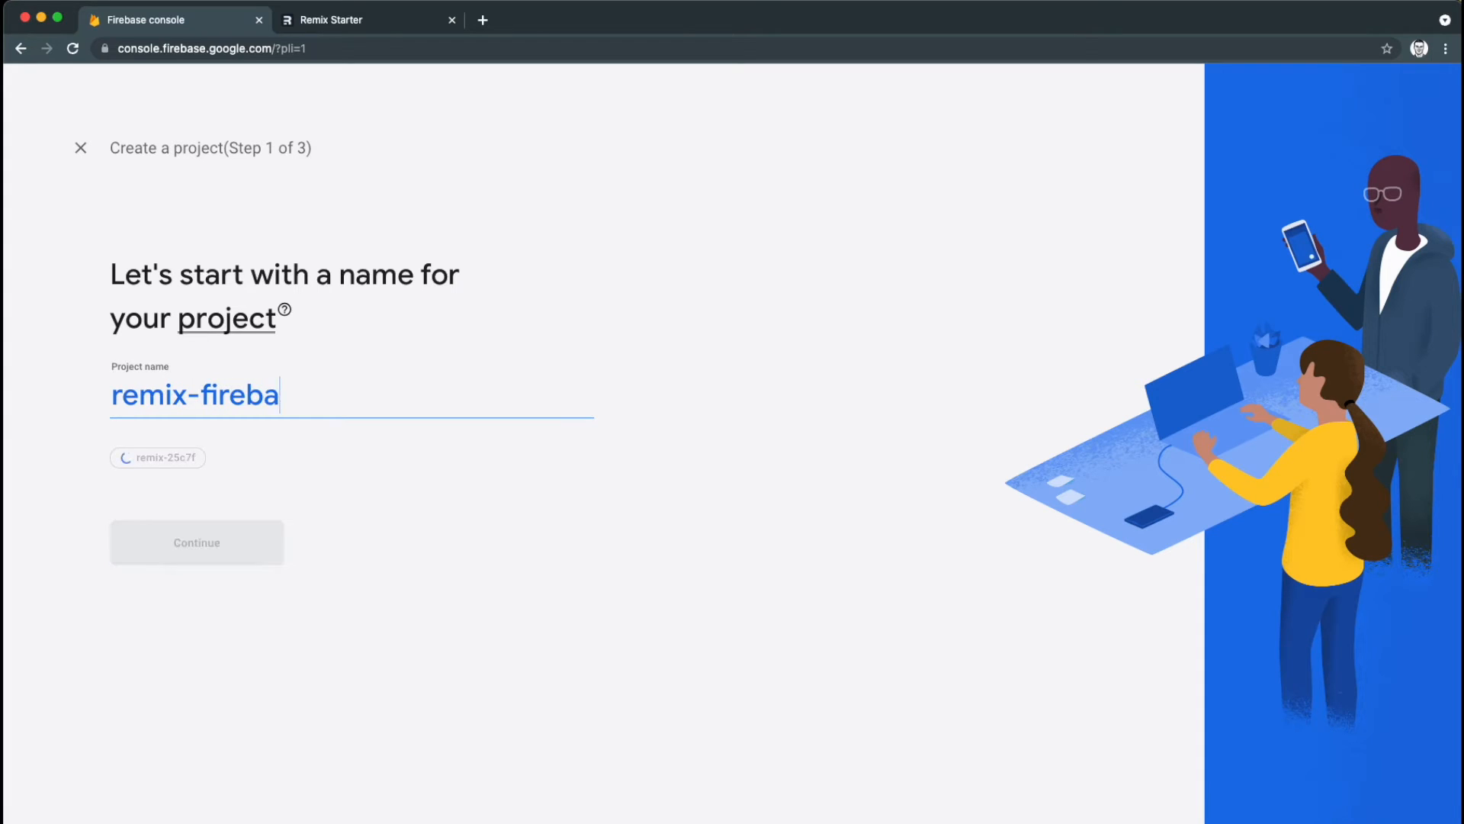
Create project remix-firebase with Google Analytics disabled and enter it
left_click(197, 541)
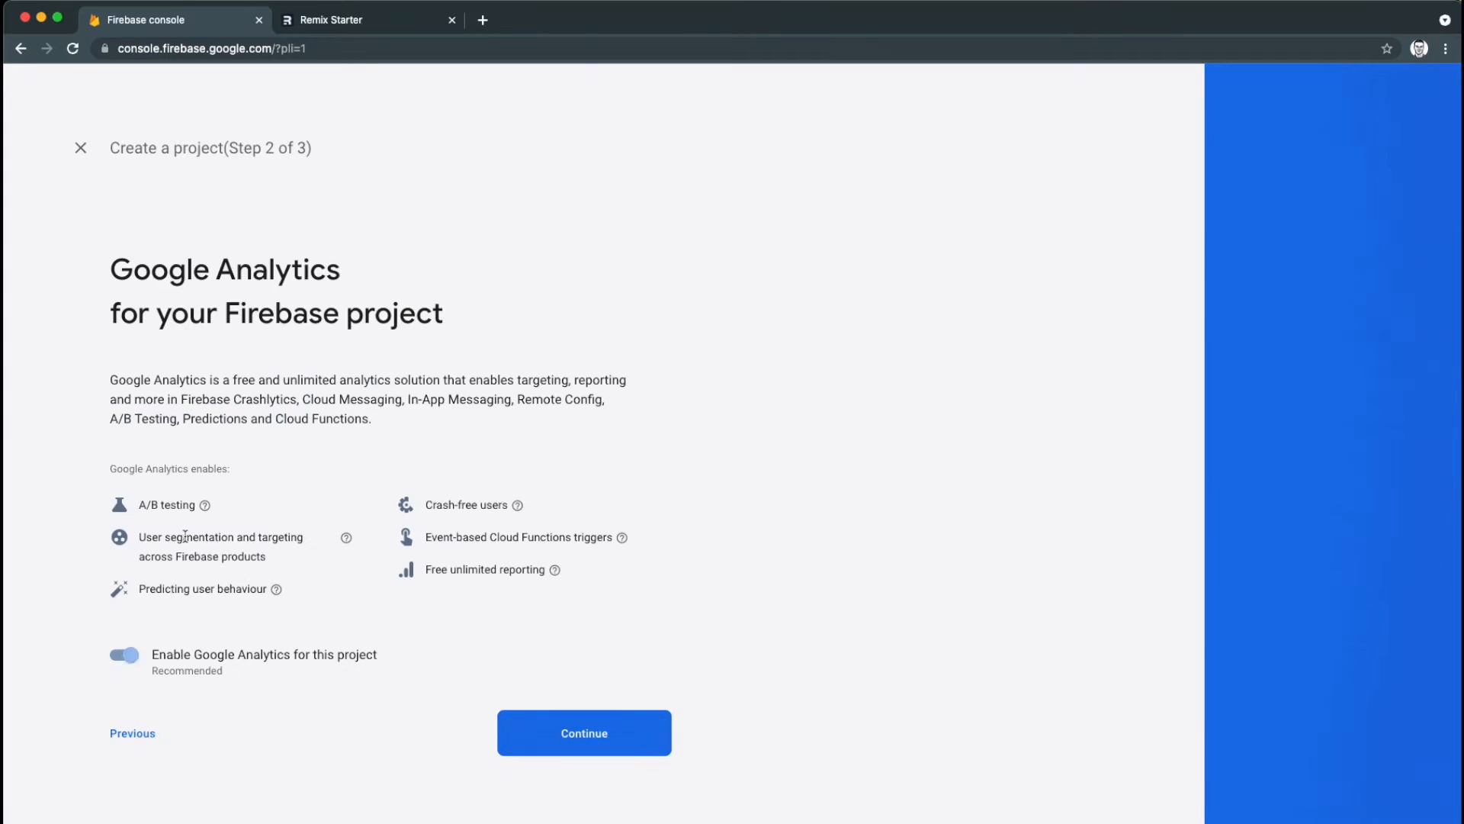
left_click(124, 655)
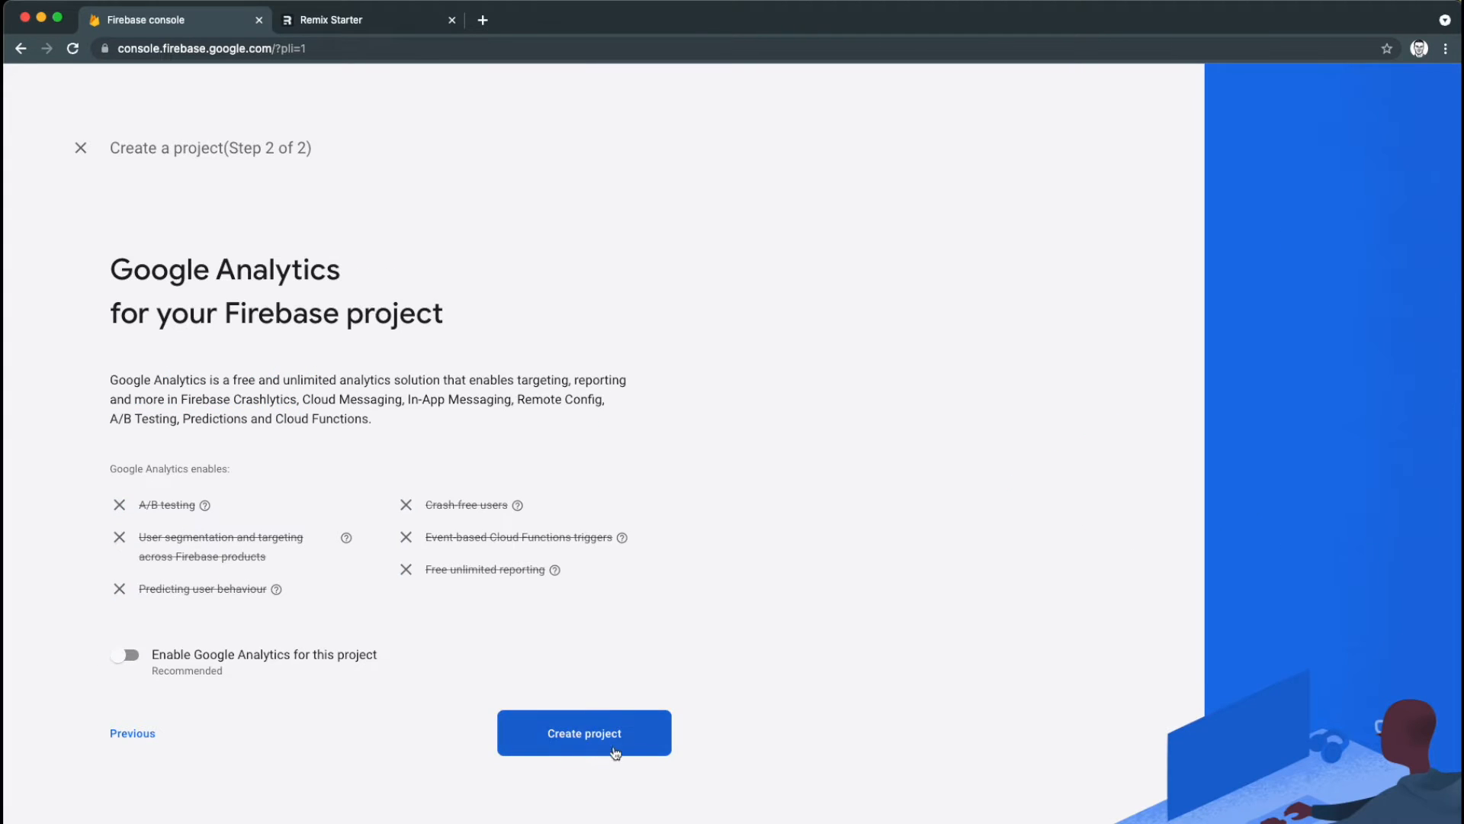
left_click(584, 733)
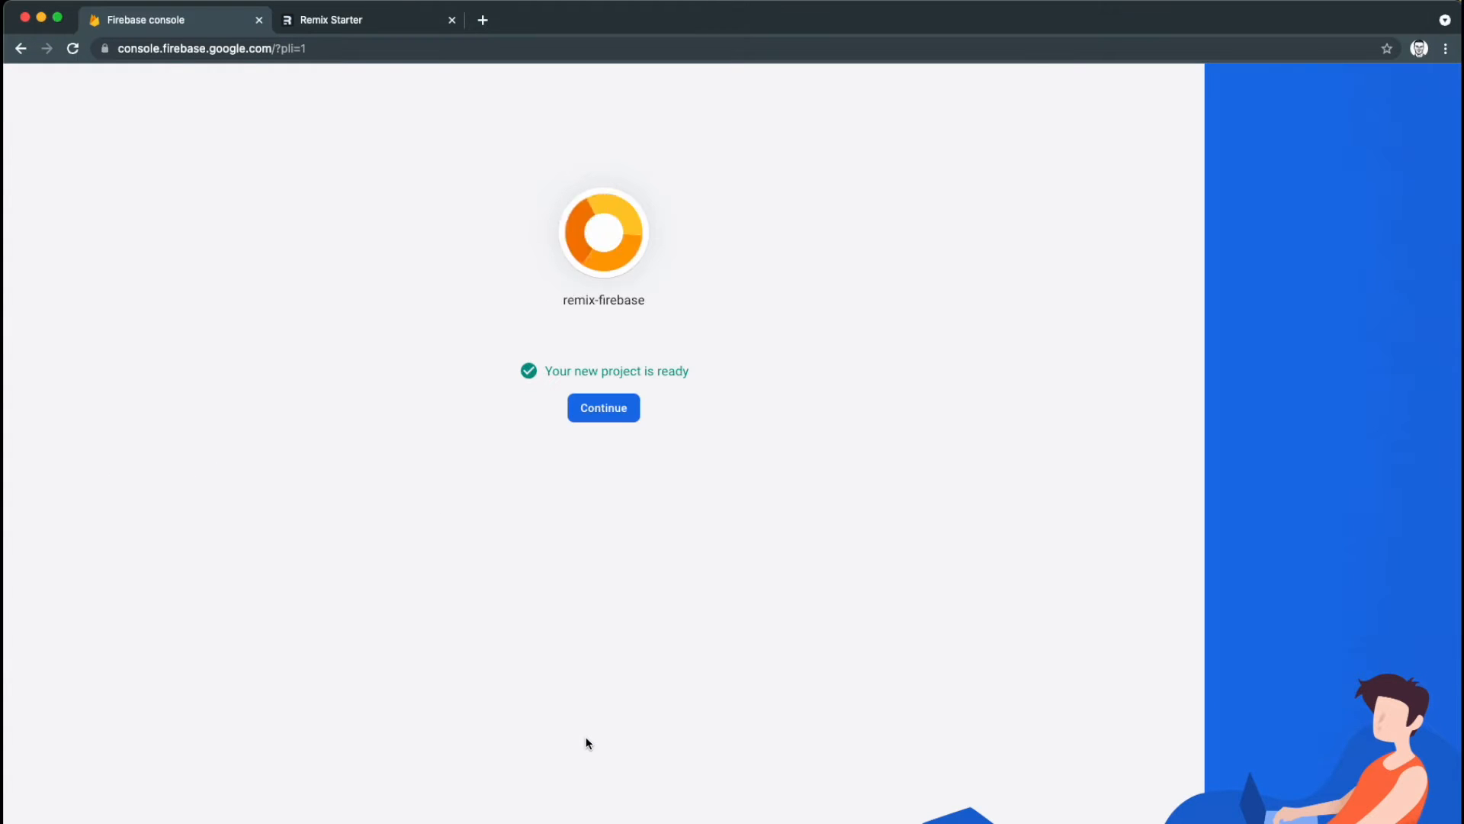
left_click(605, 408)
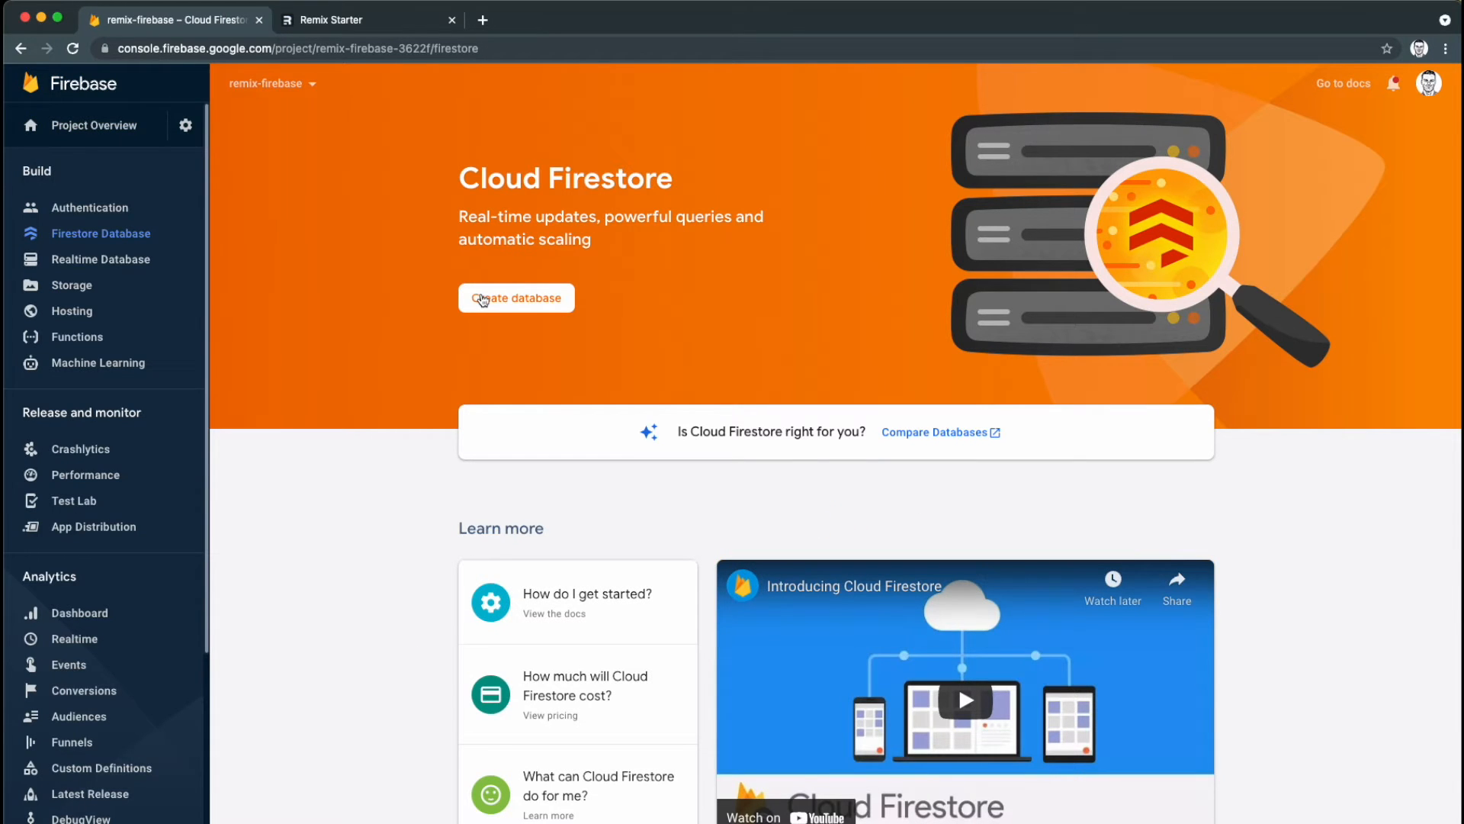
Create a Firestore database in test mode at location eur3 (europe-west)
left_click(517, 297)
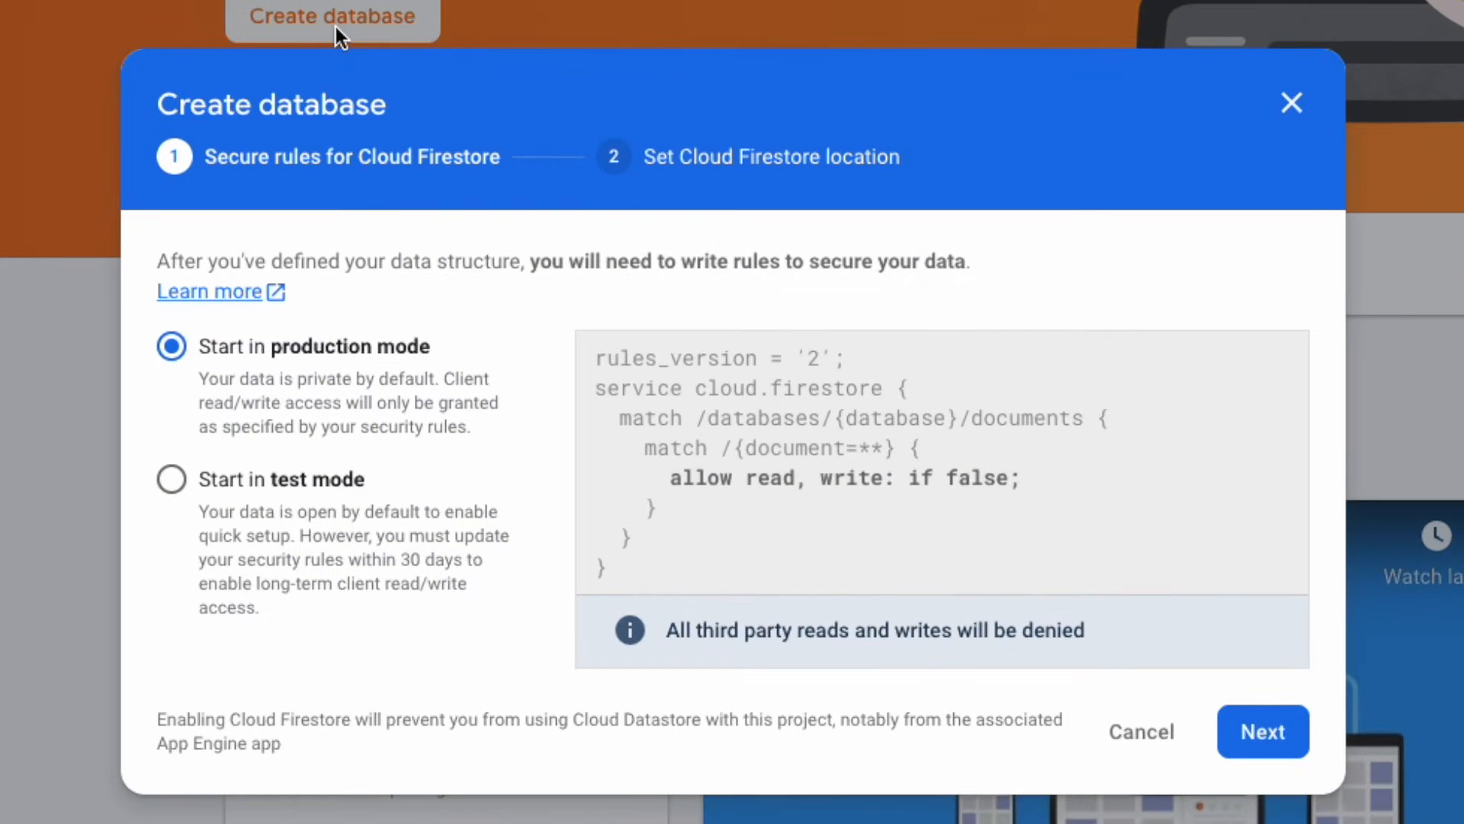
mouse_move(406, 492)
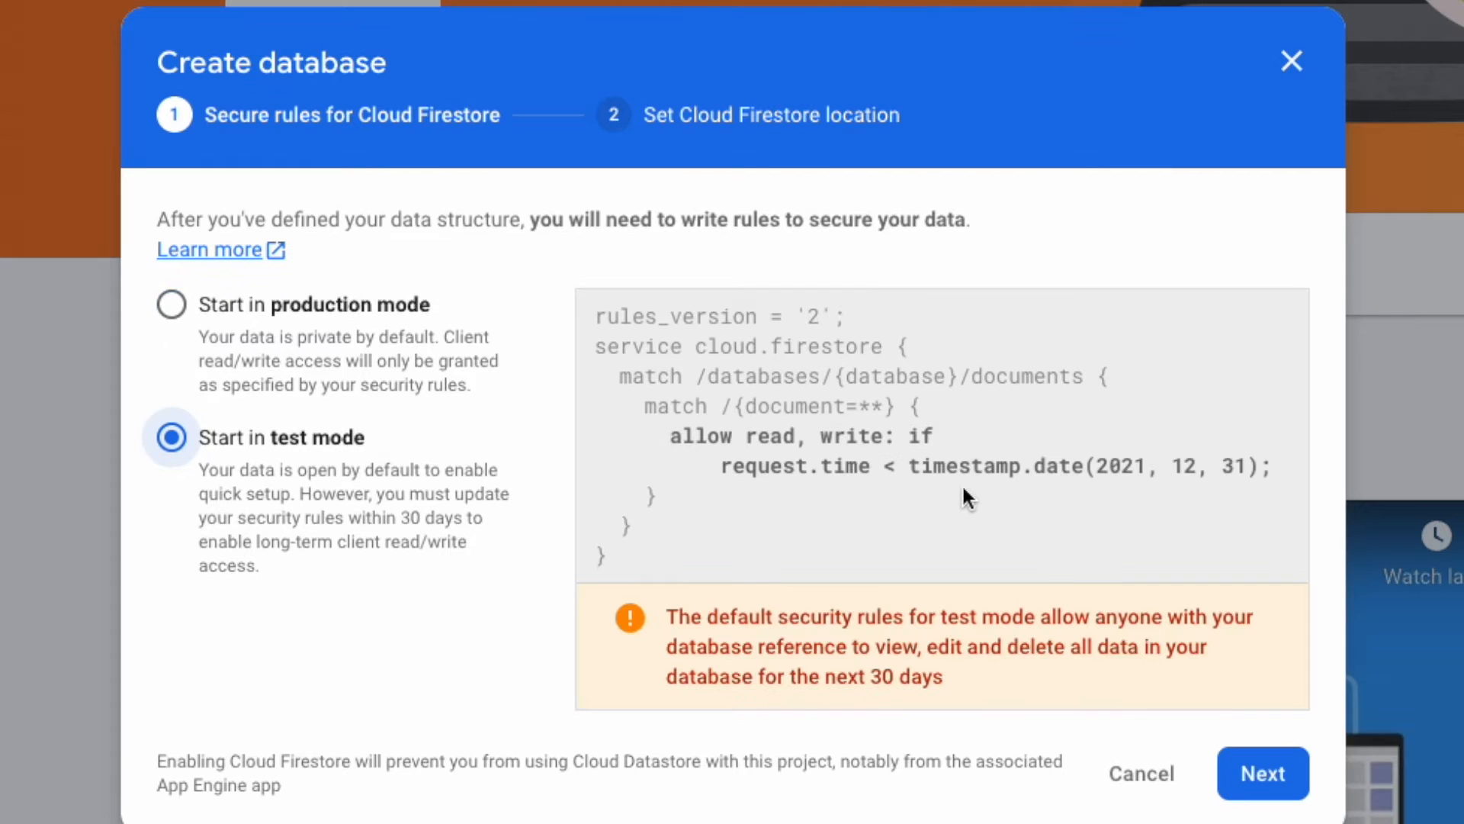
mouse_move(946, 493)
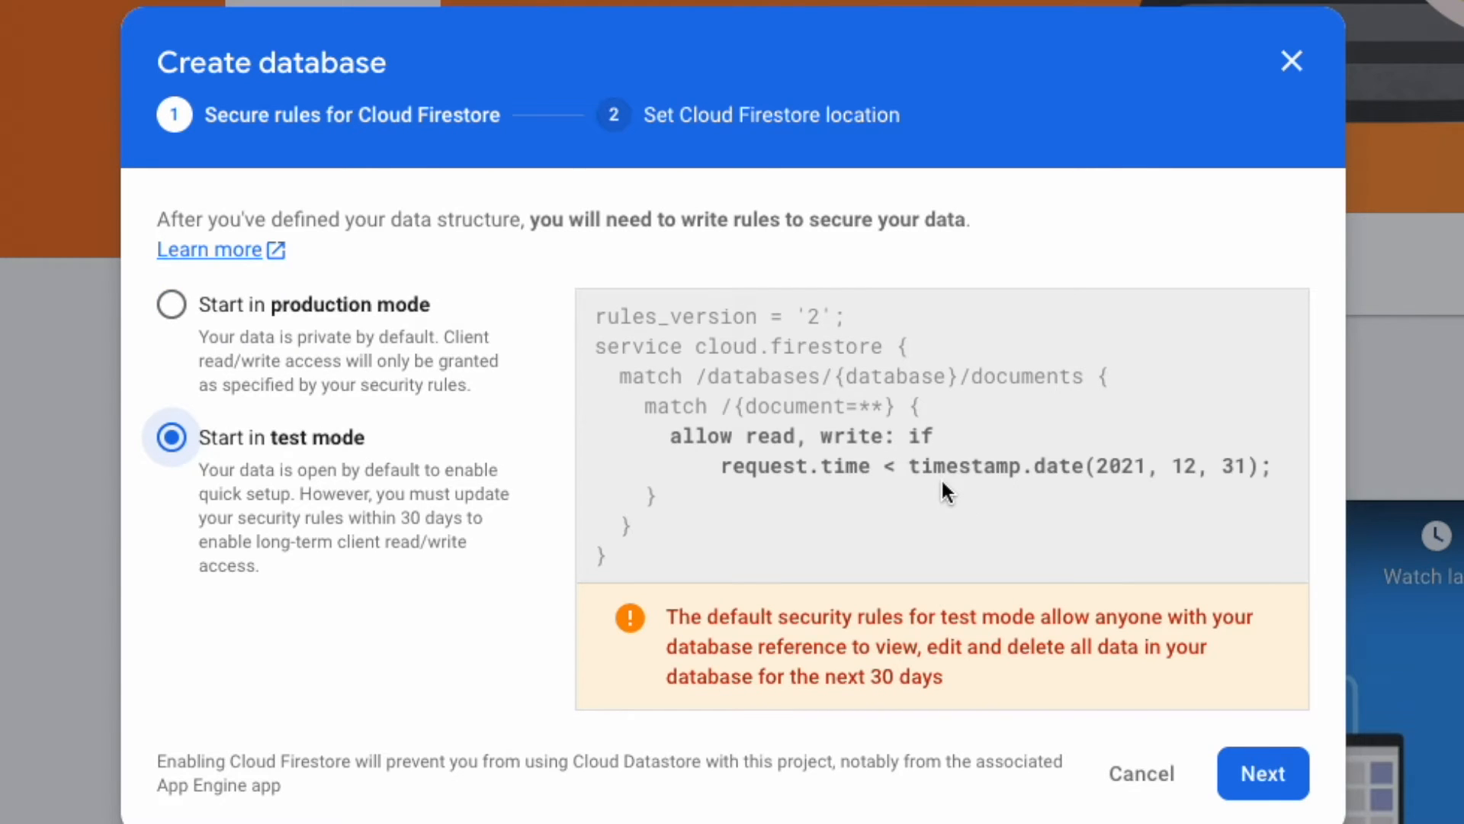
left_click(1262, 773)
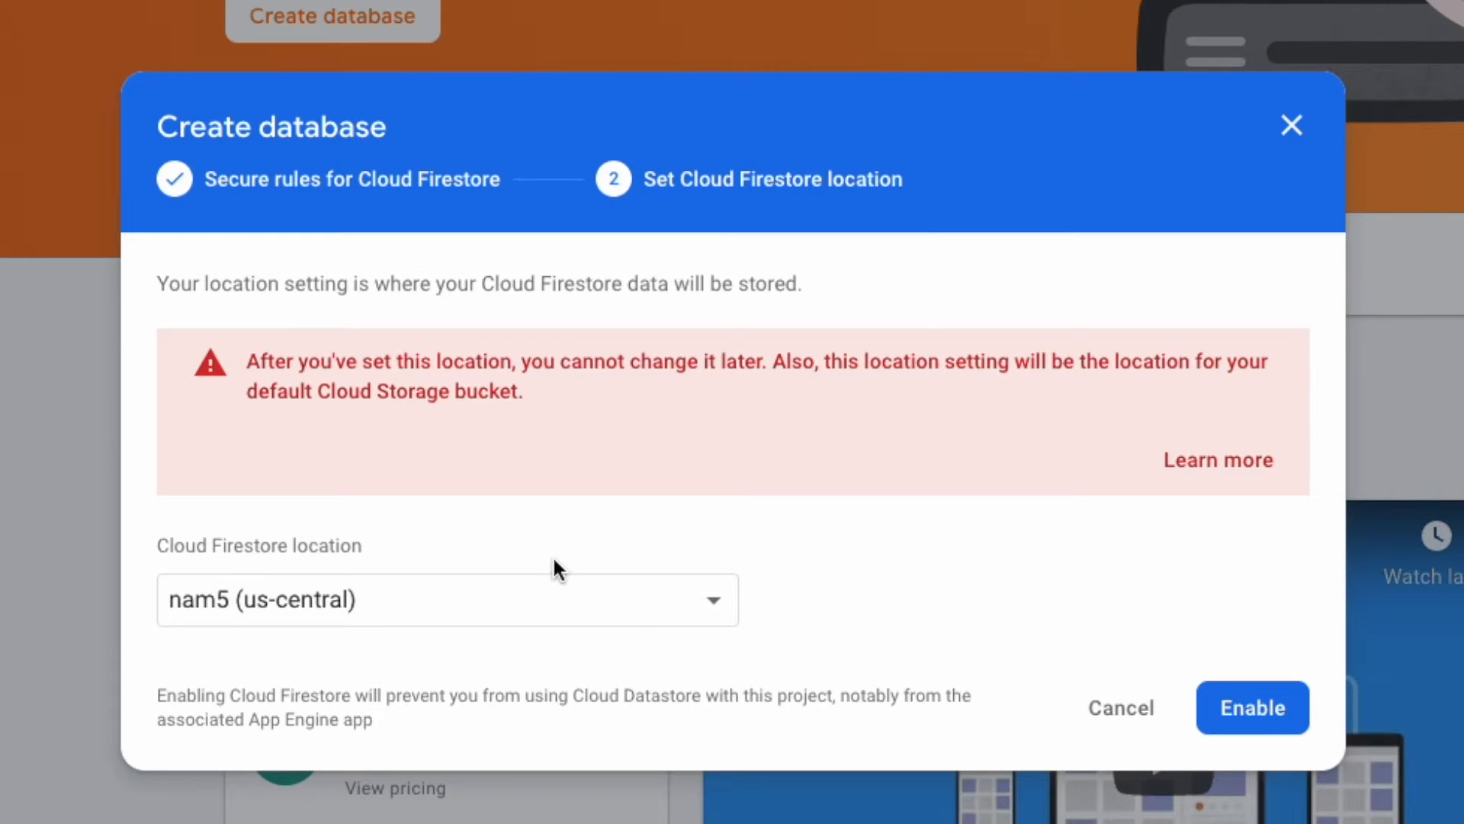
left_click(447, 599)
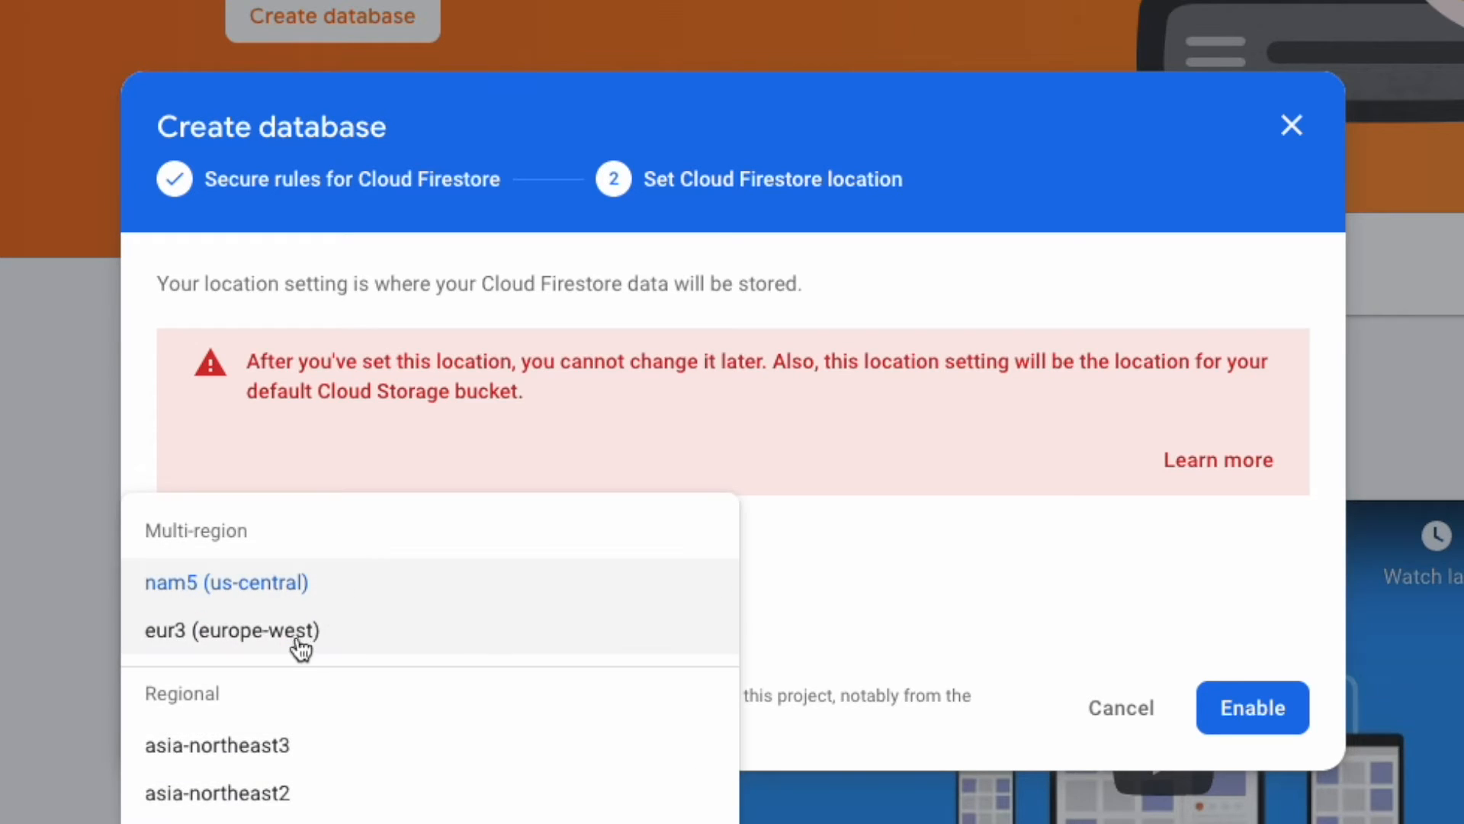
left_click(1251, 706)
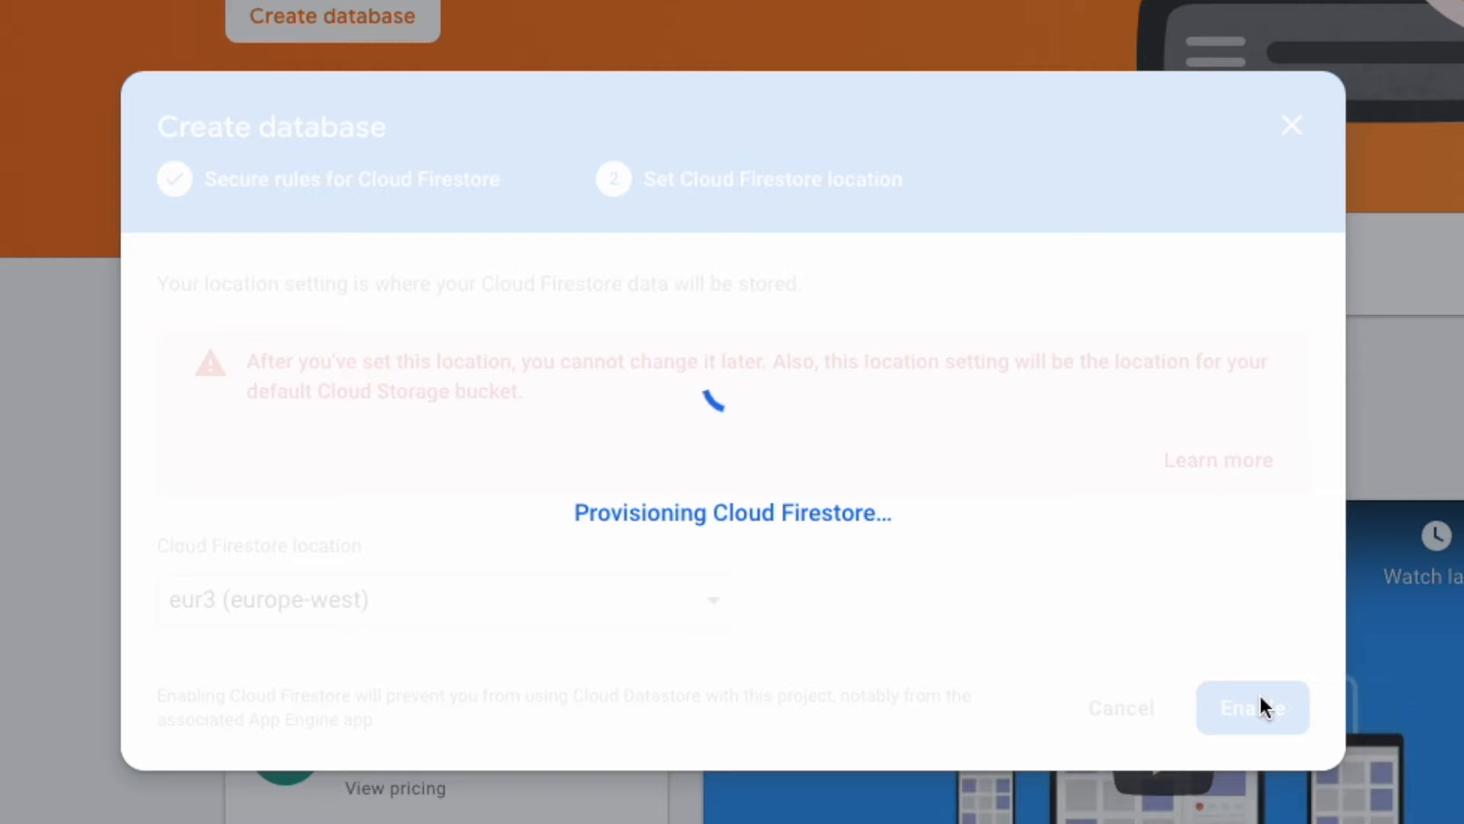
left_click(1251, 706)
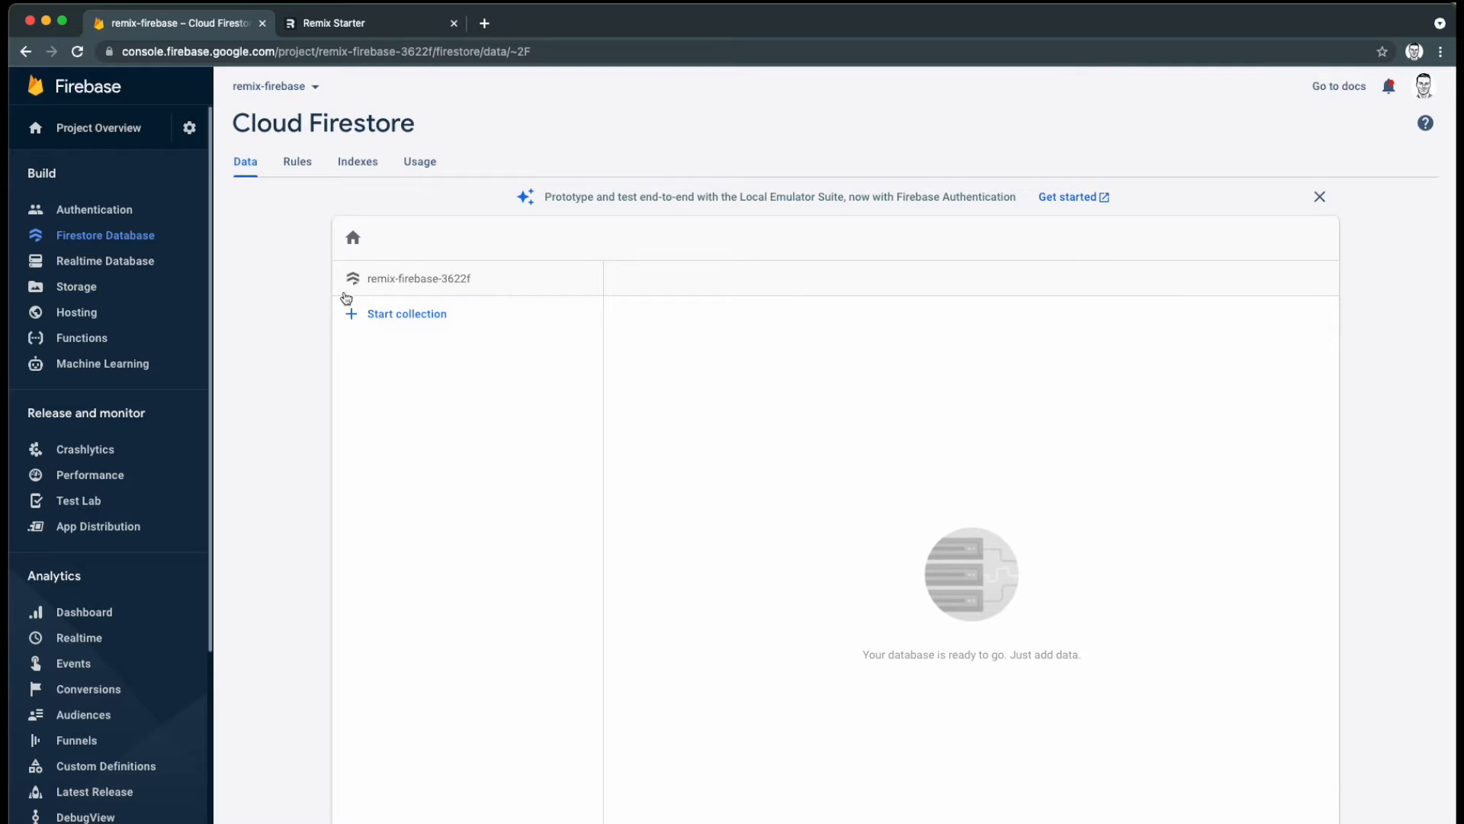
Start a new collection with ID posts
left_click(406, 313)
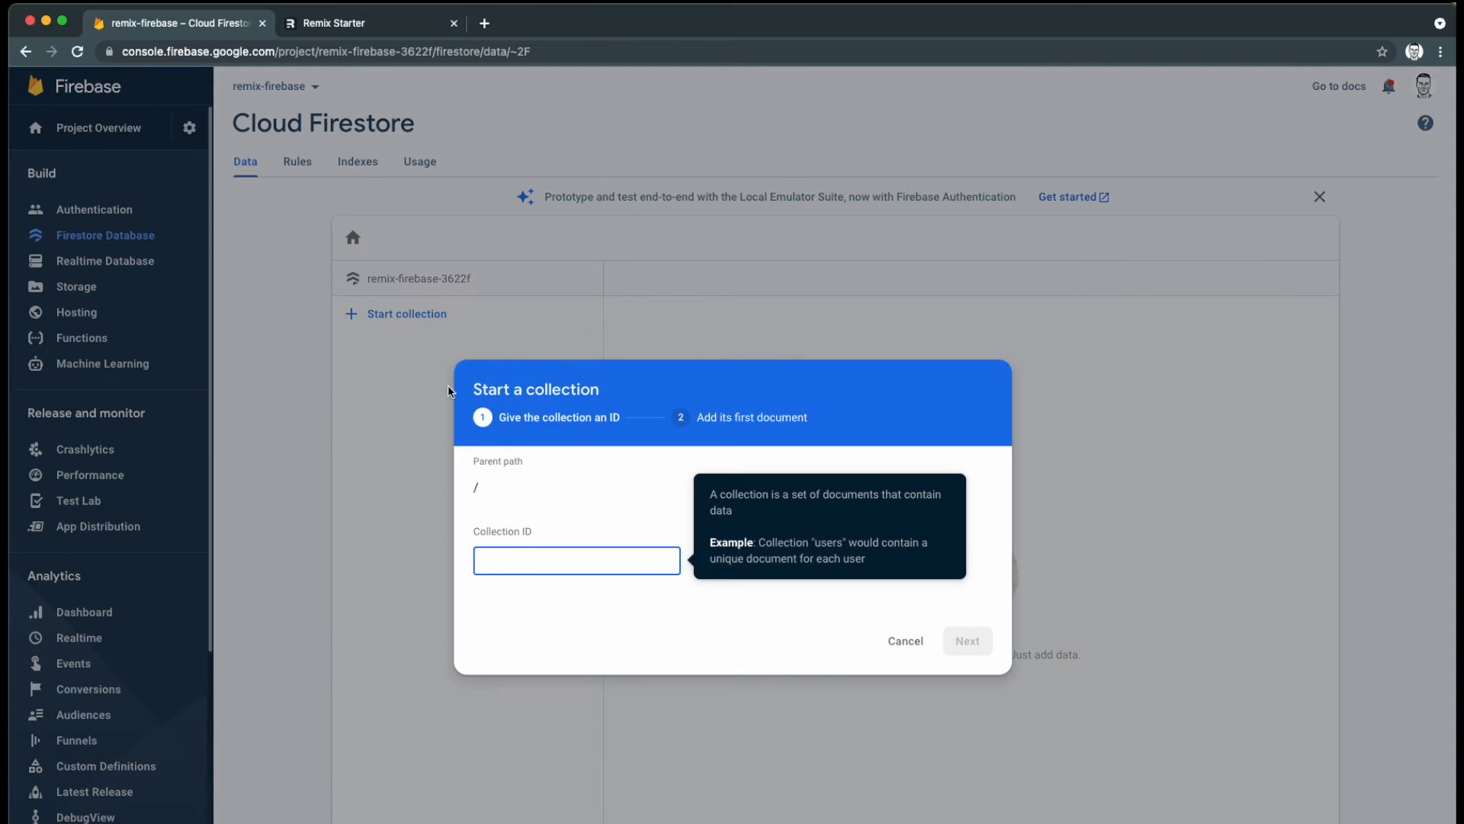
type("posts")
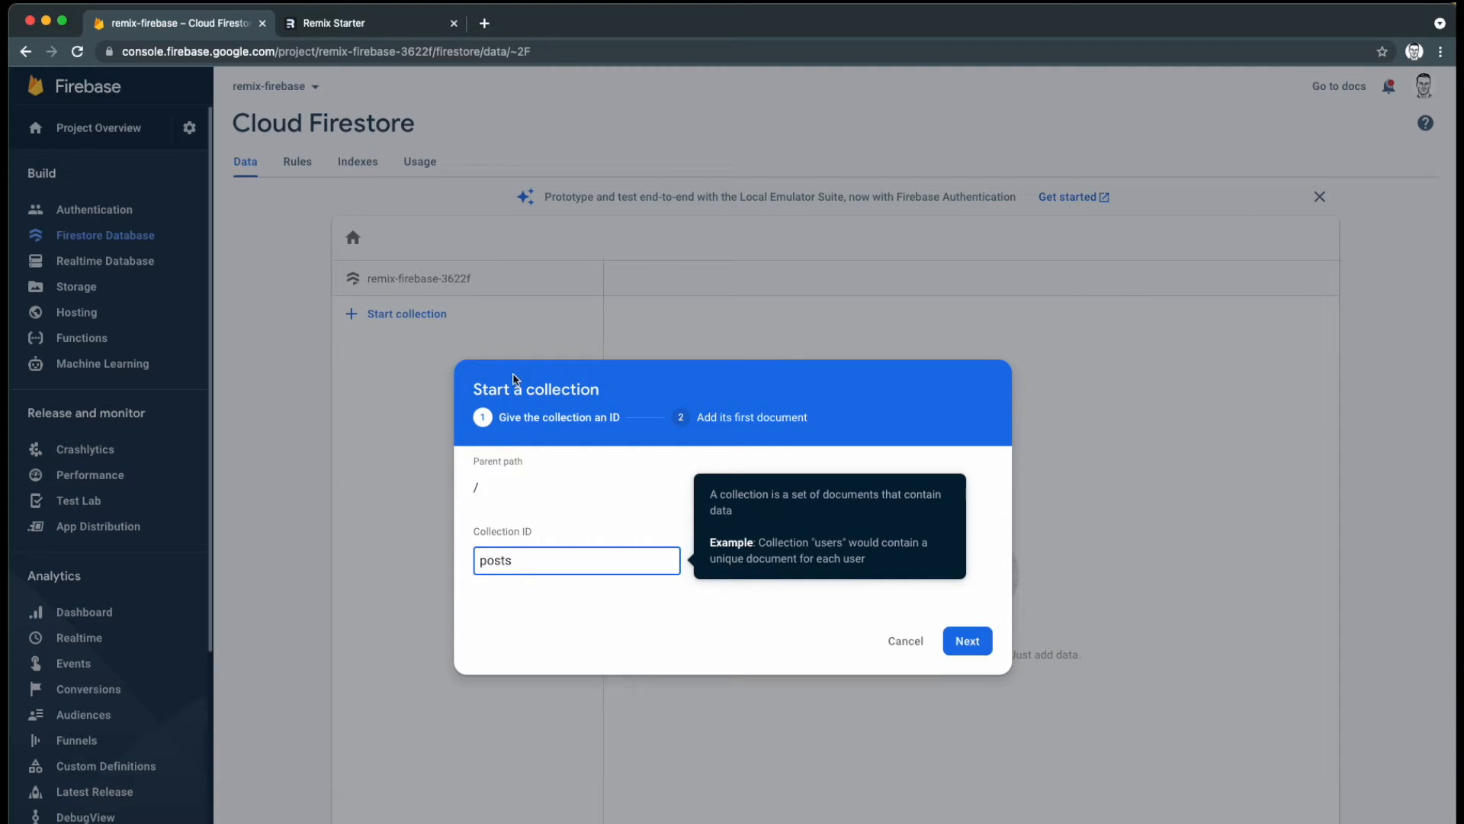
left_click(967, 640)
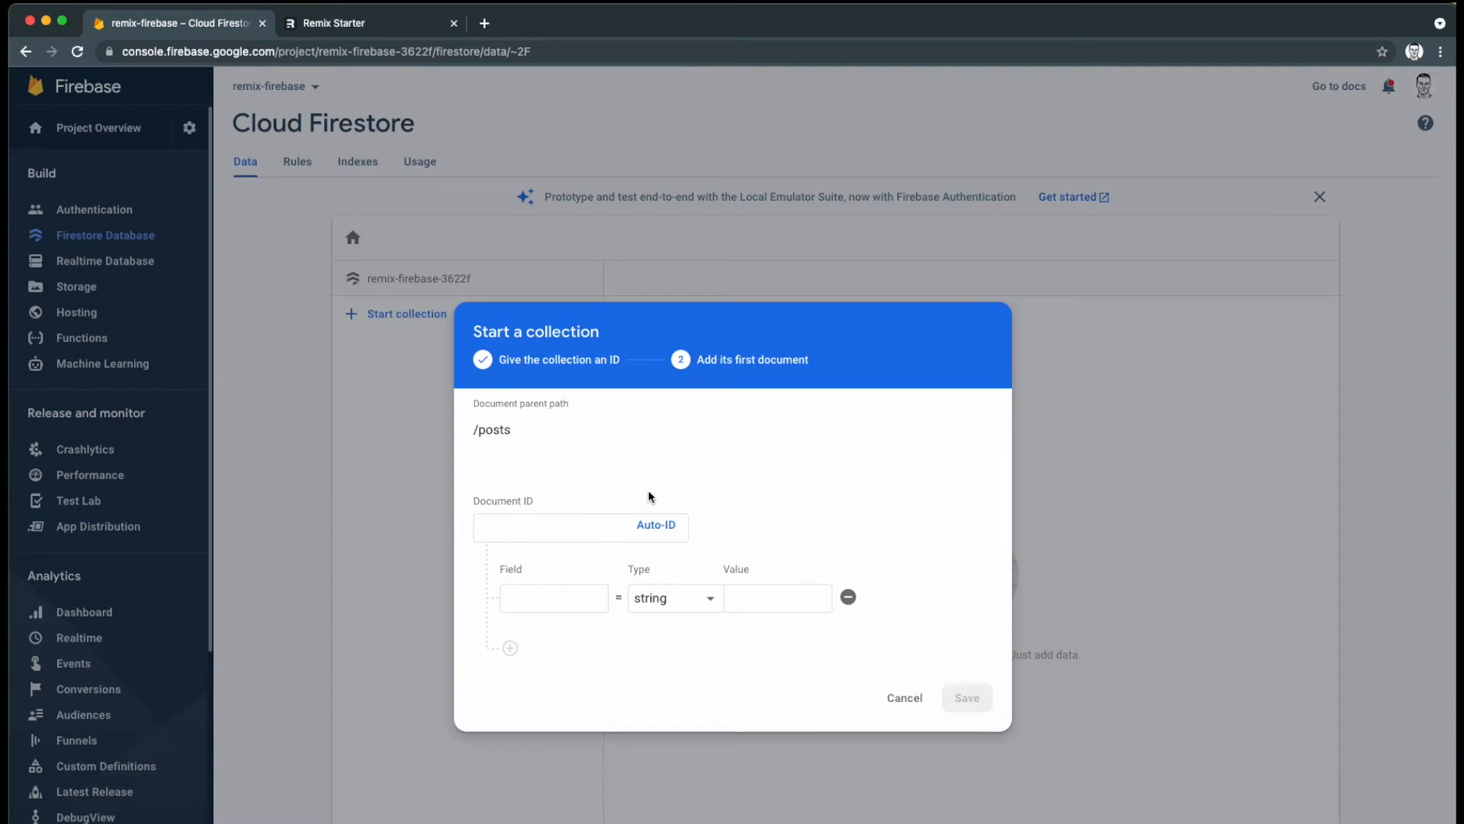
Add document my-first-post with string fields body, slug and title
type("my")
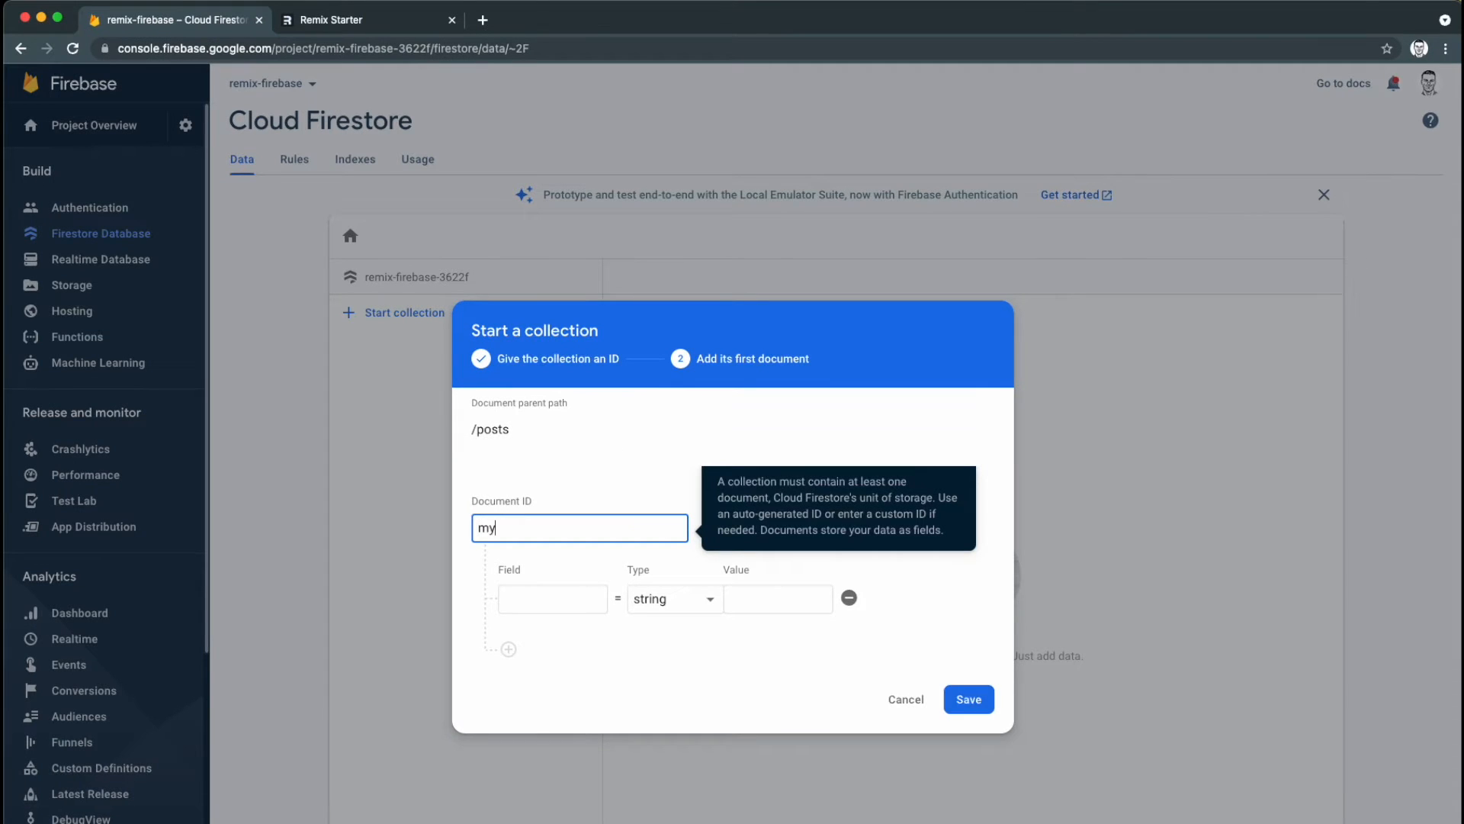
type("-first-post")
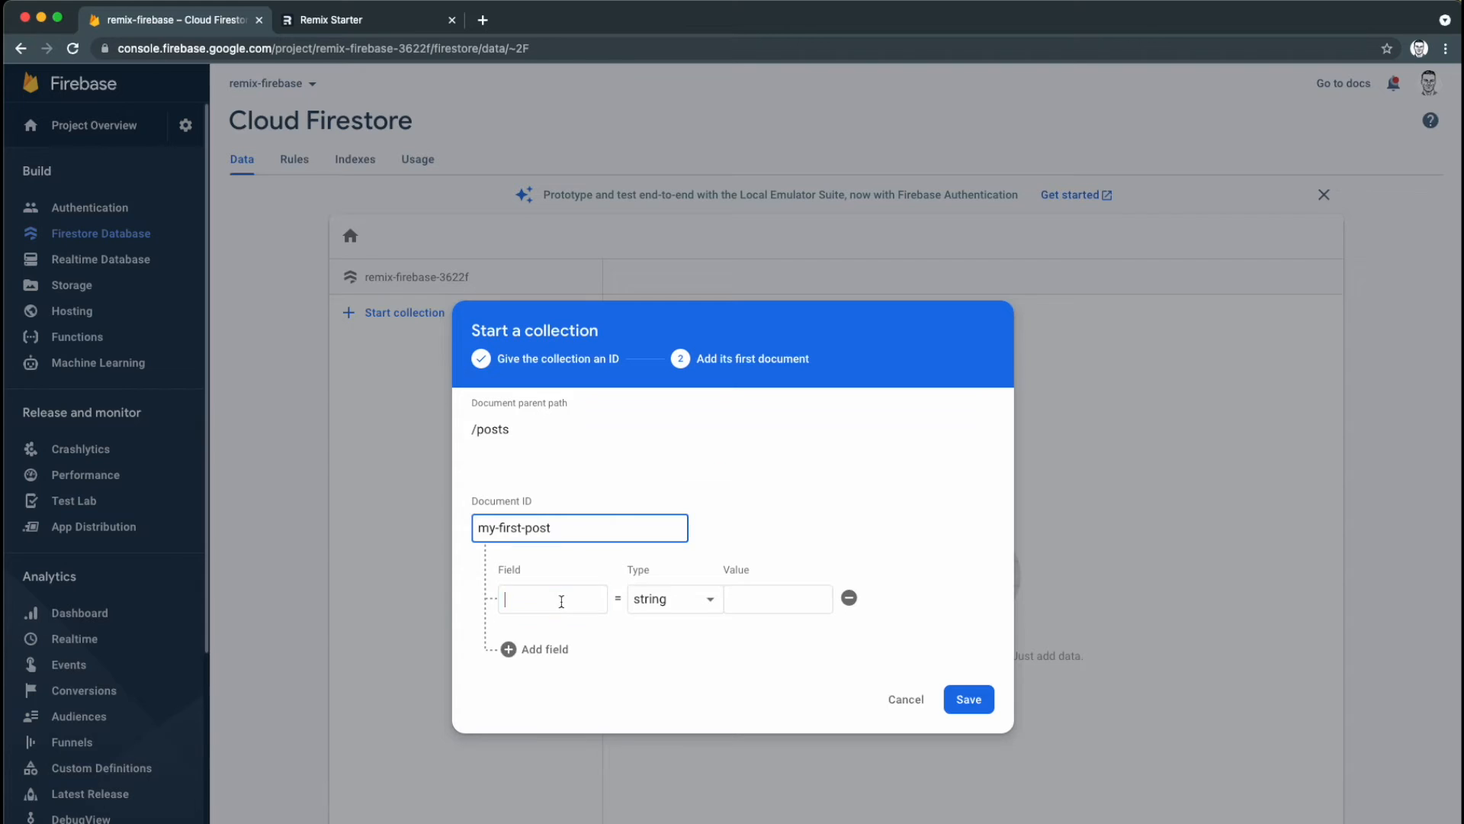
type("my-first-post")
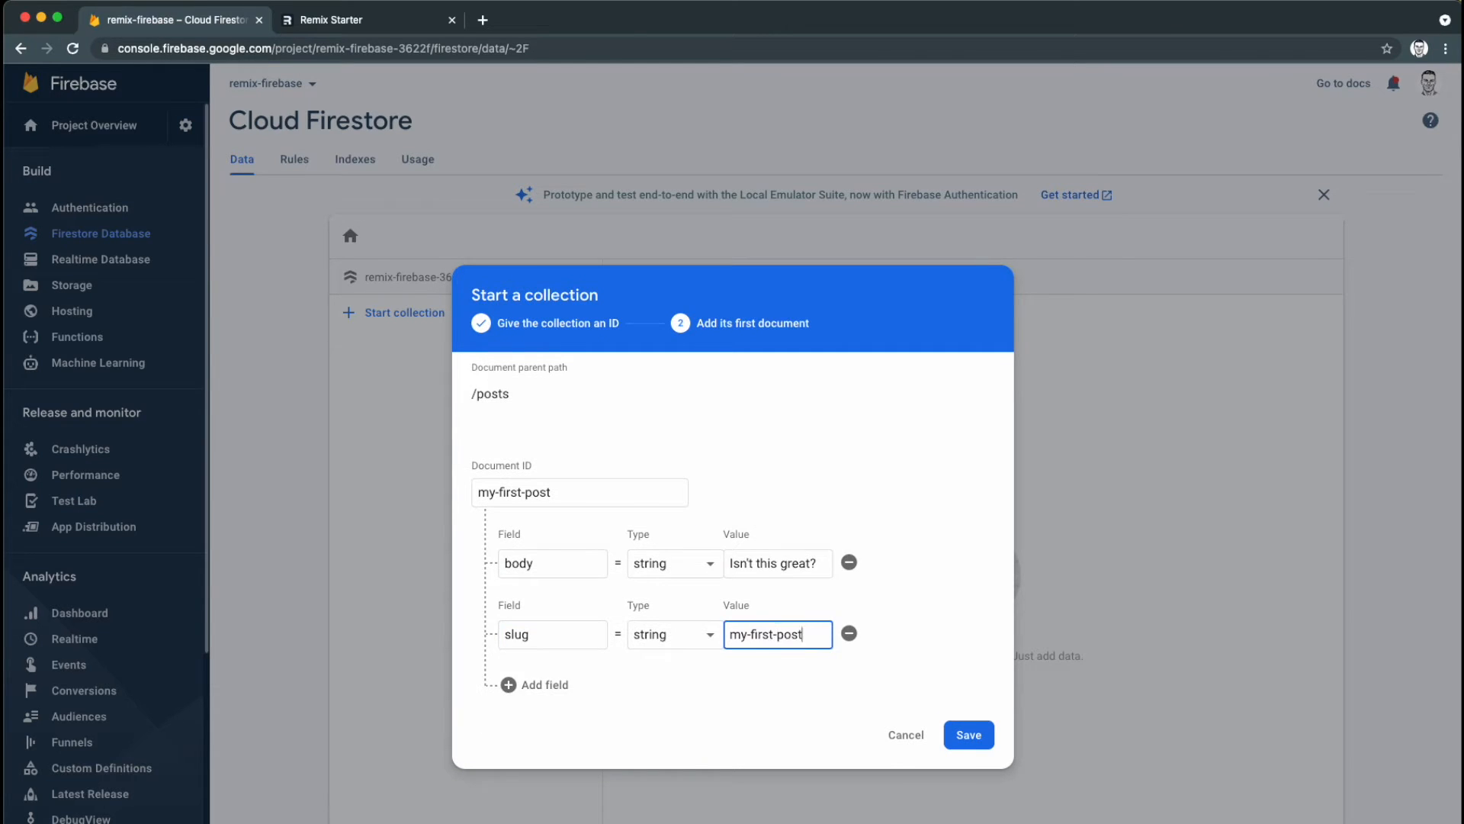
left_click(967, 733)
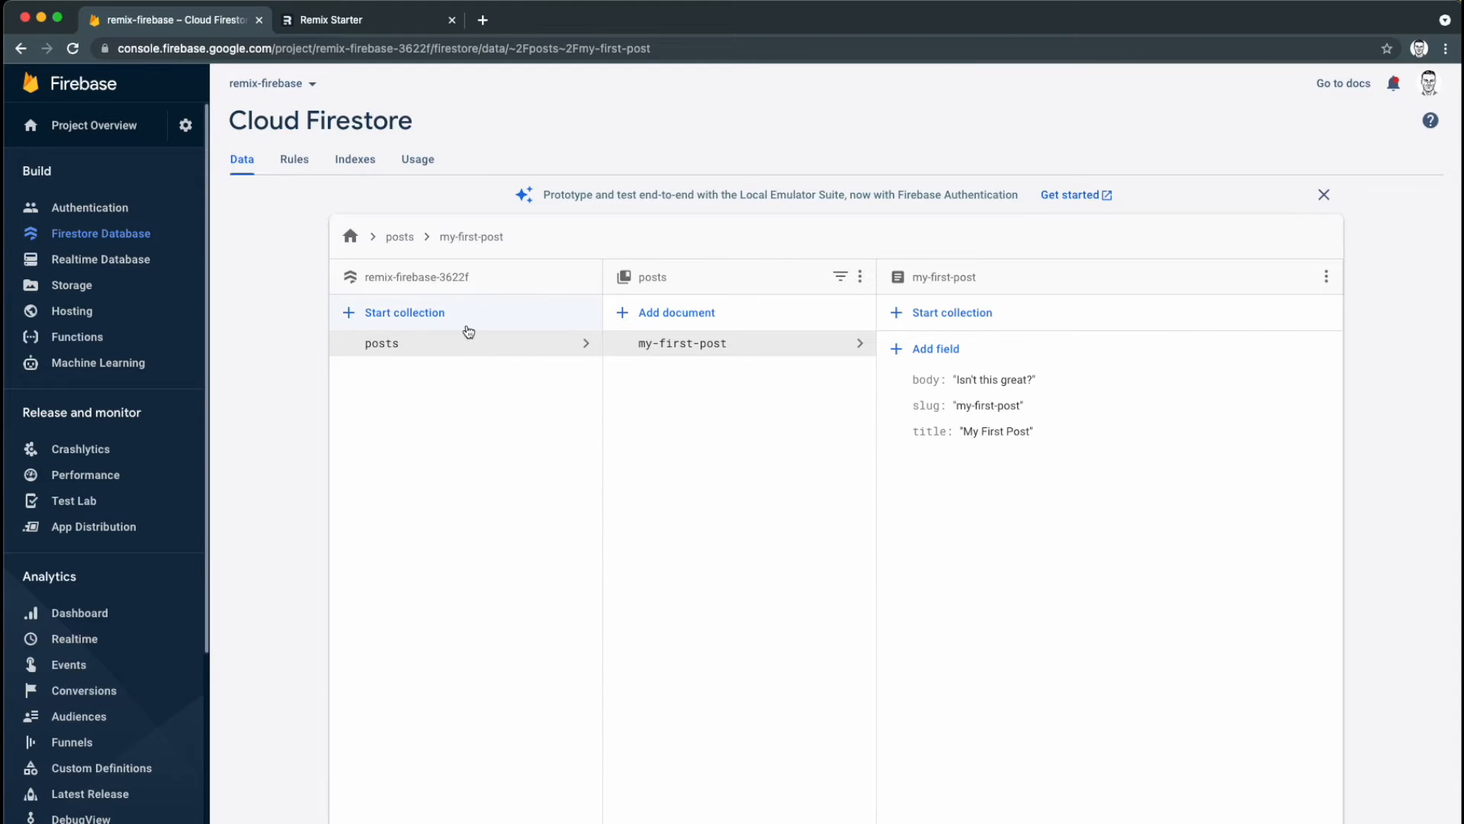
mouse_move(489, 331)
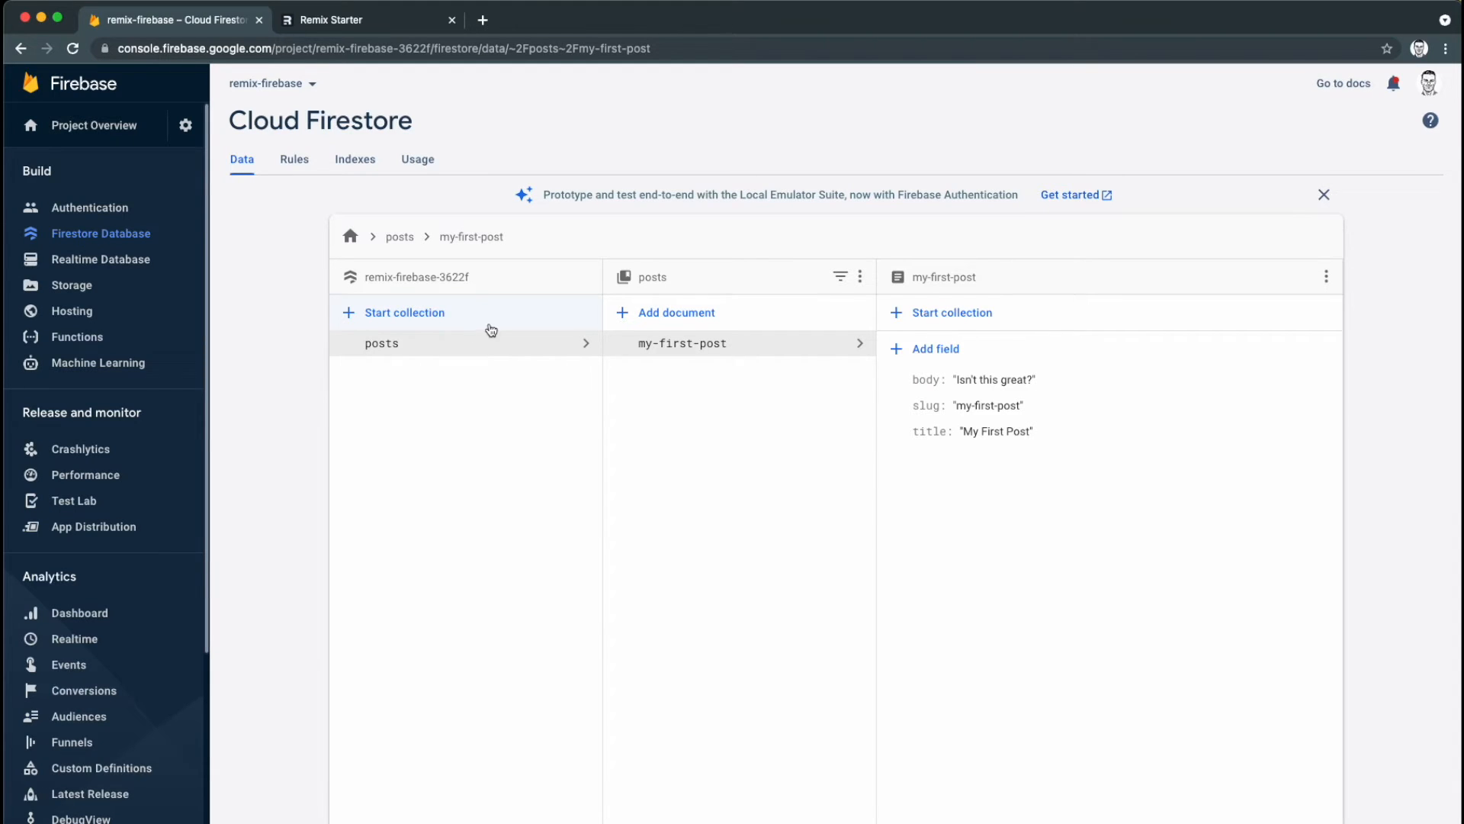
Register a web app named Remix Firebase from Project settings
left_click(187, 123)
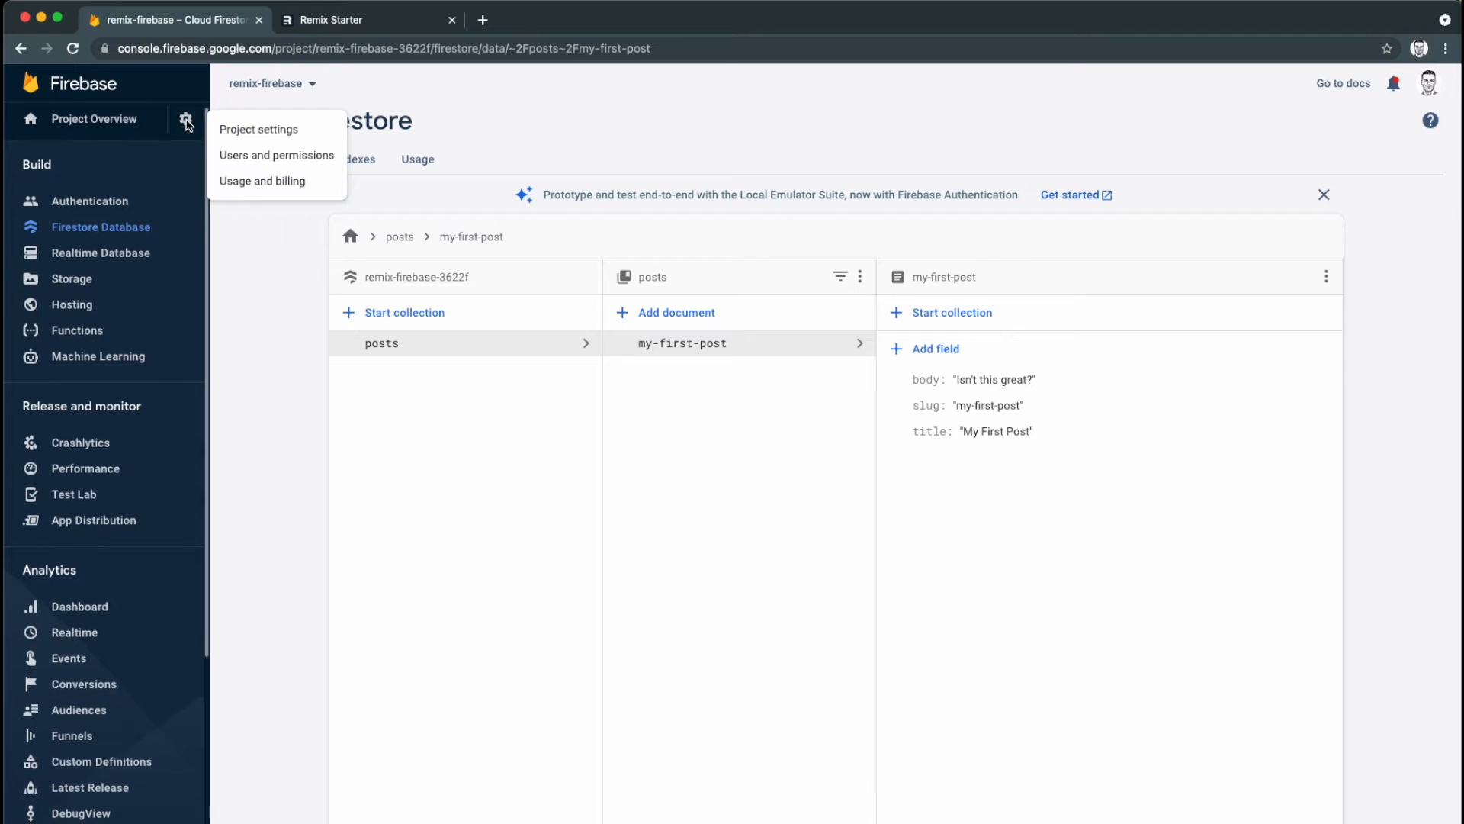
left_click(259, 128)
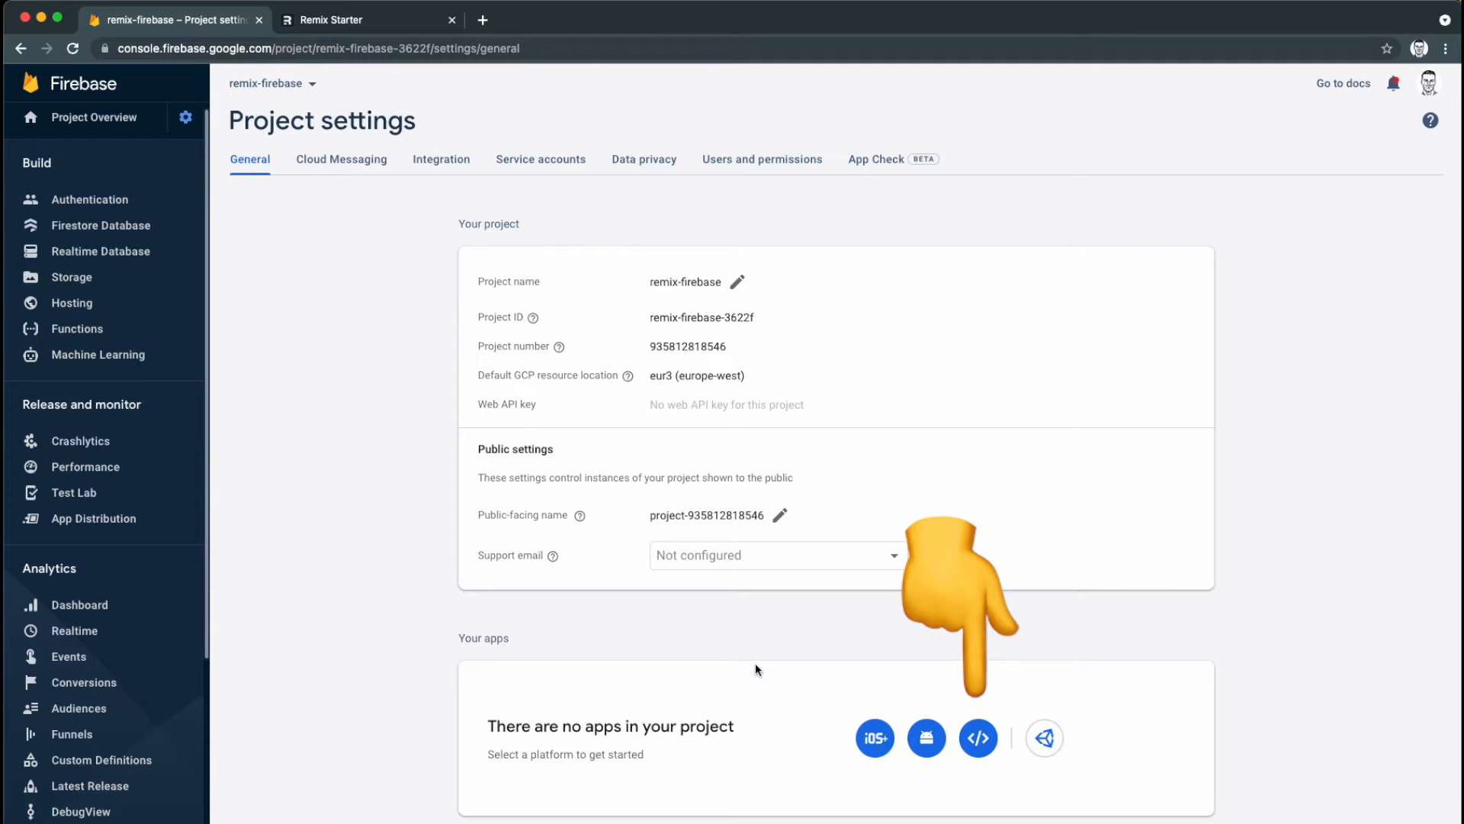
left_click(978, 739)
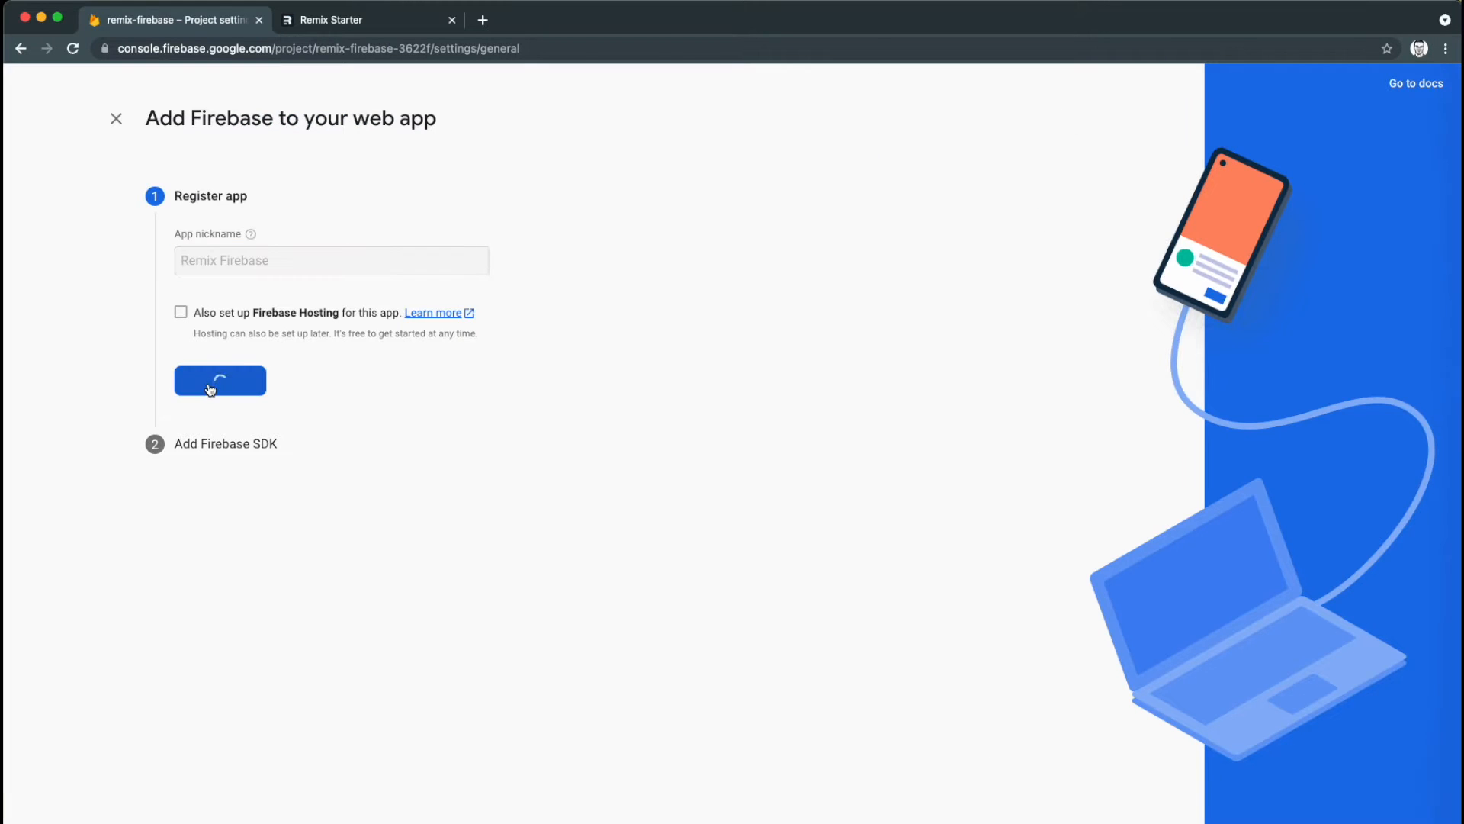
Copy the npm install firebase command and switch to the terminal
left_click(220, 382)
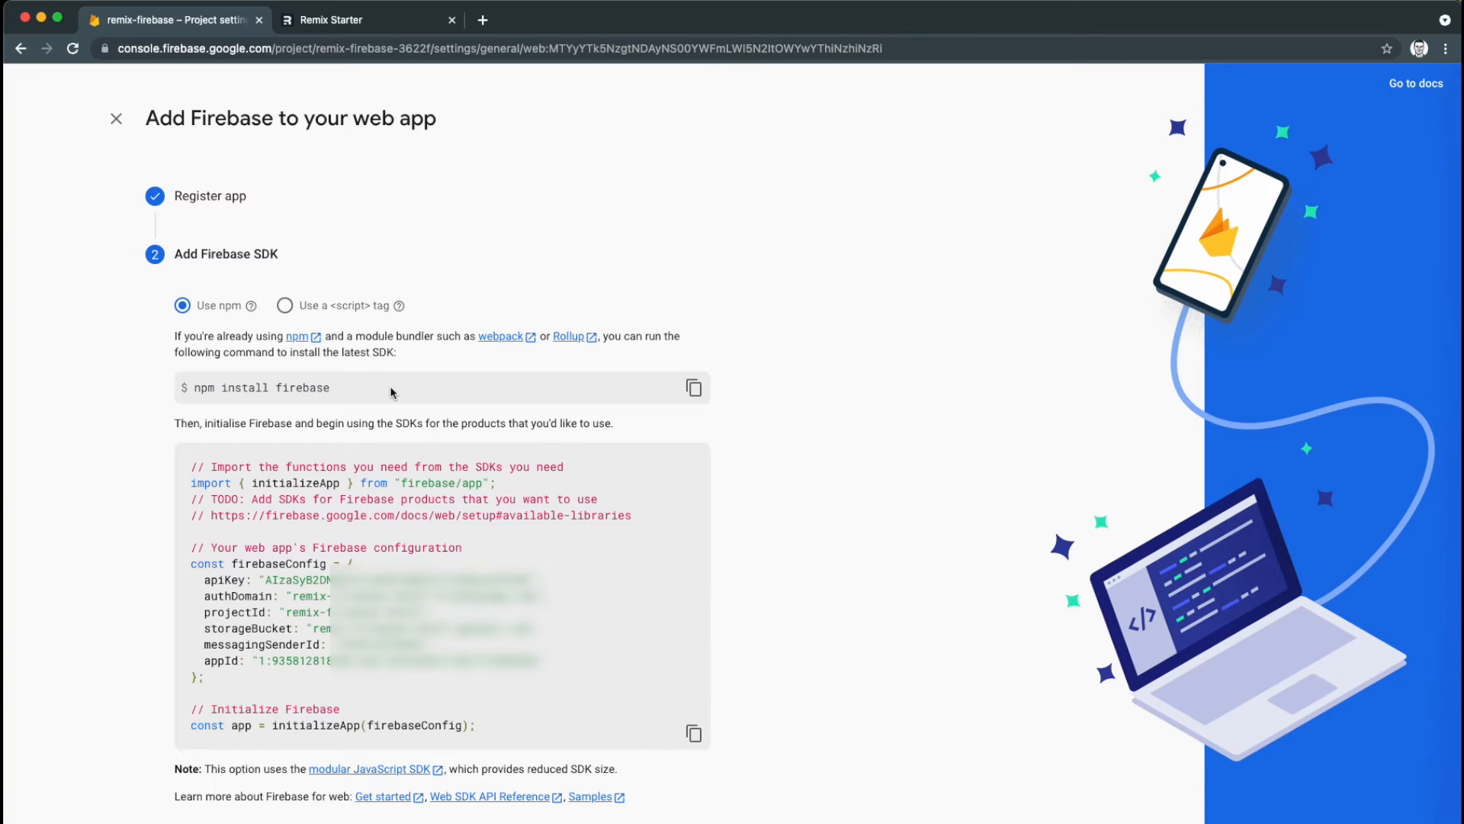
left_click(694, 387)
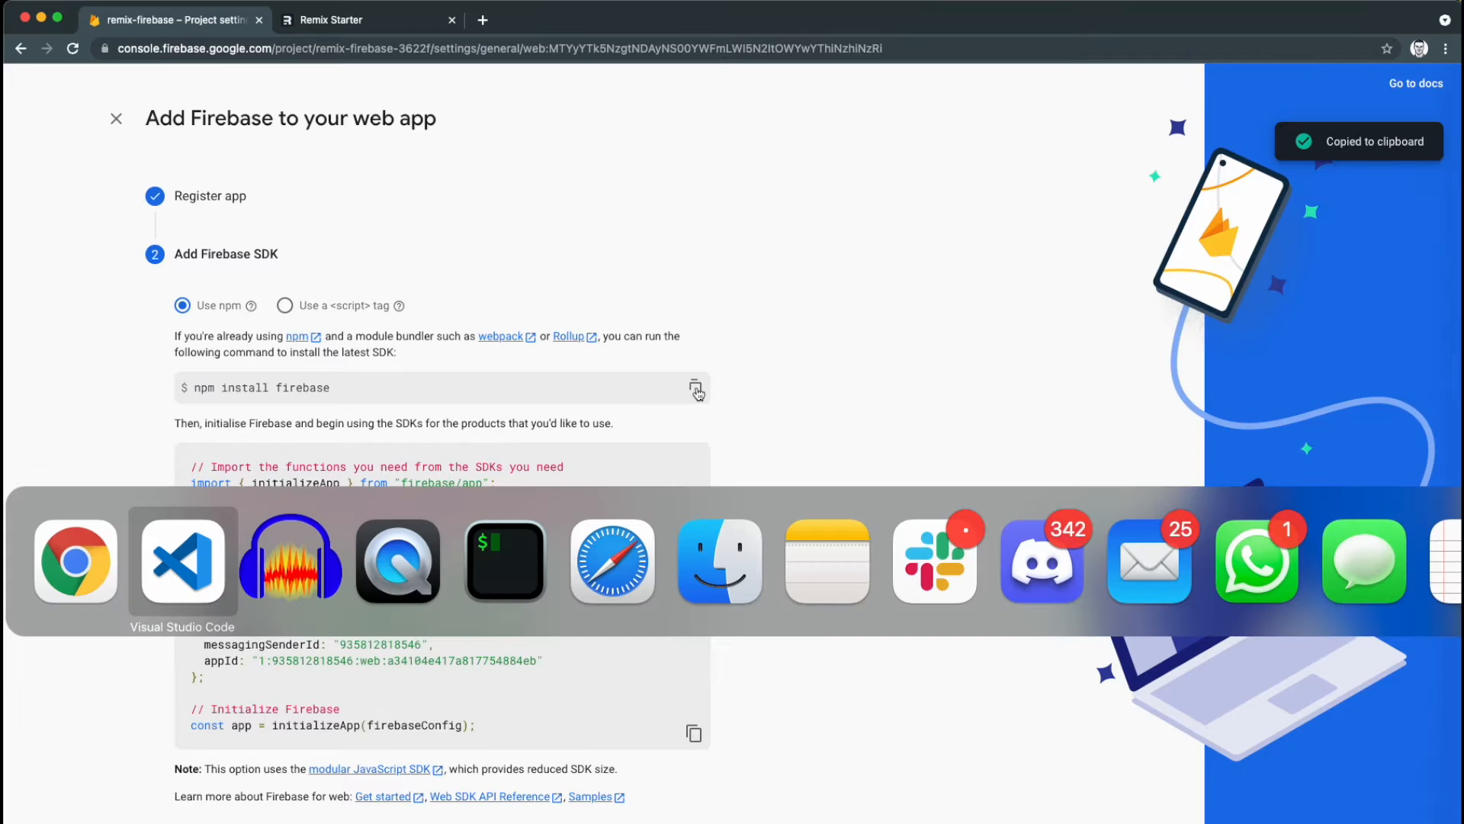
left_click(505, 560)
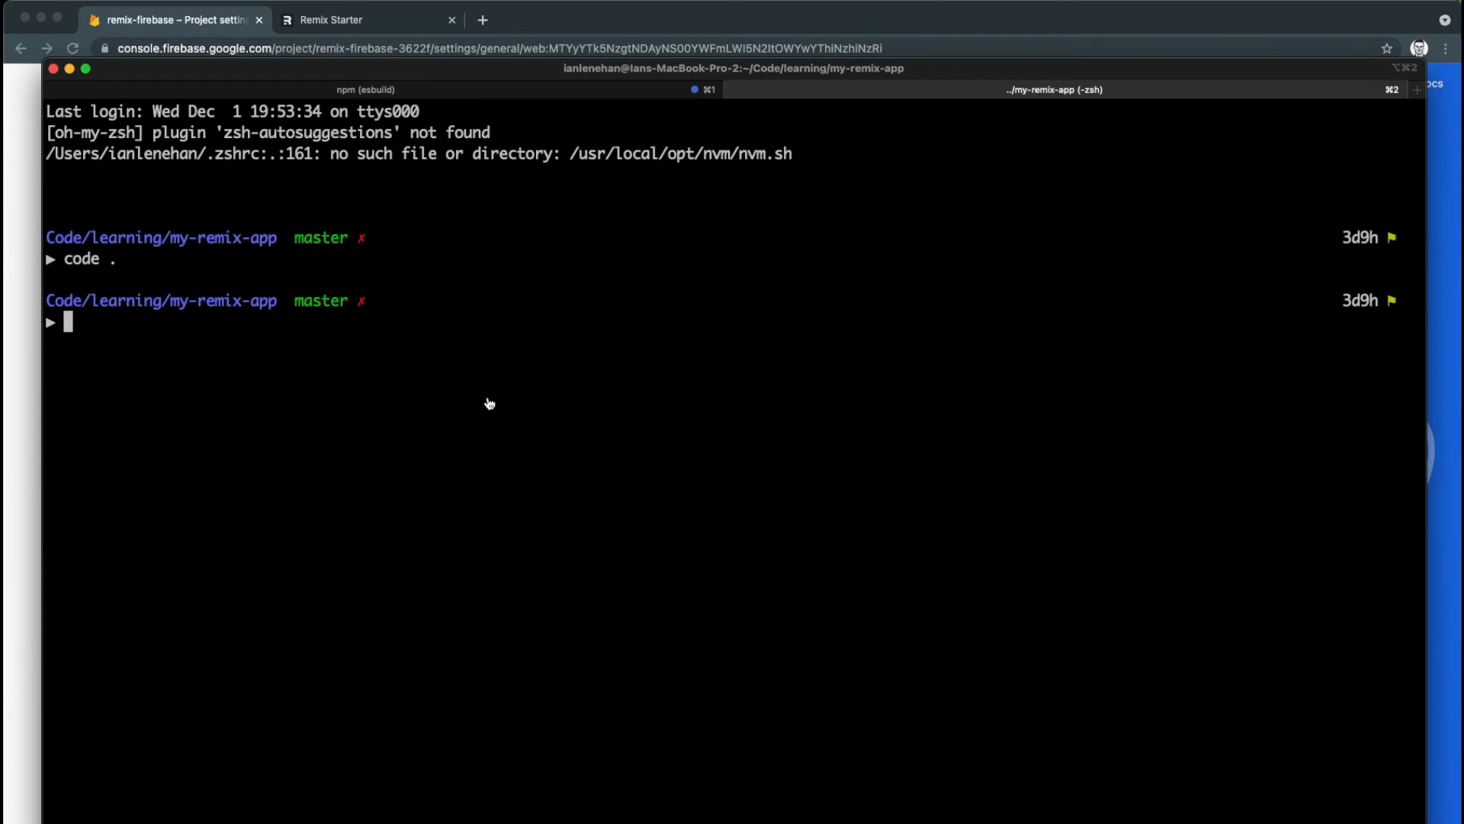
Install firebase and create app/utils/db.server.js
type("npm install firebase")
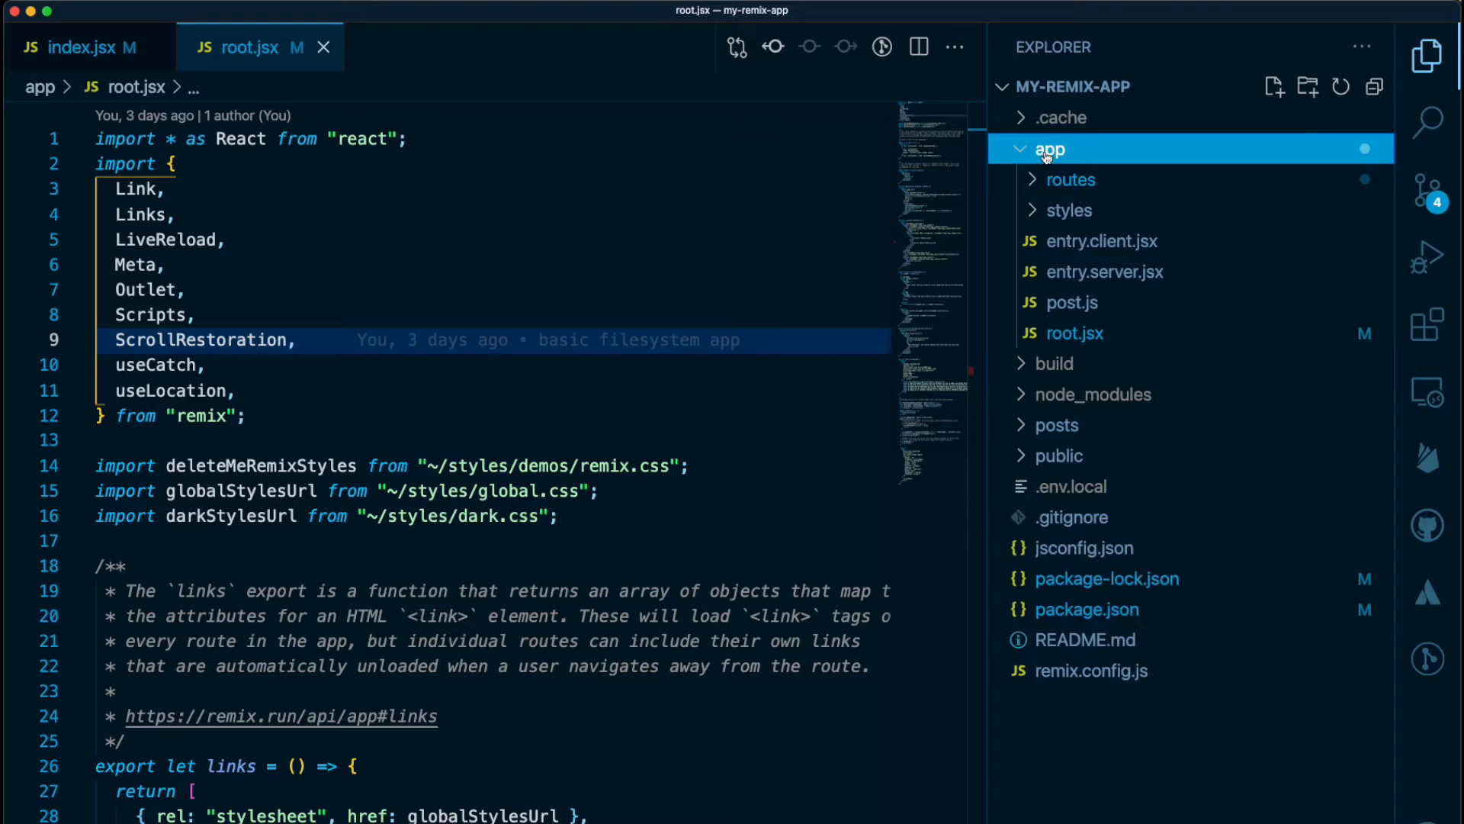
type("db")
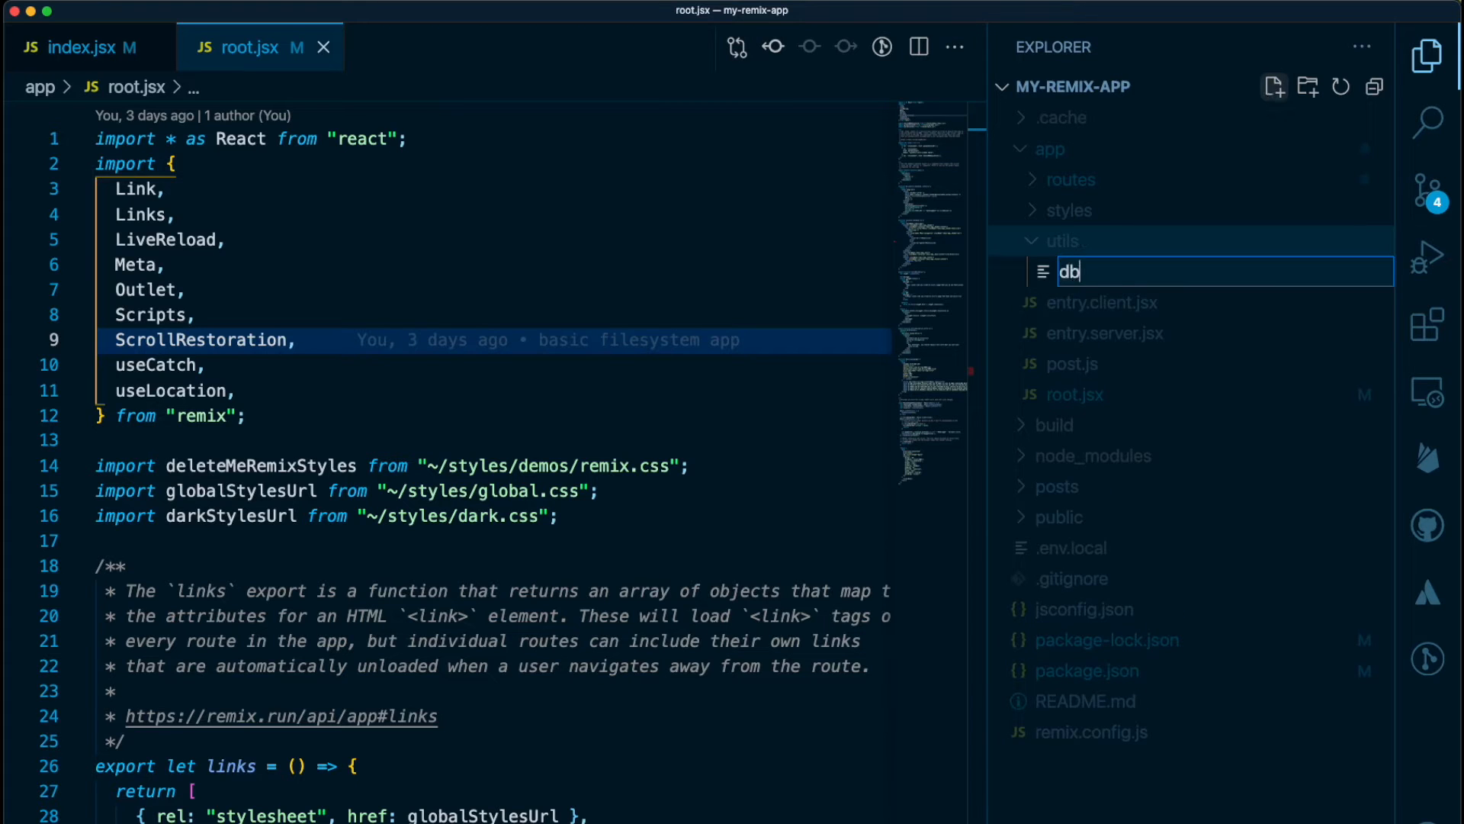
type(".server.js")
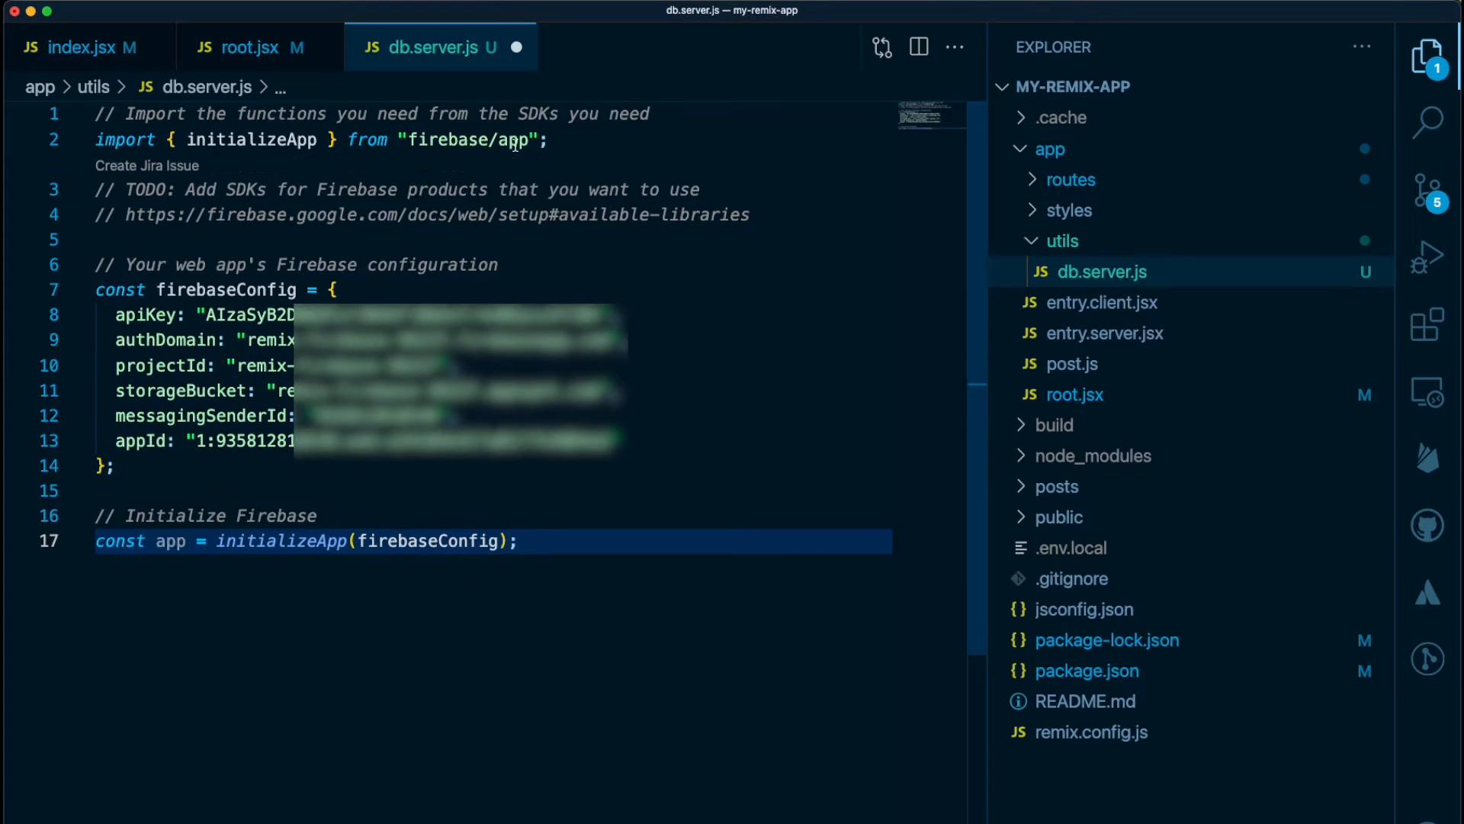
Paste the Firebase config and call initializeApp(firebaseConfig) only once
type("let Firebase;")
type("Firebase =")
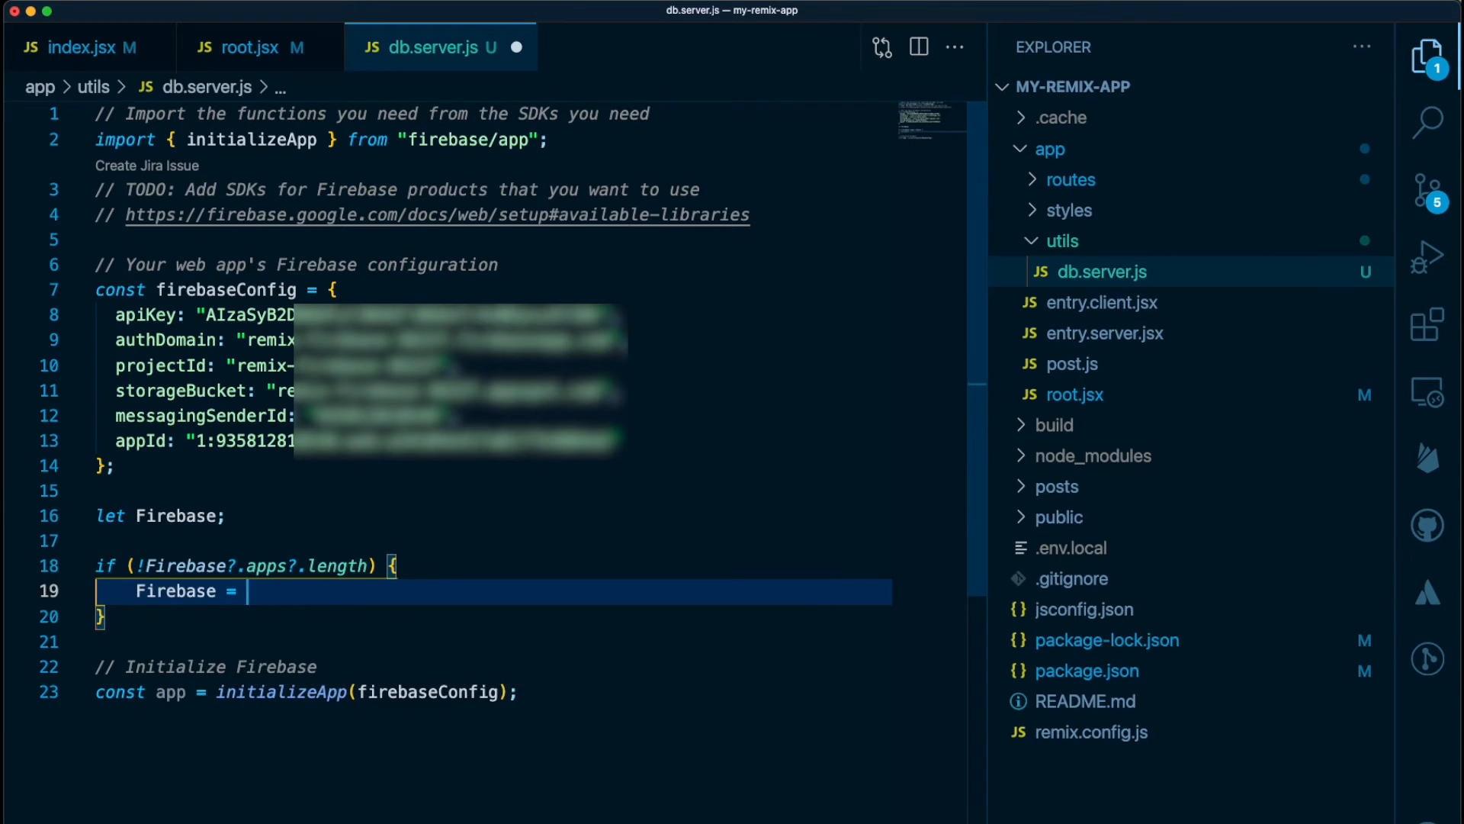
type("initializeApp(firebaseConfig)")
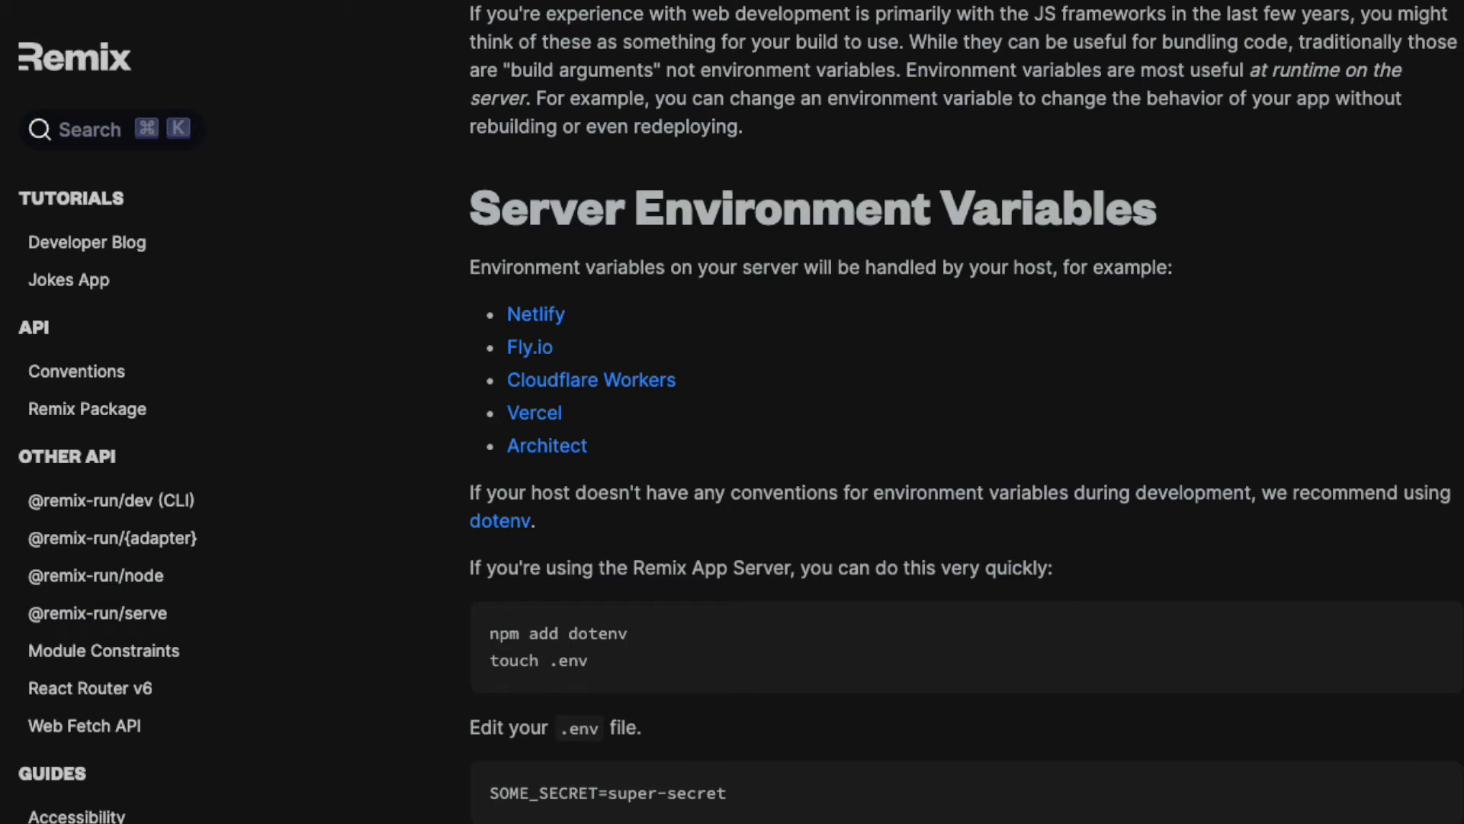
Read the Remix Environment Variables guide, then begin installing firebase-admin
scroll("down", 3)
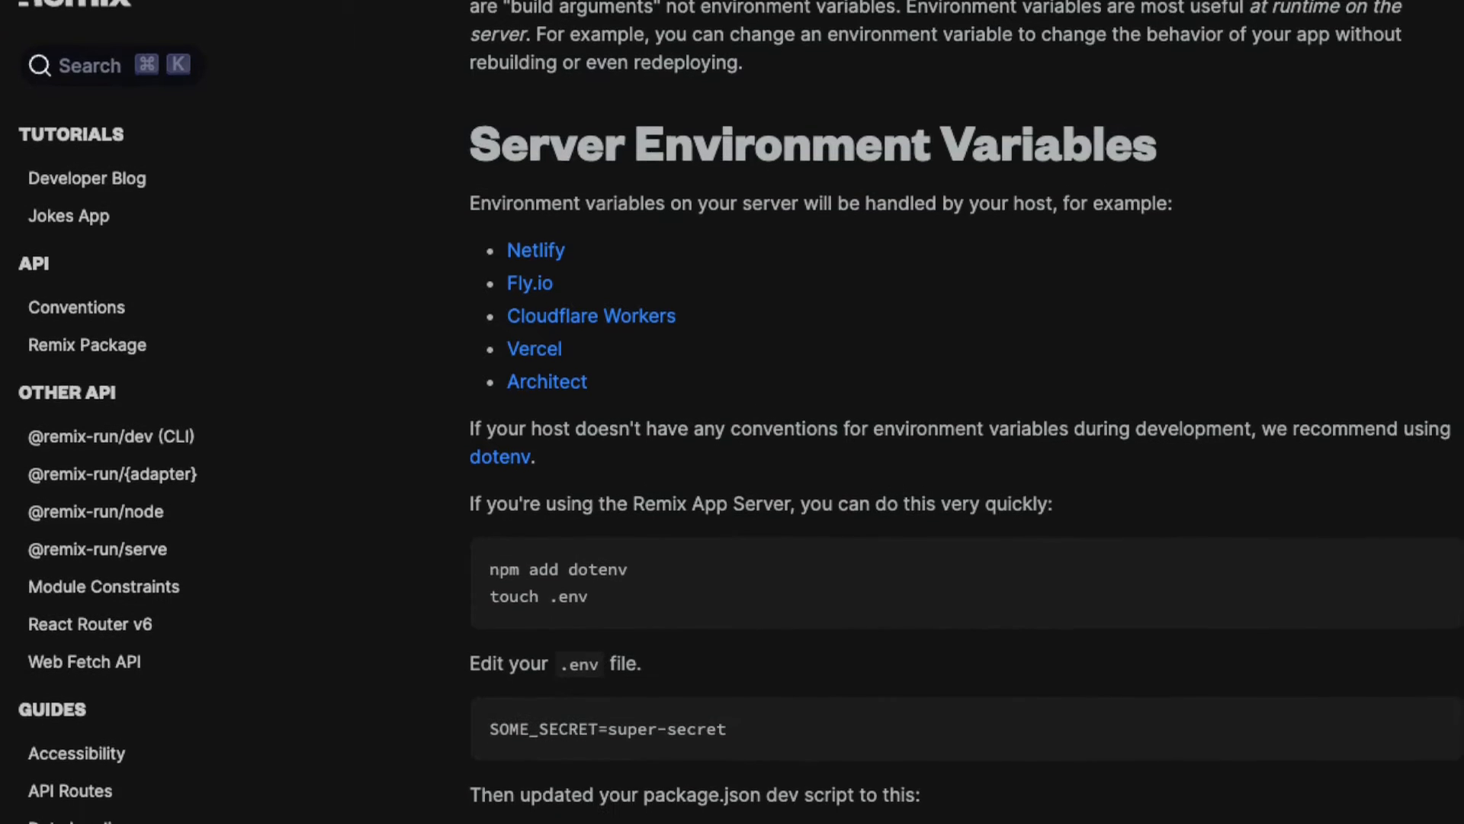
scroll("down", 3)
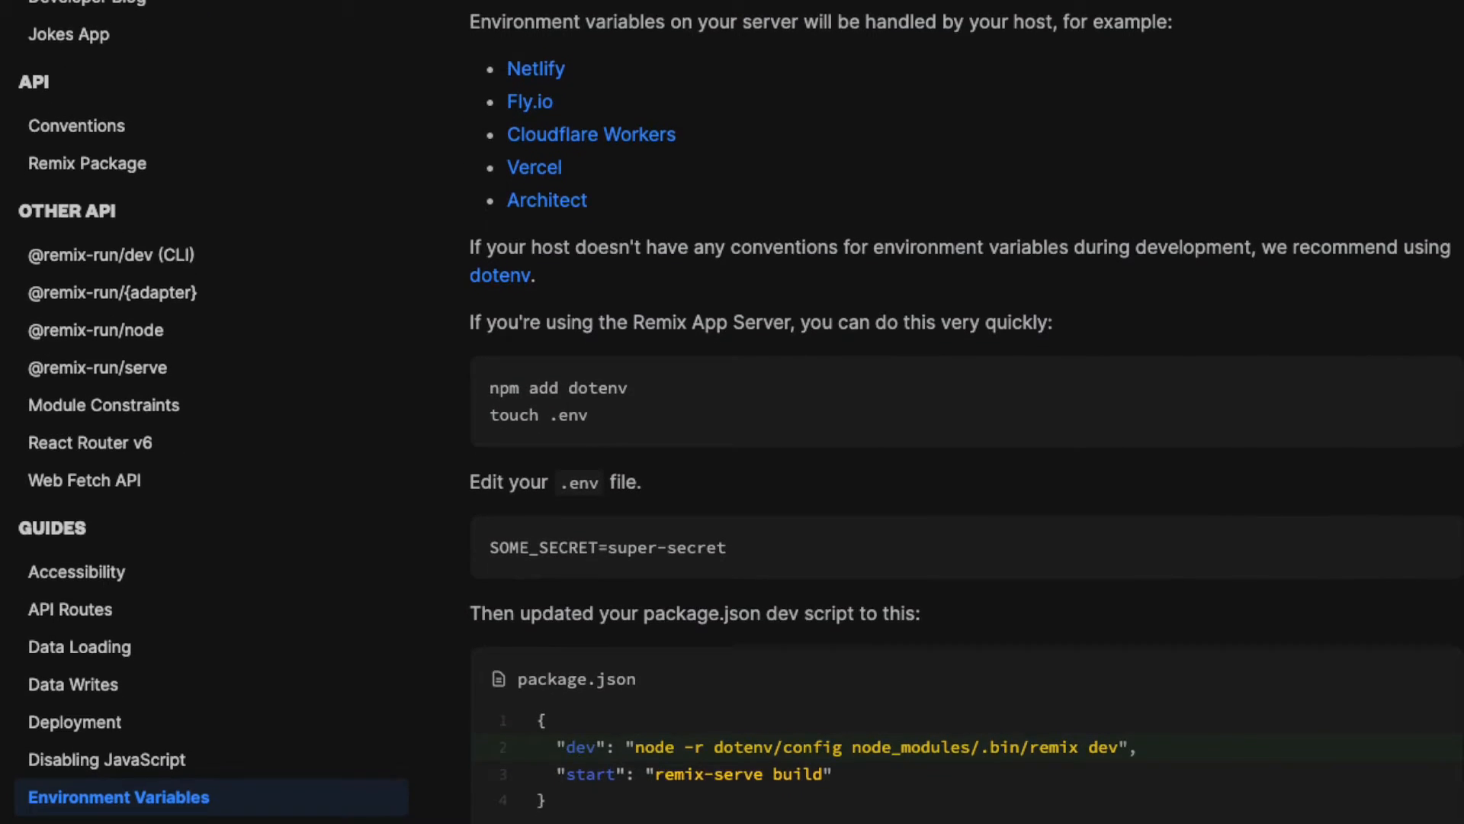
scroll("down", 3)
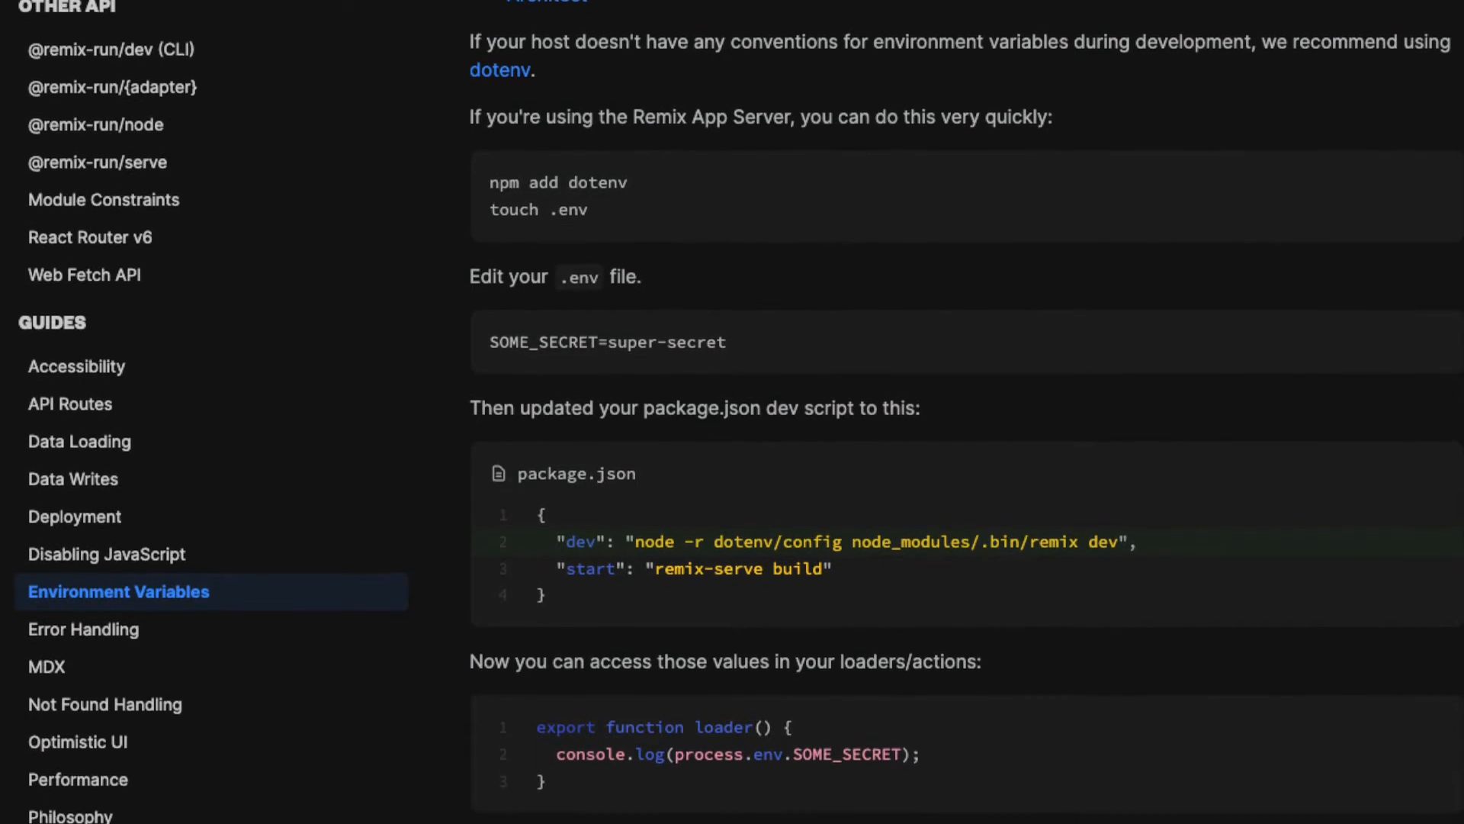
scroll("down", 3)
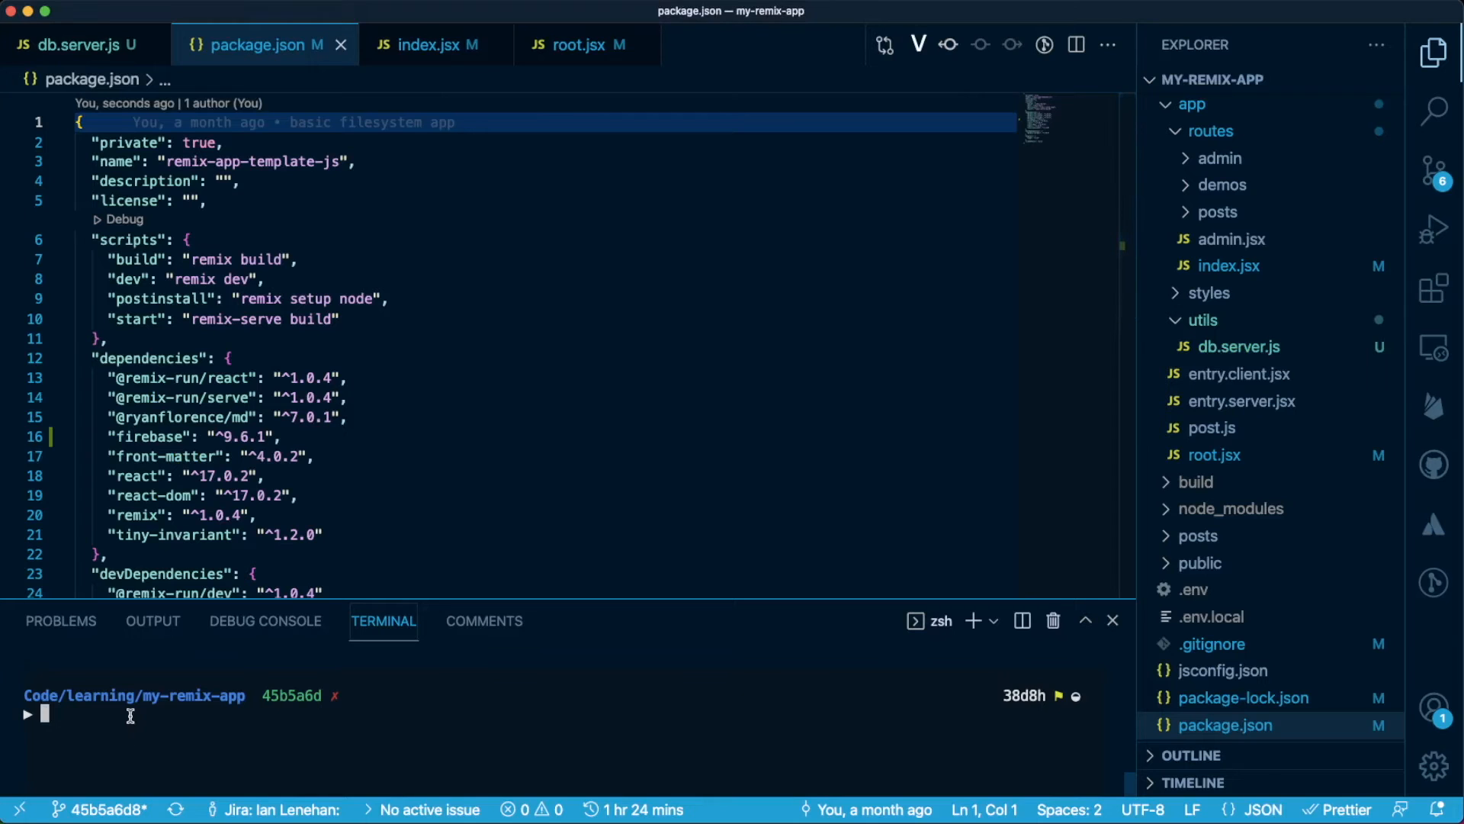
type("npm install firebase-")
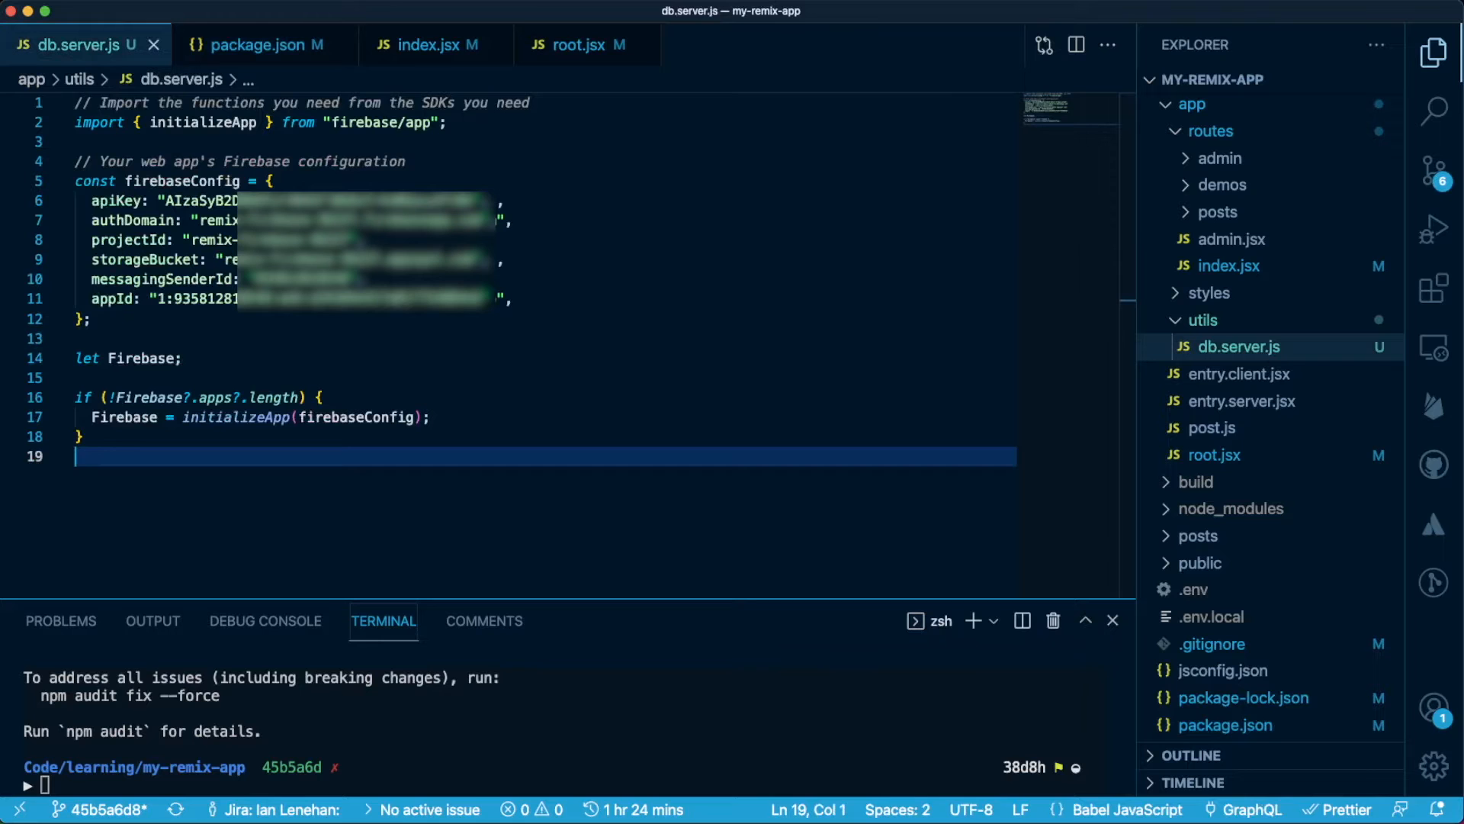
Initialise firebase-admin once with default credentials and databaseURL, exporting db = admin.firestore()
type("import admin from 'firebase-admin")
type("import { initializeApp as initializeAdminApp } from 'firebase-admin/app';")
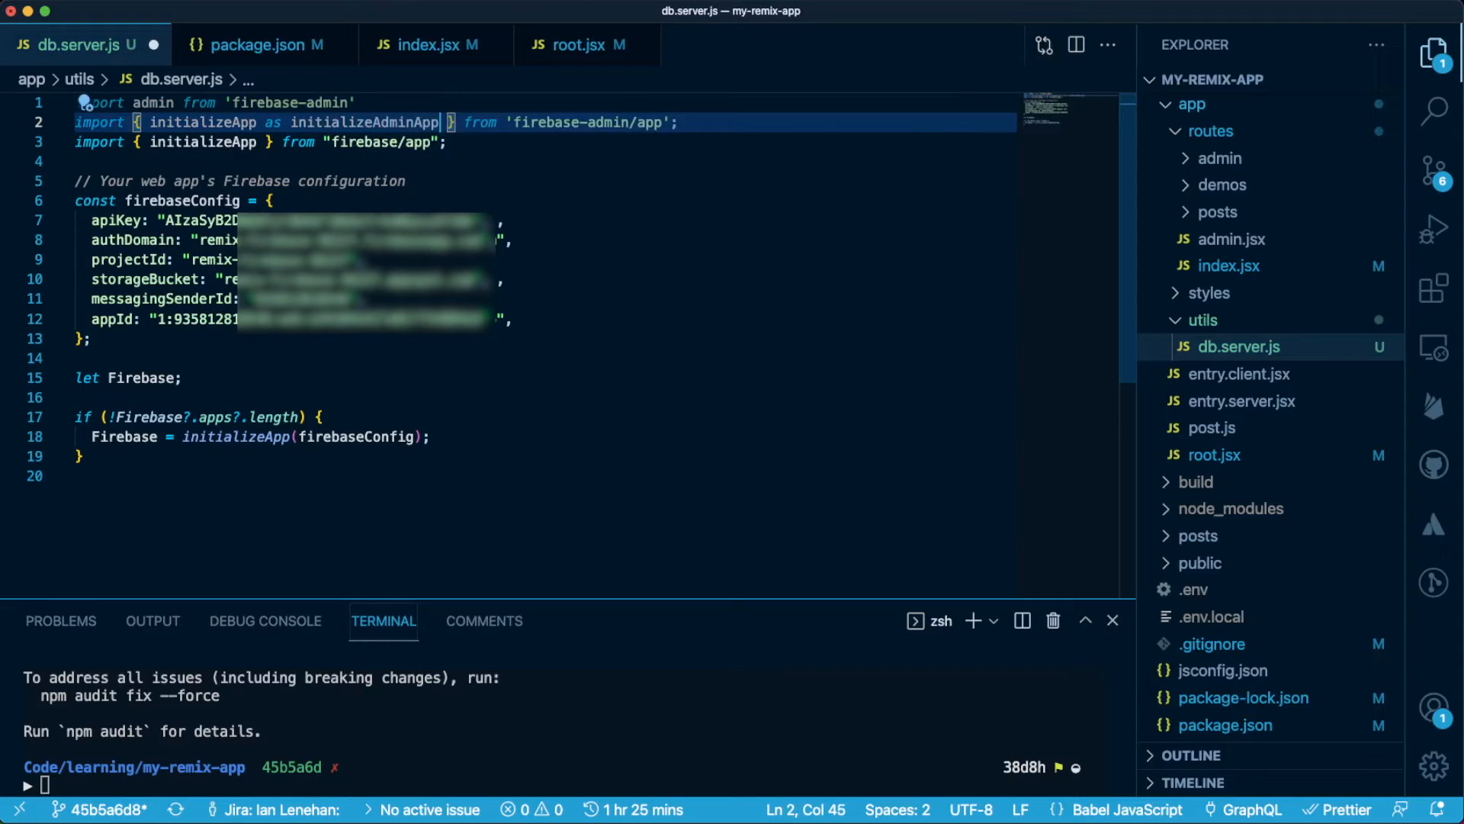
type("if (!admin.apps.length)")
type("credential")
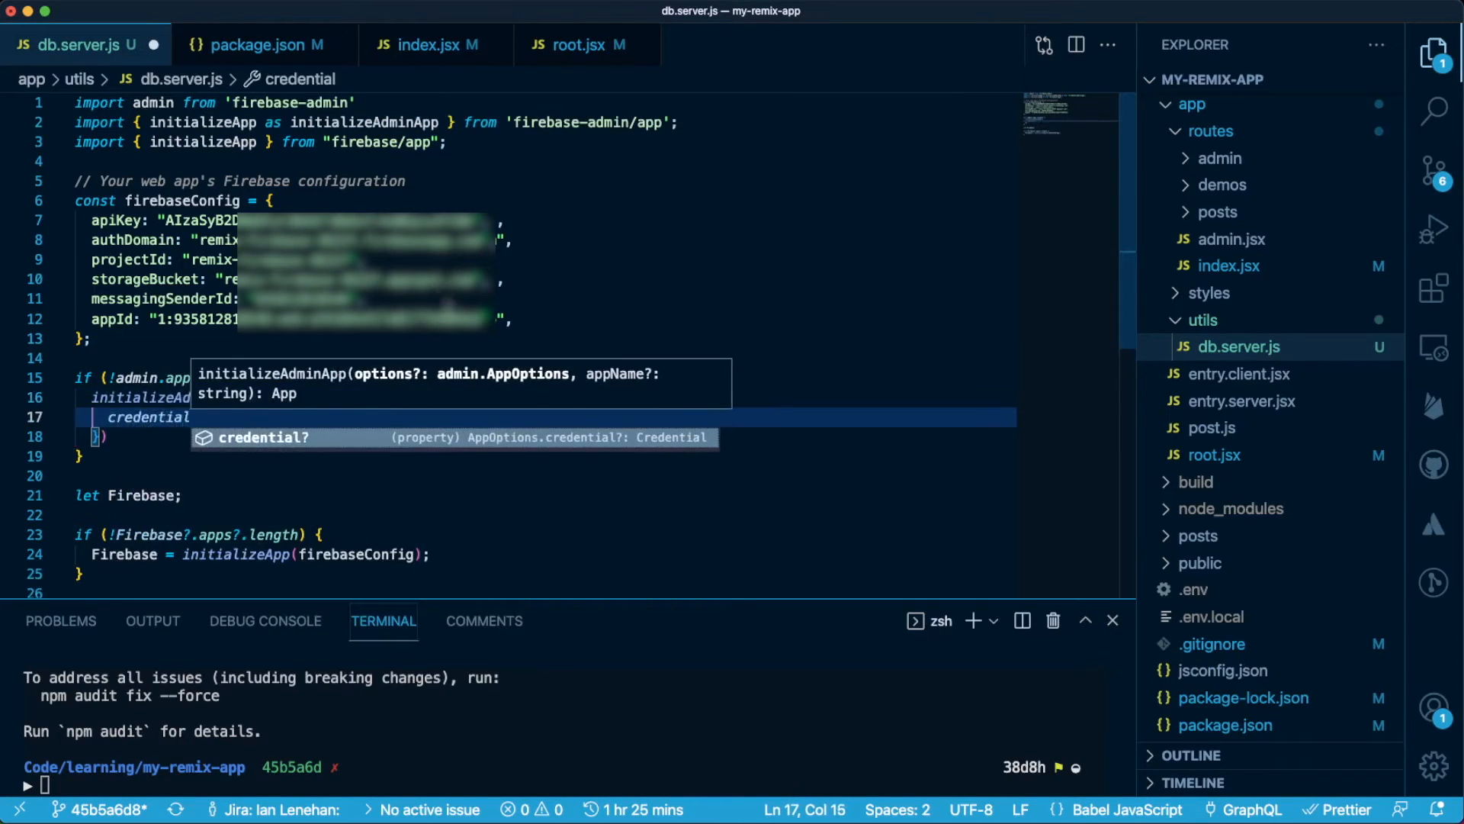
type("databaseURL: \"https://remix-firebase-3622f.firebaseio.com")
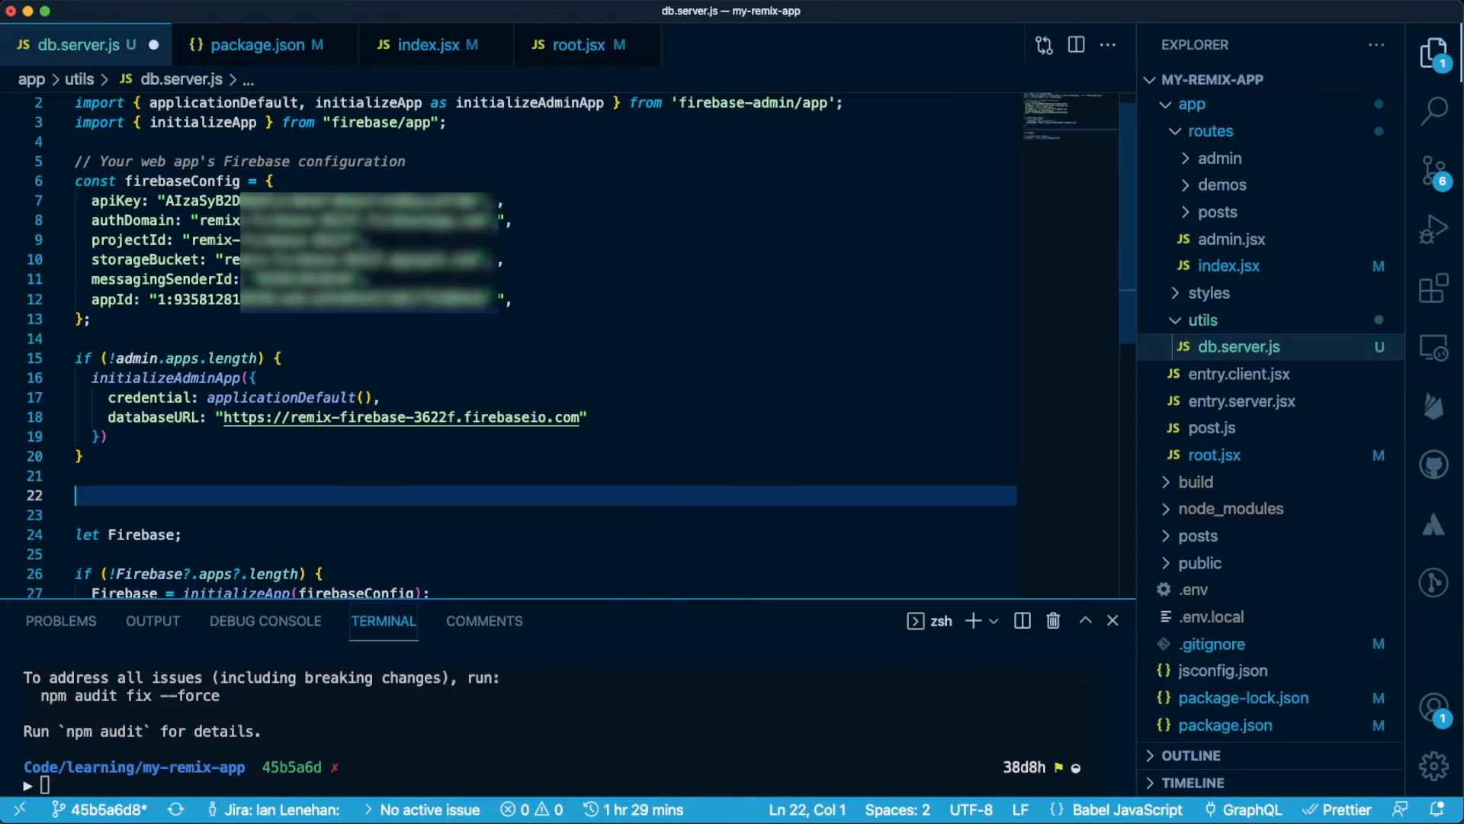
type("const db = admin.firestore()")
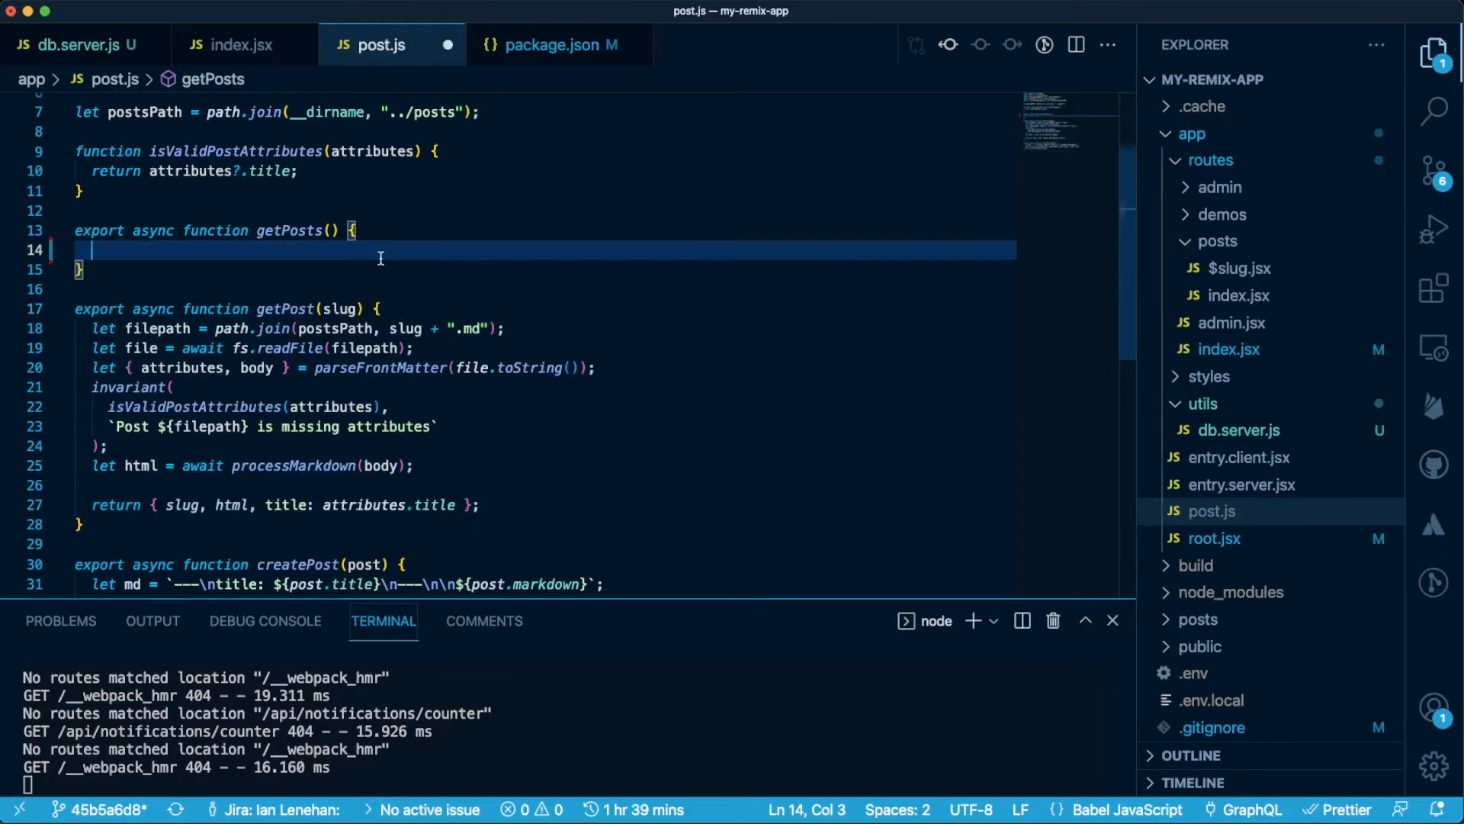
Import db in post.js and have getPosts return data from db.collection('posts').get()
type("import { db } from '~/utils/db.server'")
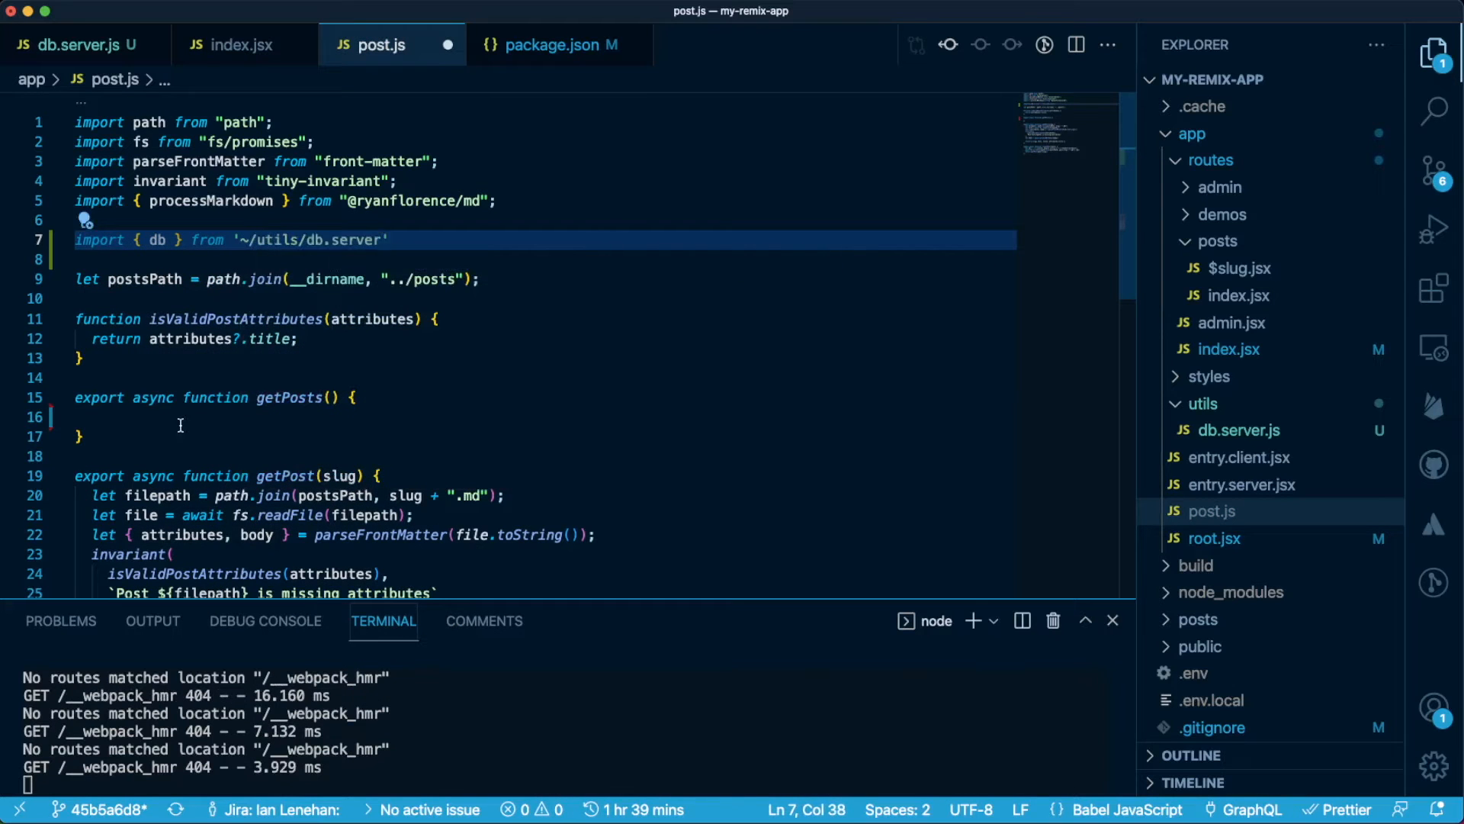
type("const querySnapshot = await db.")
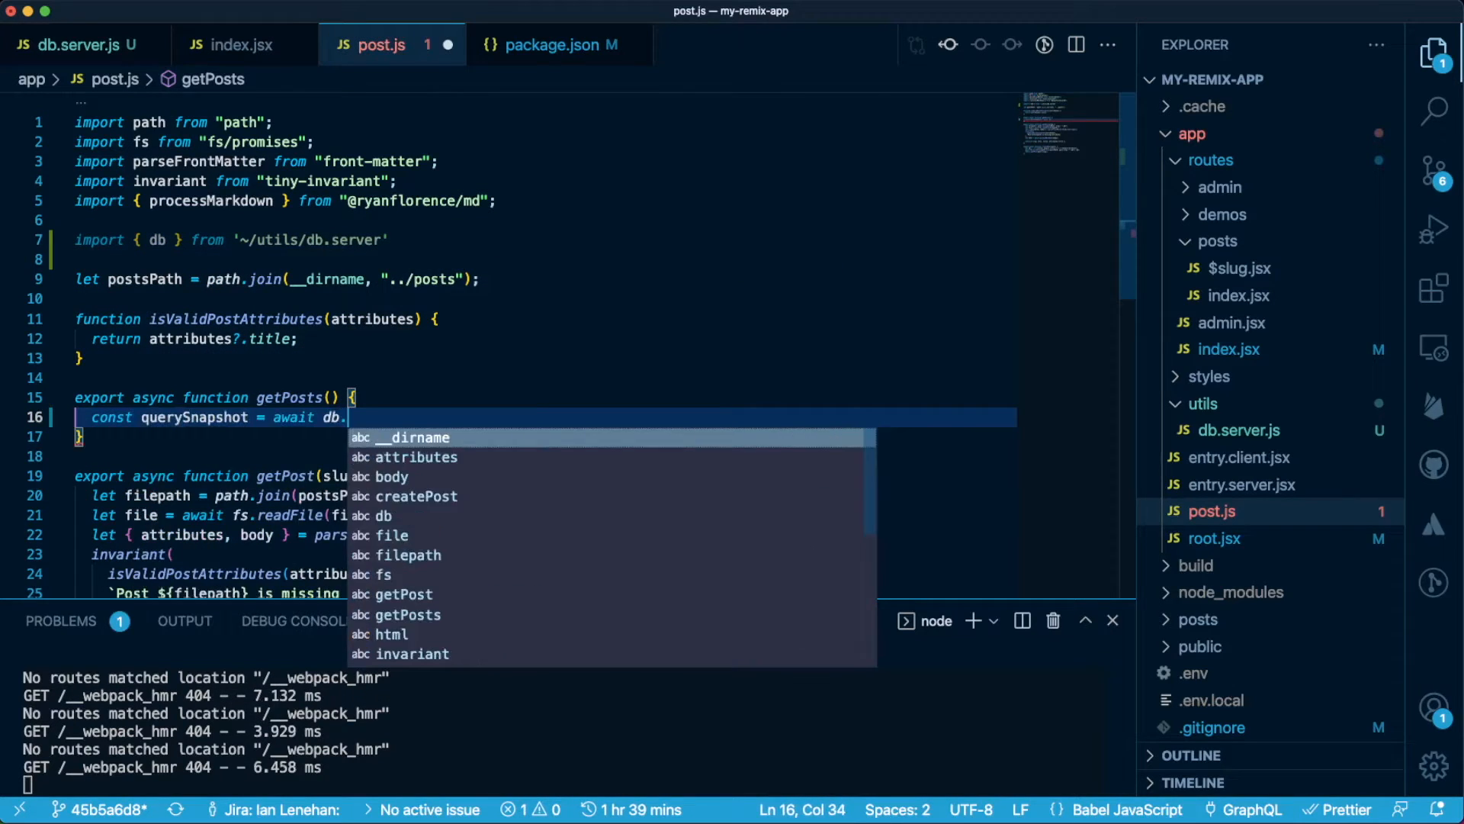
type("collection('posts').get")
type("data.push({ ...d")
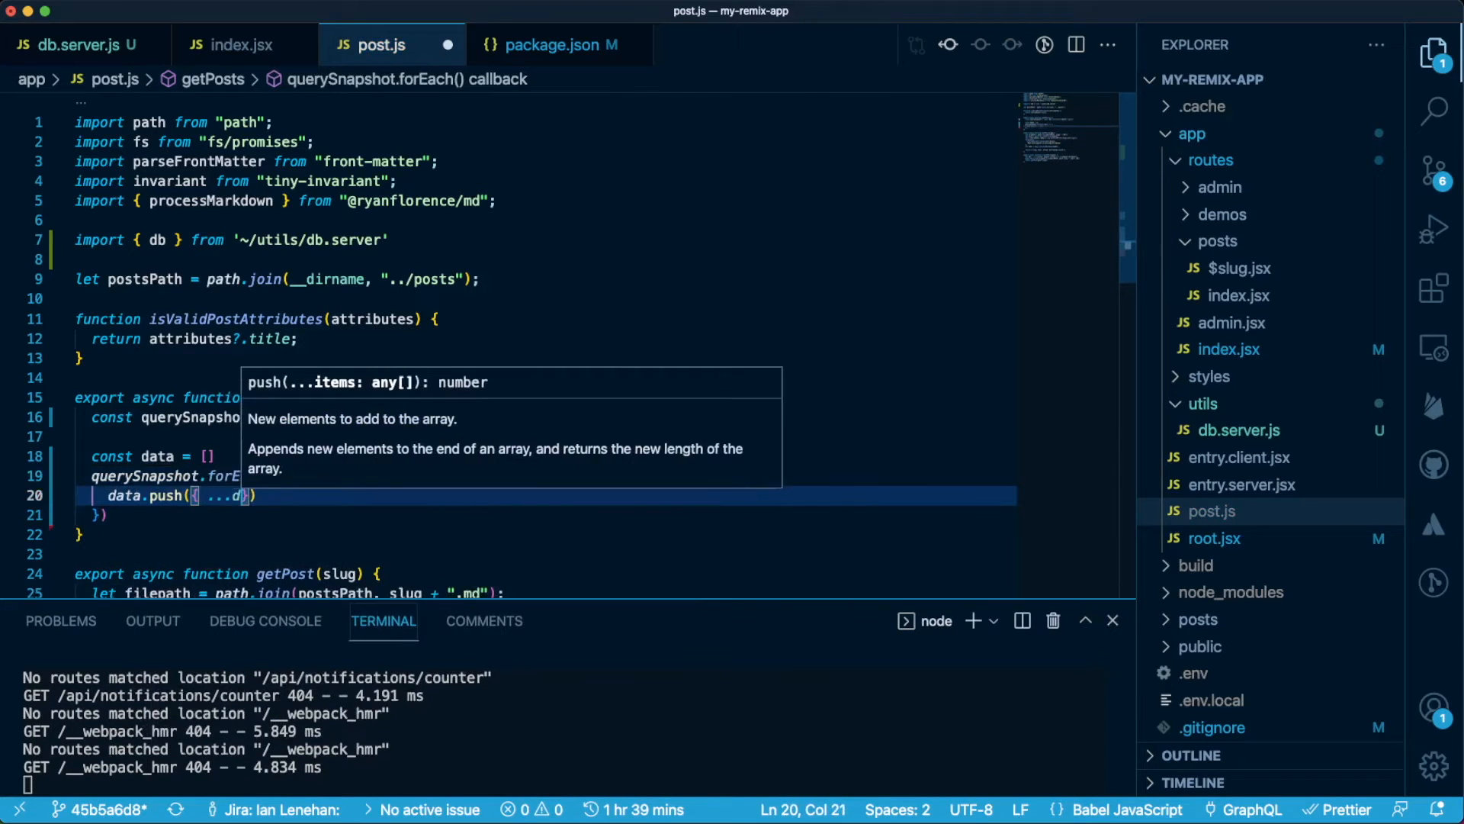
type("ret")
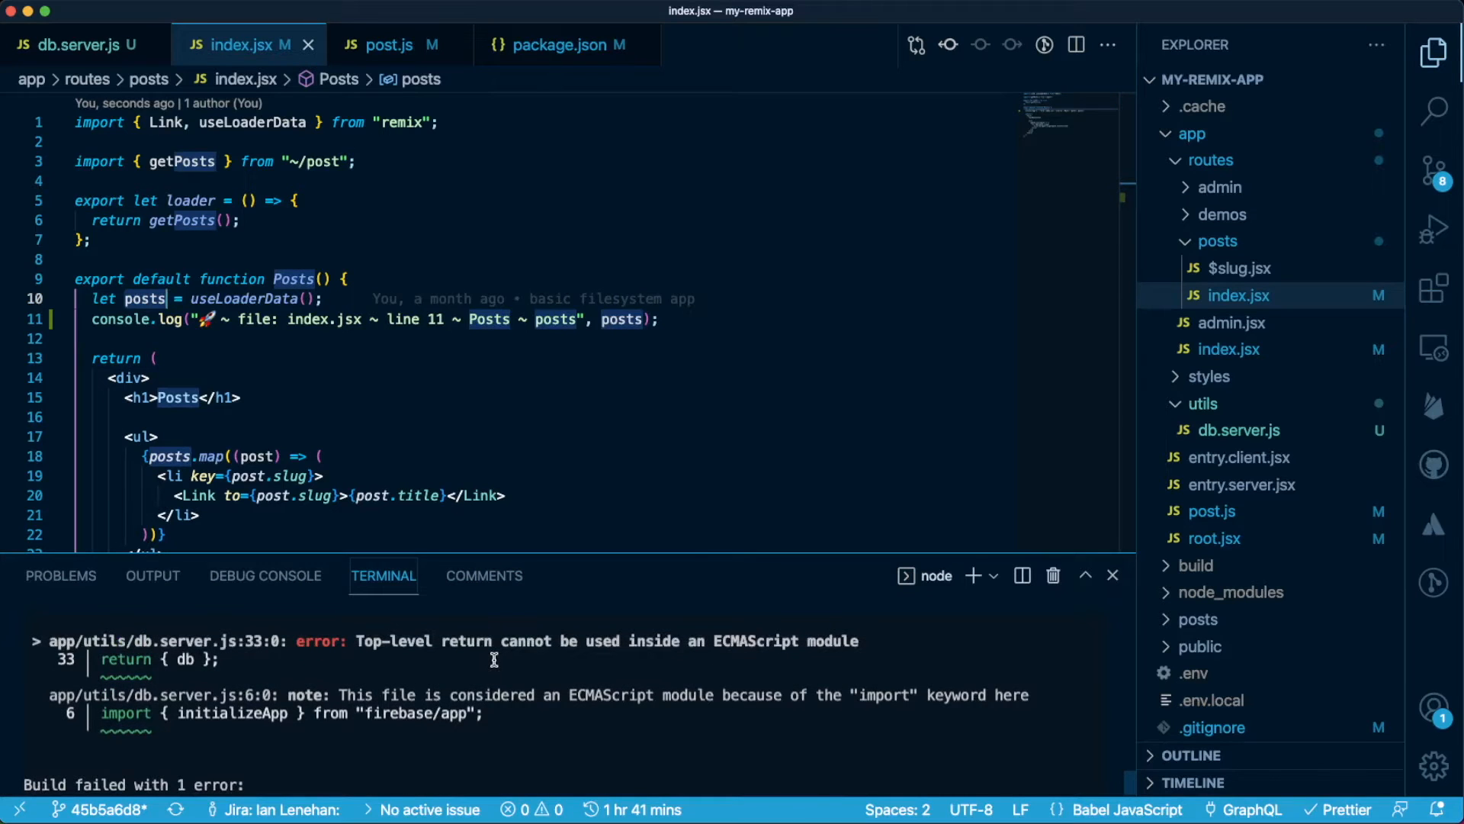
Test the posts page, then generate a new Admin SDK private key in Service accounts
left_click(76, 44)
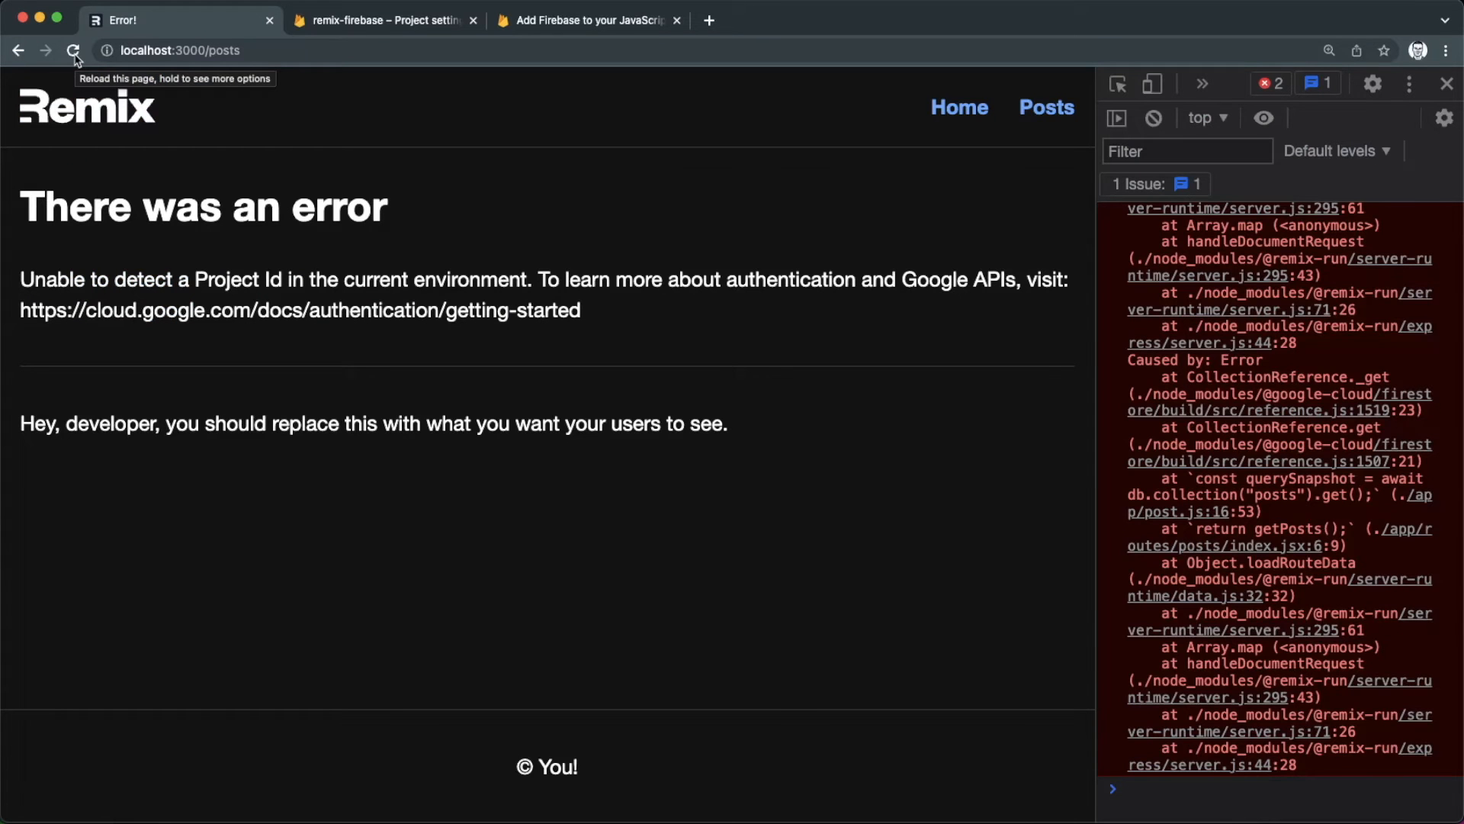
left_click(383, 20)
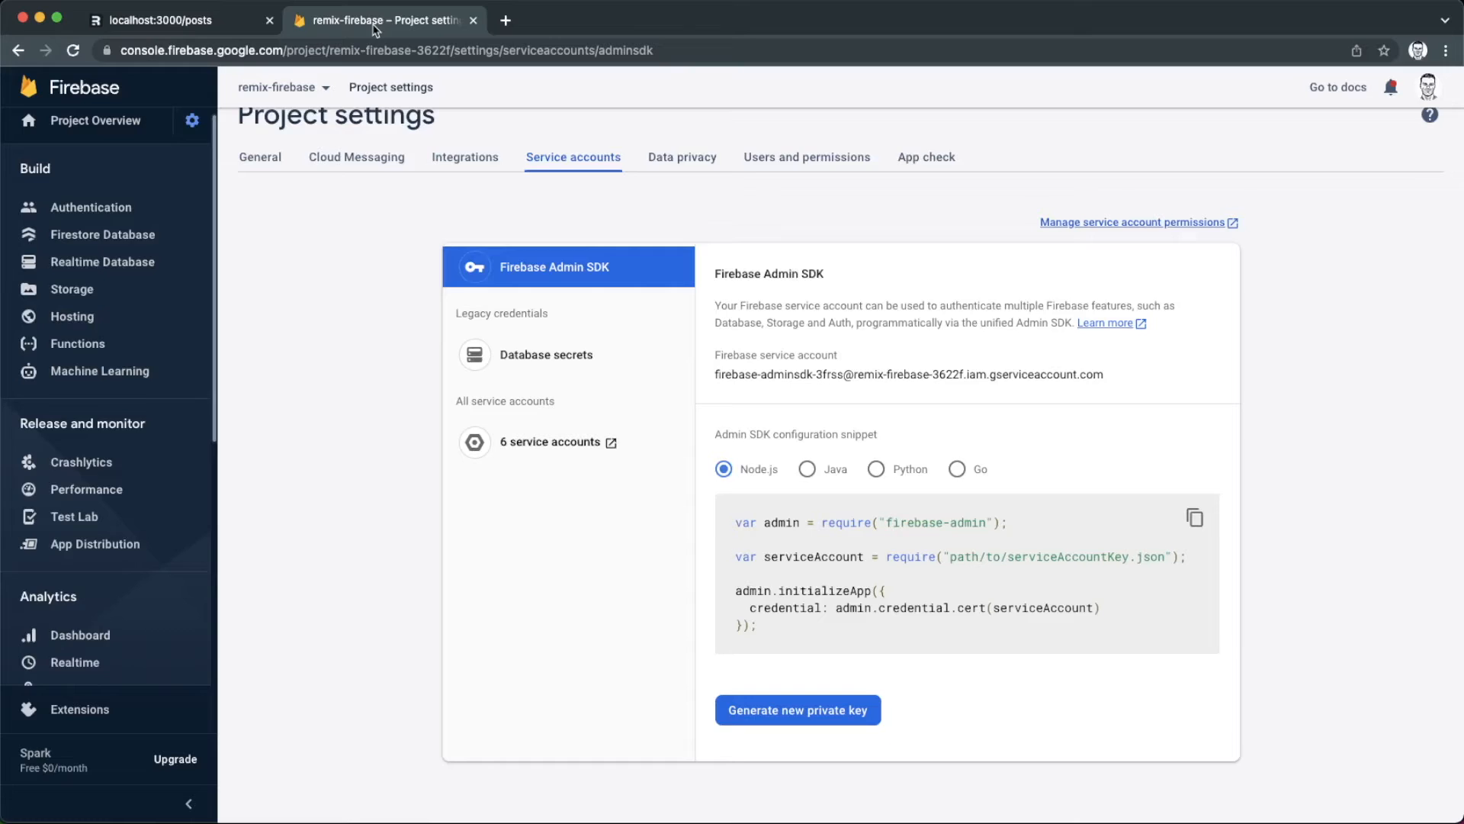
mouse_move(703, 505)
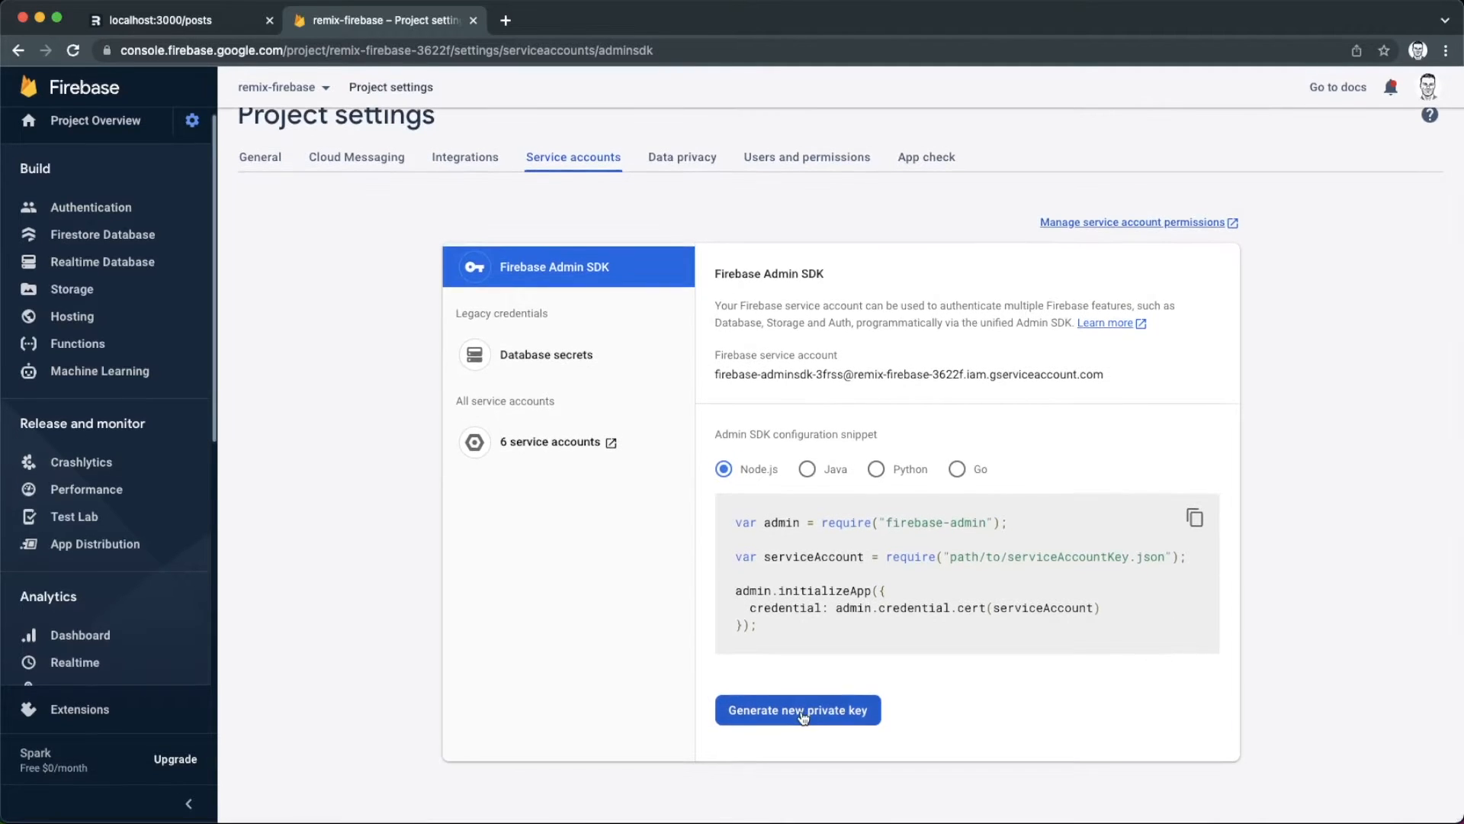
left_click(796, 709)
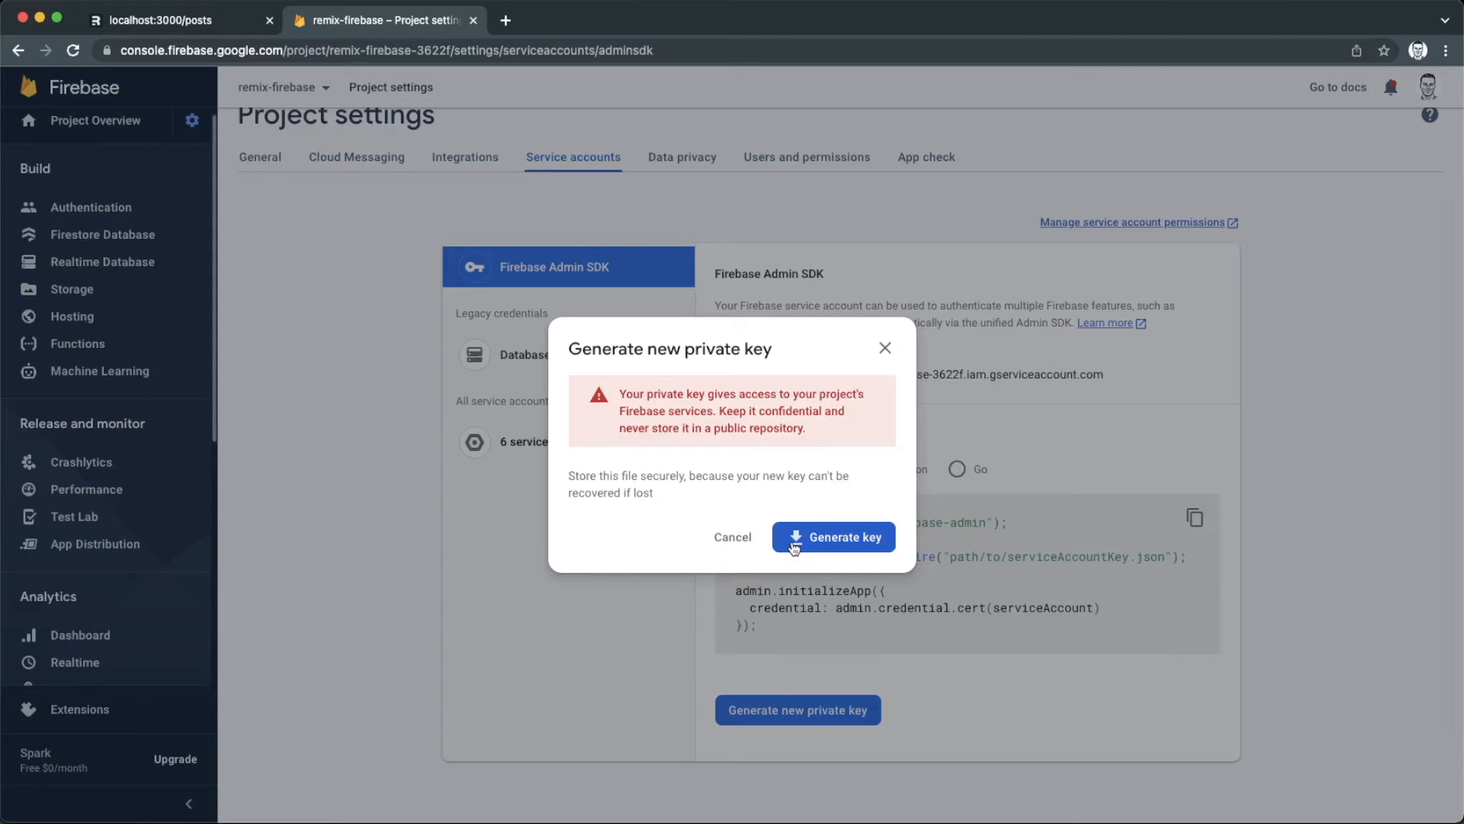
mouse_move(884, 348)
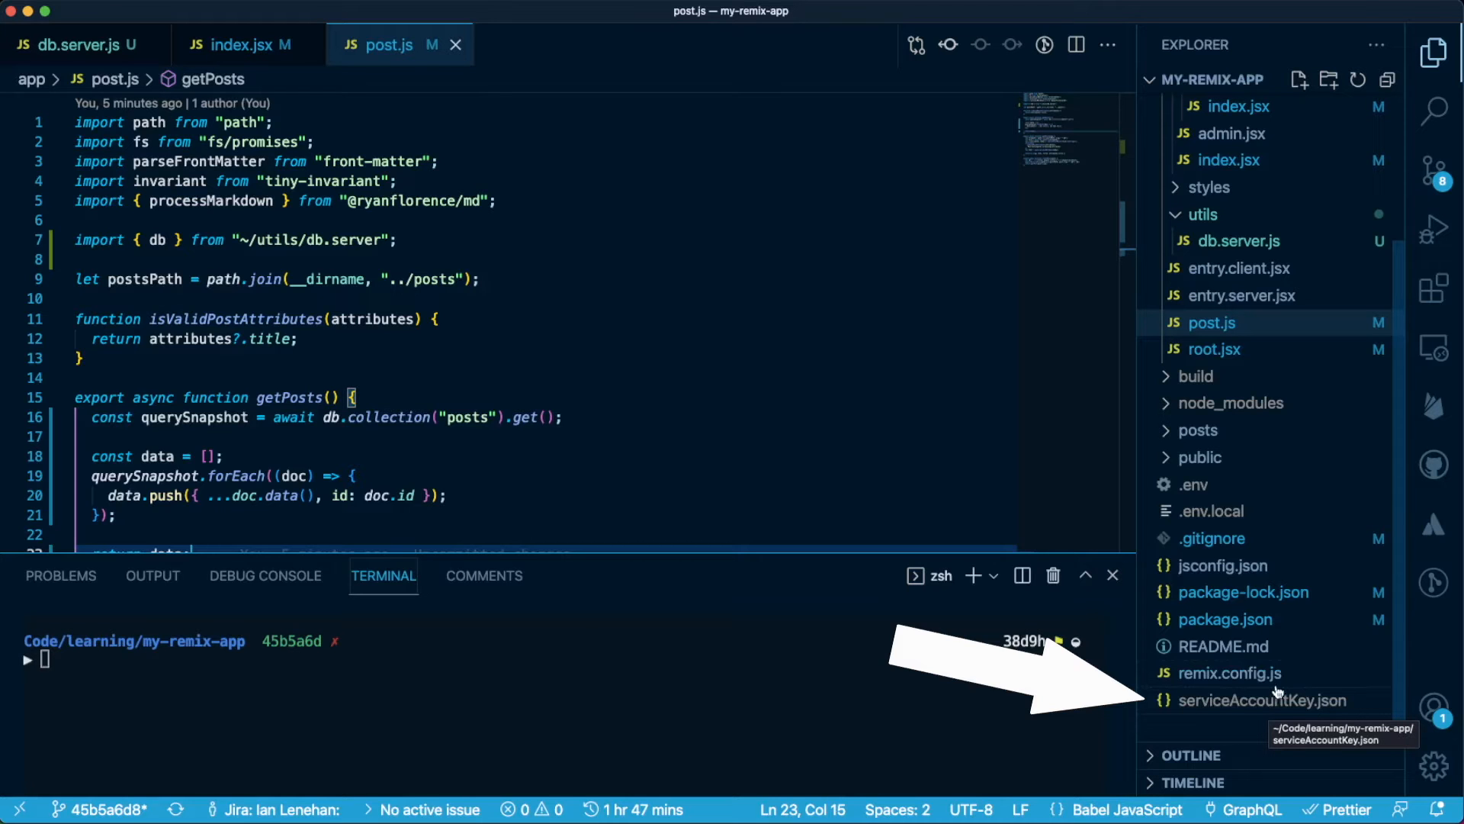
Review serviceAccountKey.json and .env, then confirm My First Post loads with dotenv configured in db.server.js
left_click(1237, 241)
type(".en")
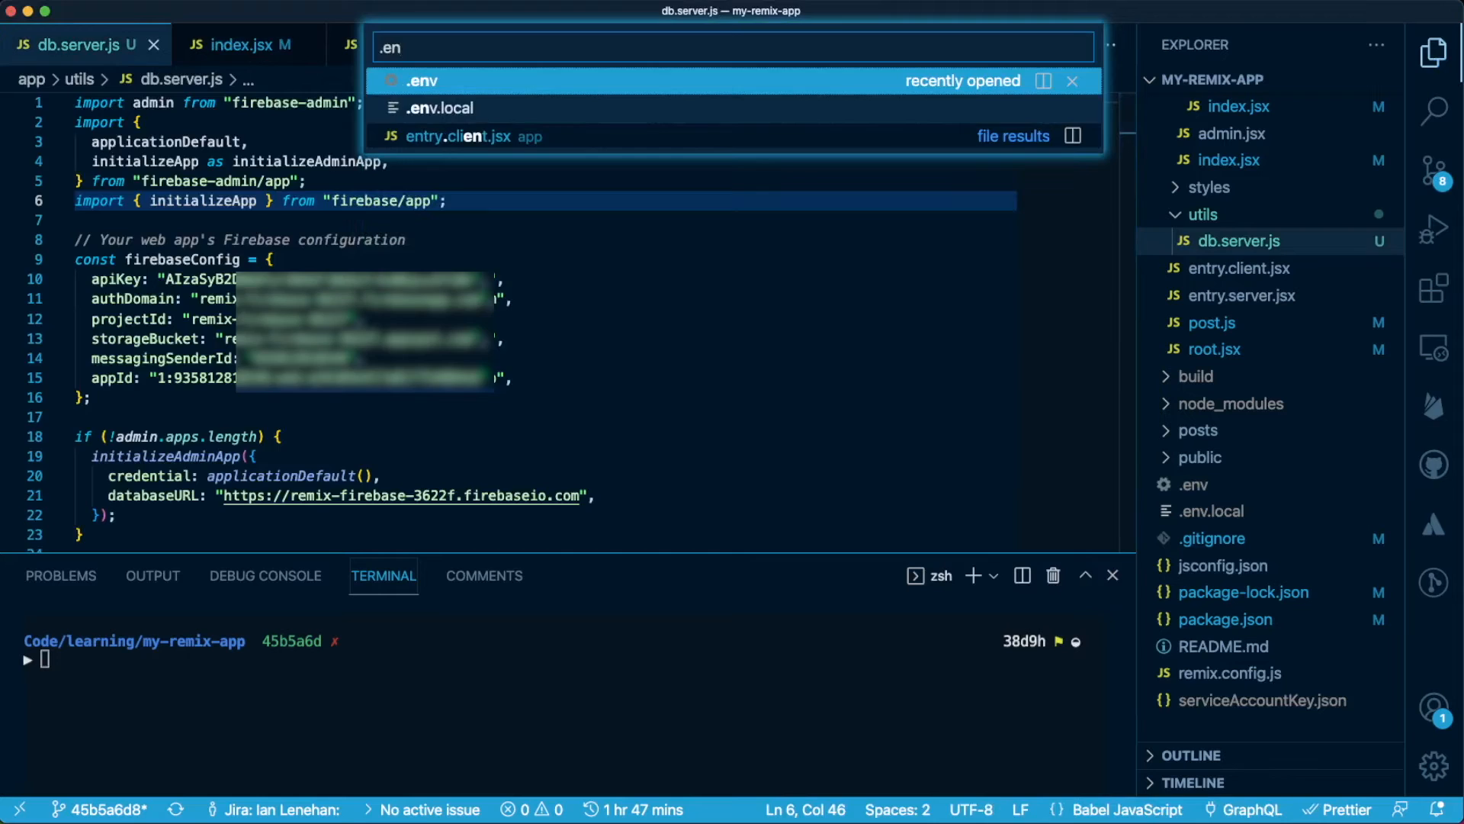
left_click(421, 81)
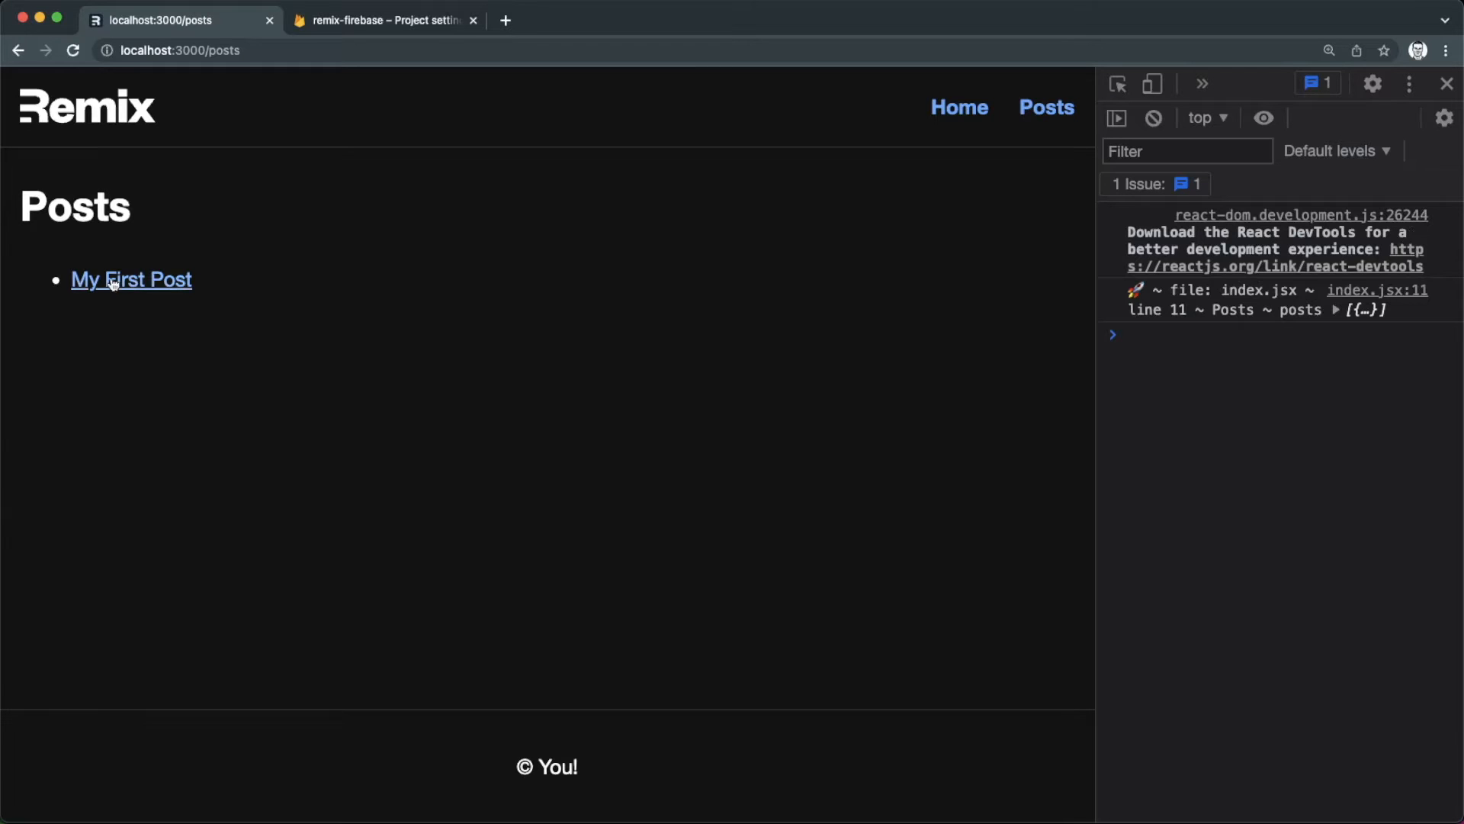
left_click(130, 279)
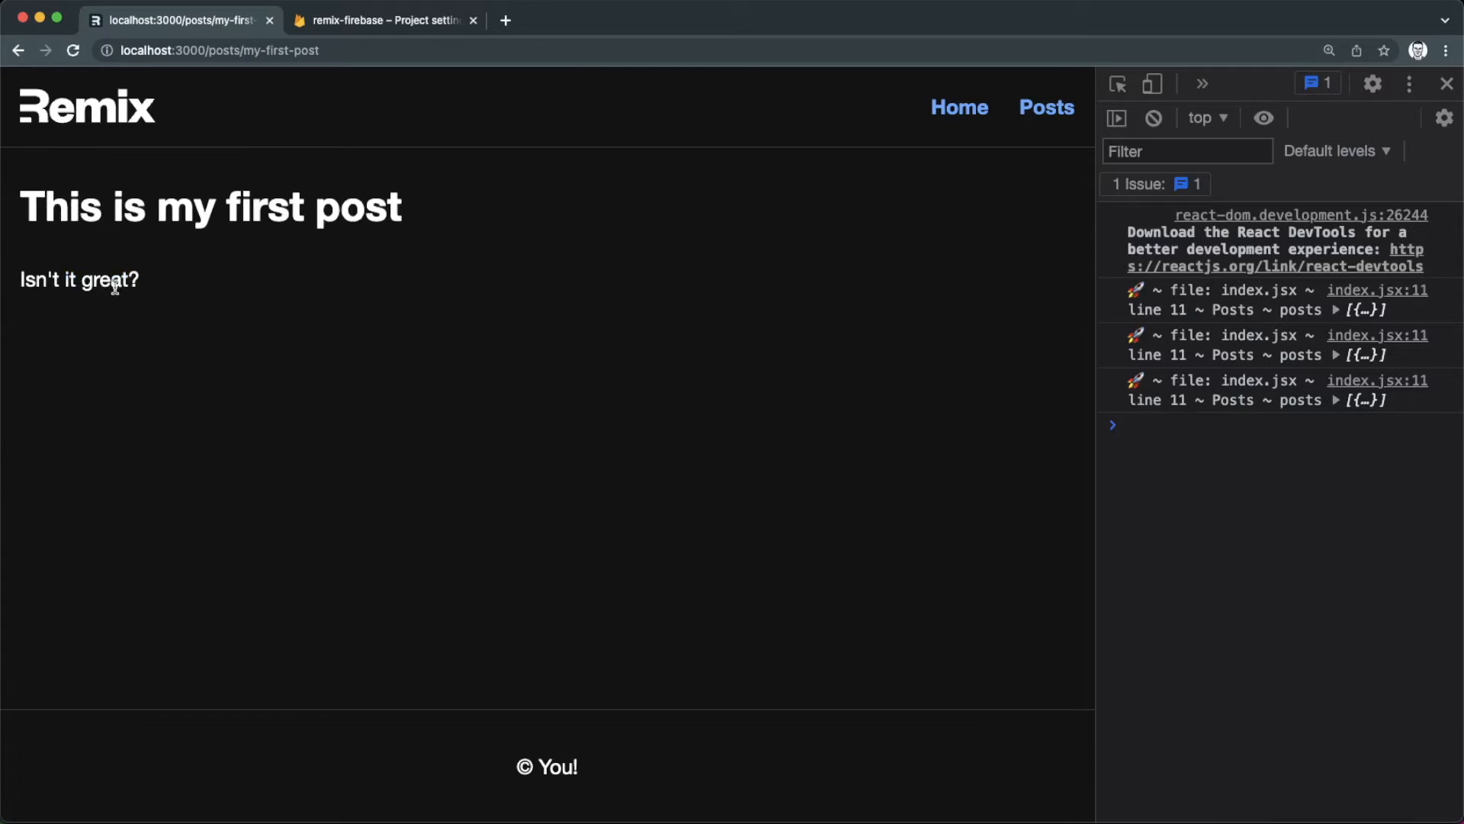
left_click(1045, 106)
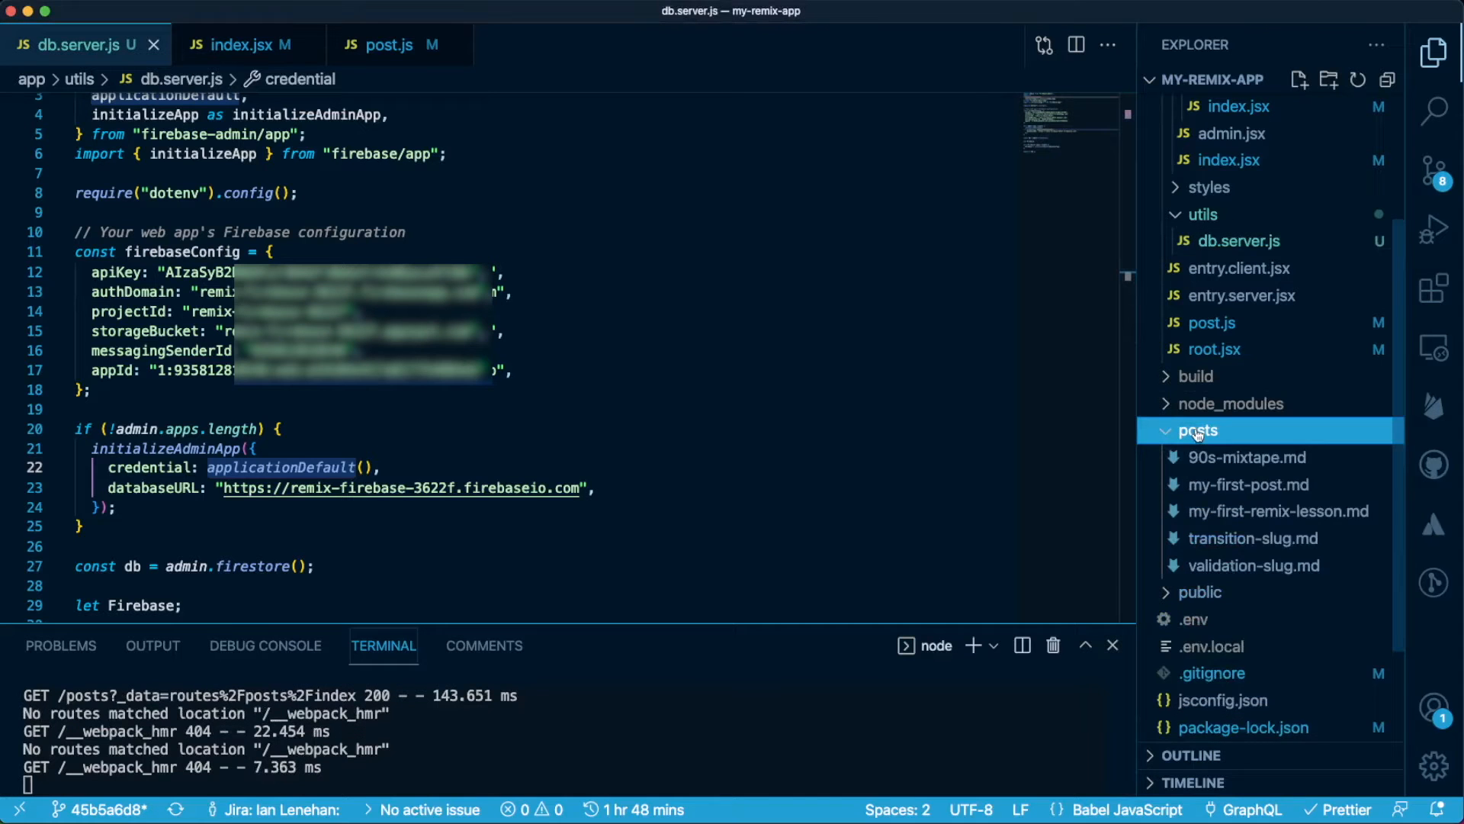
In getPost, fetch docSnapshot via db.collection('posts').doc(slug).get()
right_click(1199, 430)
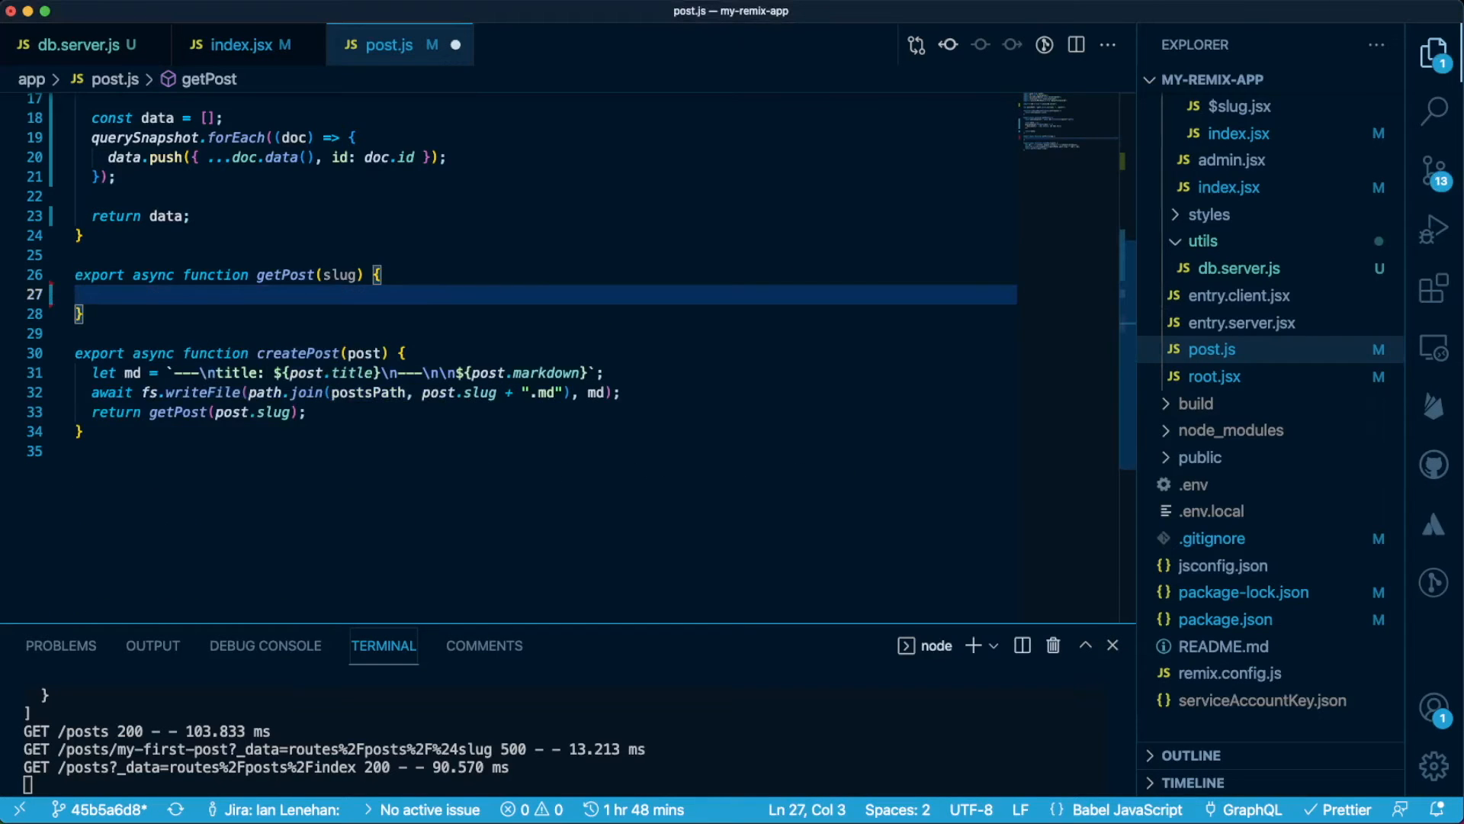
type("const docSnapshot =")
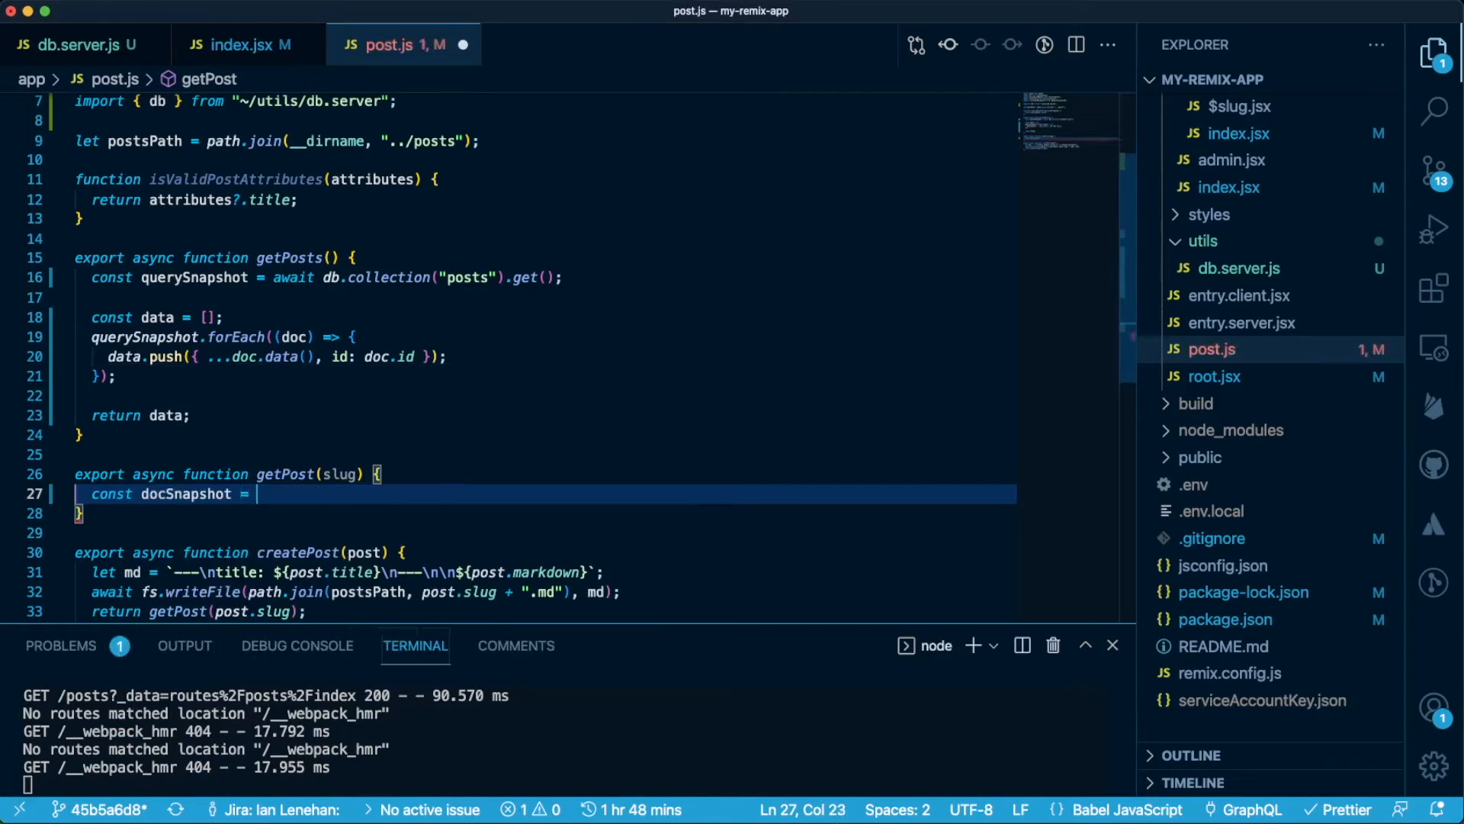
type("await db.collection('posts')")
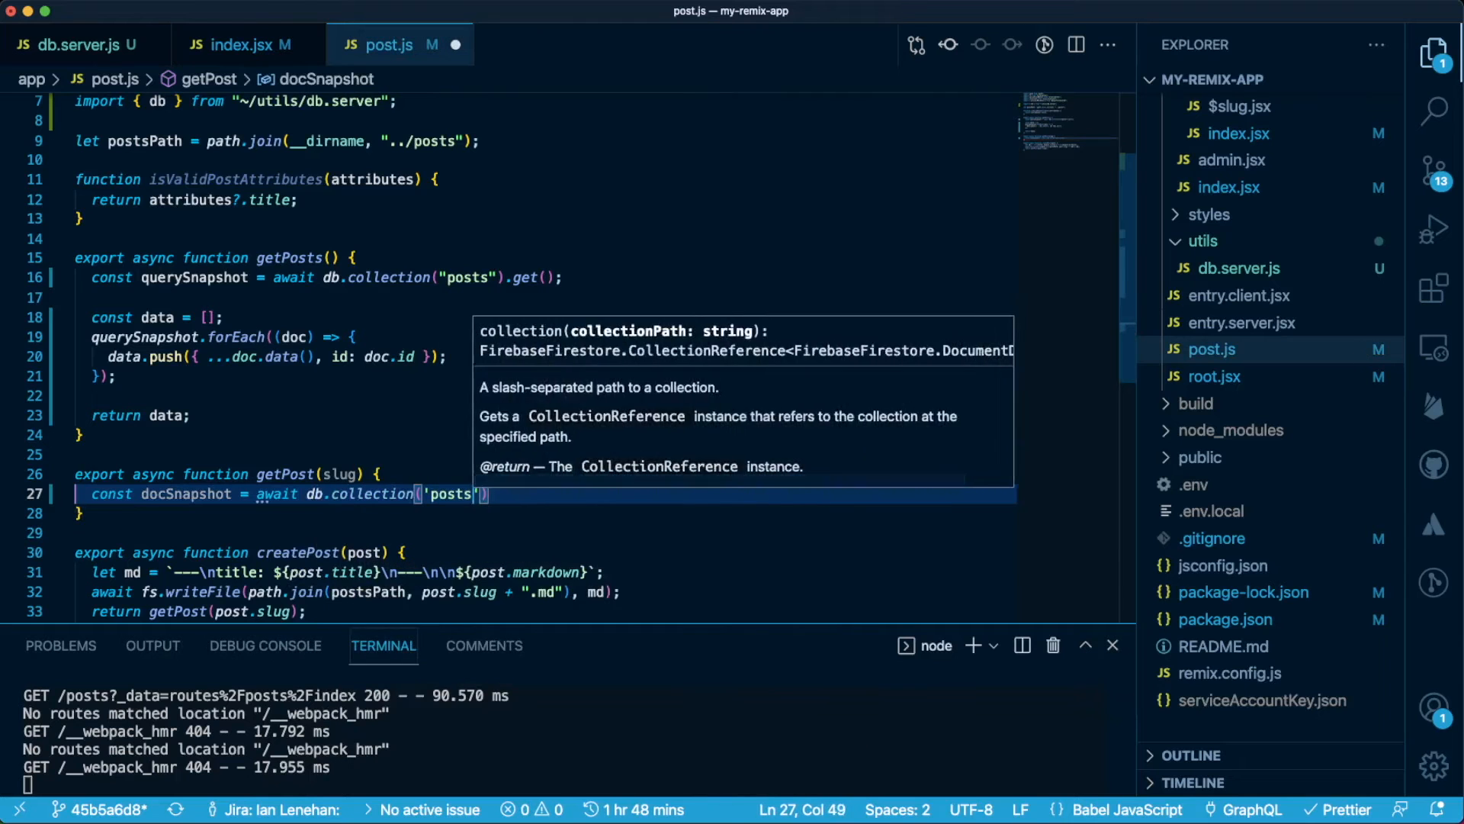
type(".doc(slug).get()")
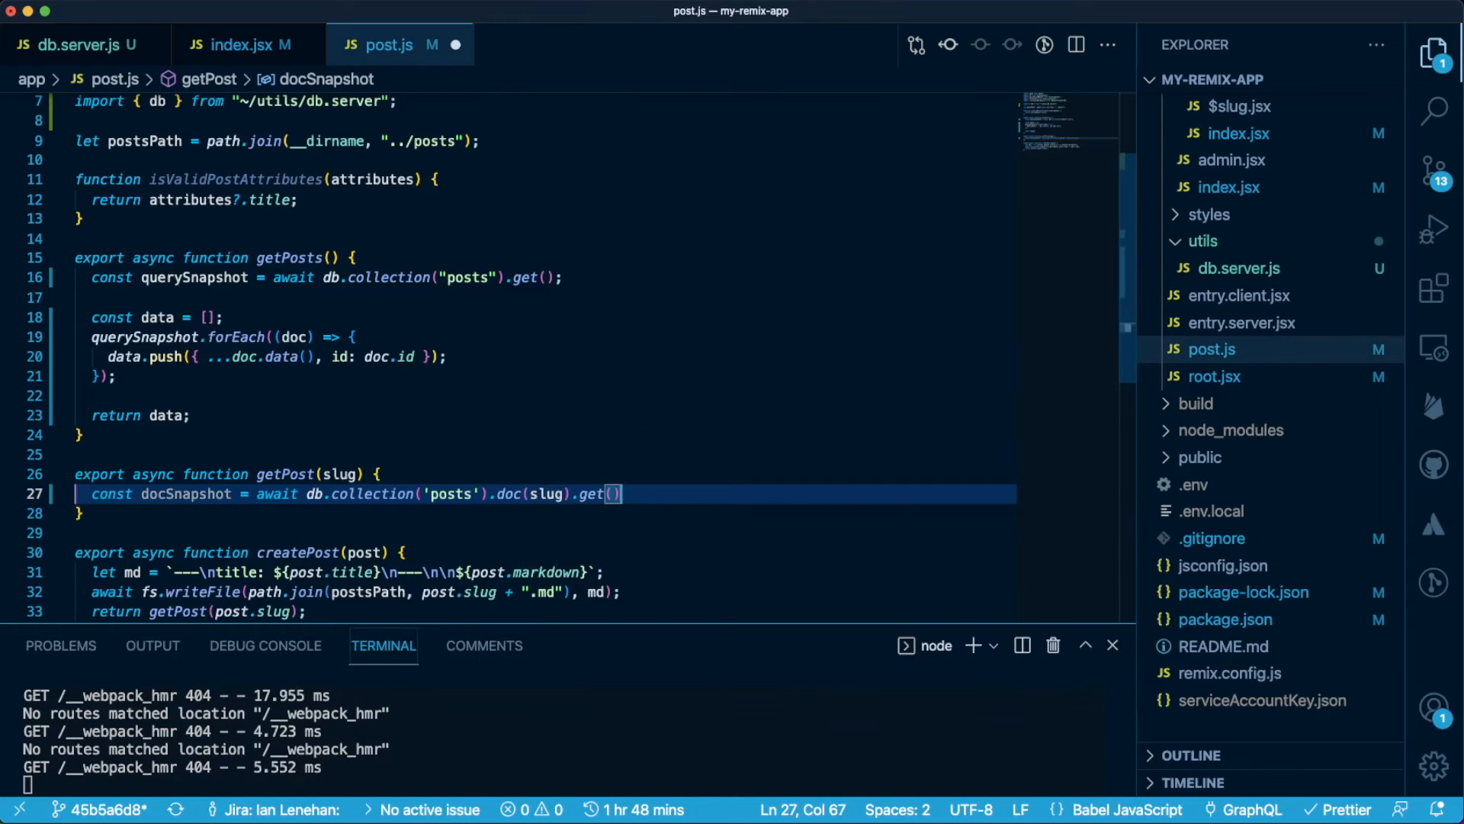
Throw an Error when docSnapshot doesn't exist, otherwise read its data into post
type("if (!docSnapshot.exists) {")
type("throw Error('No such document exists")
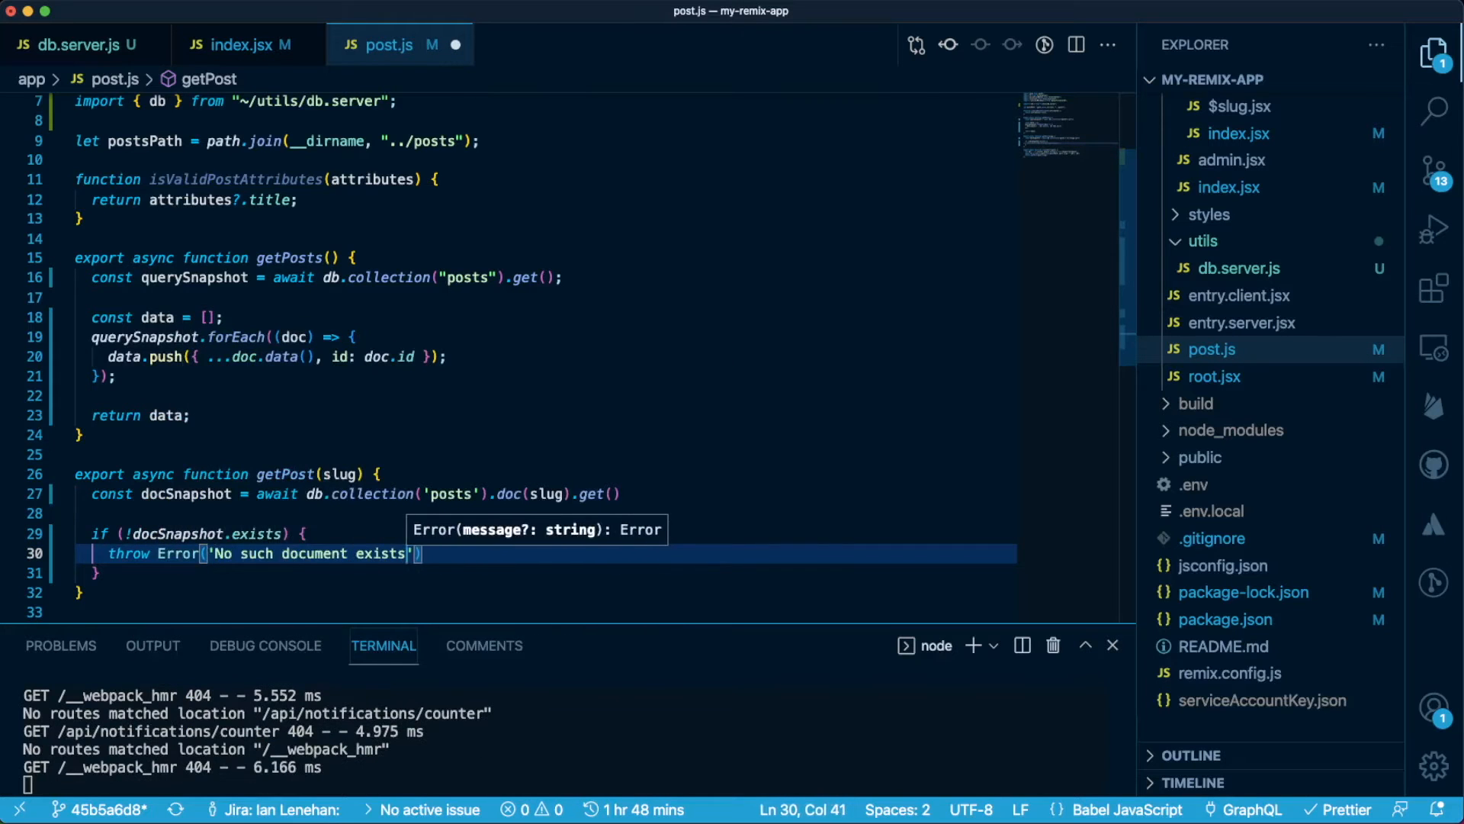
type("const post = do")
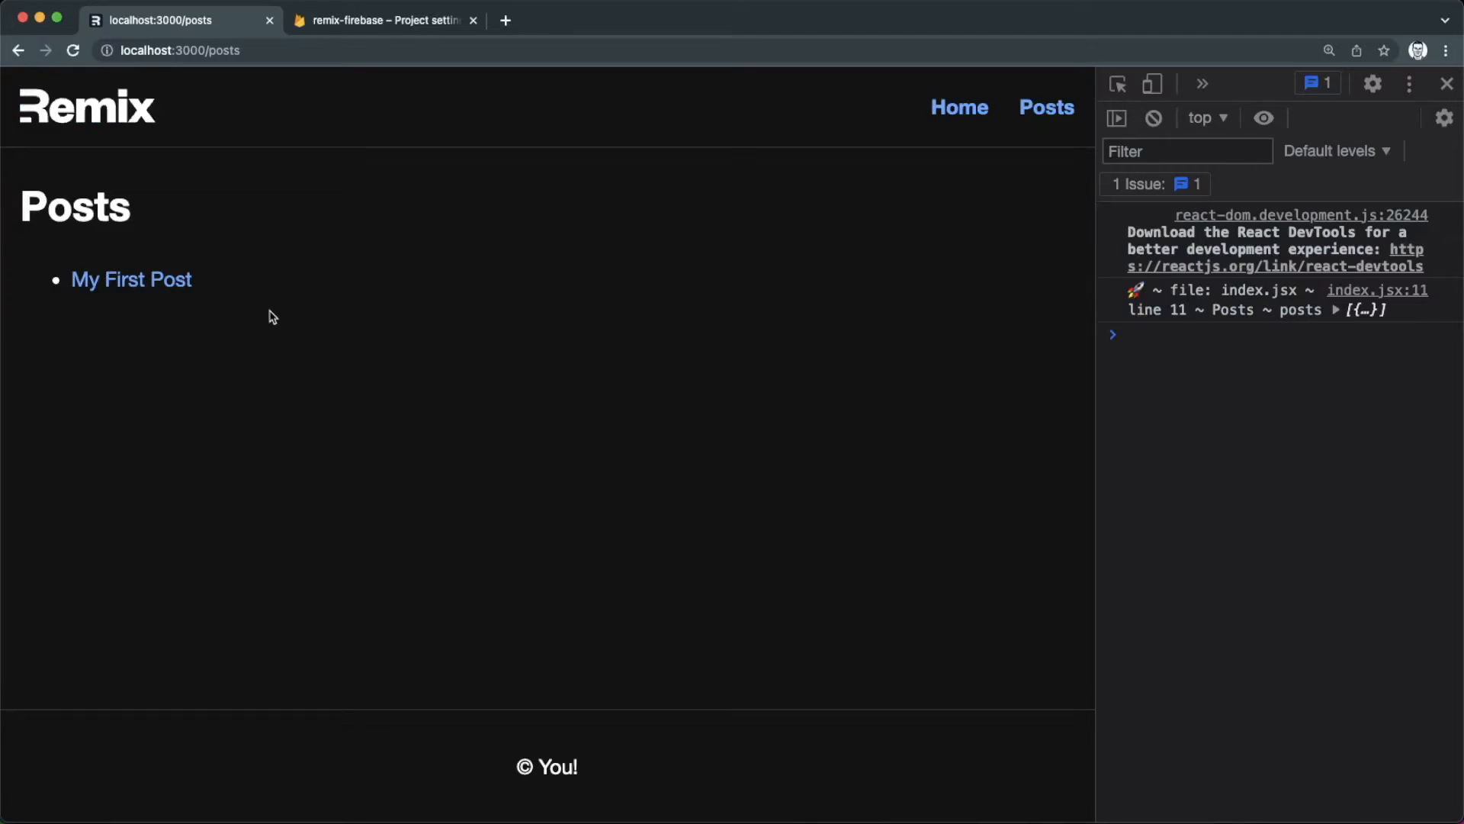
Test My First Post, then in $slug.jsx and root.jsx add an Admin nav link listing posts
left_click(131, 279)
type("s")
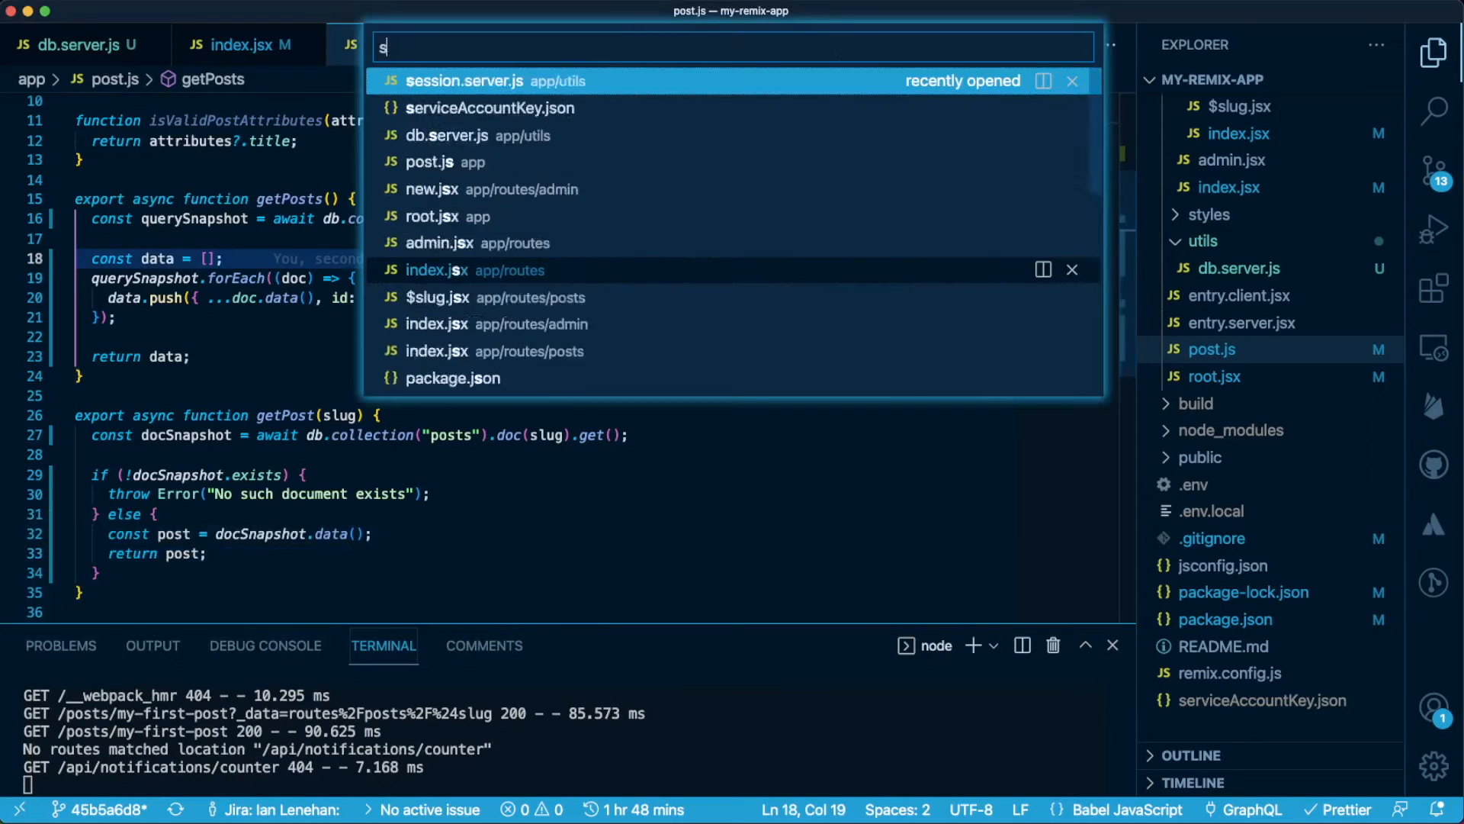
left_click(436, 297)
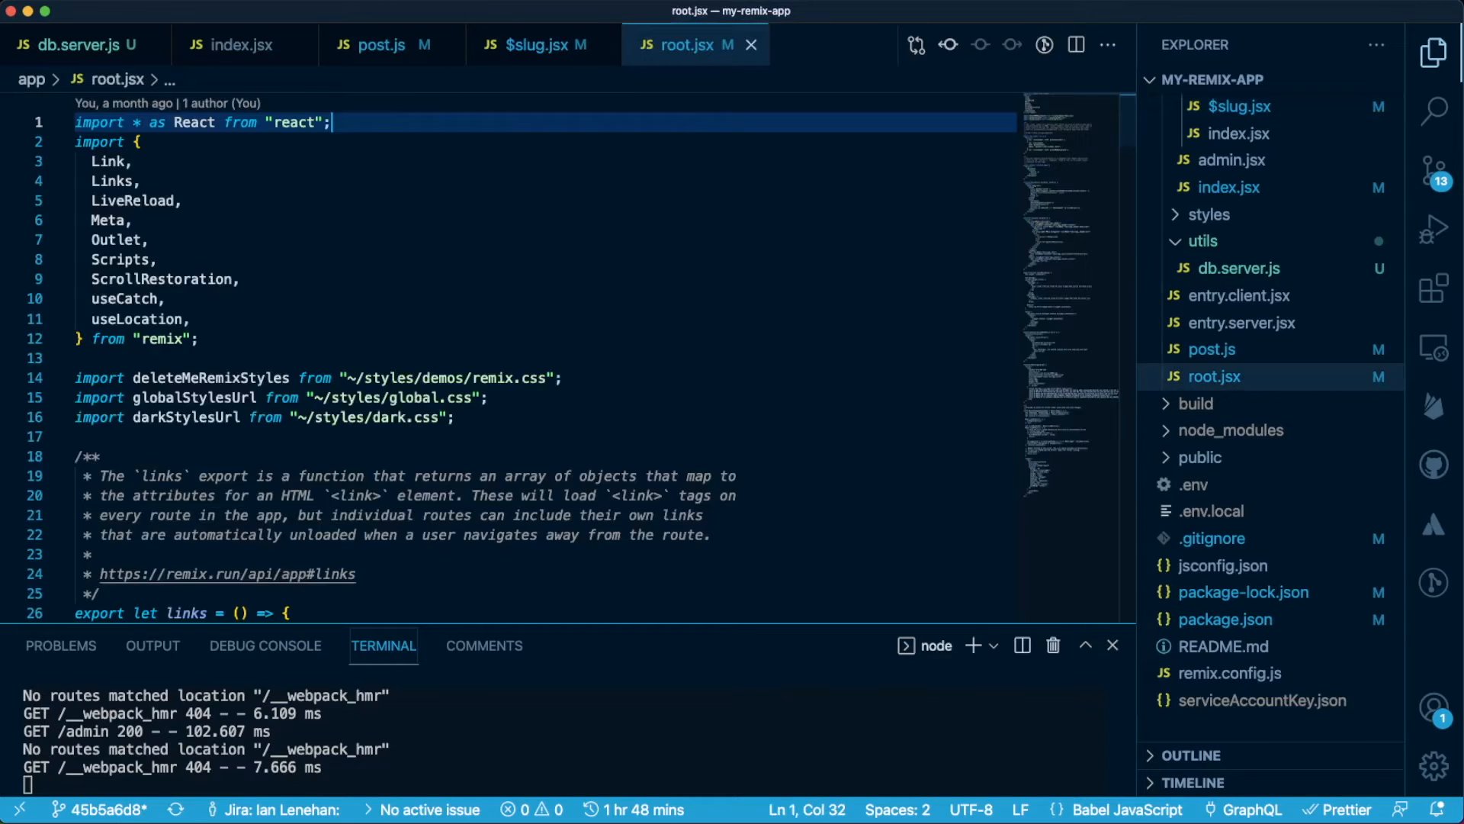
scroll("down", 3)
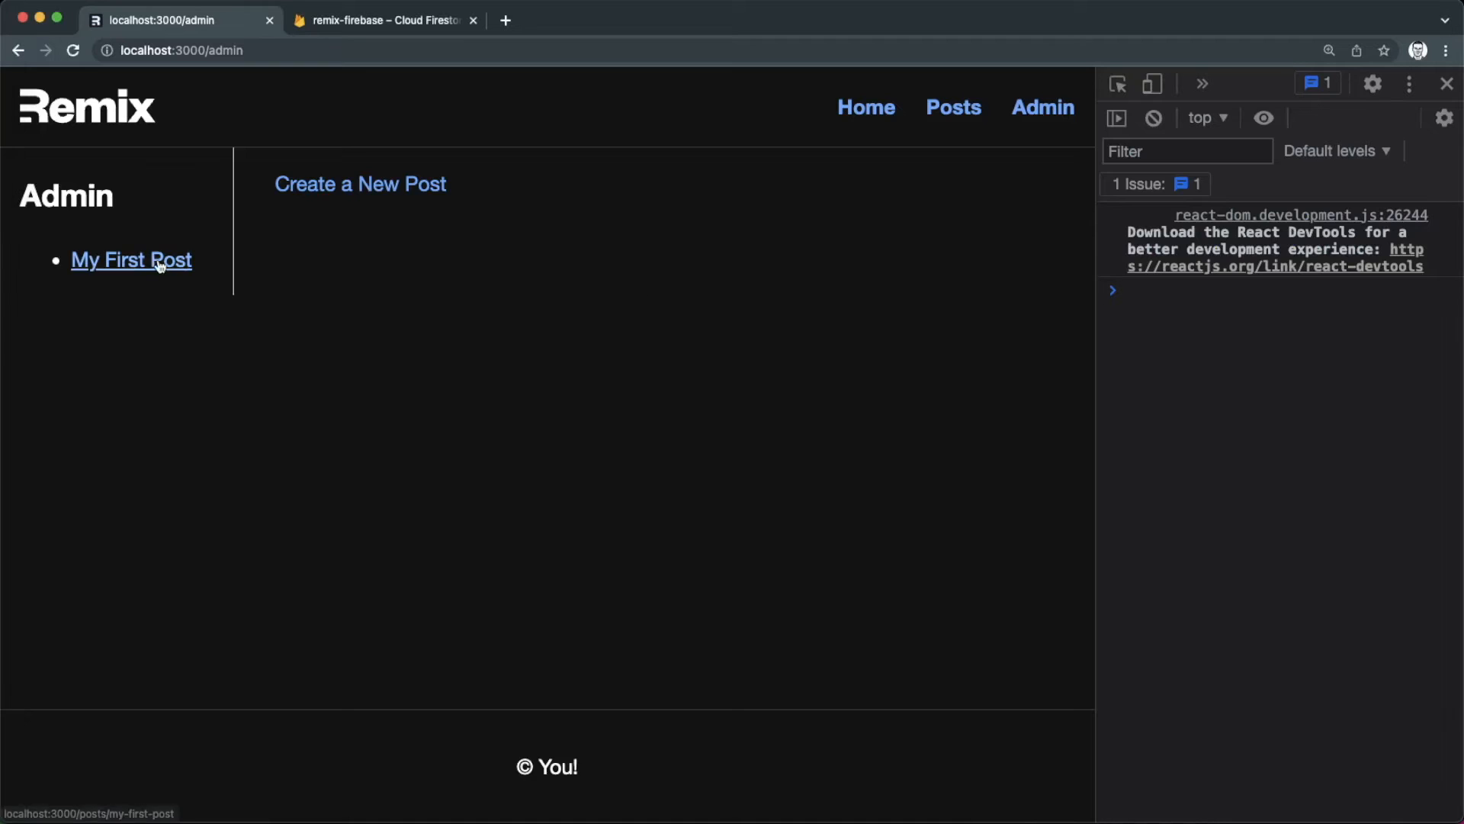
In createPost, write { slug, body, title } to db.collection('posts').doc(slug) and return getPost(slug)
left_click(360, 183)
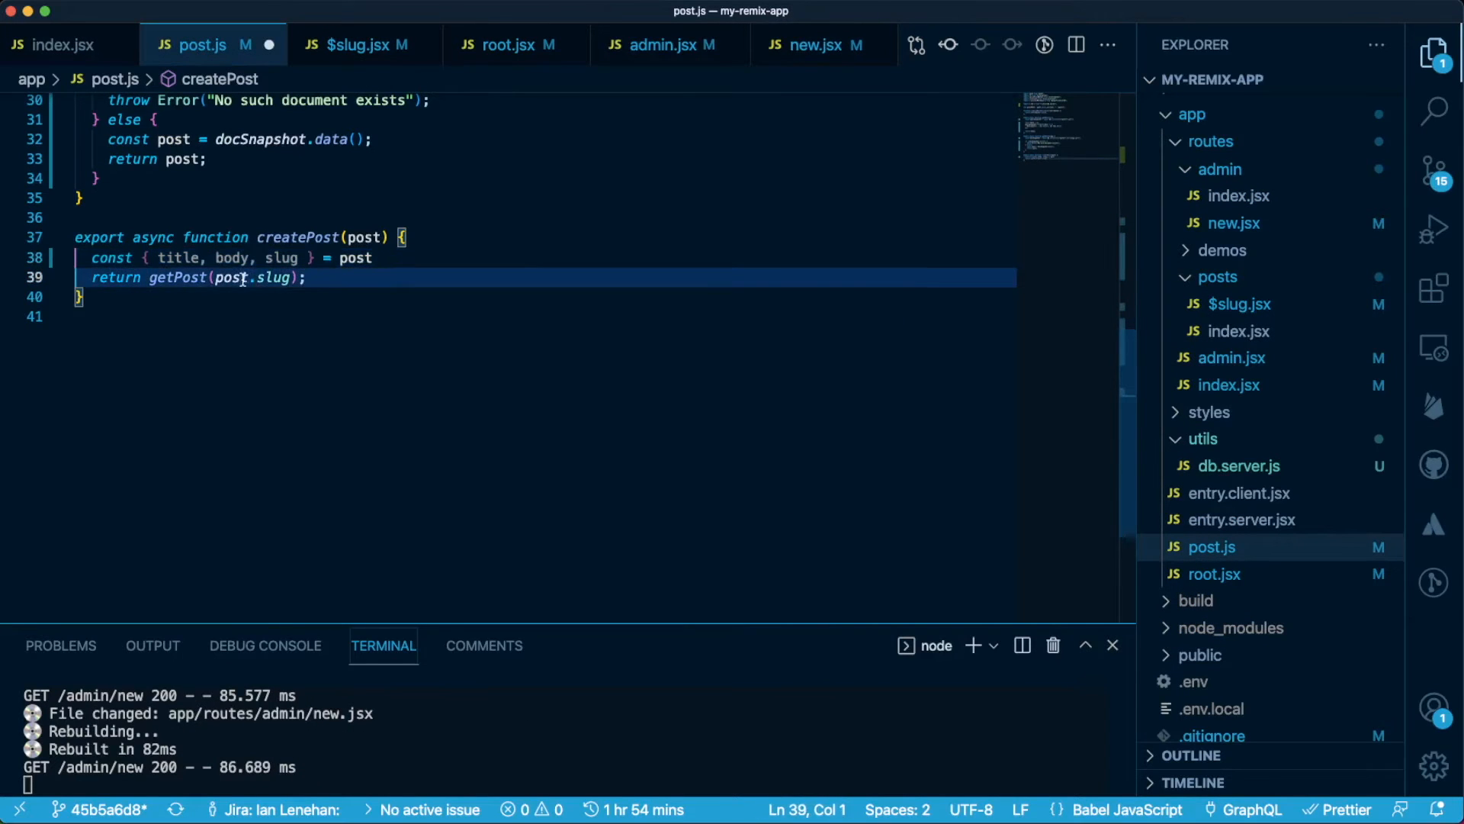
type("const docRef = db.collection('posts').doc(slug")
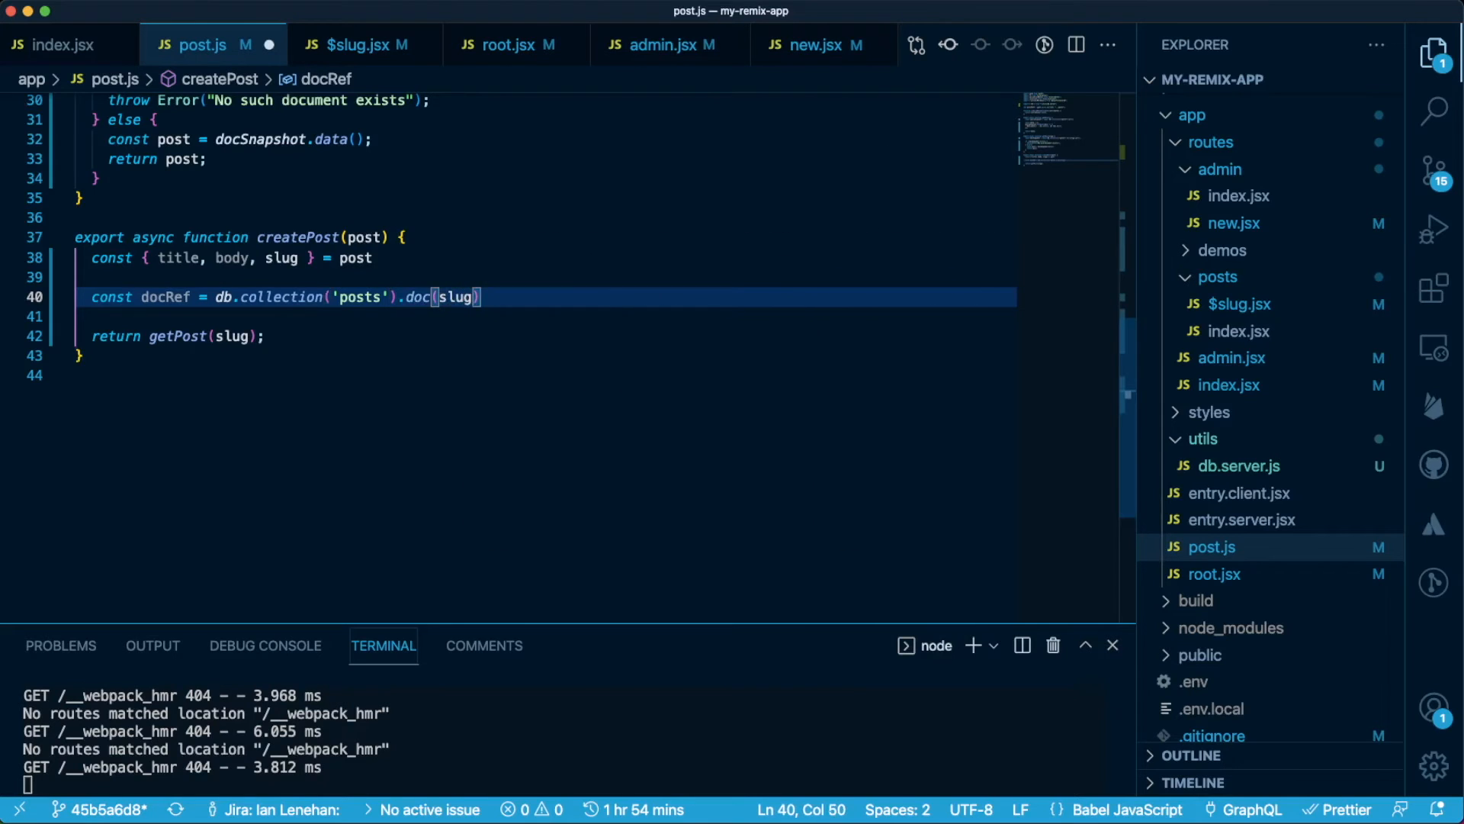
type("await docRef.set(")
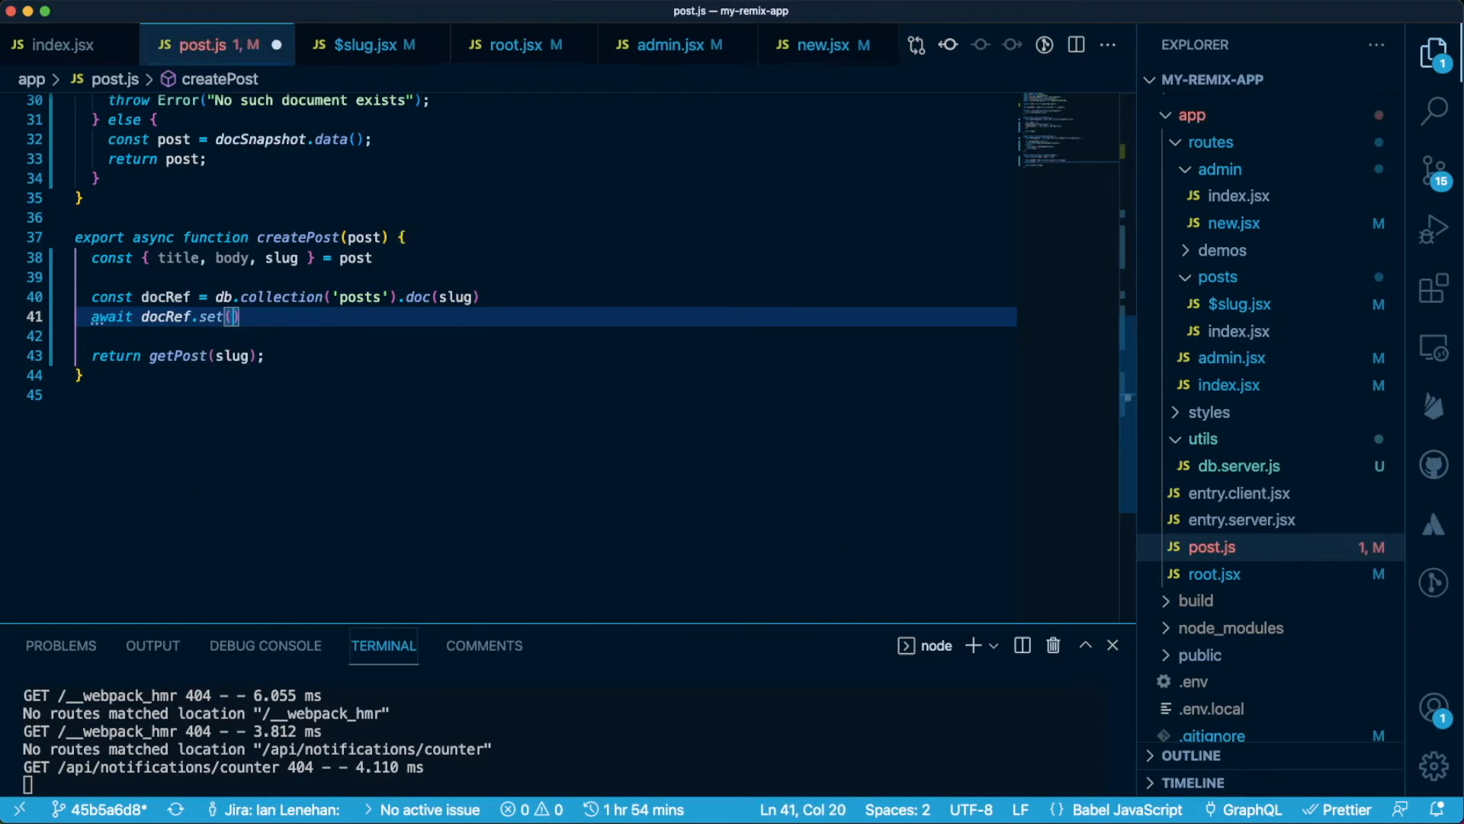
type("{ slug, body, title }")
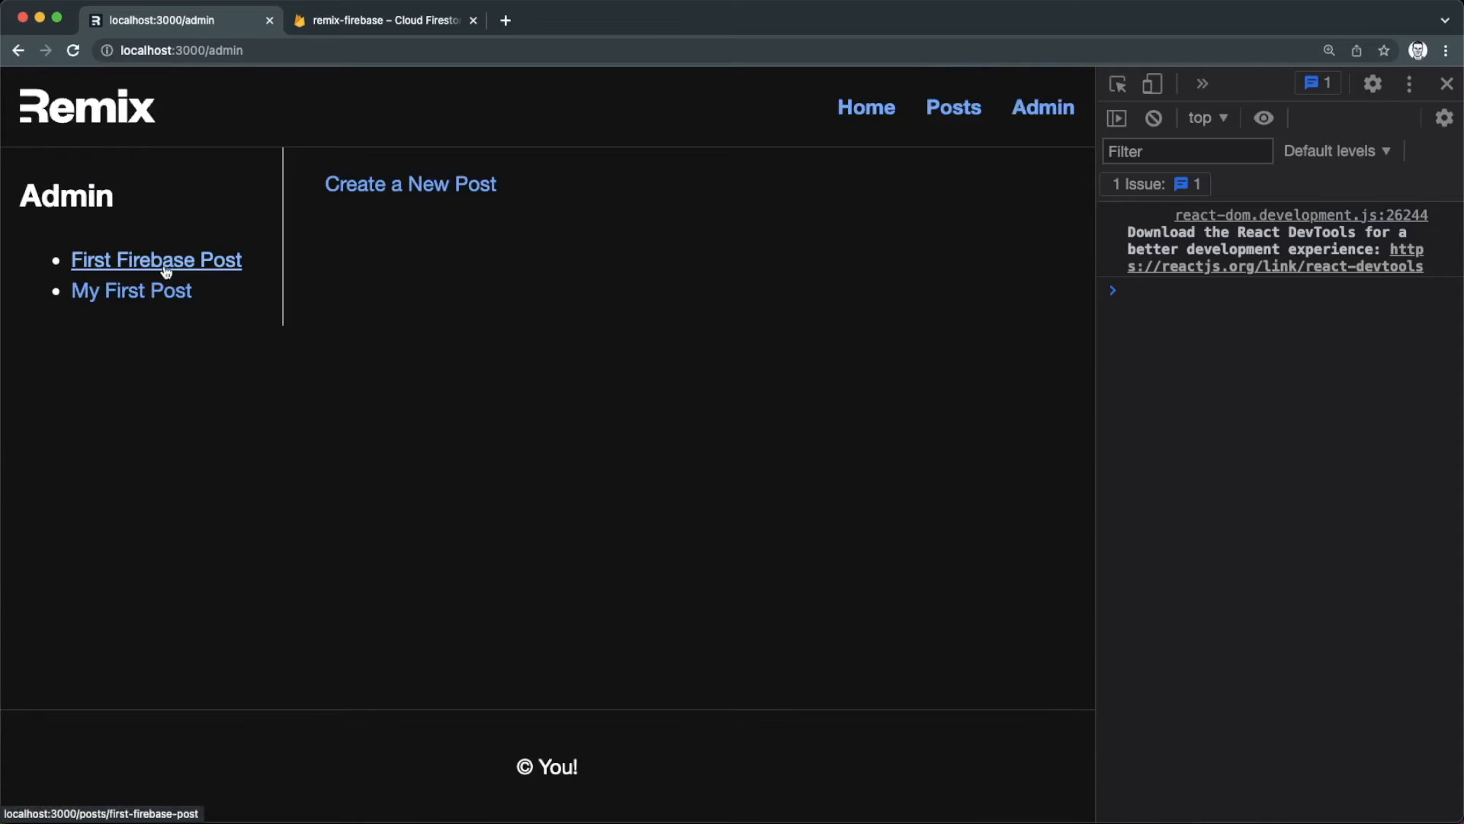
View First Firebase Post, then inspect its first-firebase-post document in Firestore's posts collection
left_click(155, 259)
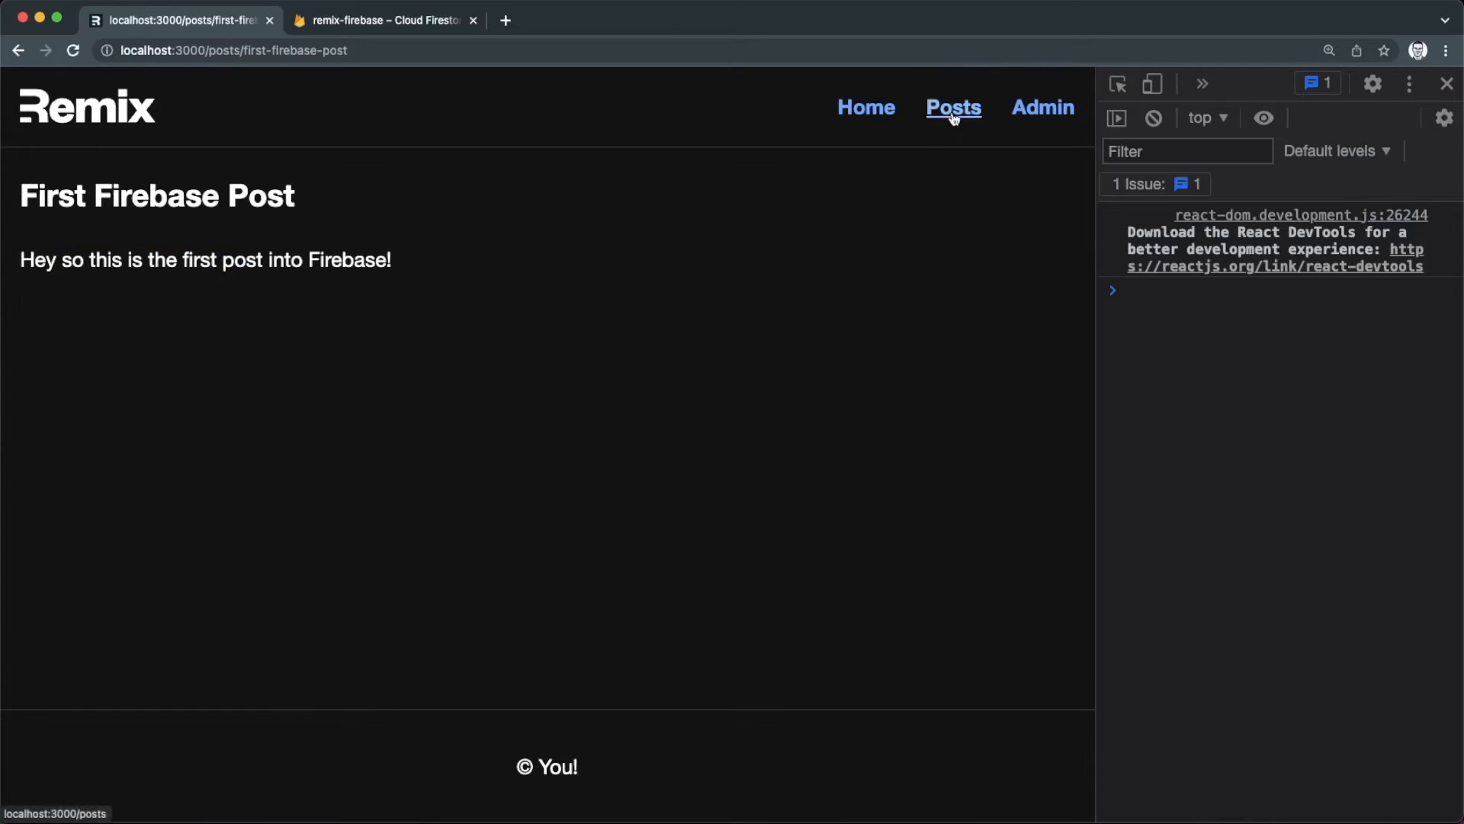
left_click(1042, 107)
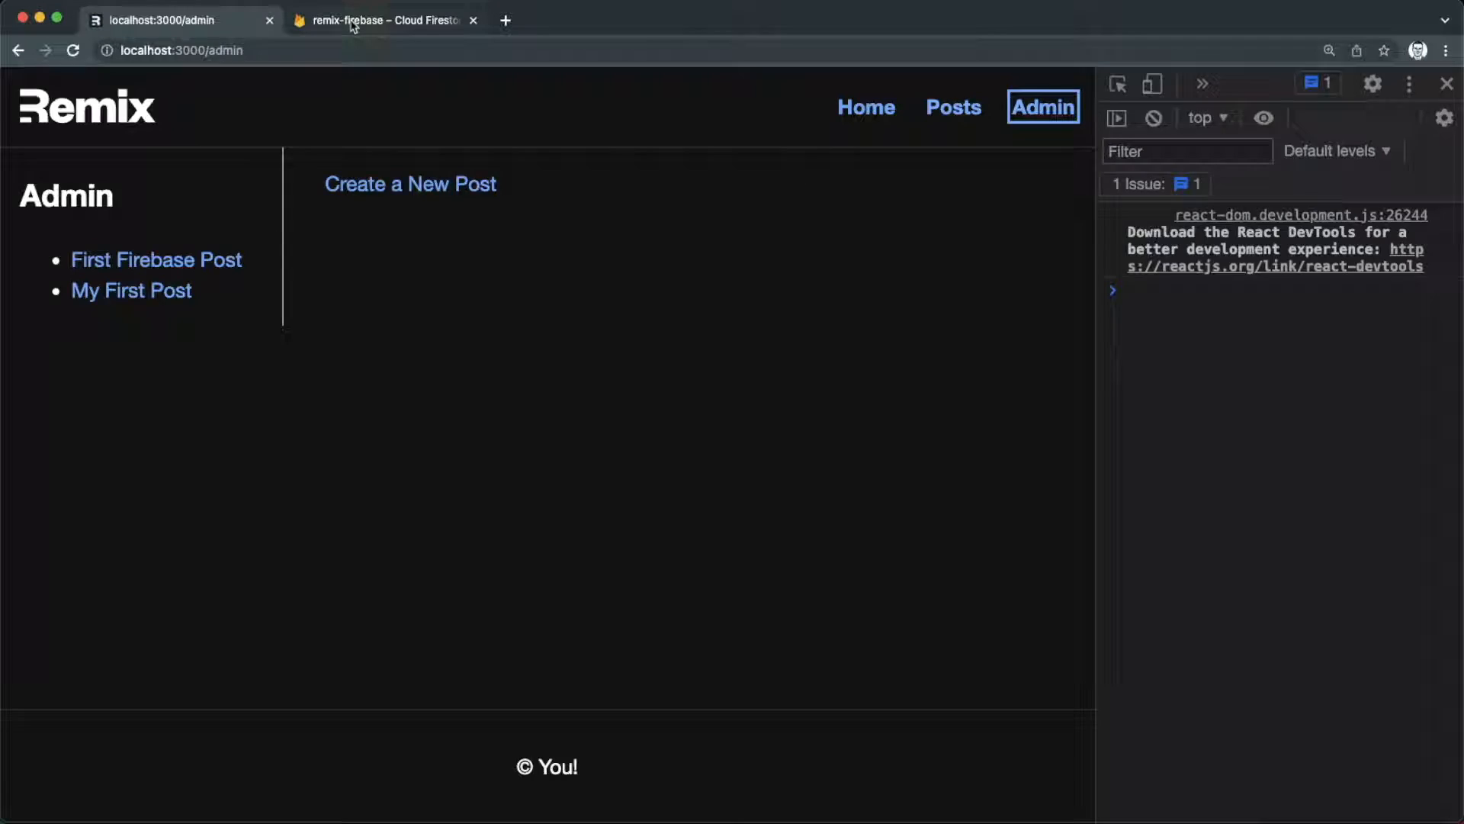
left_click(383, 20)
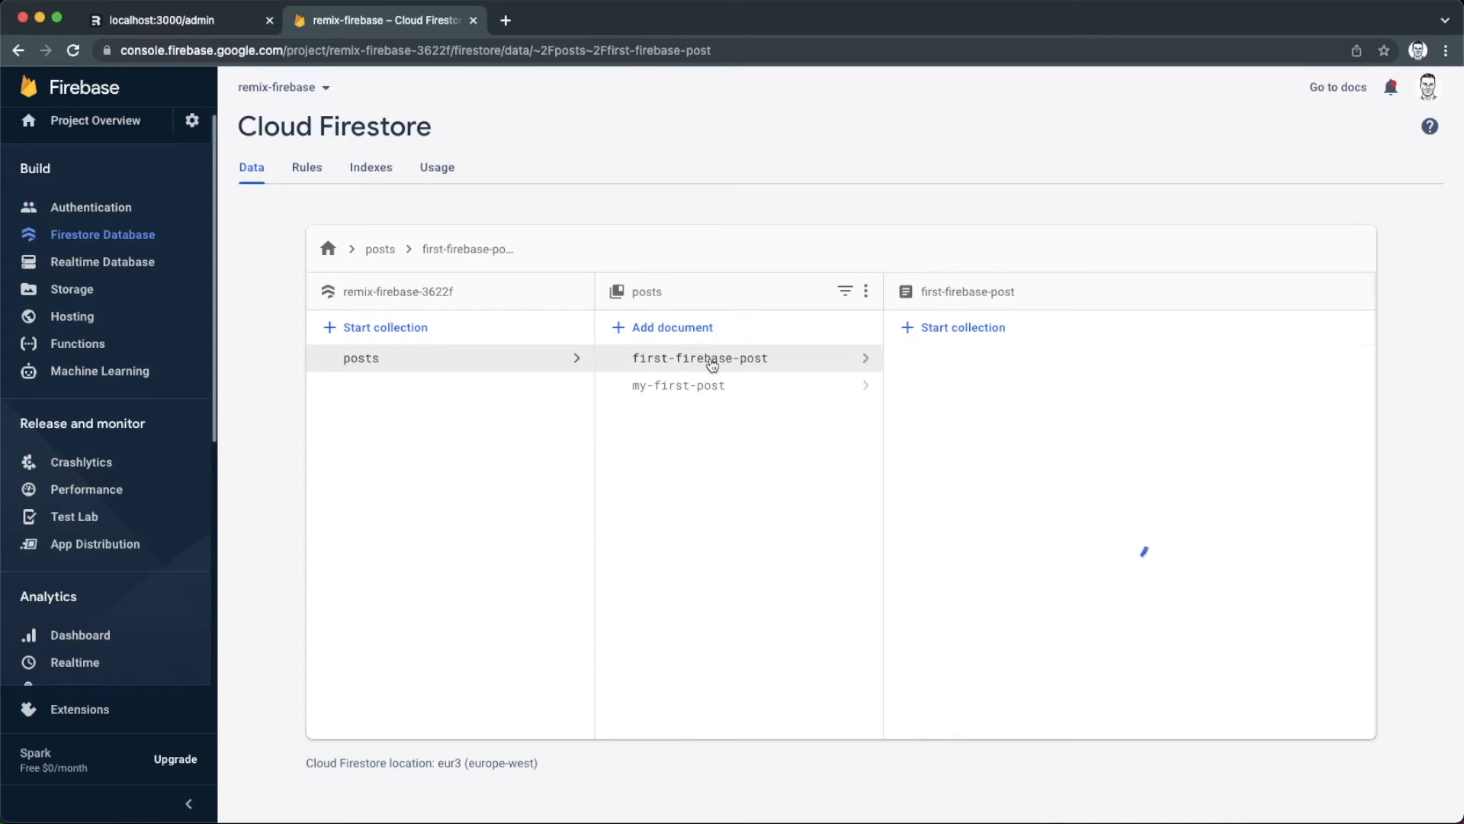
left_click(698, 357)
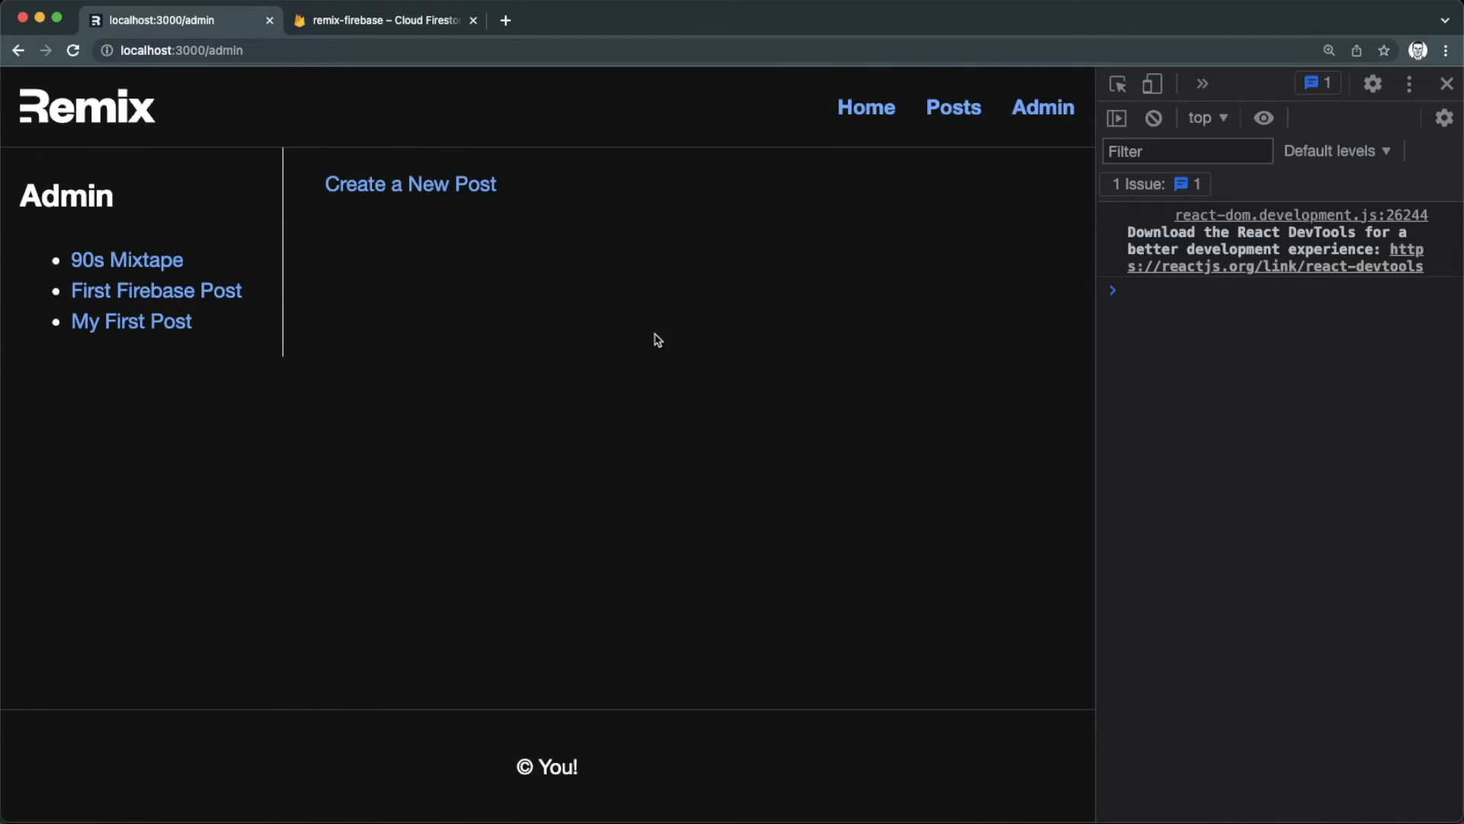
Add parseBody using str.replace(/\n/g, ...) in $slug.jsx so 90s Mixtape shows one song per line
left_click(127, 260)
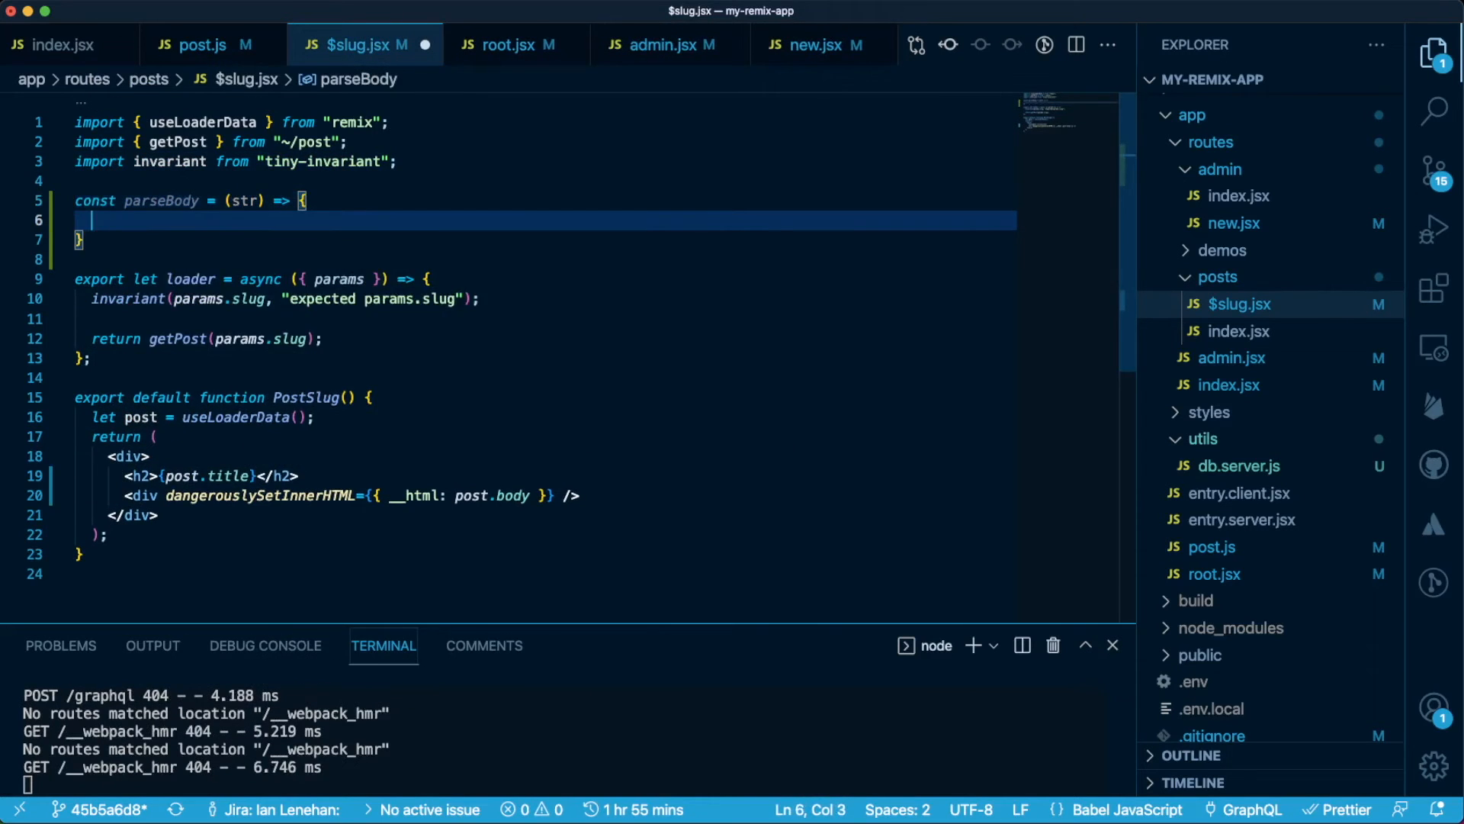
type("return str.replace(/\\n/g,")
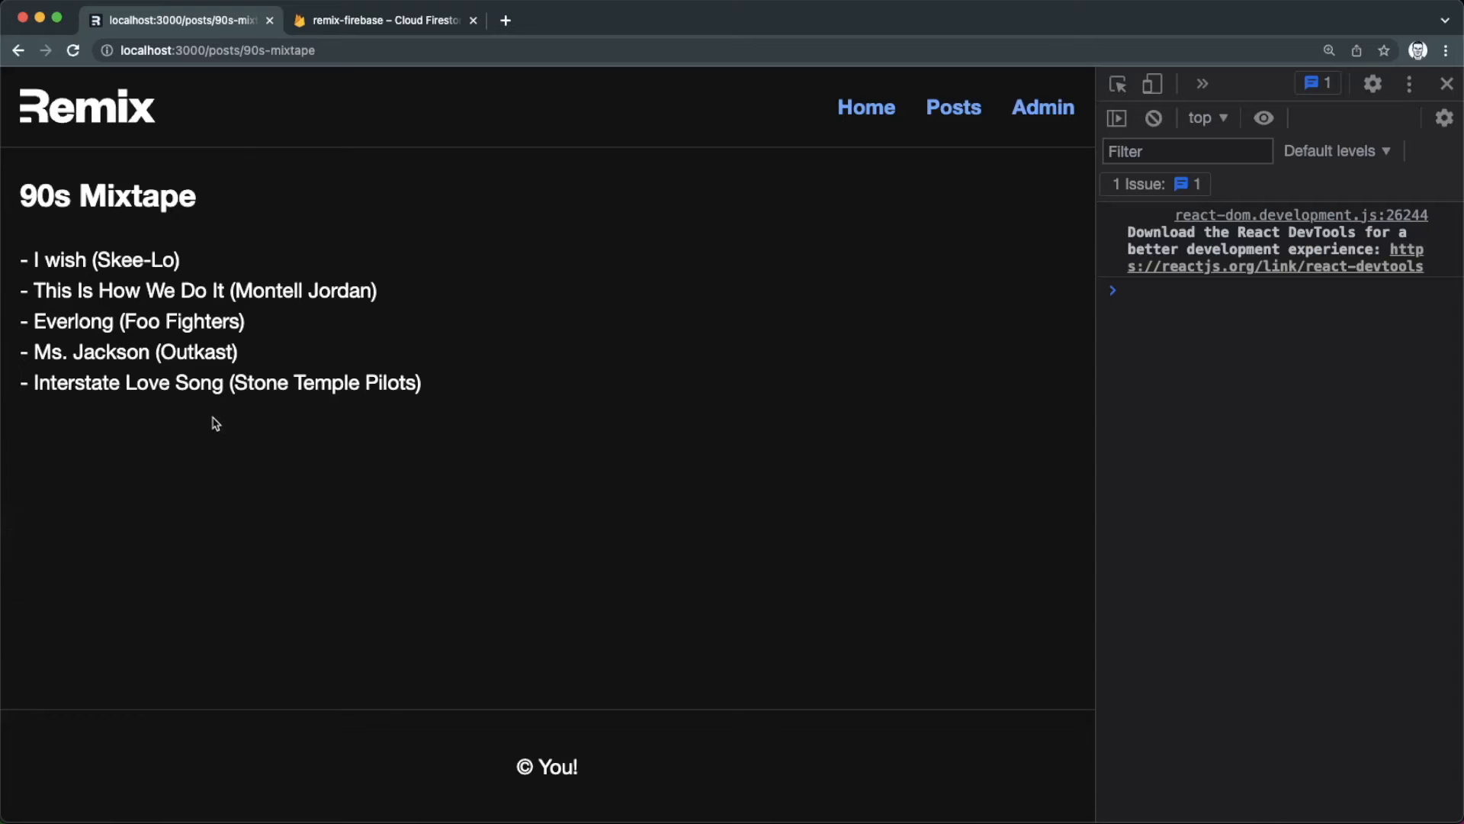
left_click(952, 107)
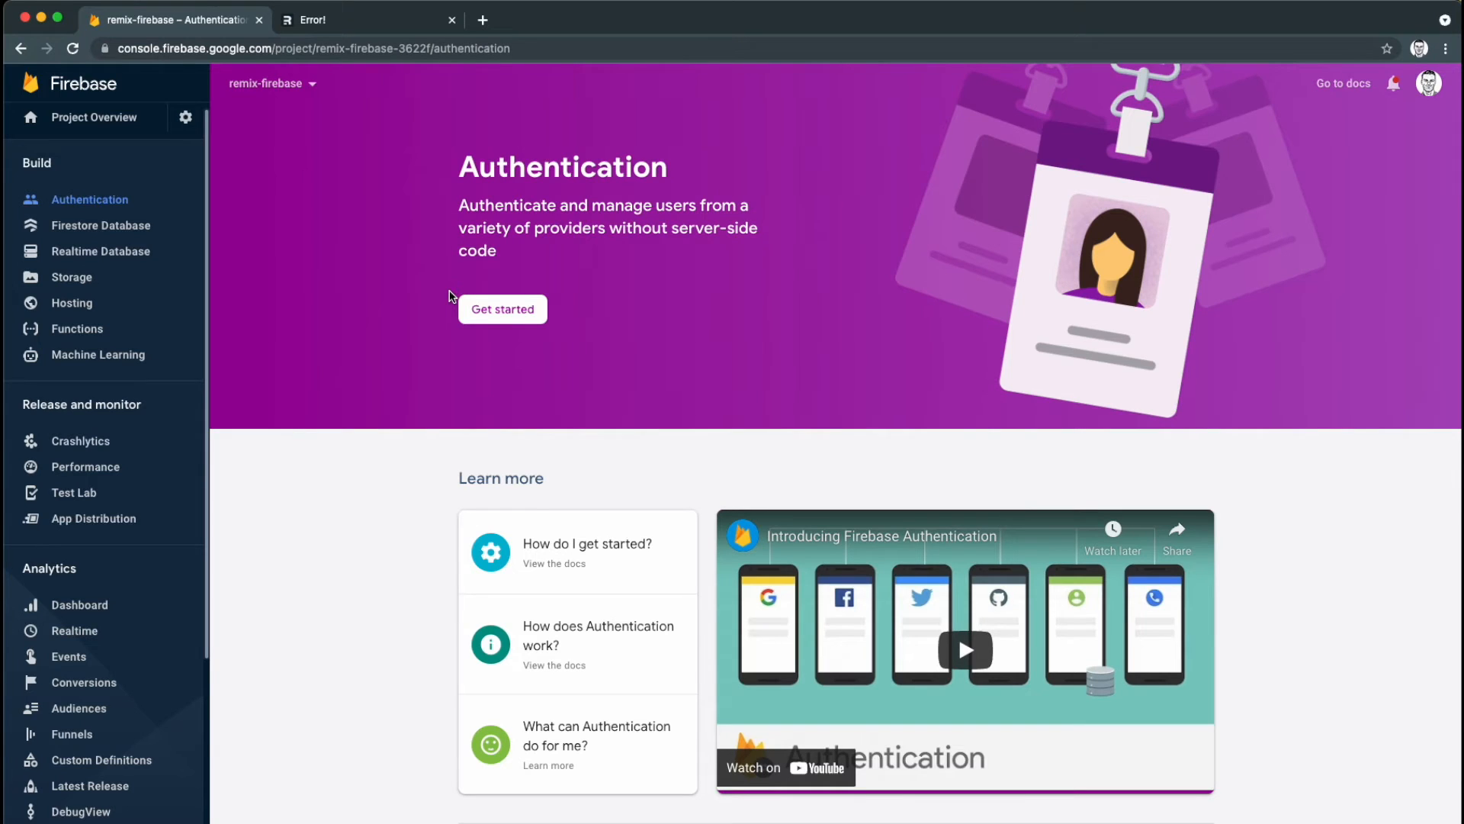
Get started with Authentication and enable the Email/Password sign-in provider
left_click(502, 309)
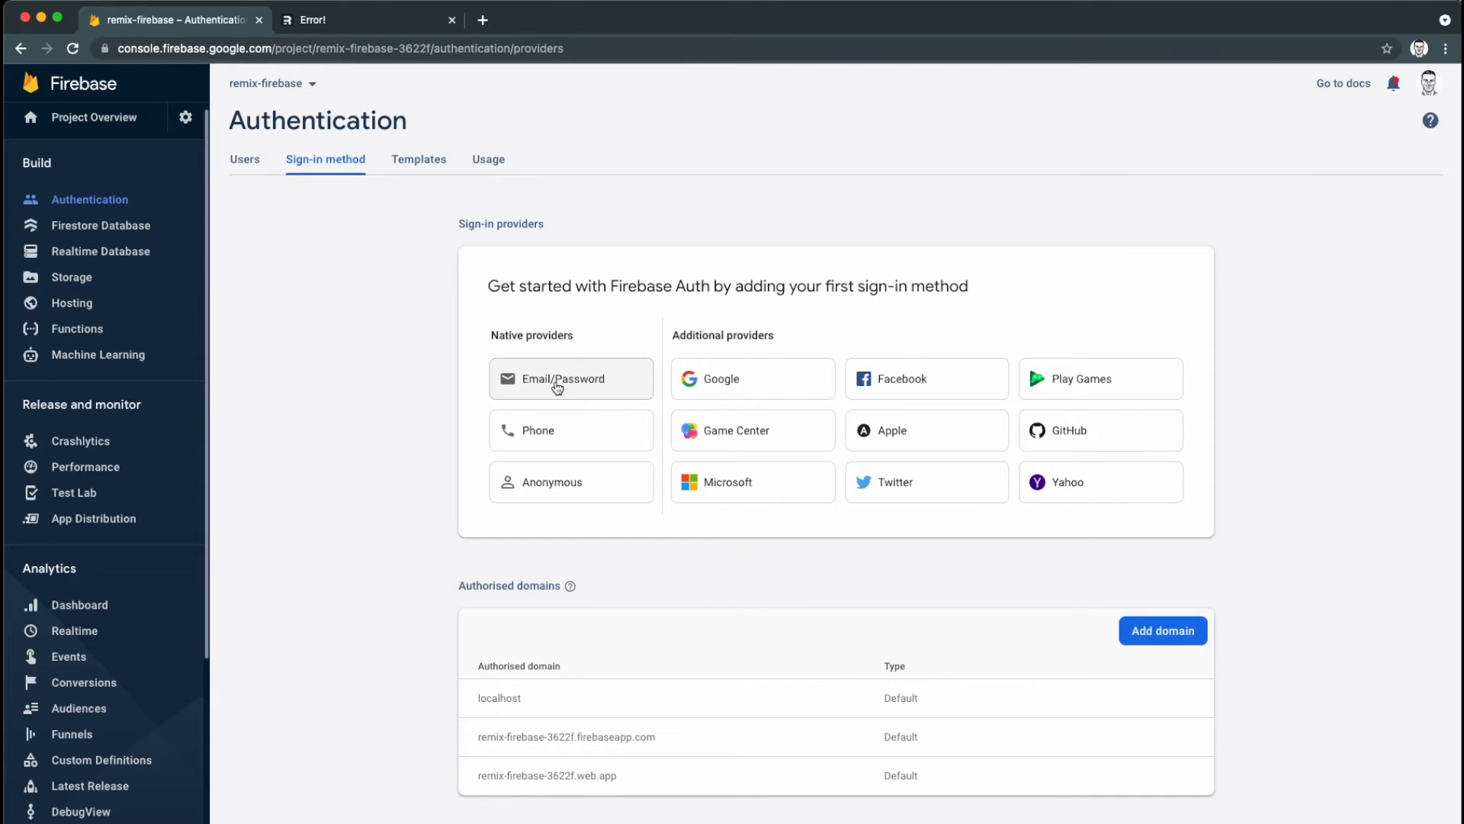
left_click(555, 378)
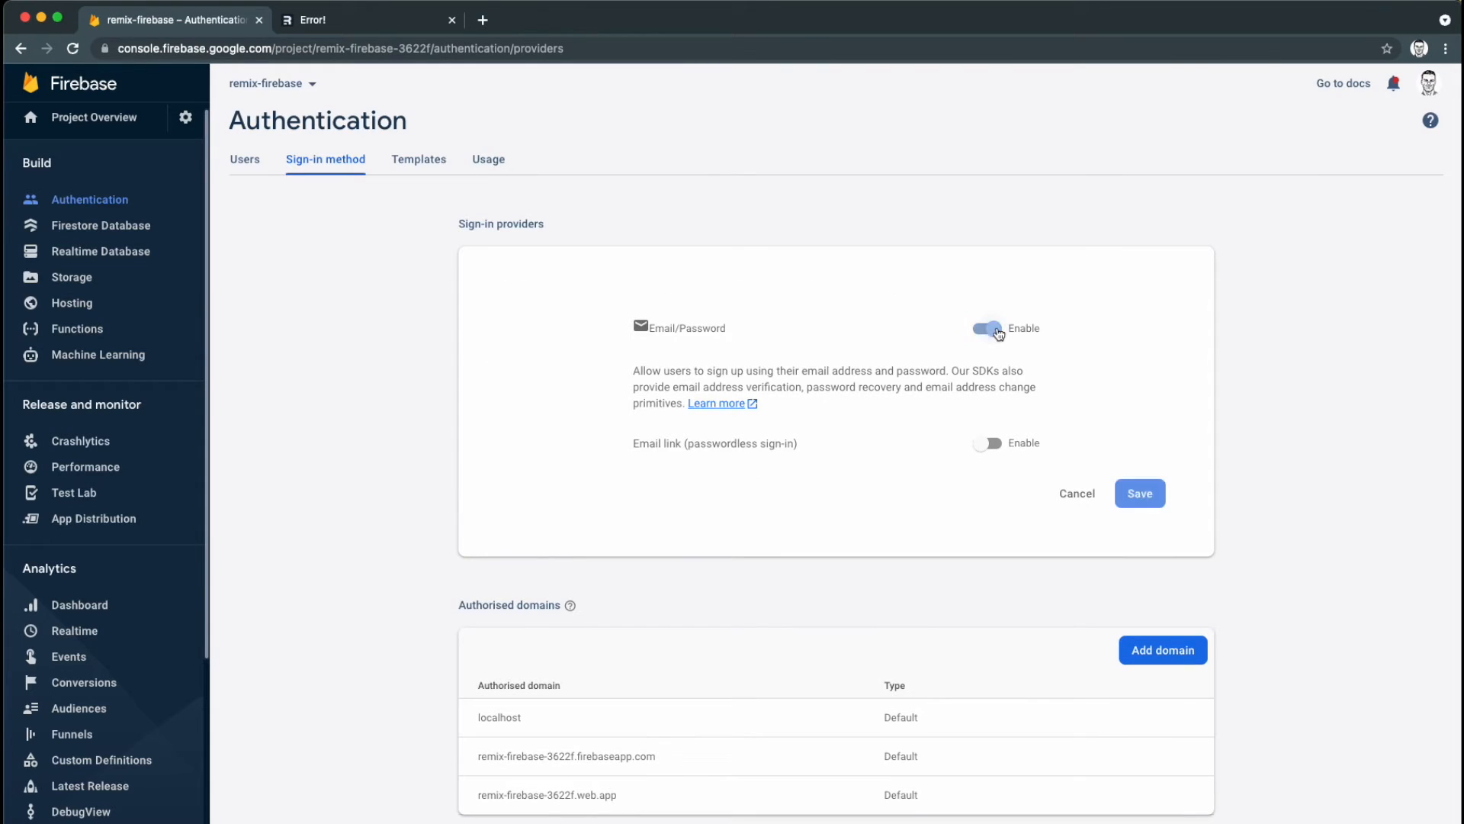
left_click(1138, 493)
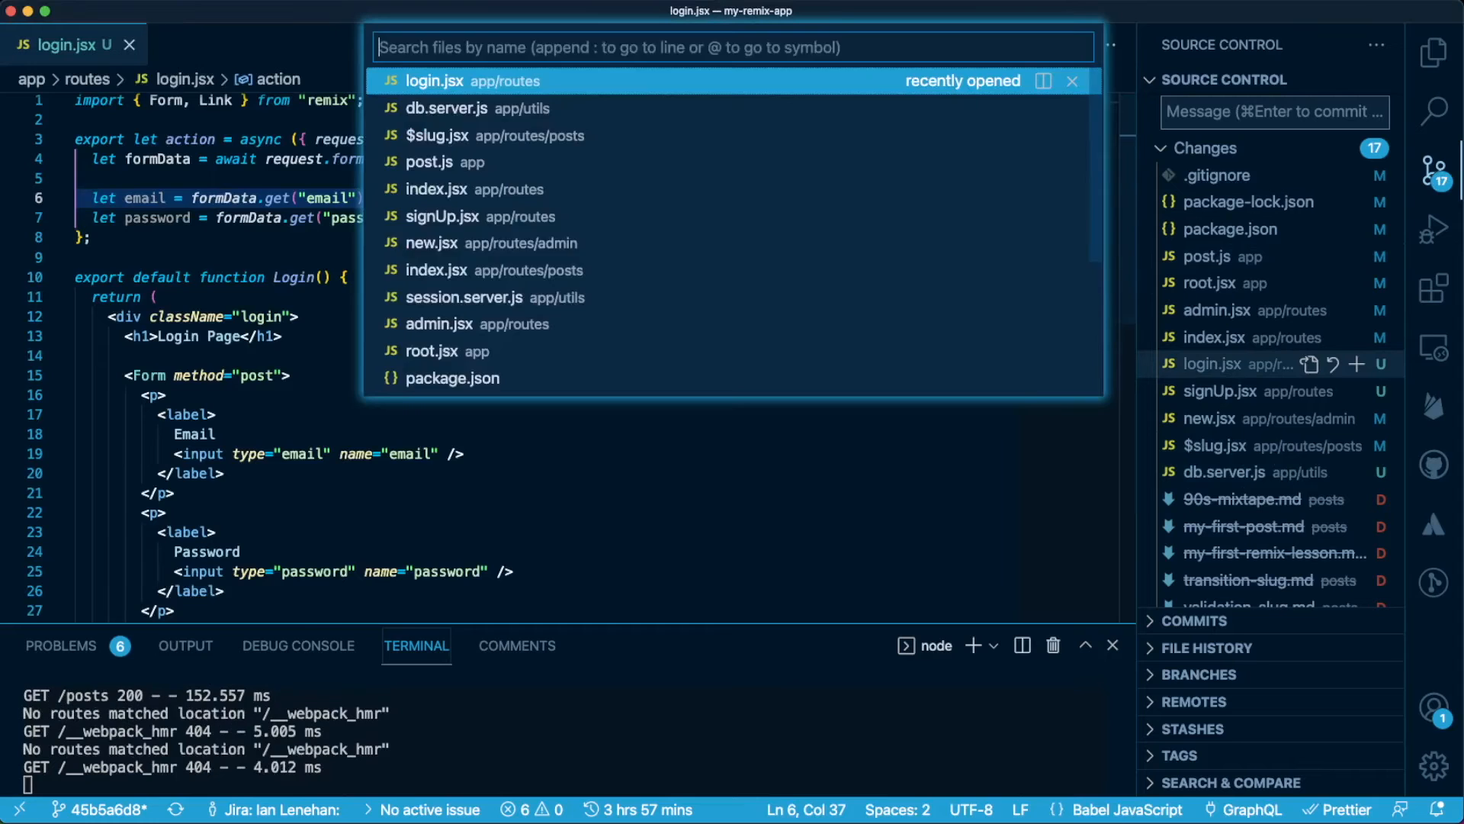
Bring up the signUp.jsx route reading email and password alongside login.jsx
left_click(443, 215)
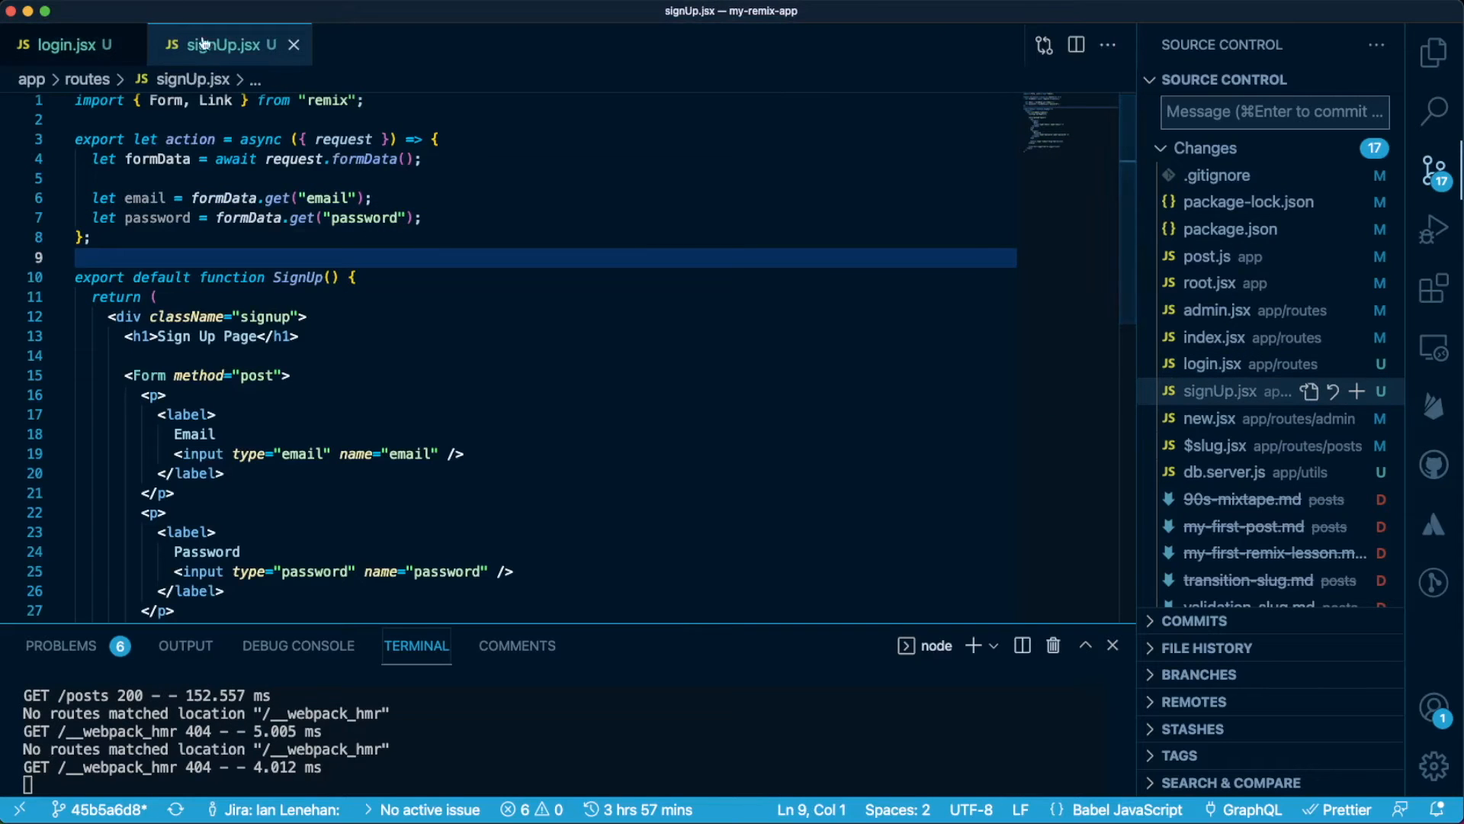
left_click(61, 44)
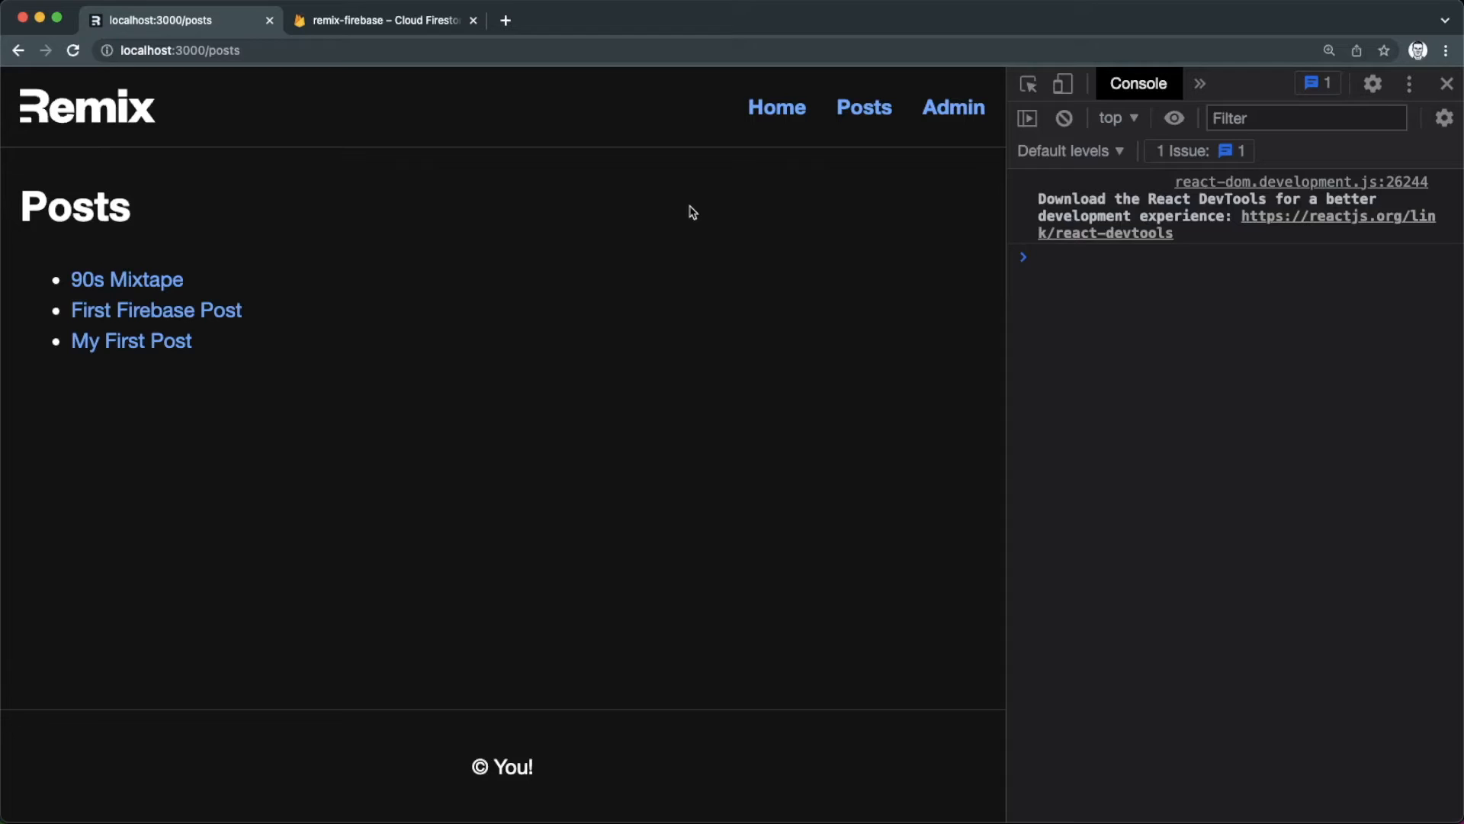
Load localhost:3000/login showing the Login Page with email, password and Create Account link
type("localhost:3000/login")
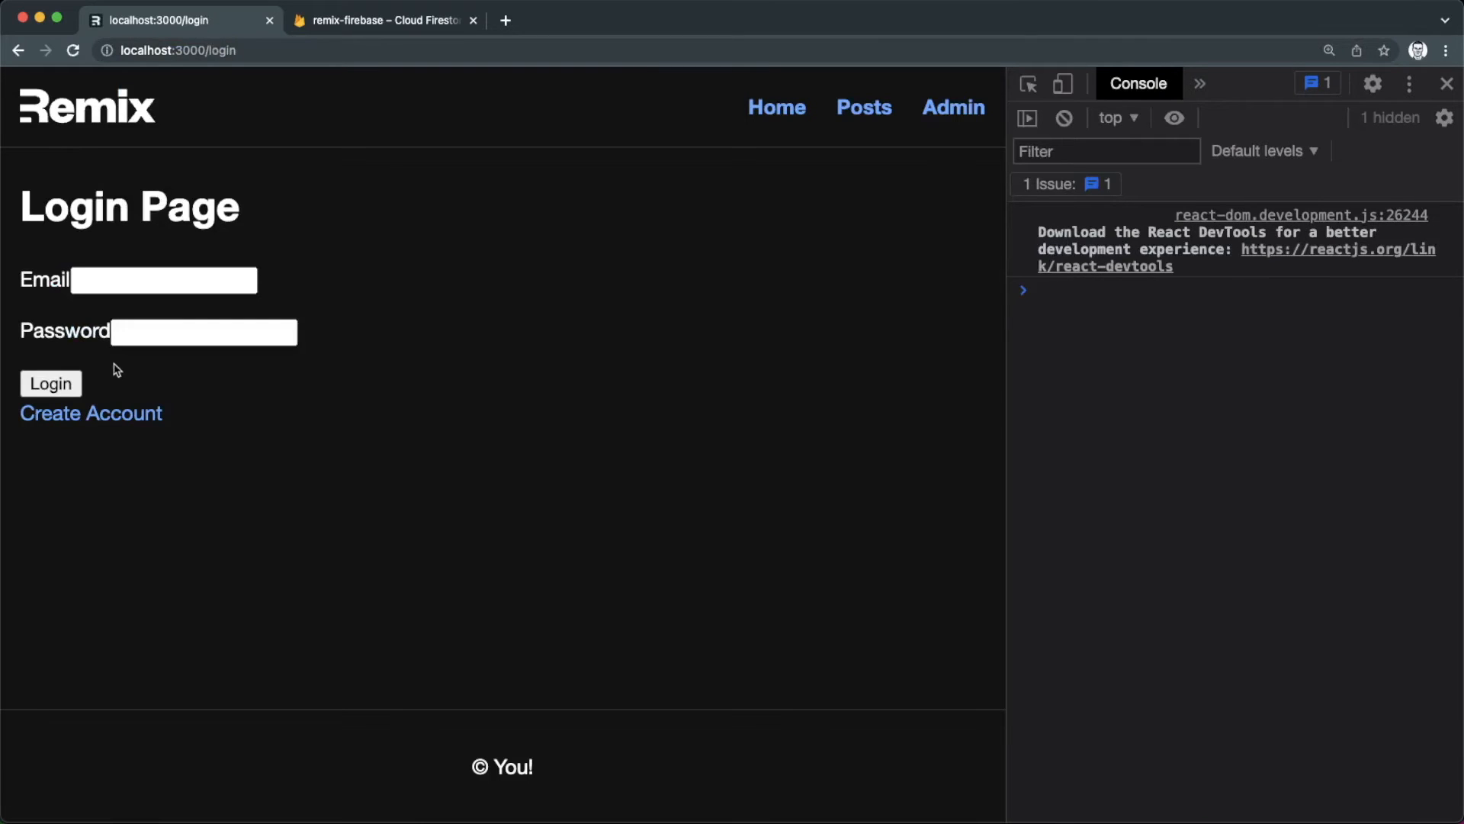
left_click(90, 413)
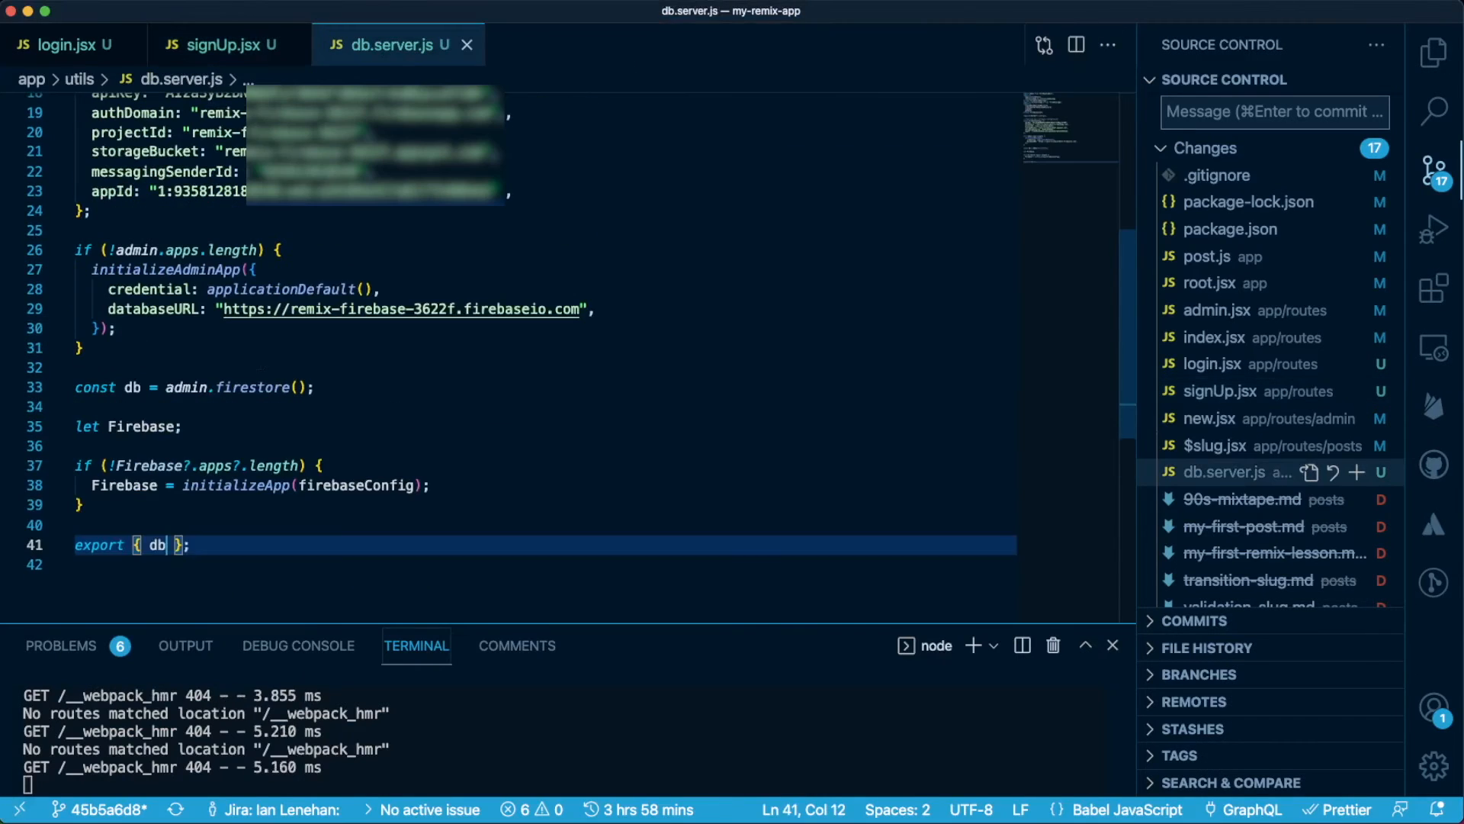
Define async signUp(email, password) returning createUserWithEmailAndPassword(auth, email, password)
type("async function signUp")
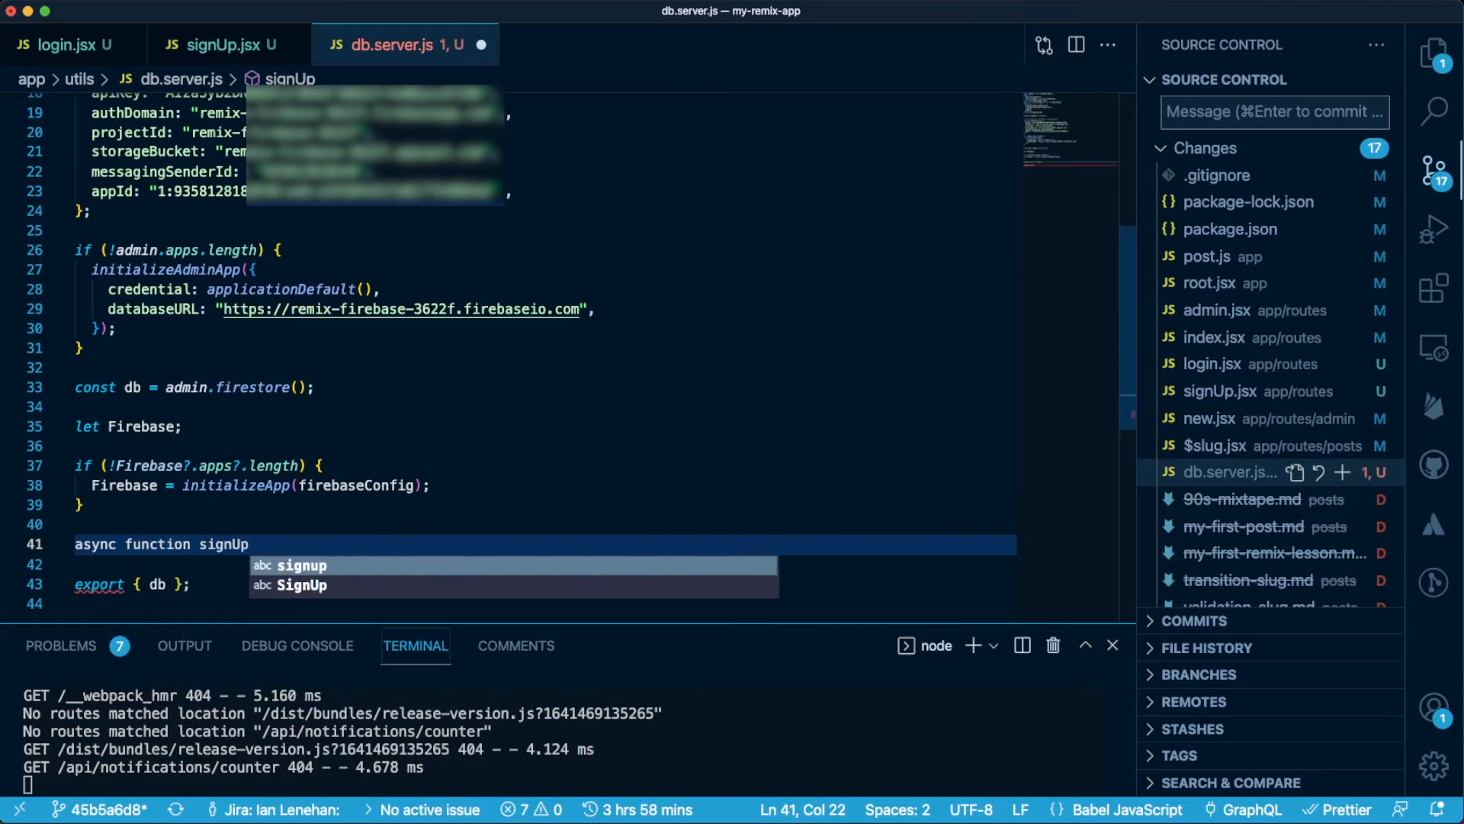
type("(email, password) {")
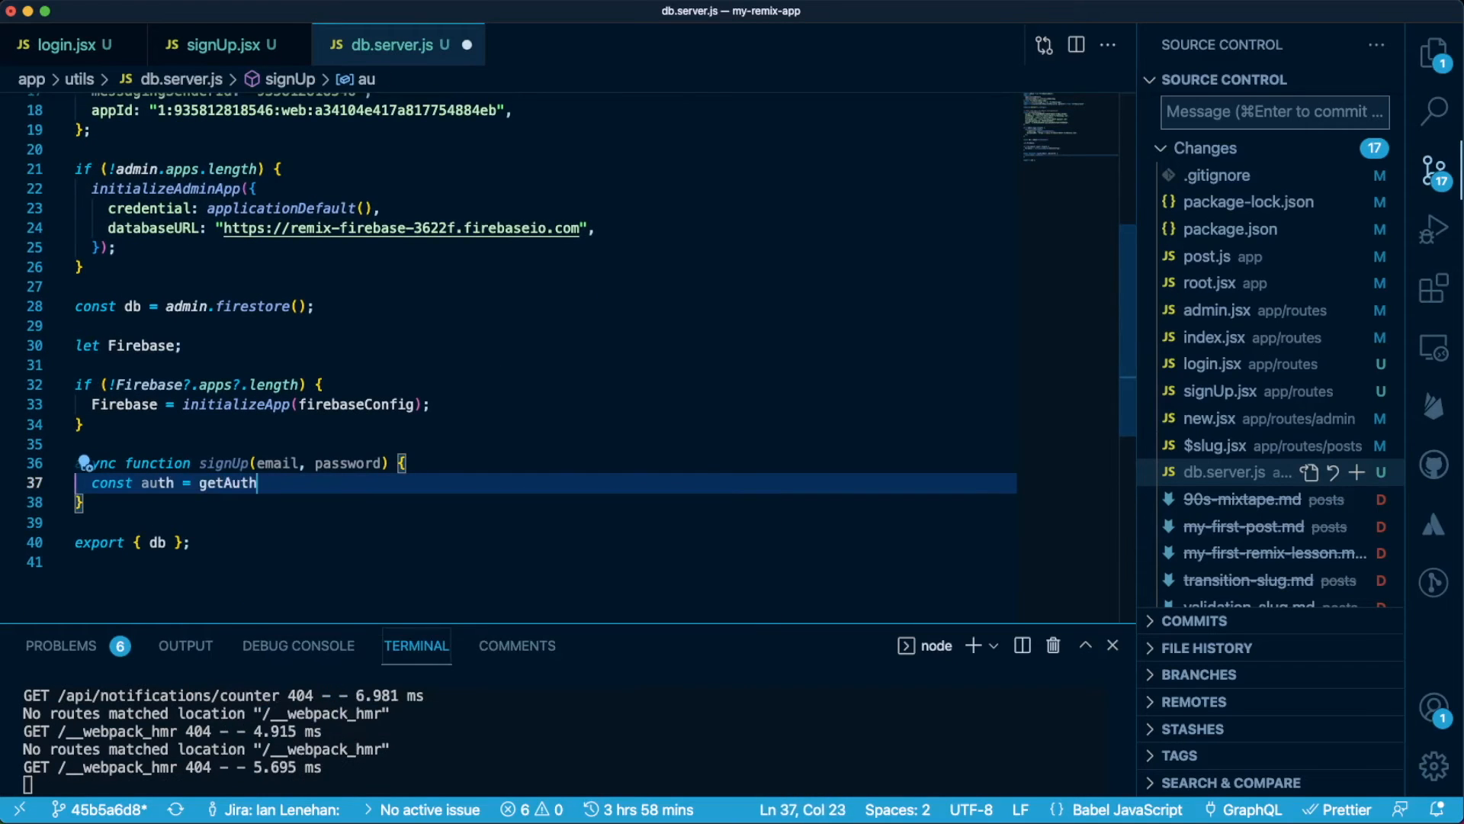
type("return createUserWithEmailAndPassword")
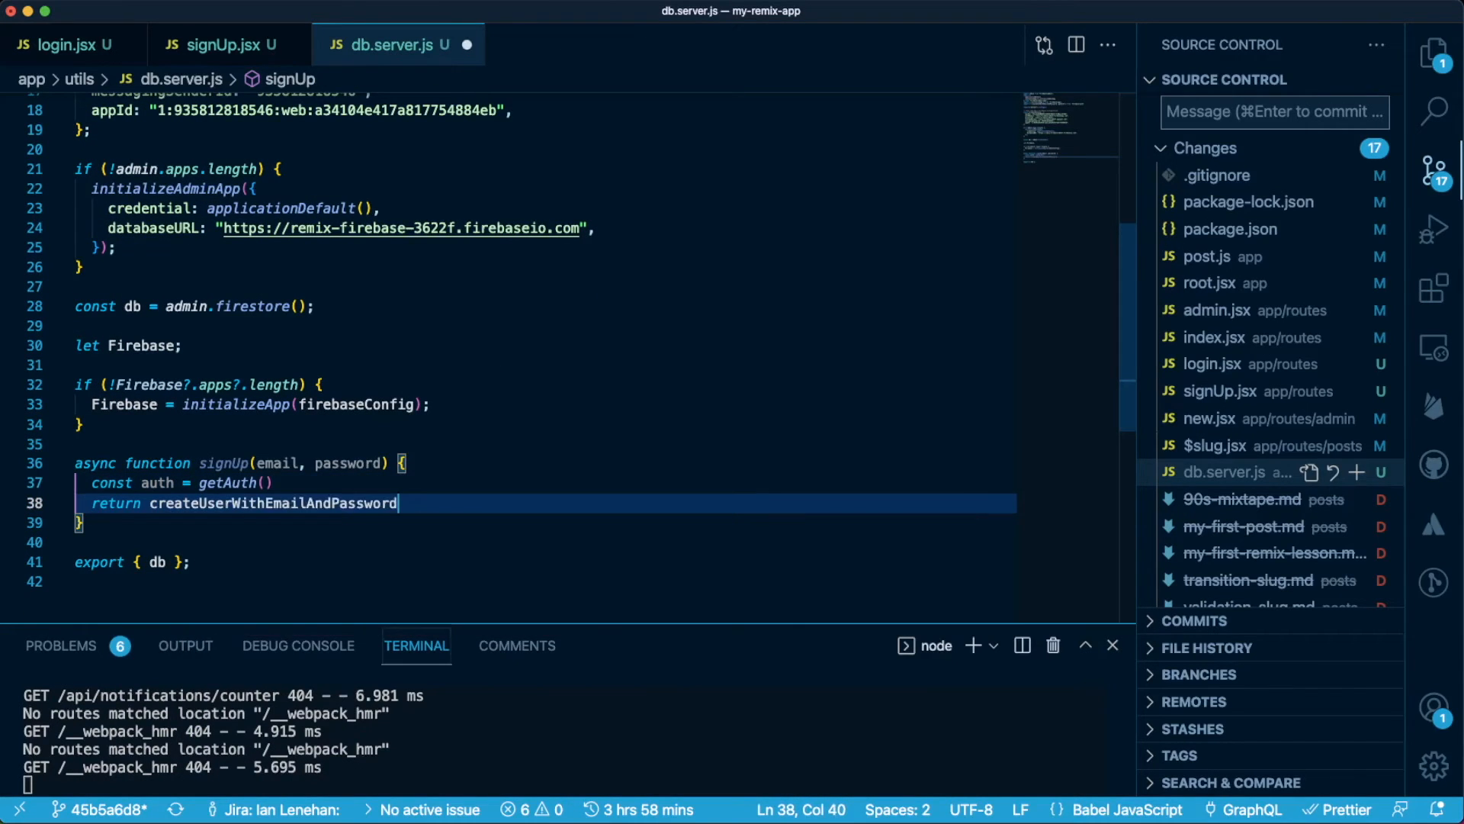
type("(auth, email, password)")
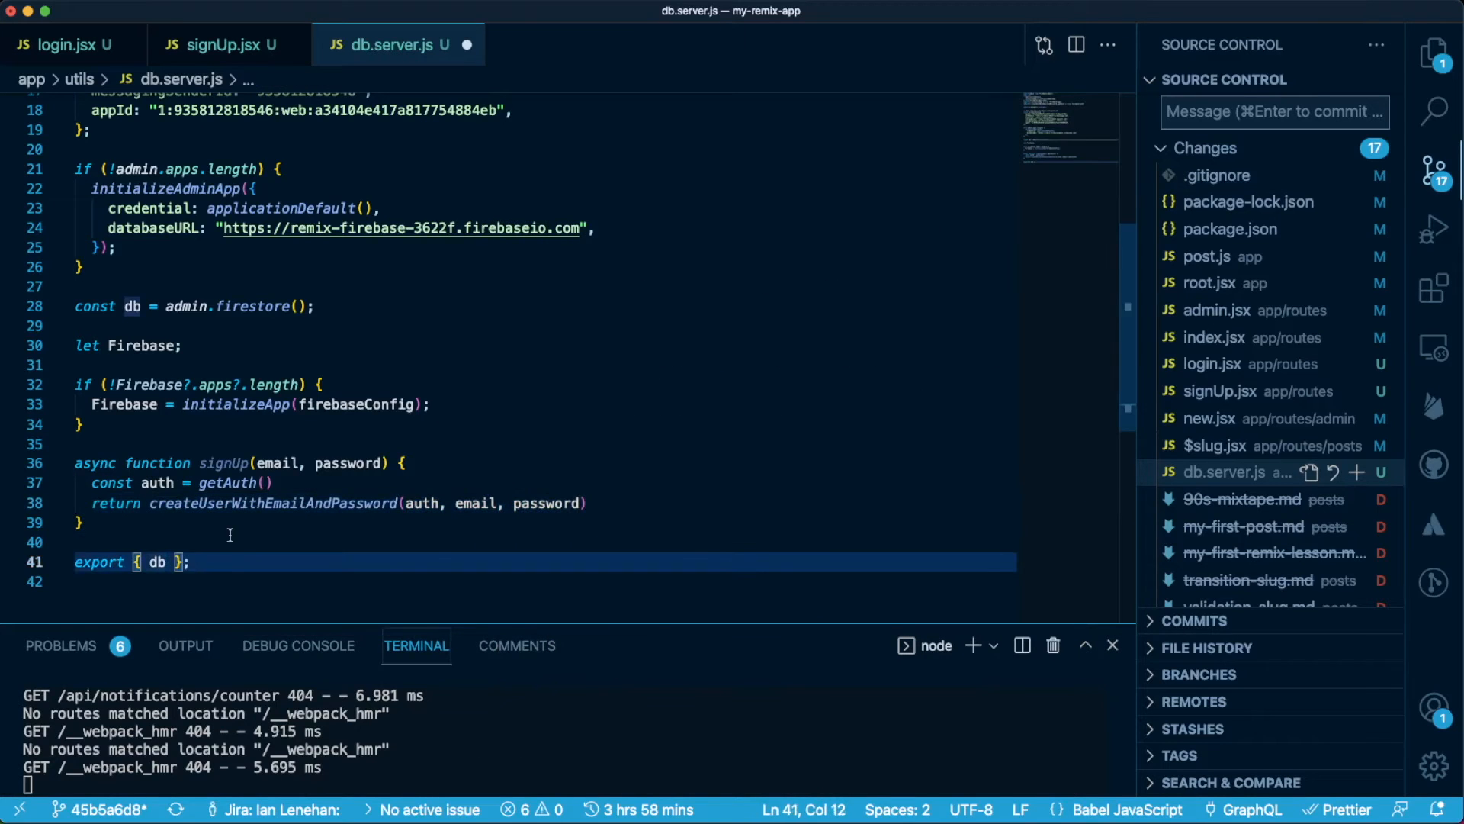
left_click(221, 44)
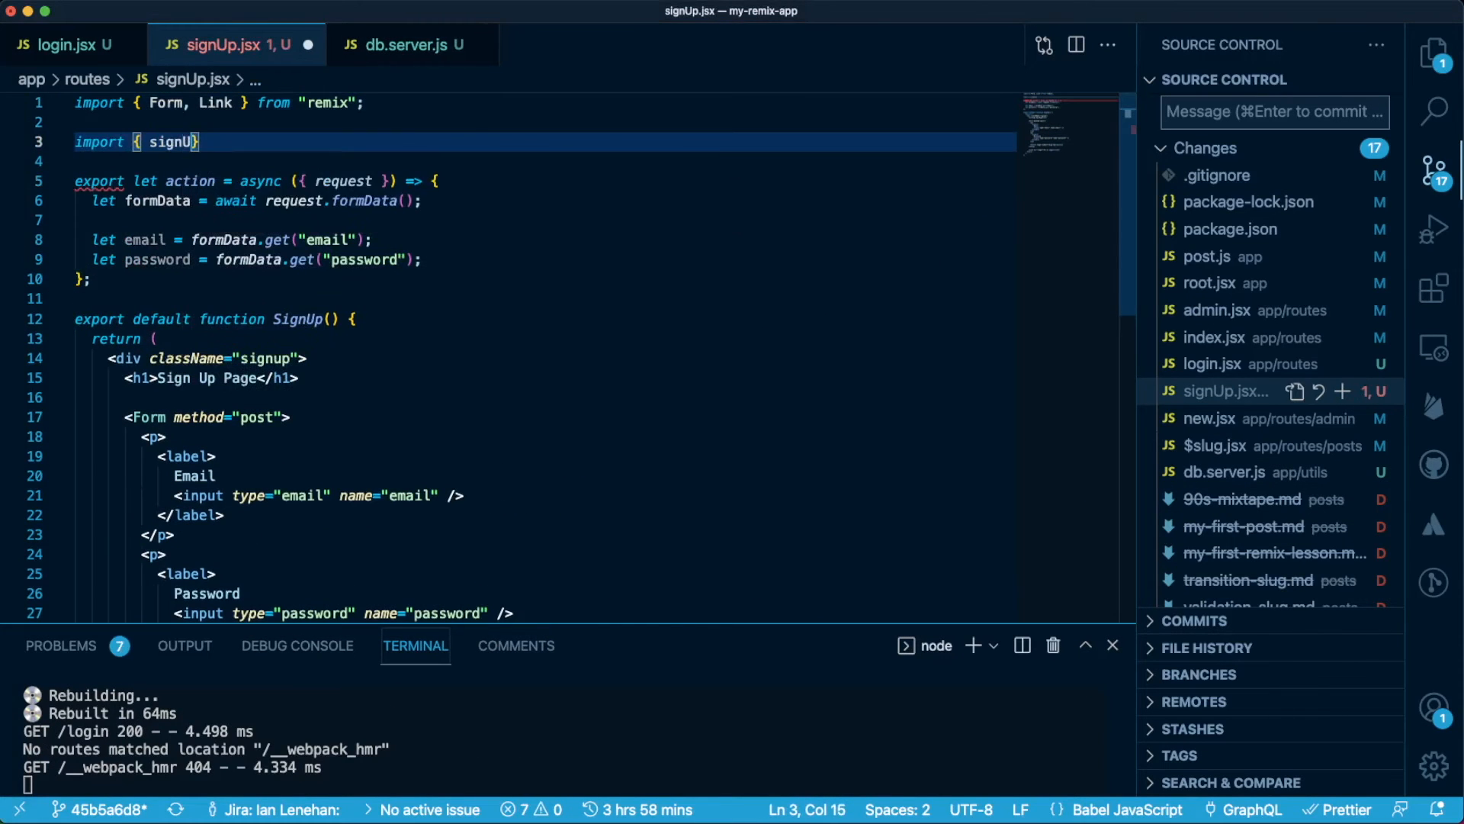
Destructure user from await signUp(email, password) in the sign-up action
type("const")
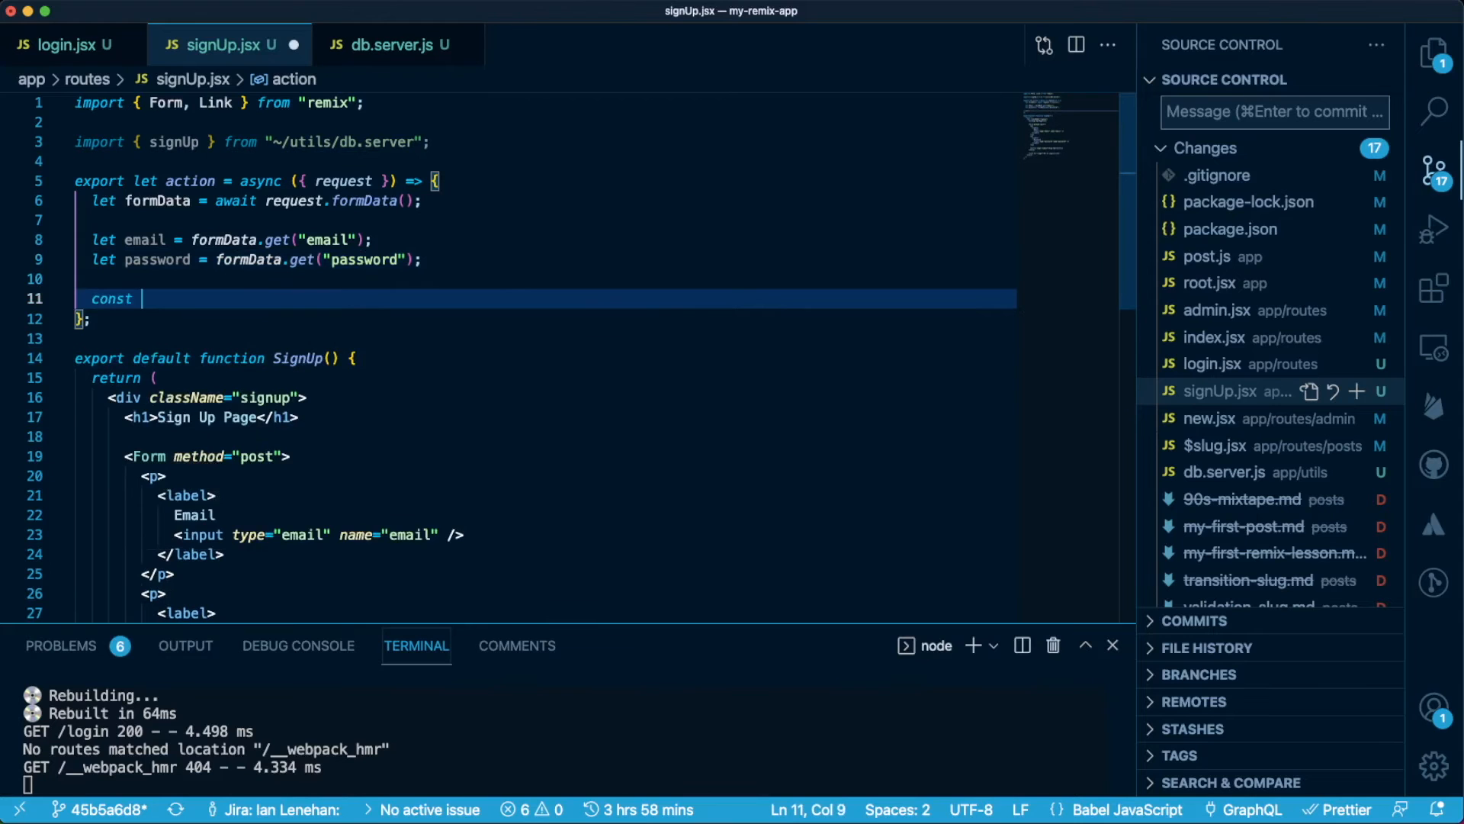
type("{ user } =")
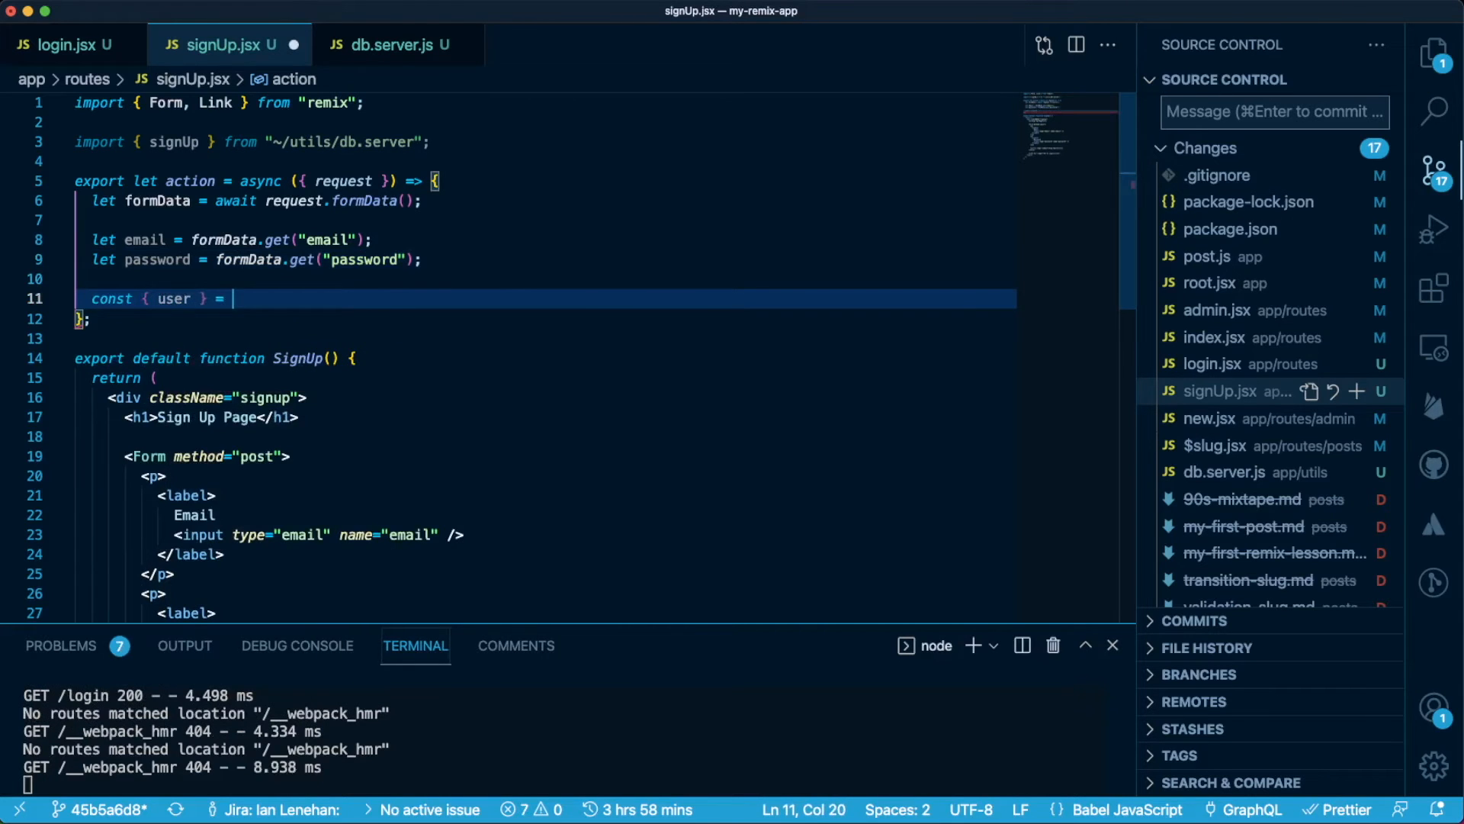
type("await sign")
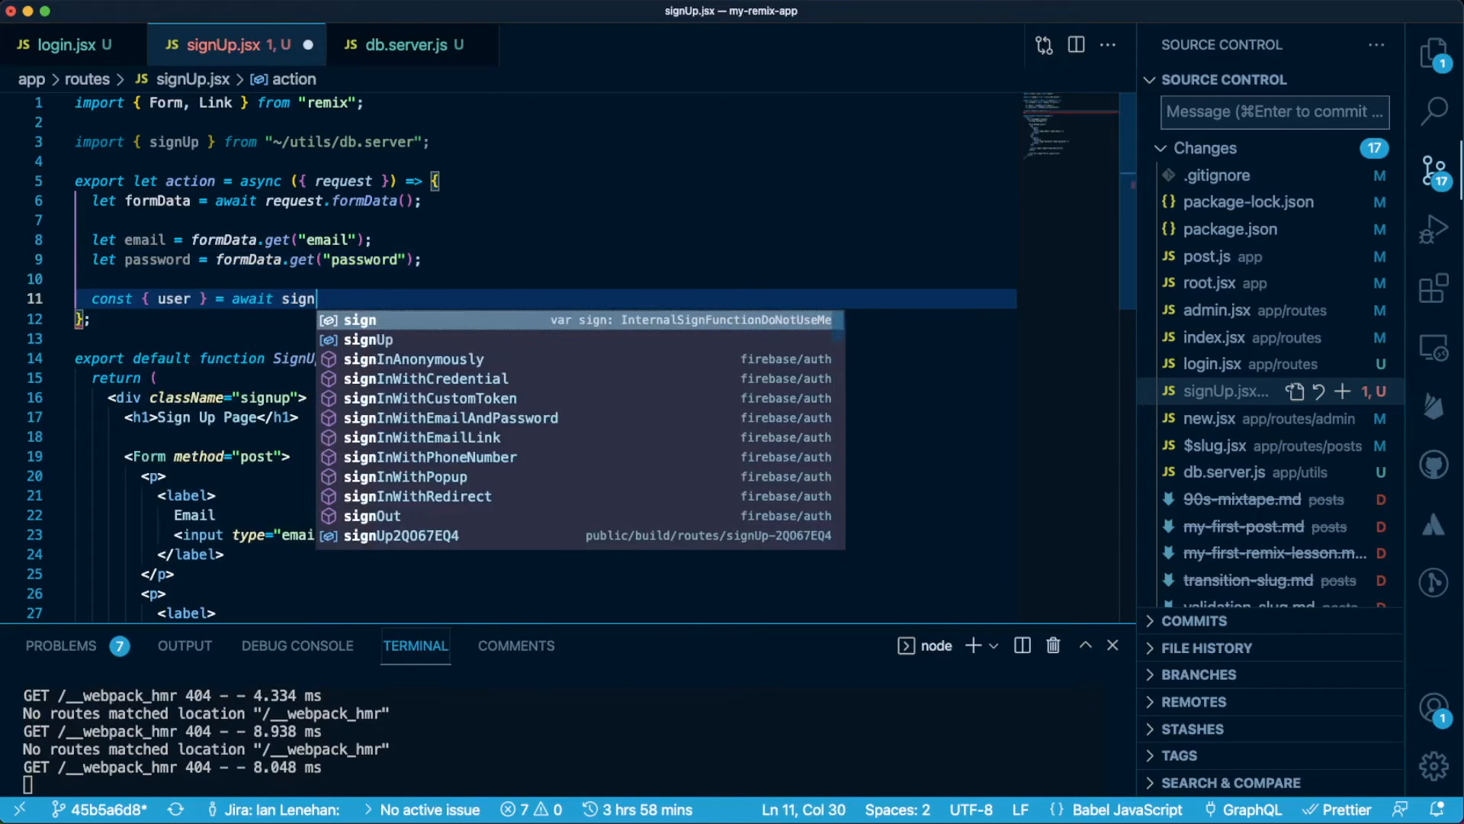
type("Up(email, password")
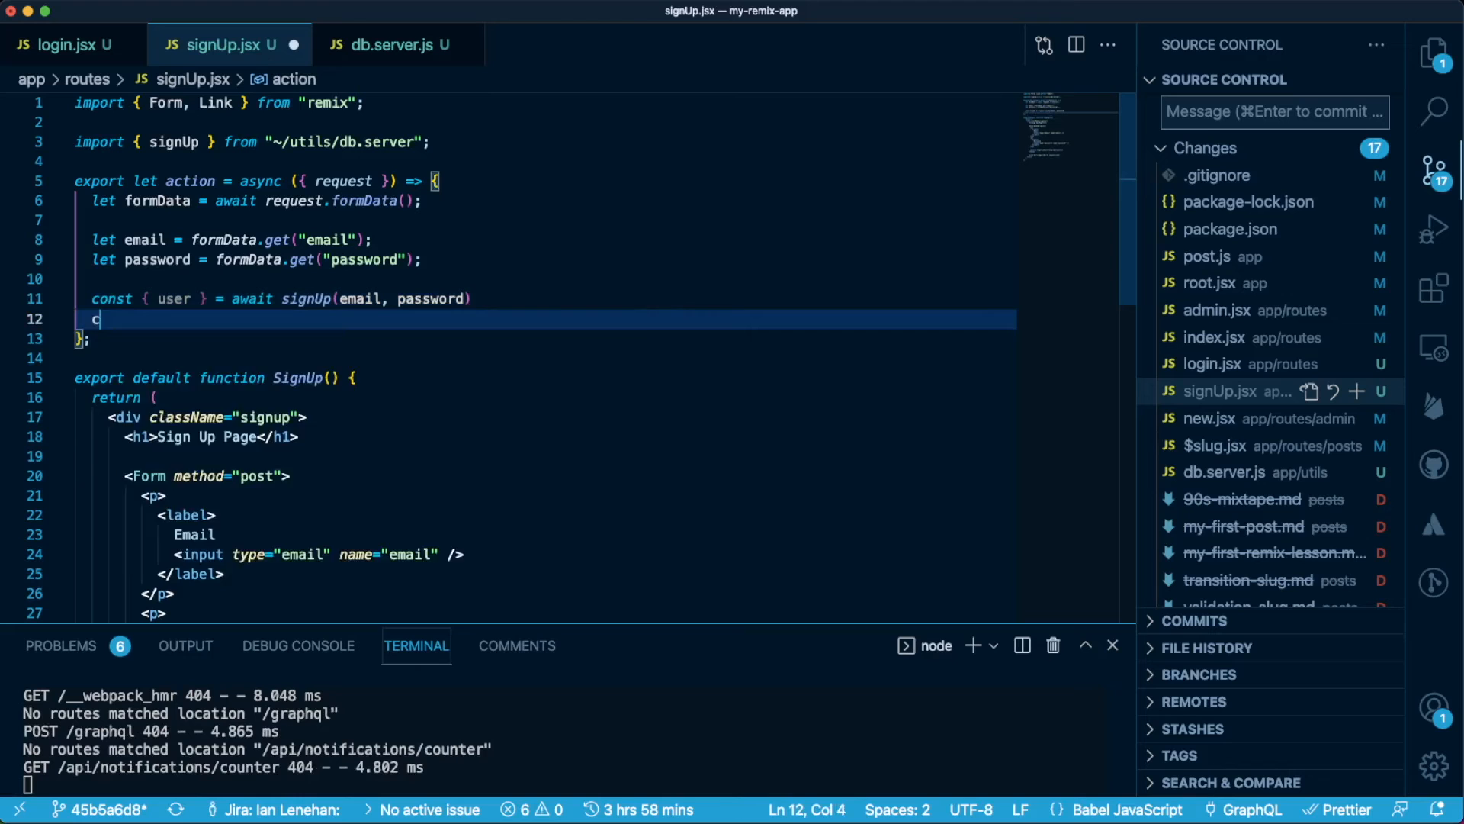
Await user.getIdToken() into token and return createUserSession(token, "/posts")
type("onst token =")
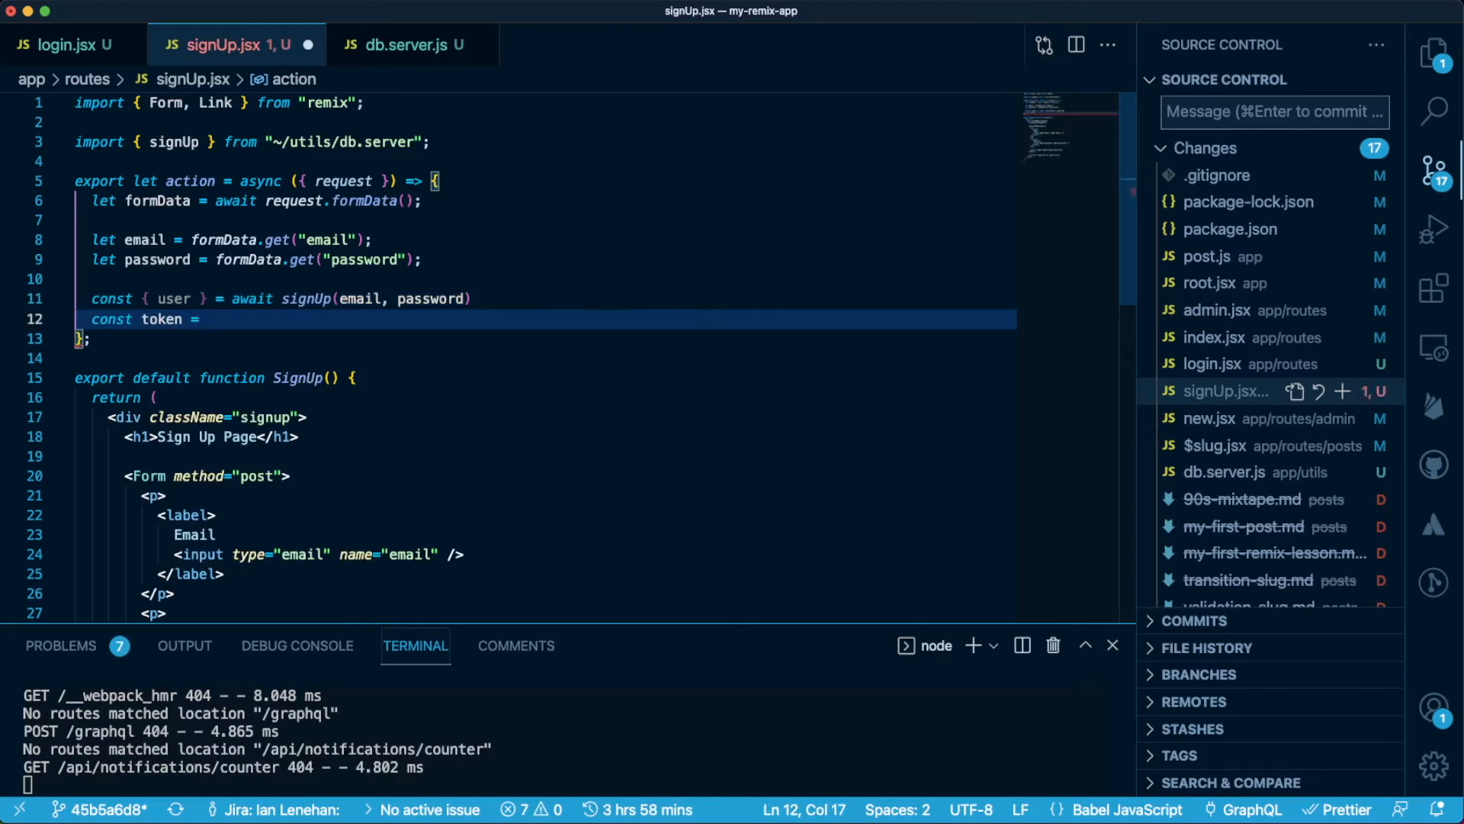
type("await")
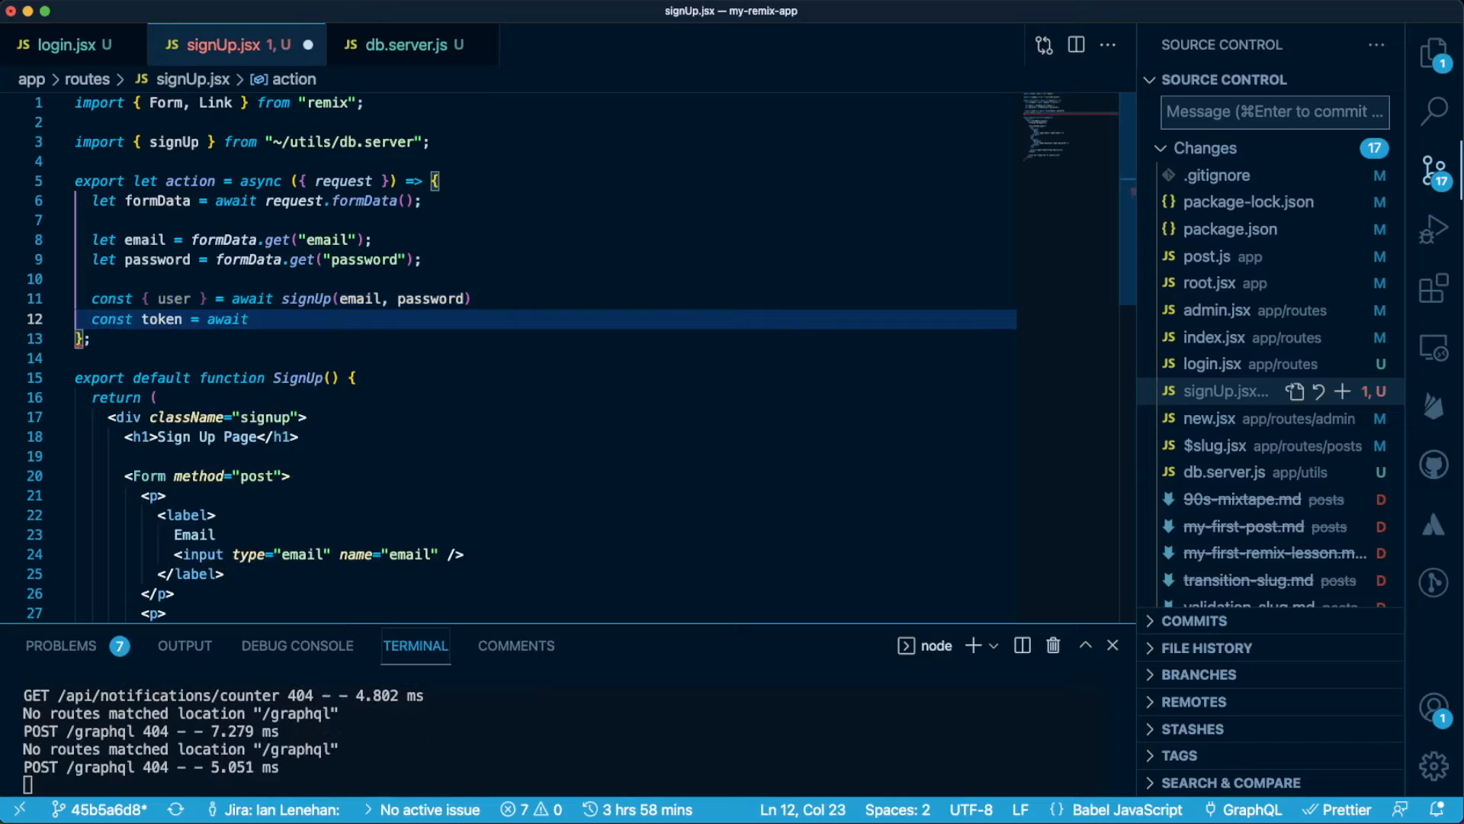
type("user.getIdToken(")
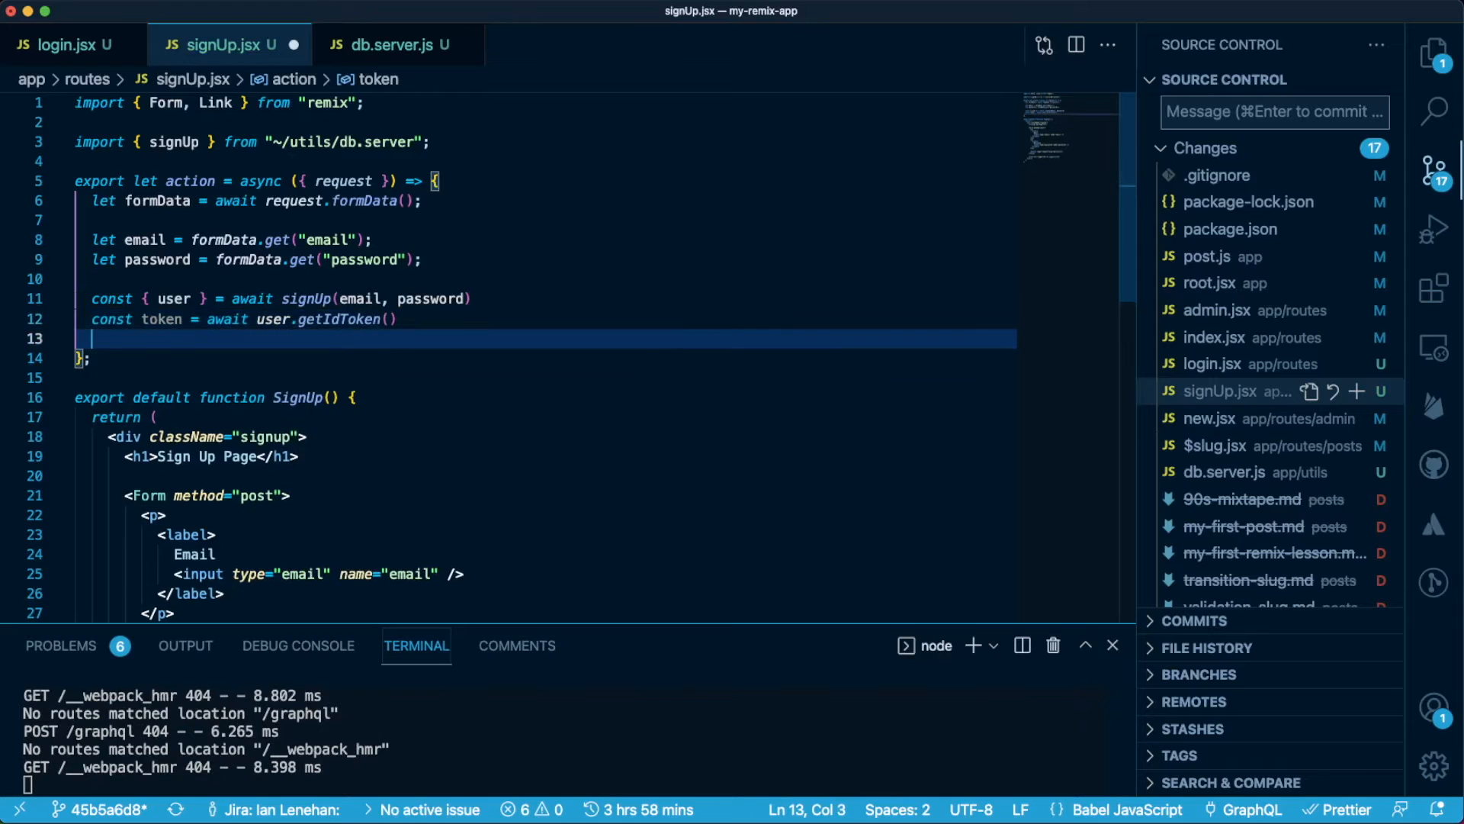
type("return createUserSession(token,")
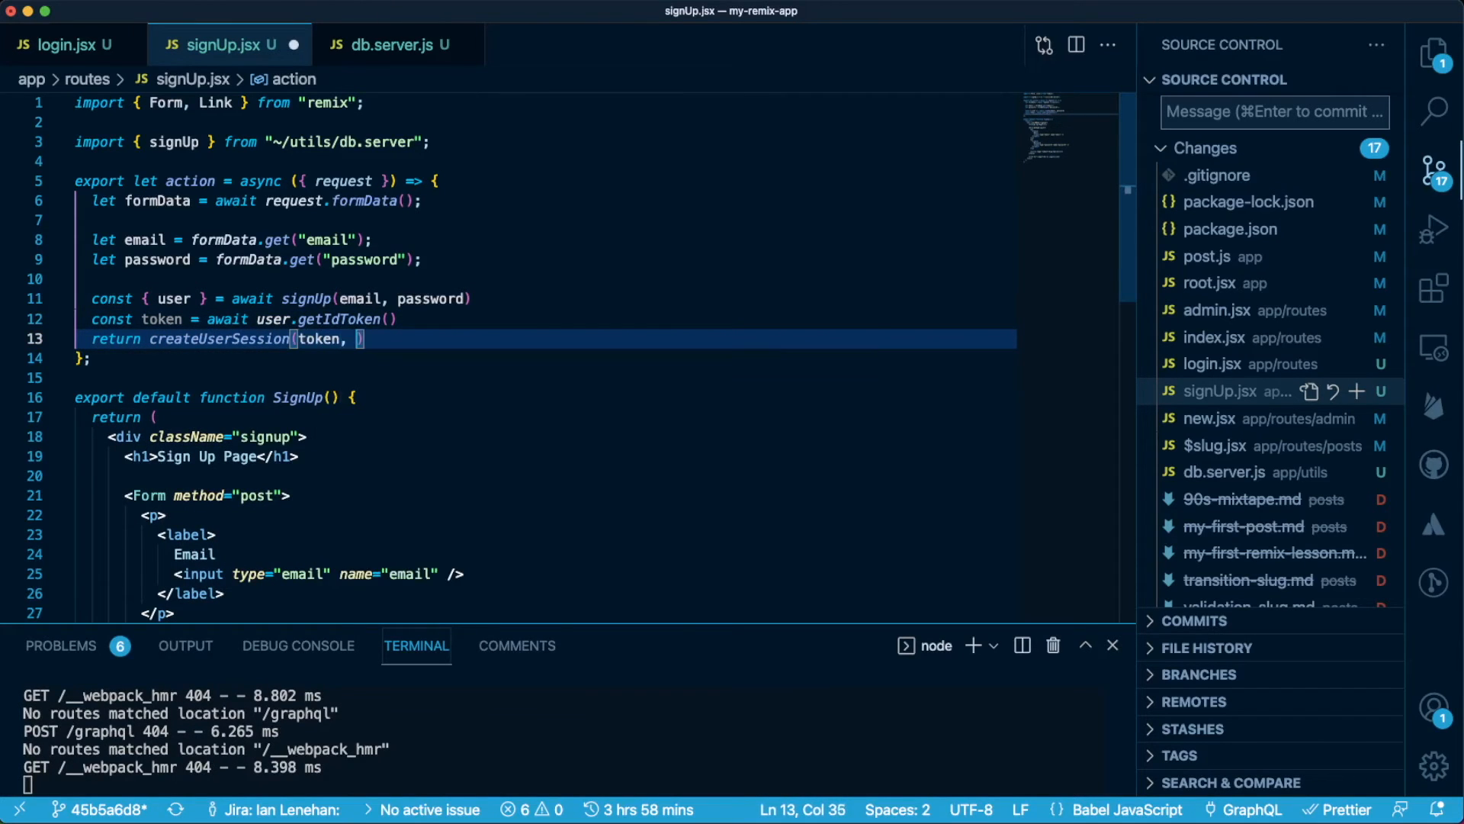
type("\"/posts\"")
type("import")
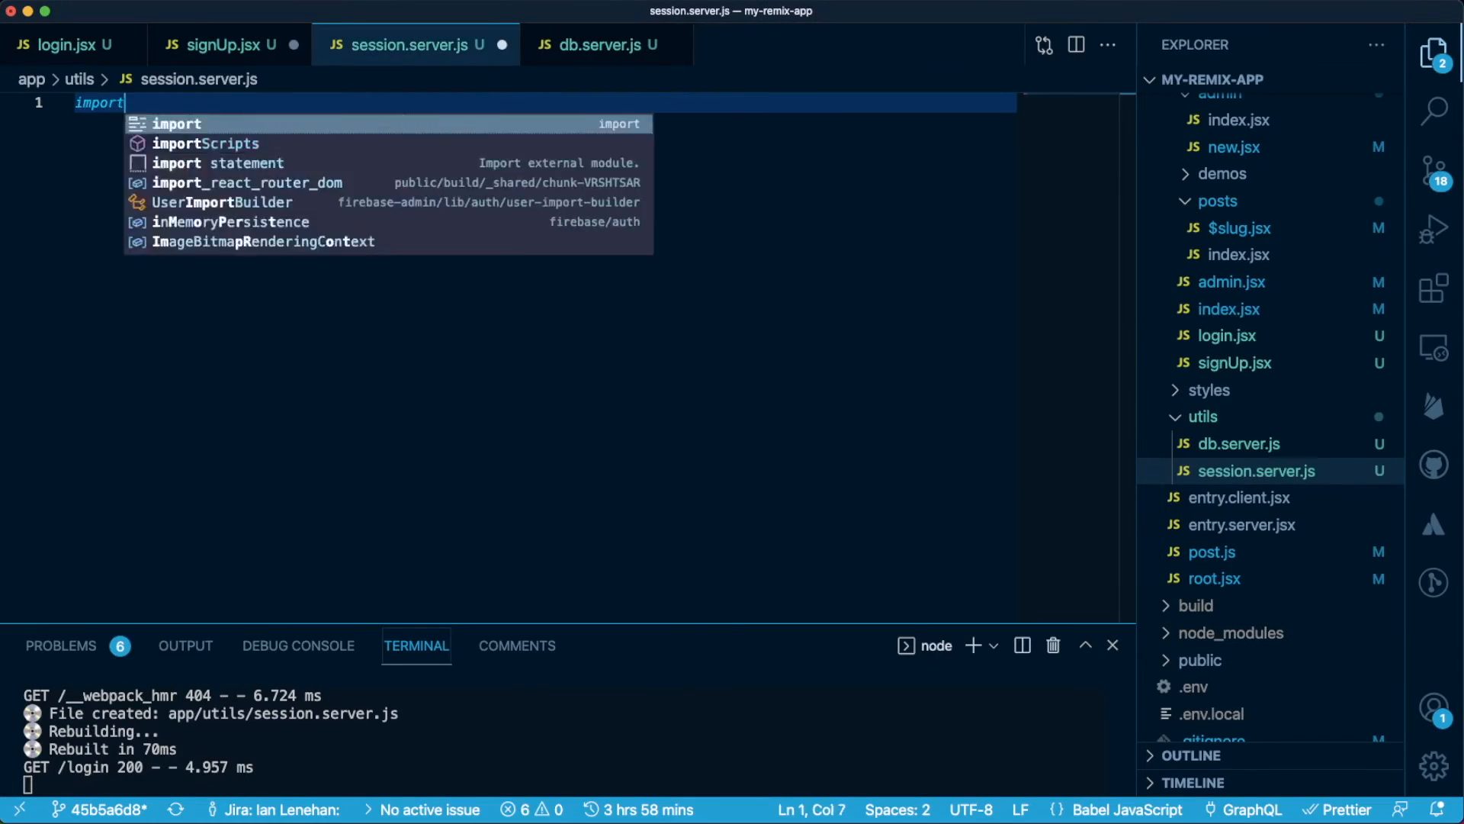
Import createCookieSessionStorage from remix, load dotenv and define sessionSecret from SESSION_SECRET with cookie storage
type("{ createCookieSessionStorage } from 'remix'")
type("require(\"dotenv\").config();")
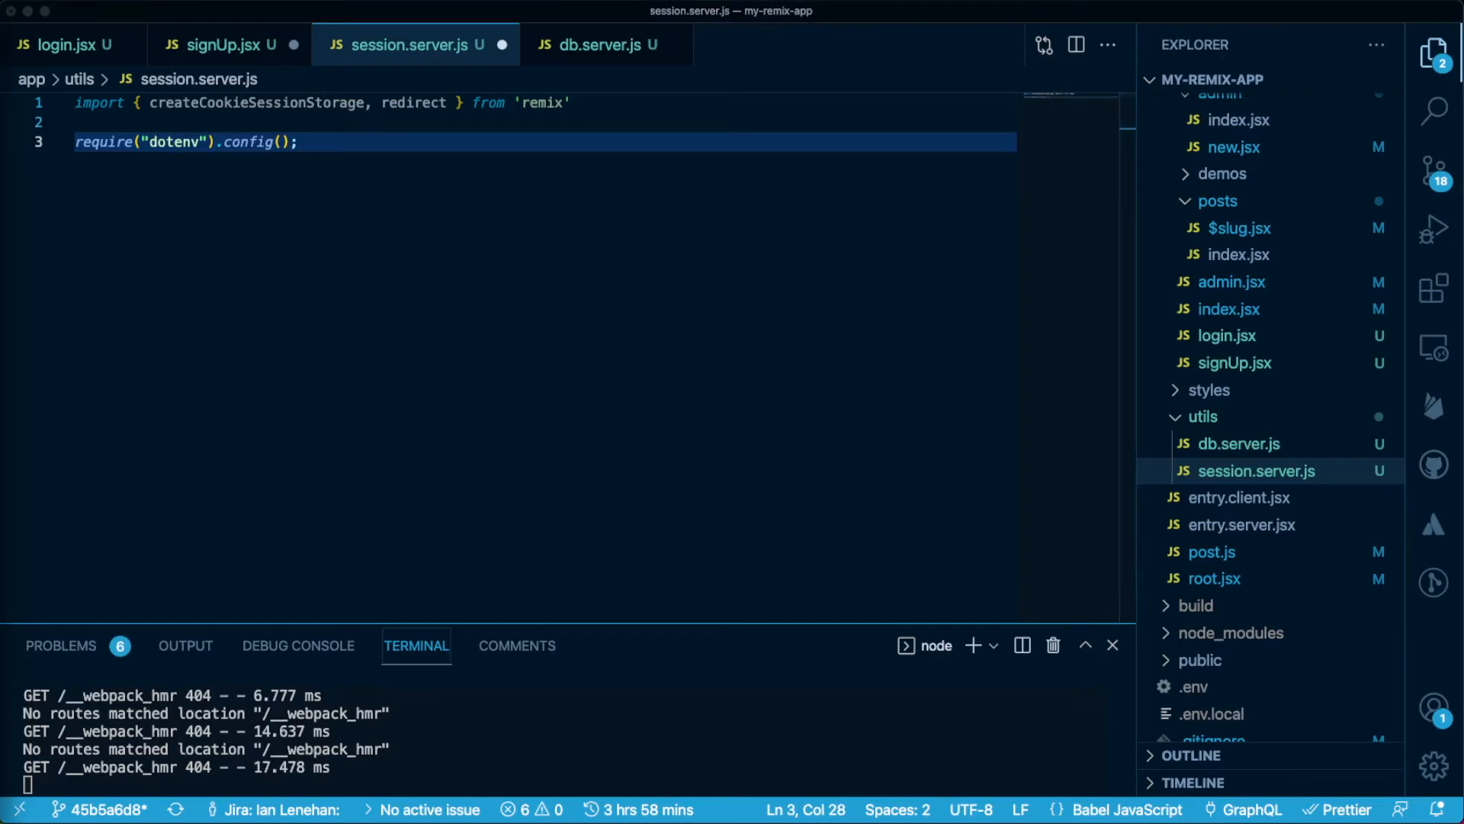
type("const sessionSecret = process.env.SESSION_SECRET;")
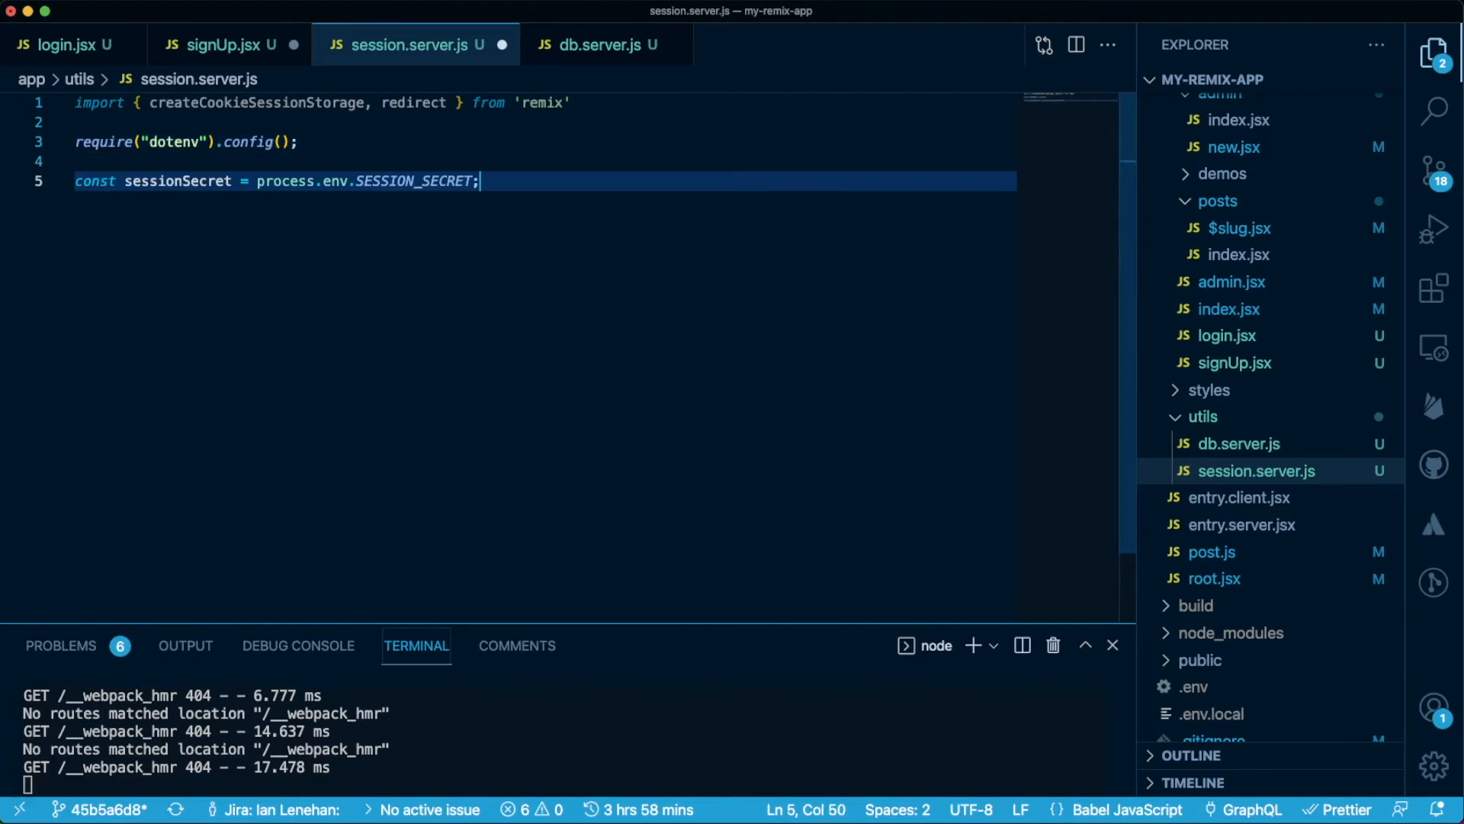
type(".env.NODE_ENV === \"production\",")
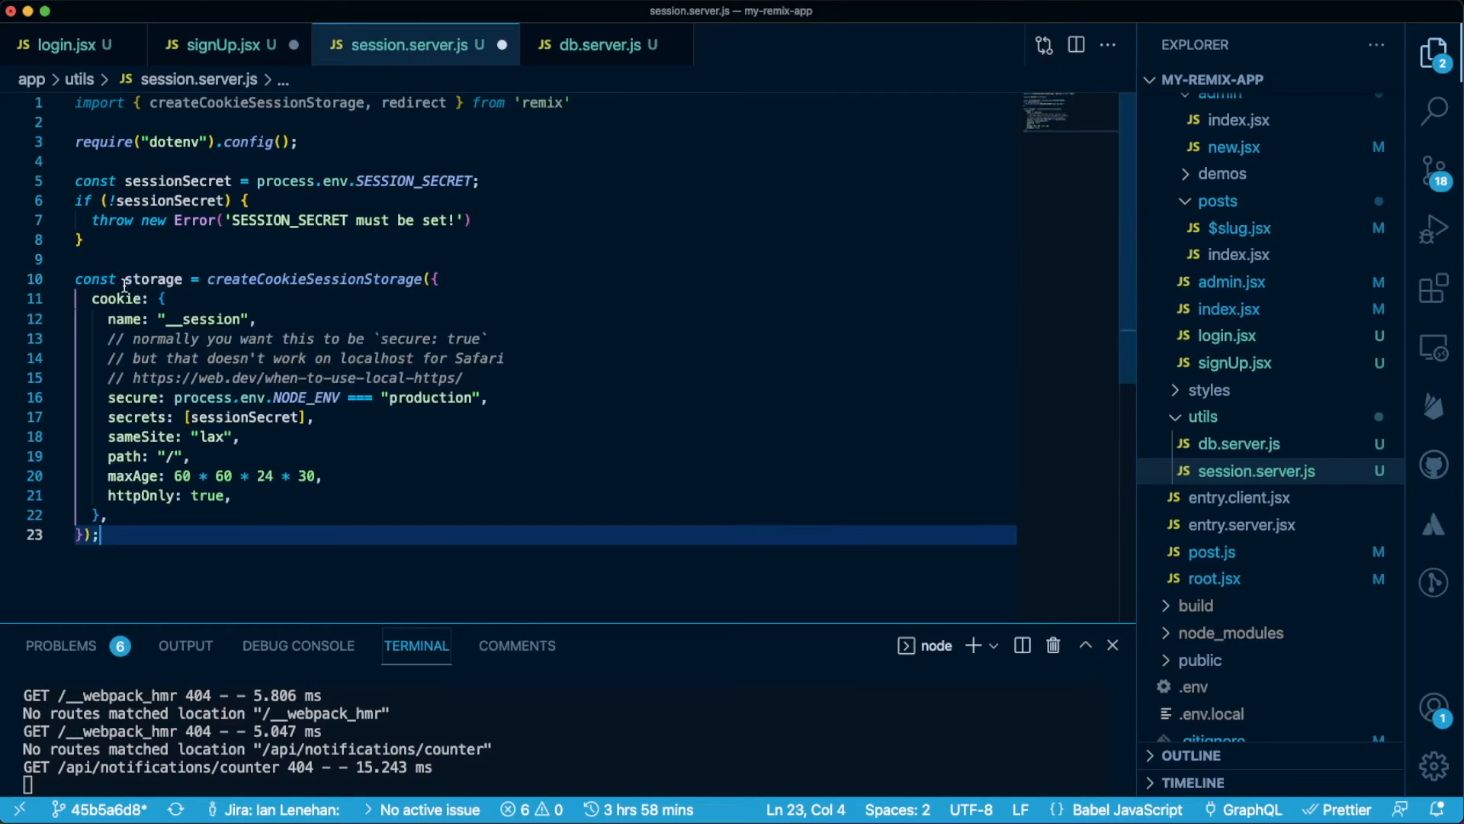
scroll("down", 3)
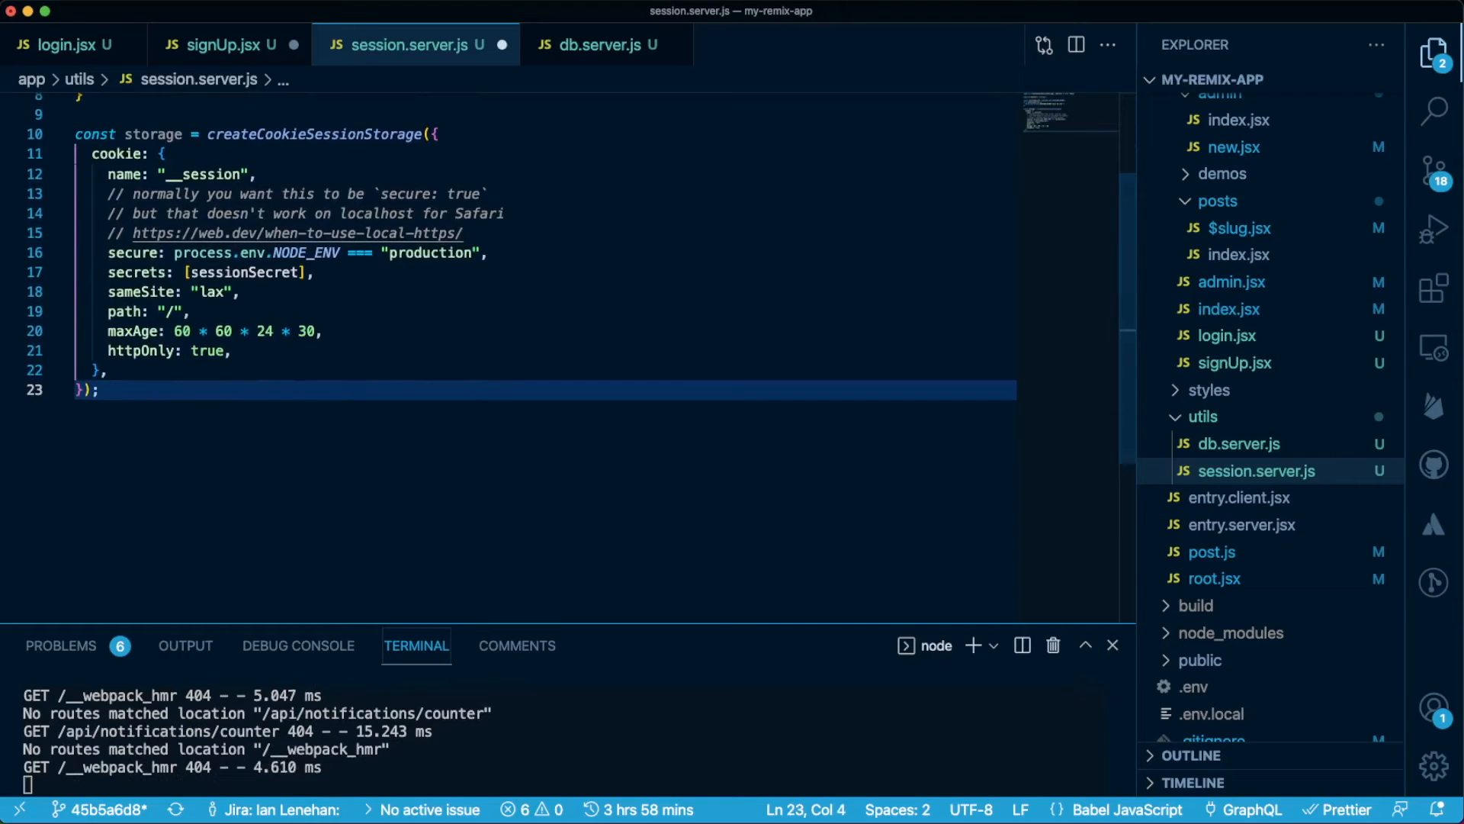
Begin async createUserSession awaiting getSessionToken(idToken) into token
type("as")
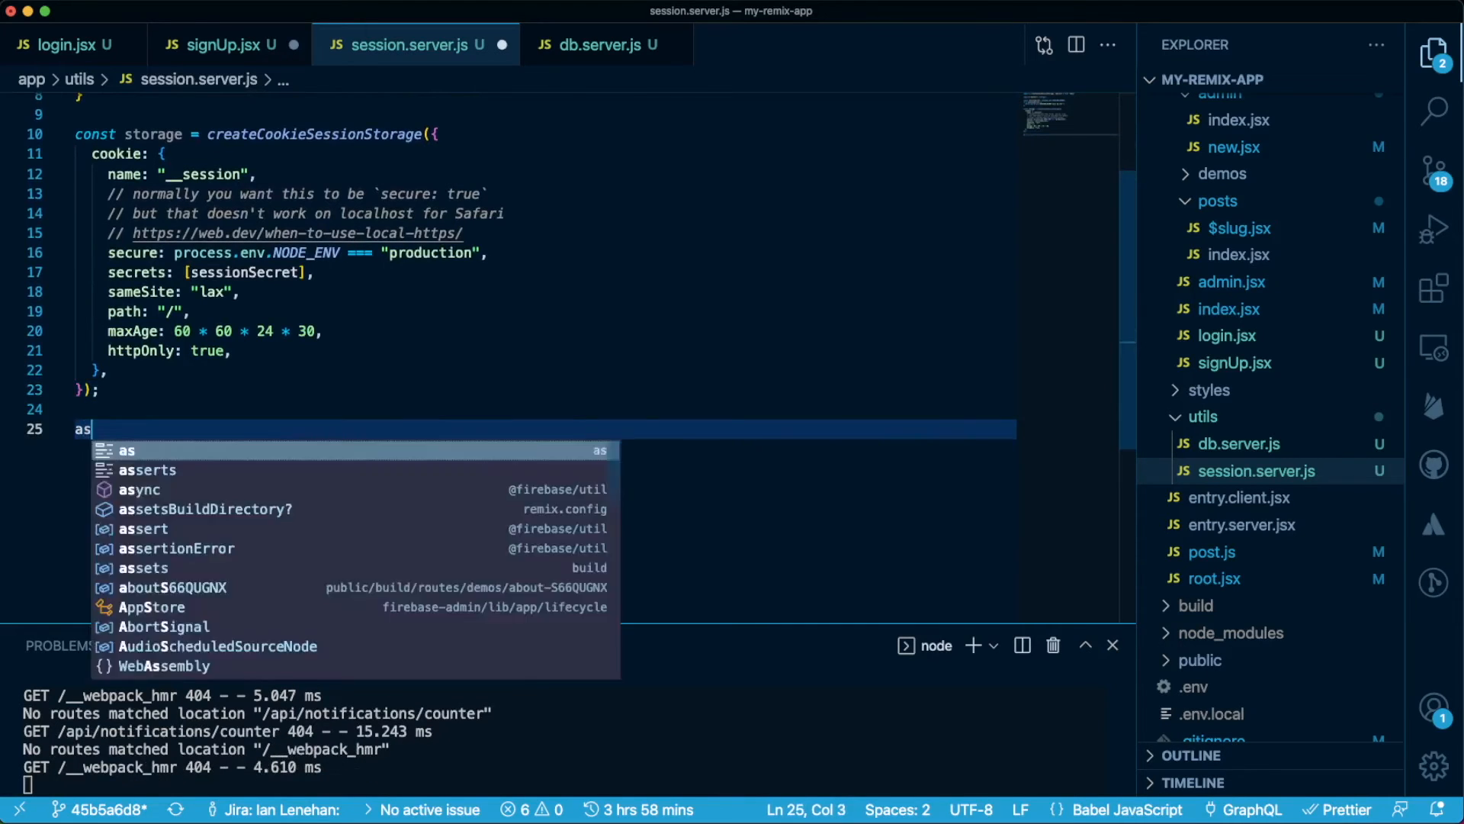
type("ync function createUserSession(idToken, redirectTo) {")
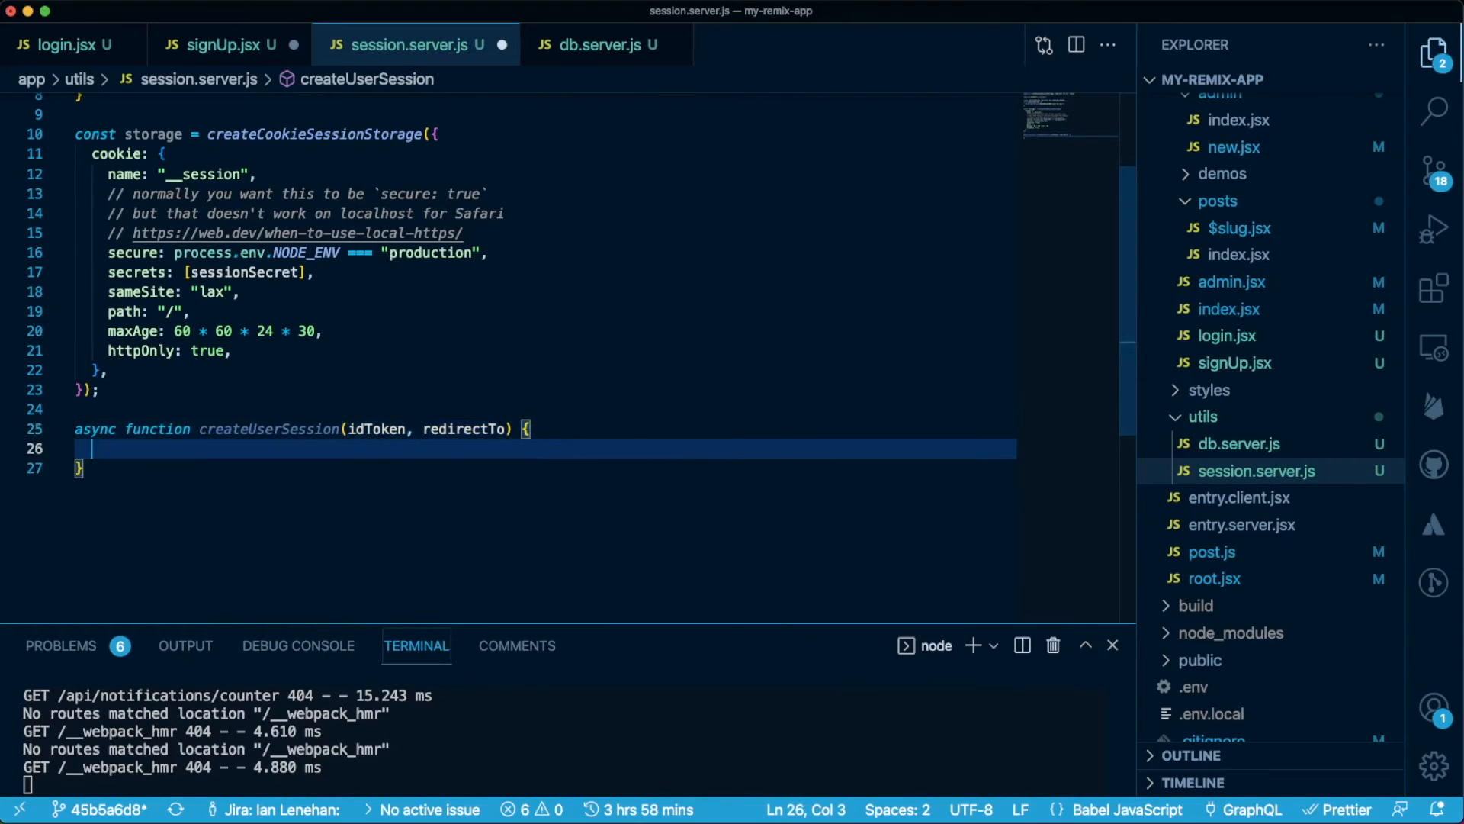
type("const token = await getSessionToken()")
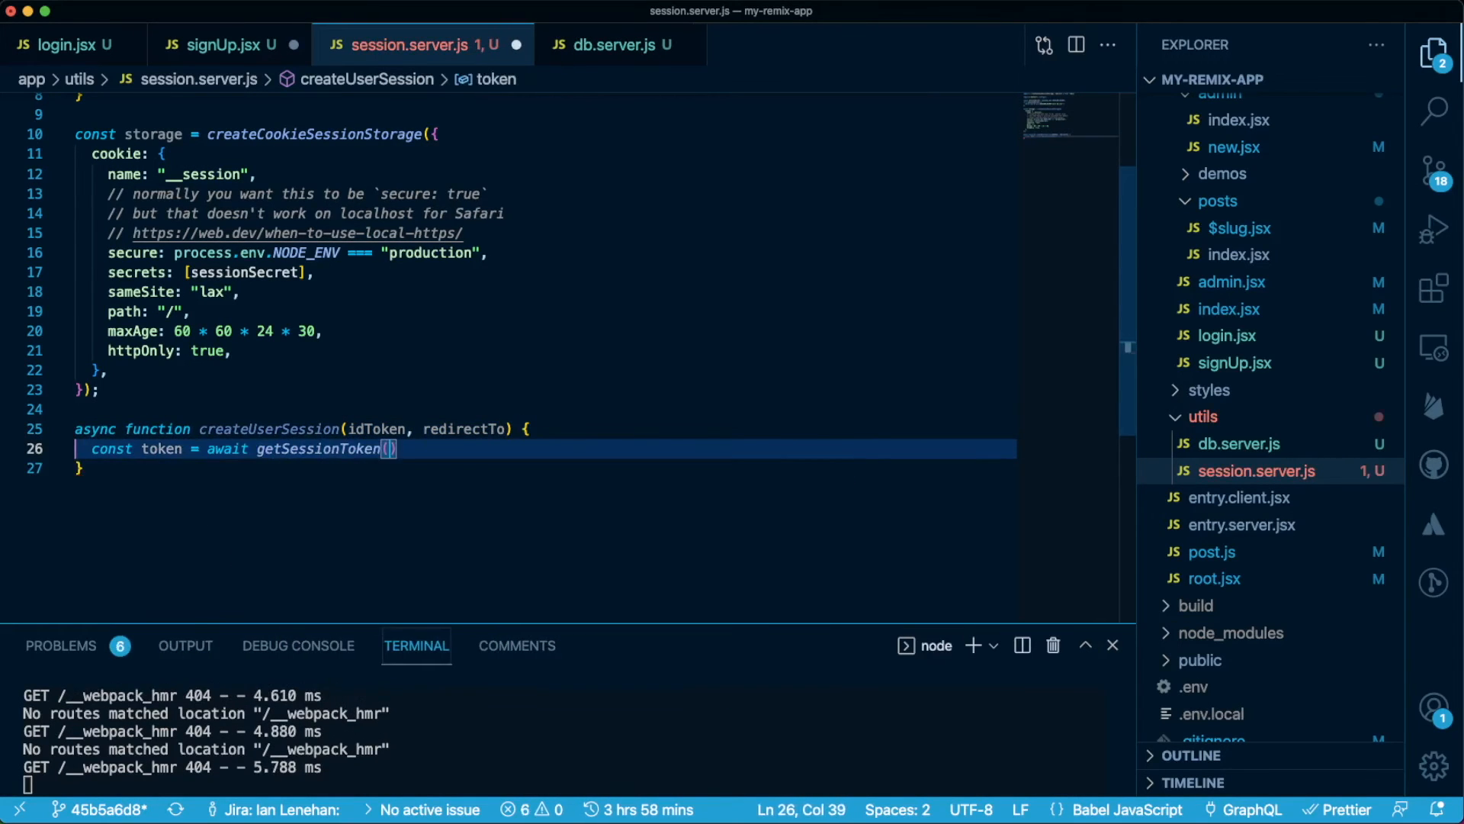
type("idToken")
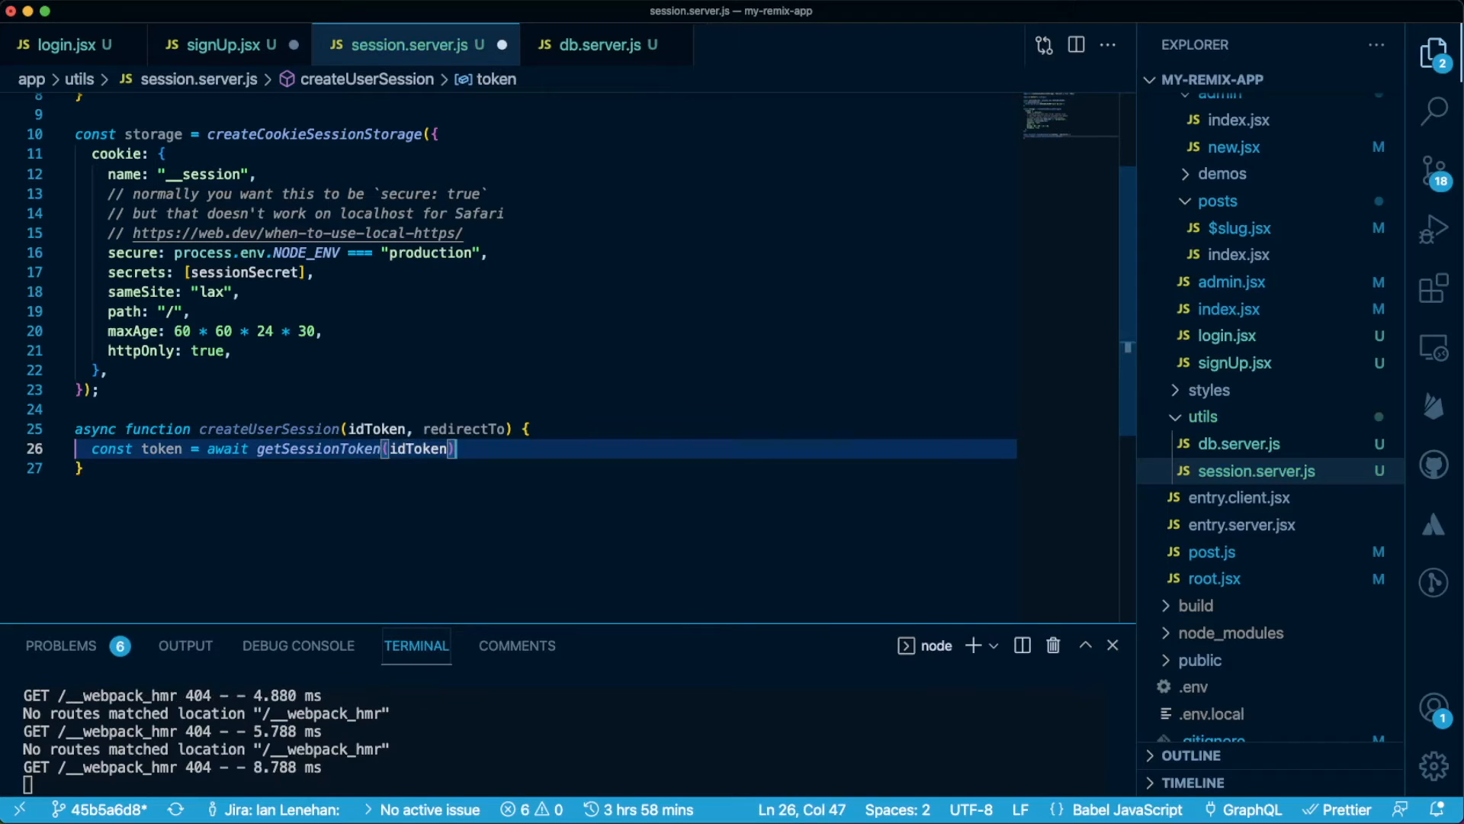
Write getSessionToken(idToken) in db.server.js verifying the token and creating a two-week session cookie, and export it
left_click(603, 44)
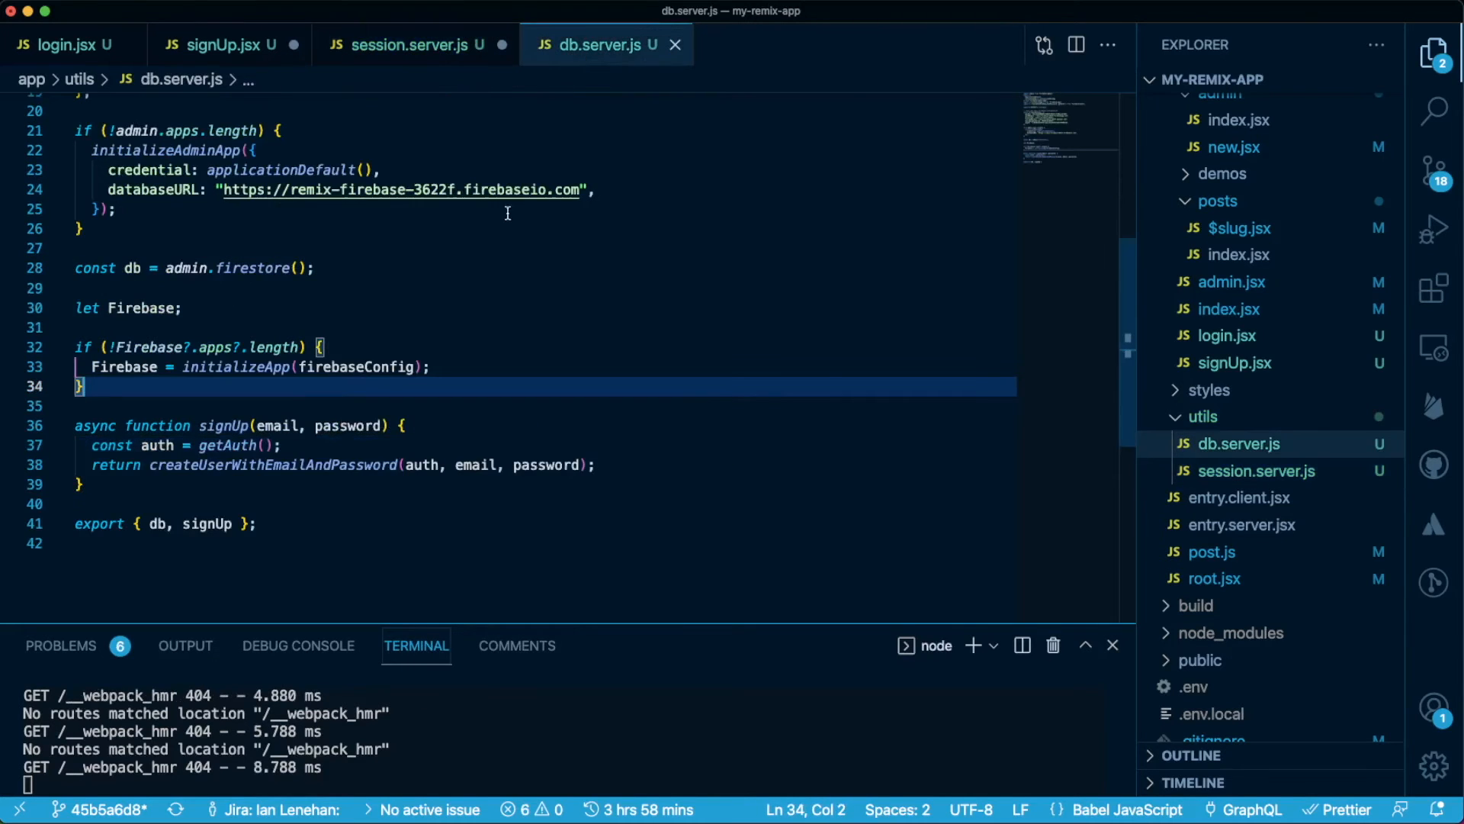
left_click(110, 484)
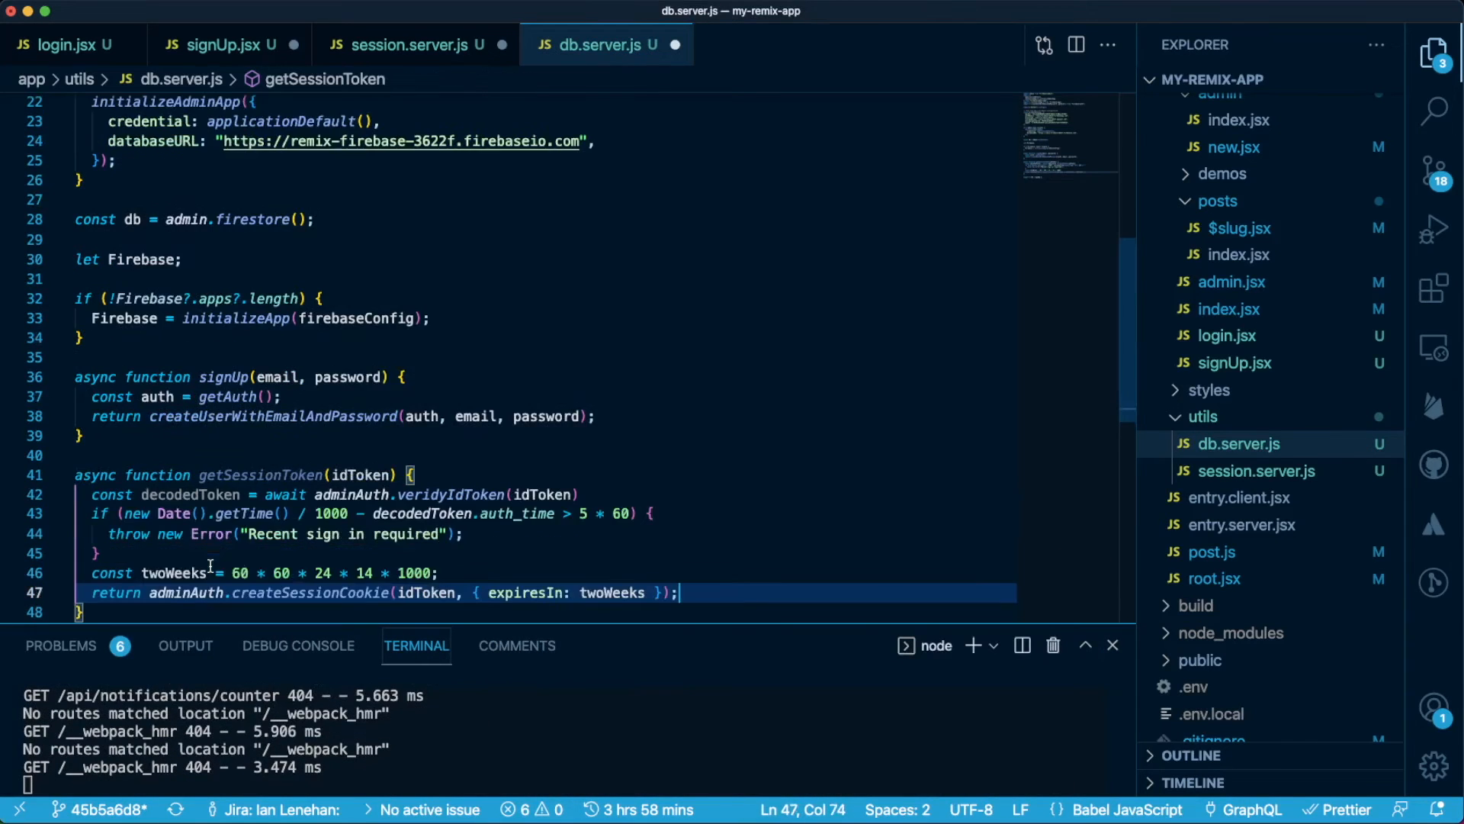
scroll("down", 3)
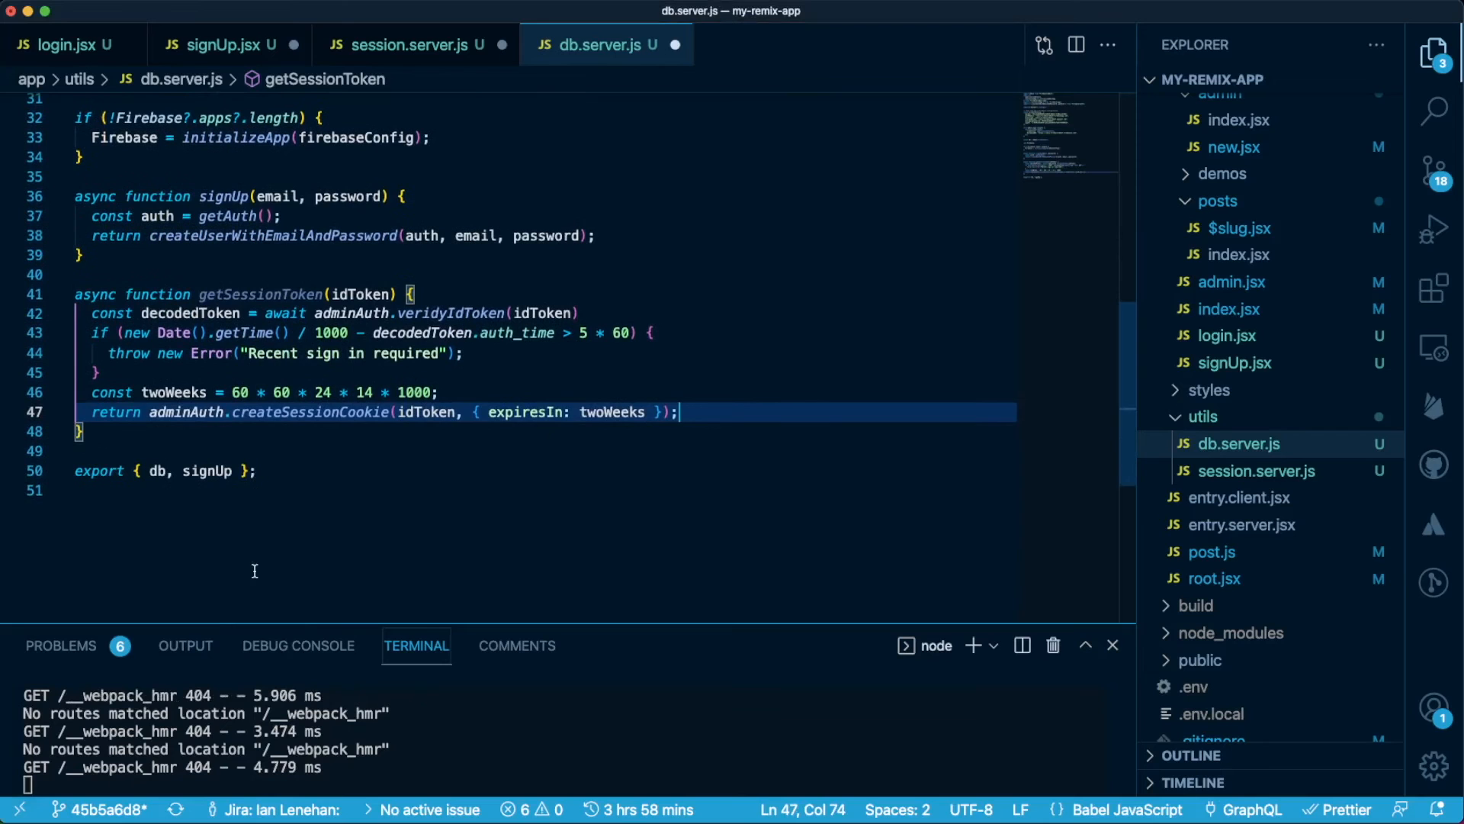
type(", getSessionToken")
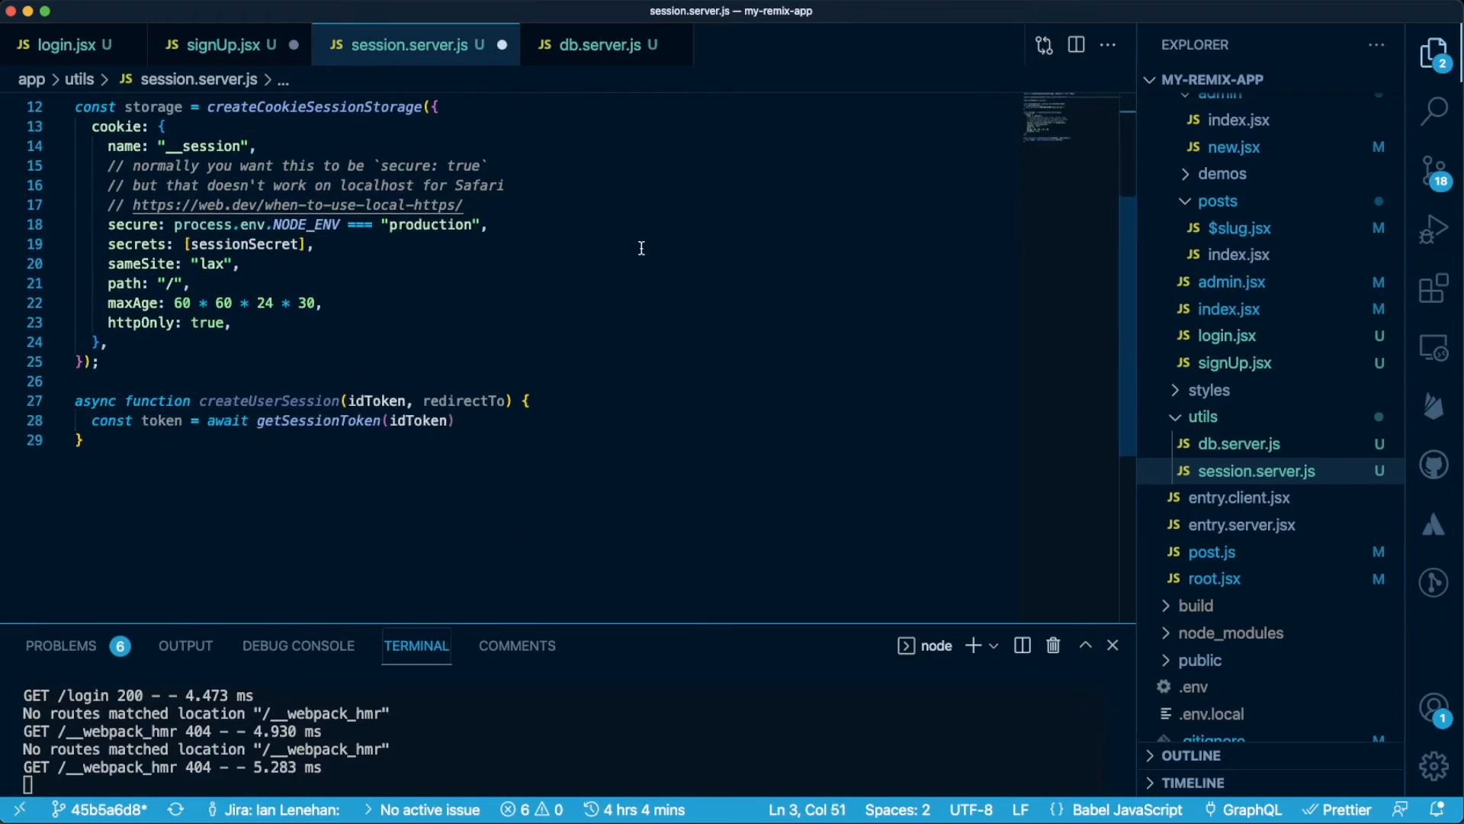
Get the session from storage, set "token" on it and return redirect with the committed Set-Cookie header
type("const session = await storage.")
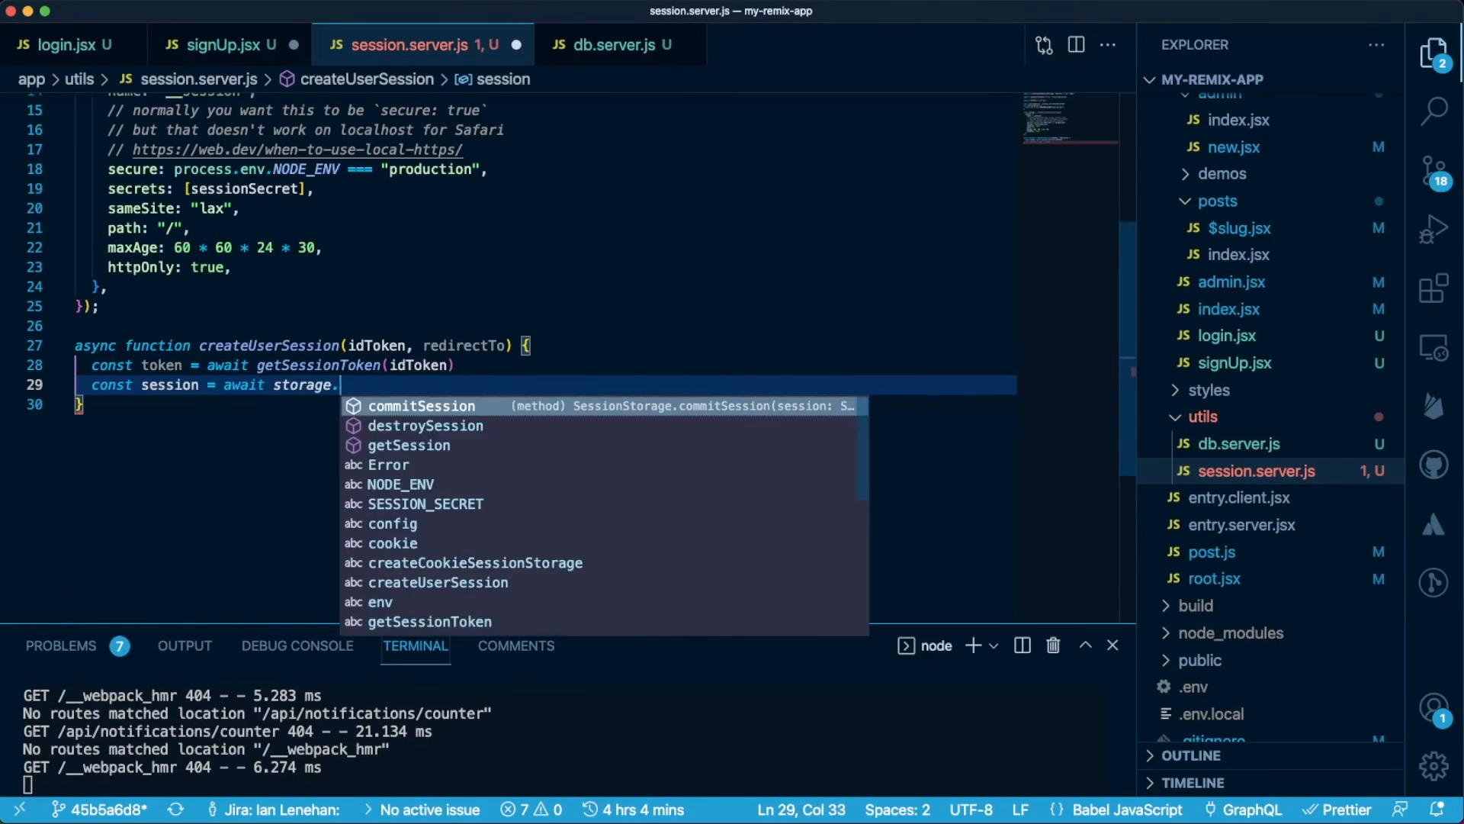
type("session.set(\"tok\"")
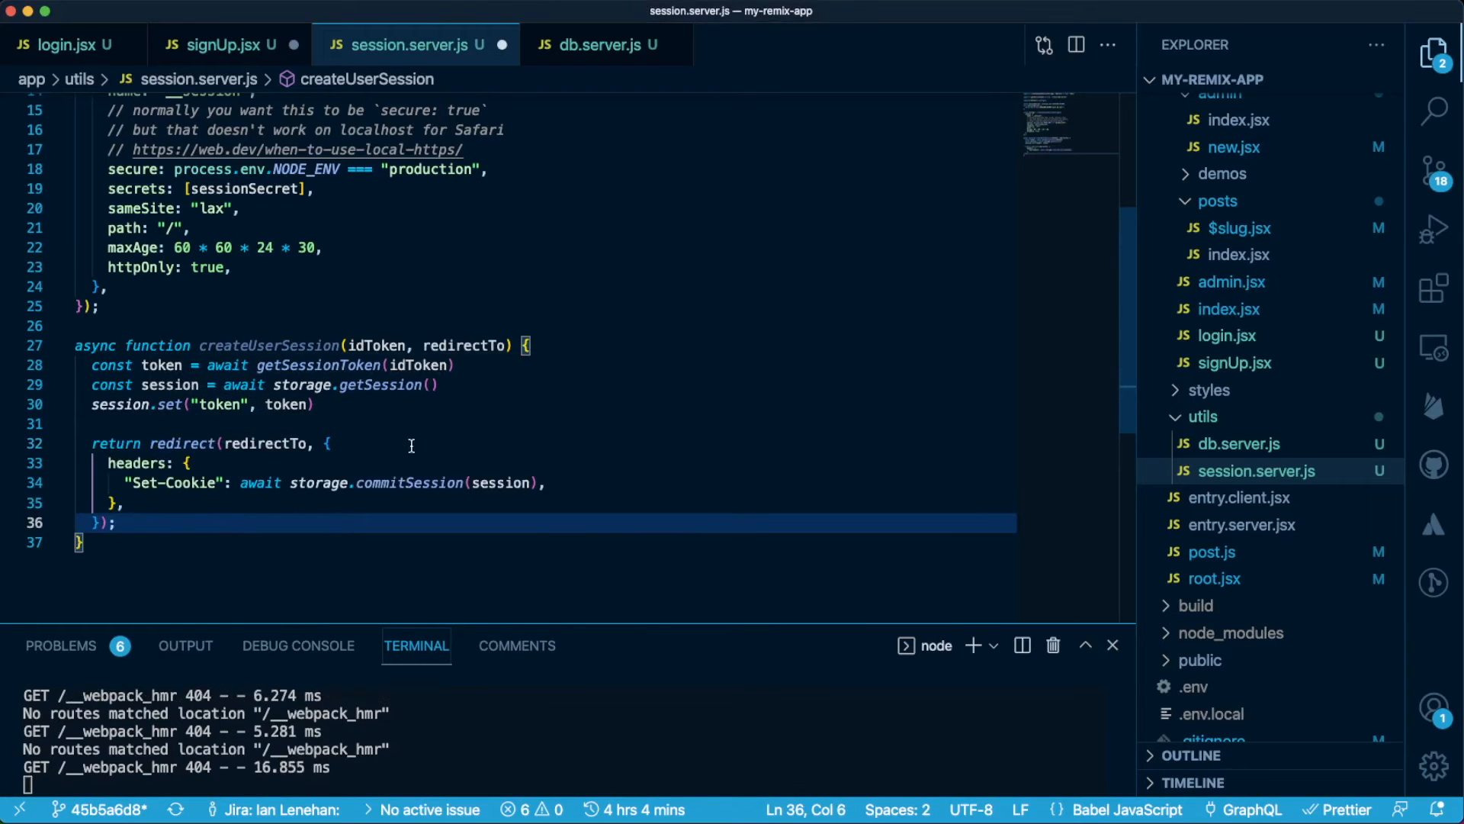
left_click(225, 44)
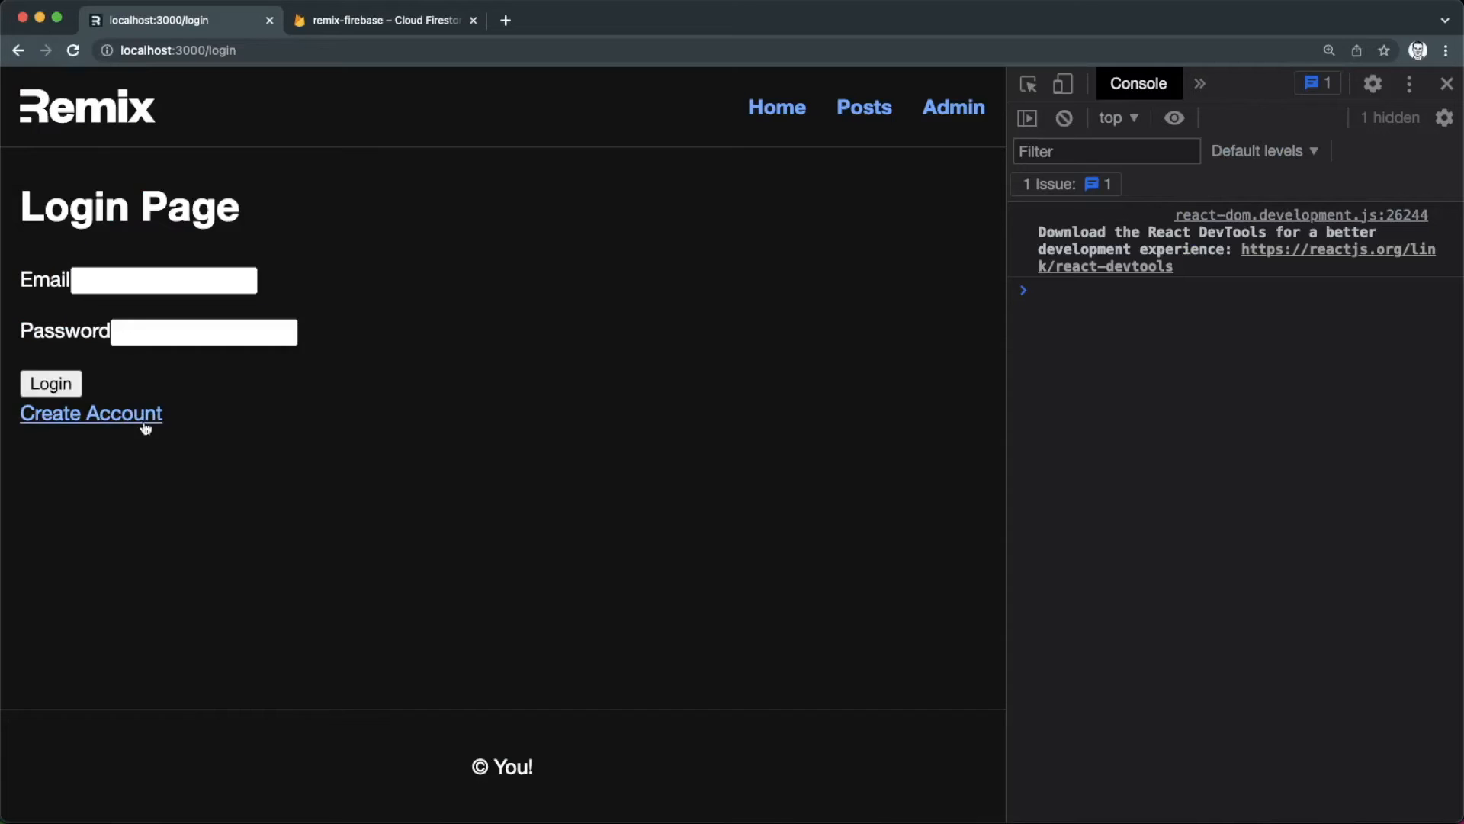
Create an account from the Sign Up page, dismiss Chrome's password warning and inspect cookies in DevTools Application
left_click(90, 414)
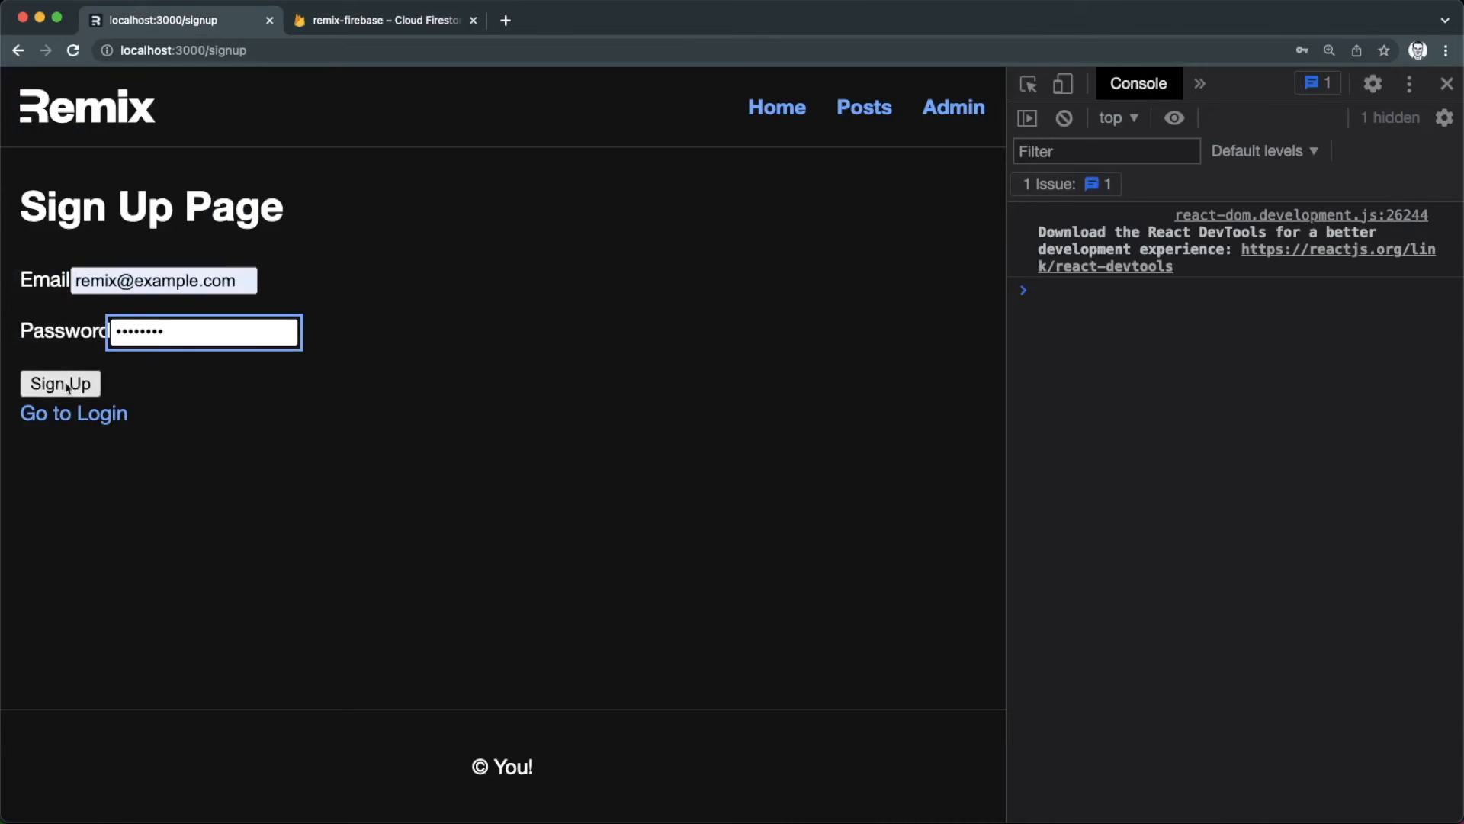
left_click(60, 384)
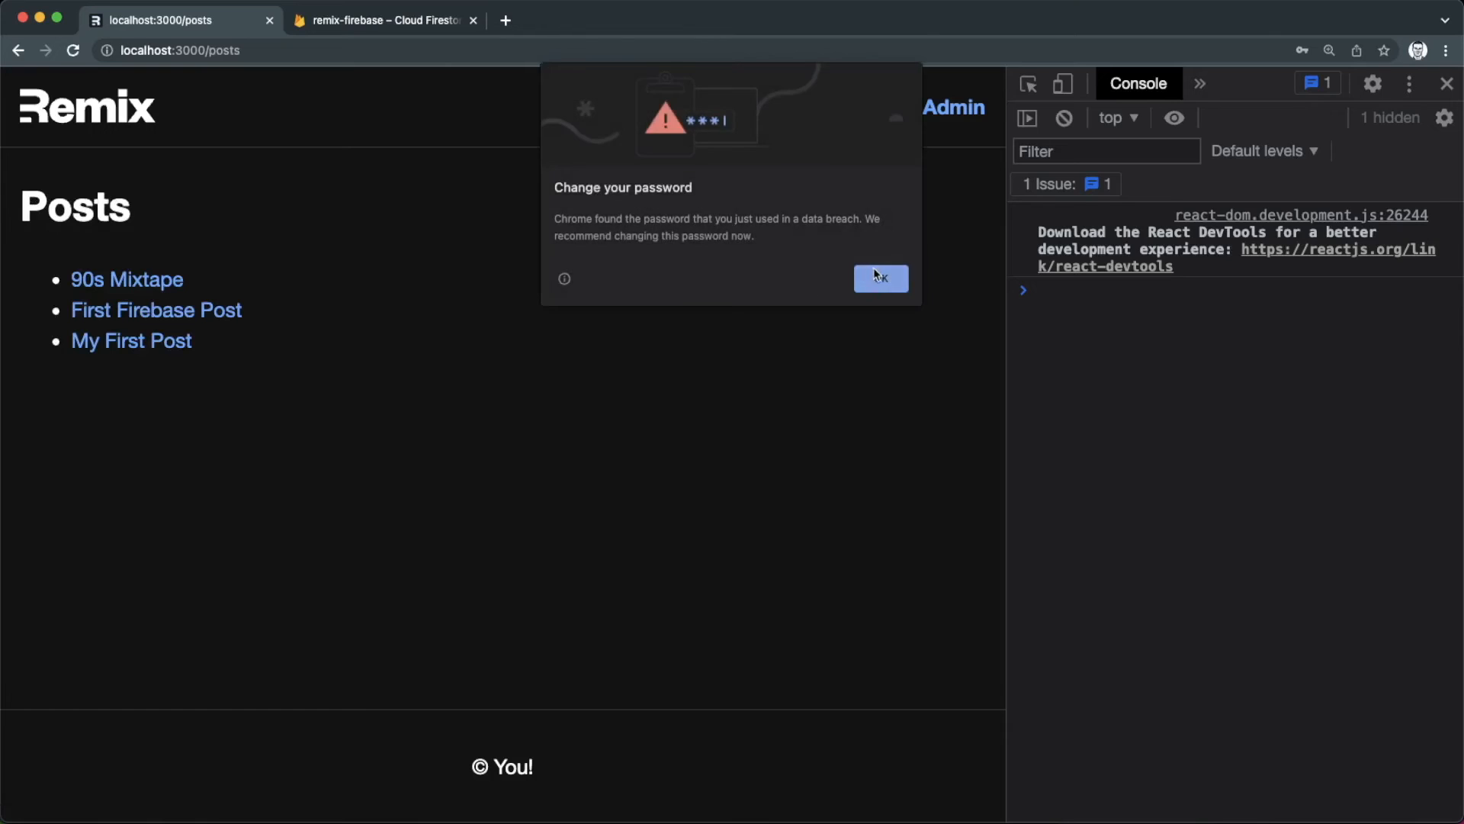
left_click(1200, 84)
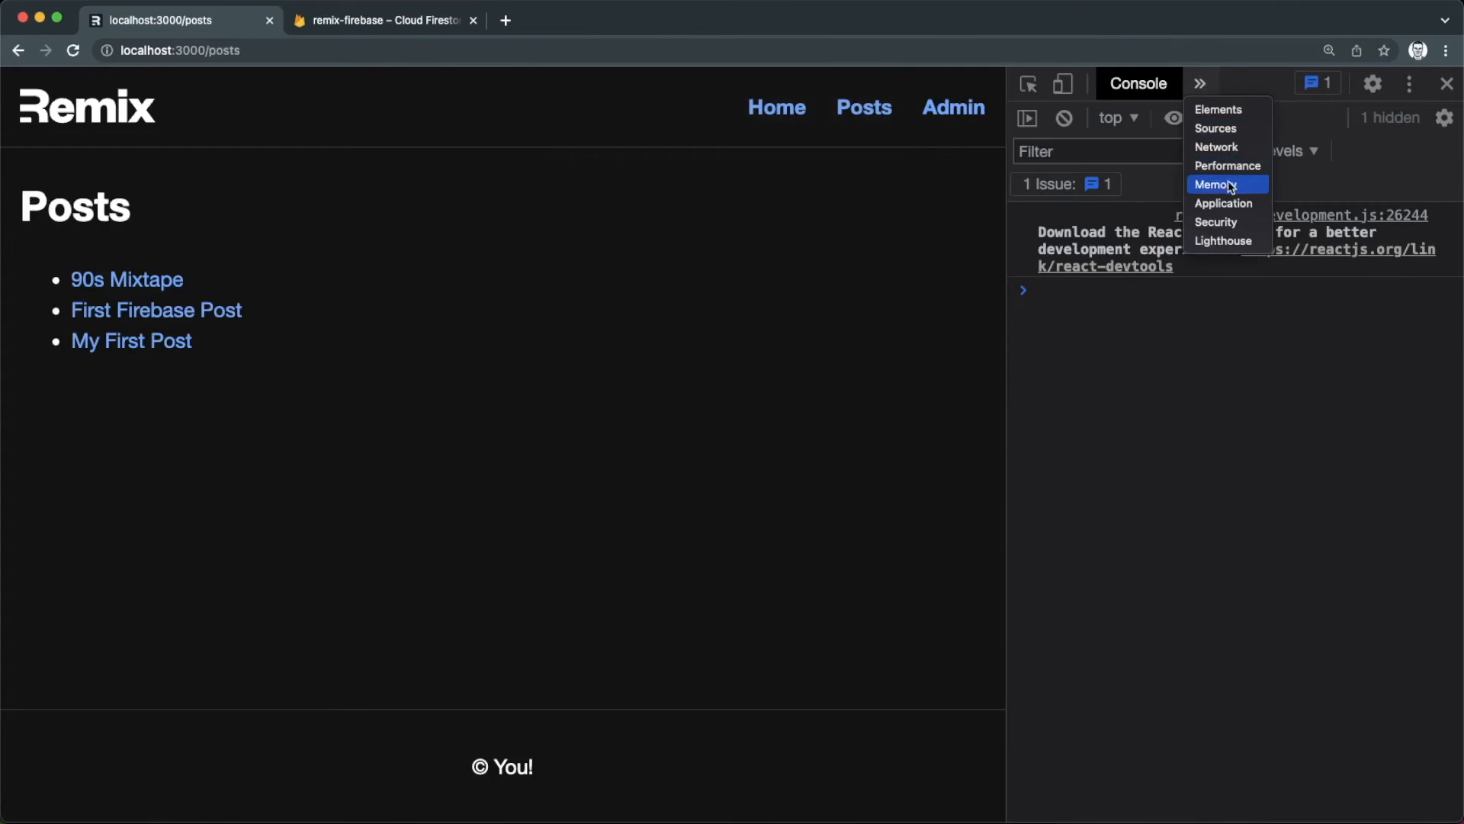
left_click(1224, 203)
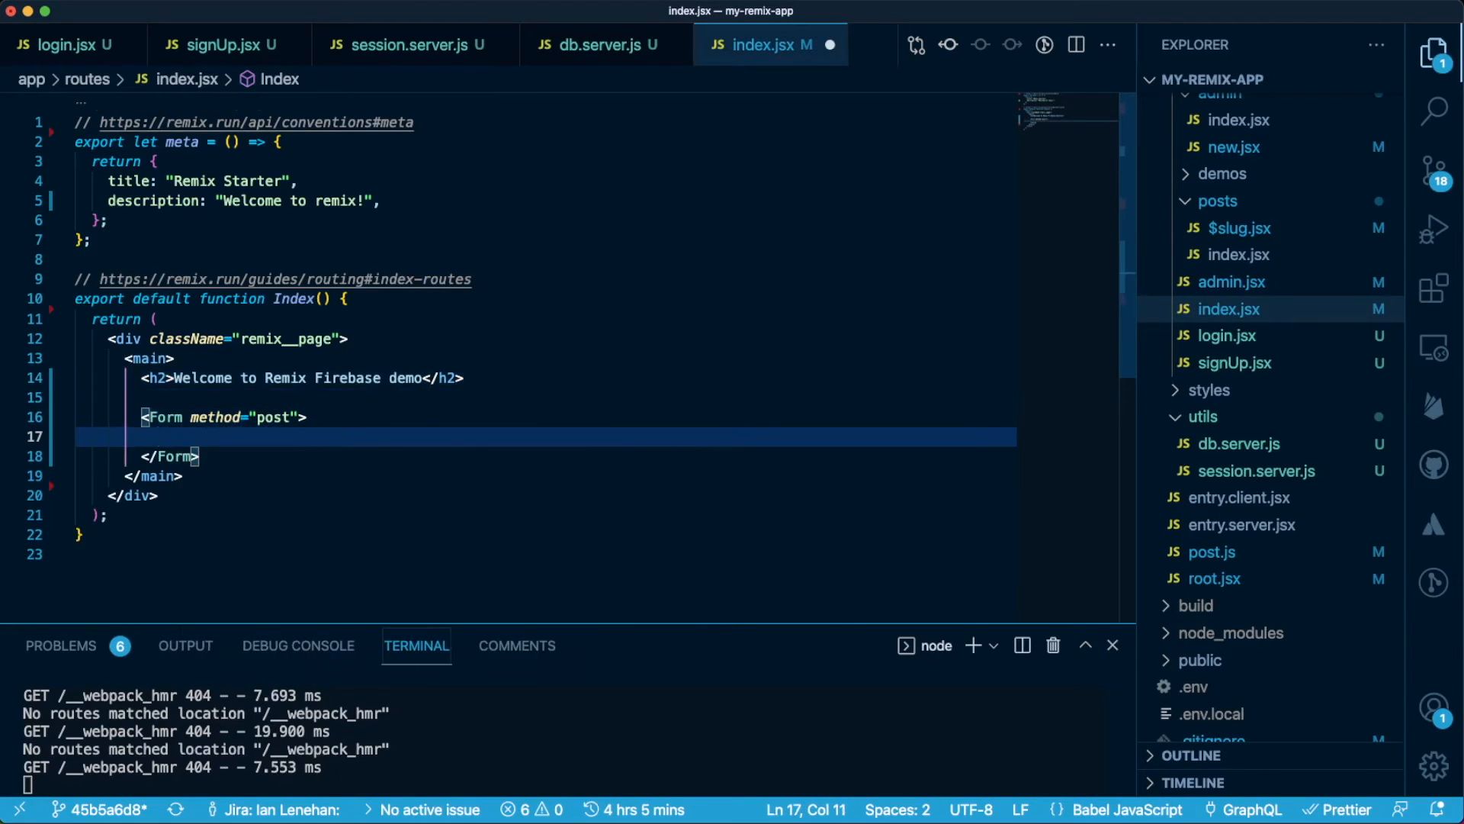
Add a submit Sign Out button in index.jsx's Form and start export let action = ({ request }) => {
type("<button type=\"submit\"></button>")
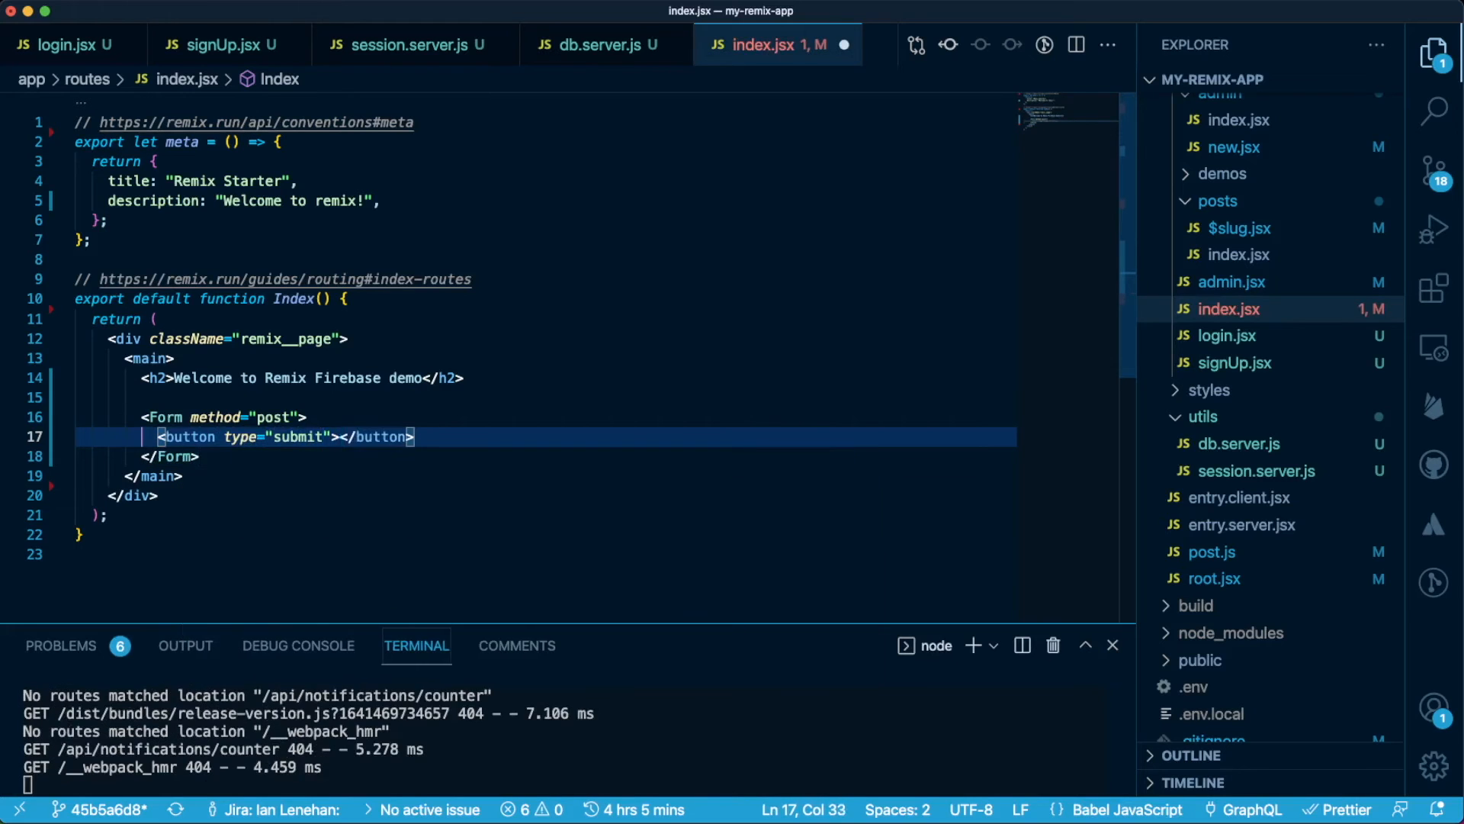
type("export let action = ({ request")
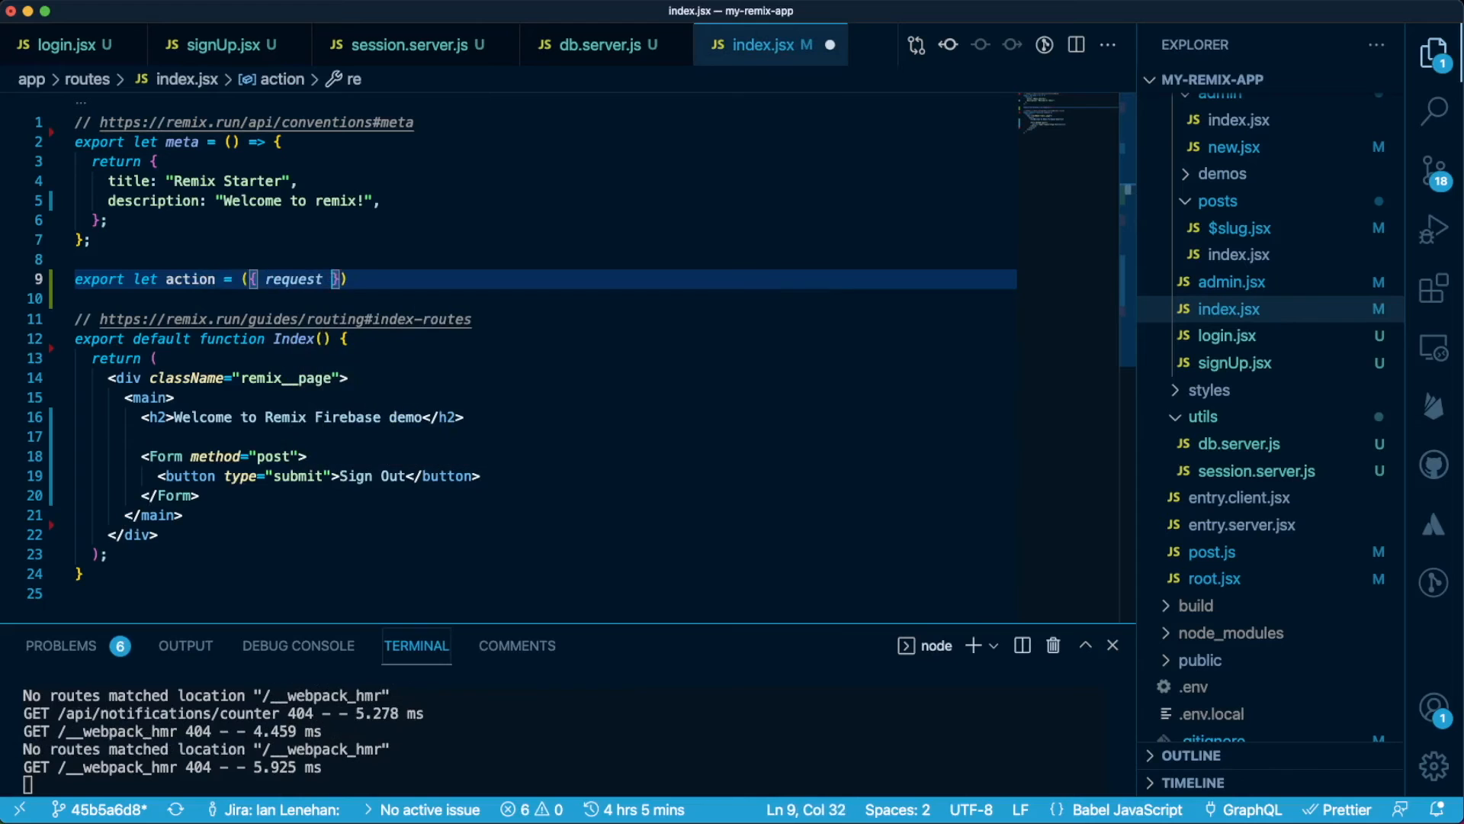
type("=> {")
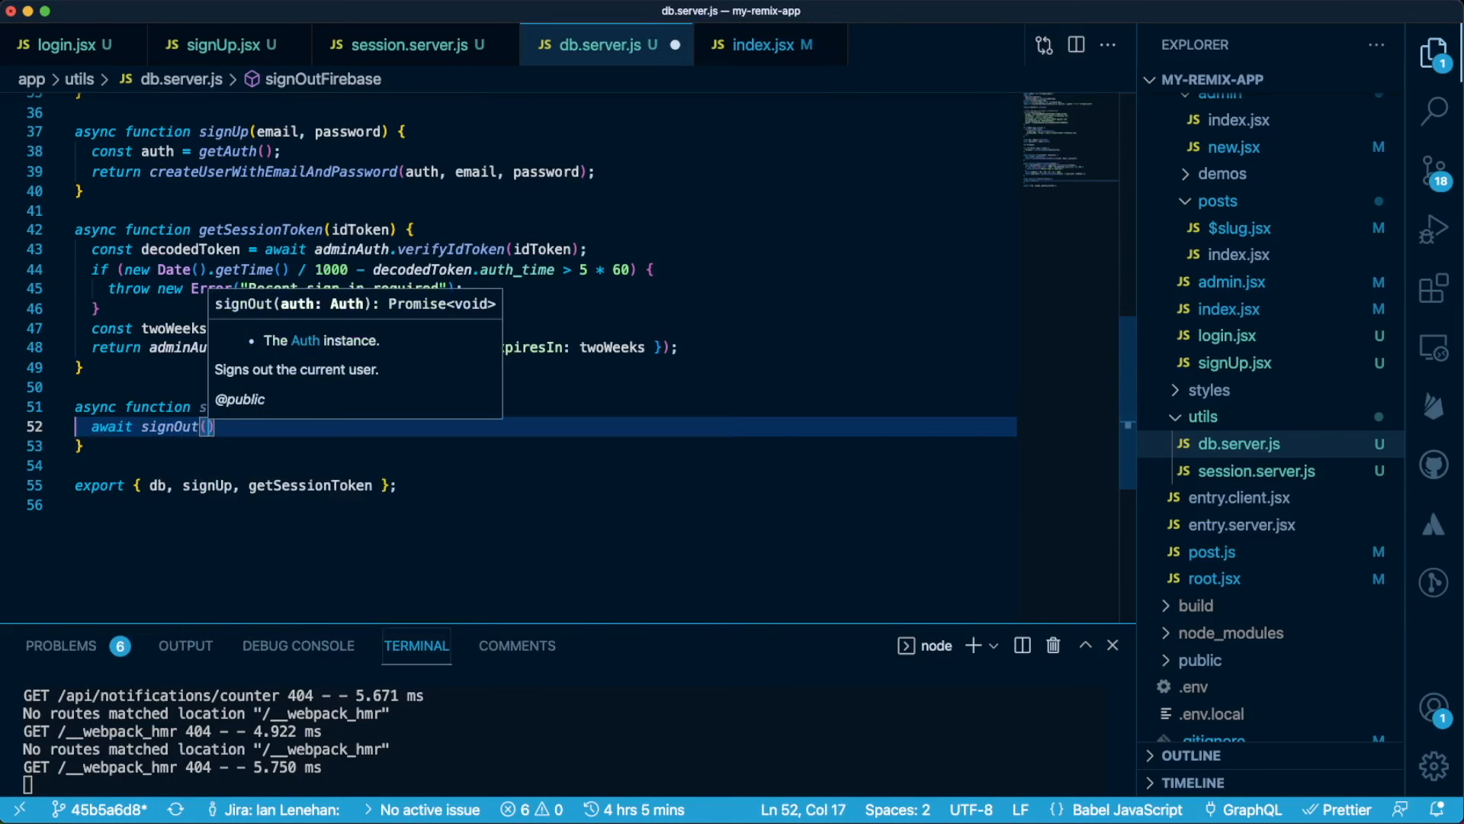
Add destroySession and an exported signOut(request) calling signOutFirebase in session.server.js
left_click(401, 44)
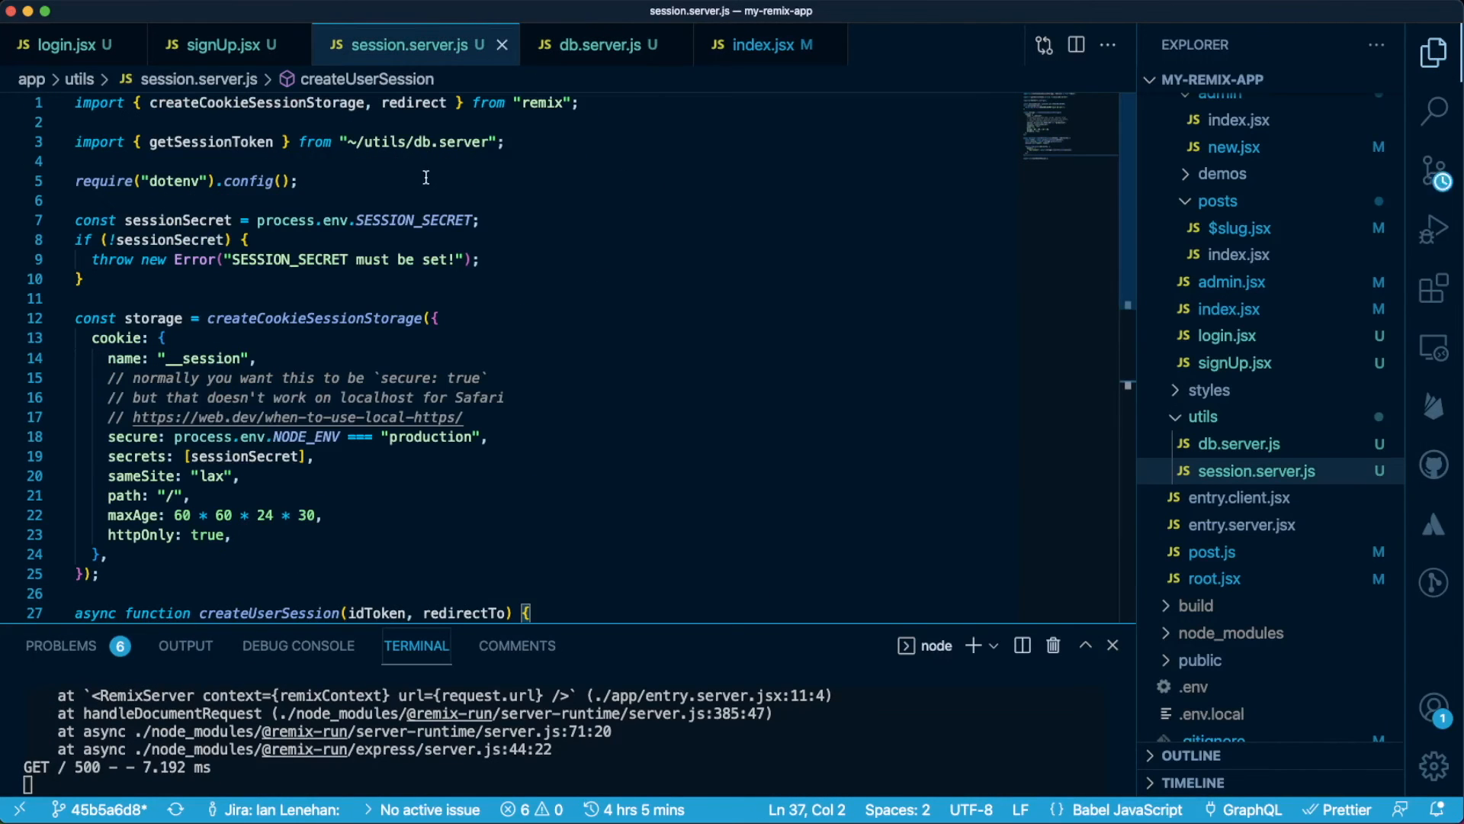
type("async function signOut(request")
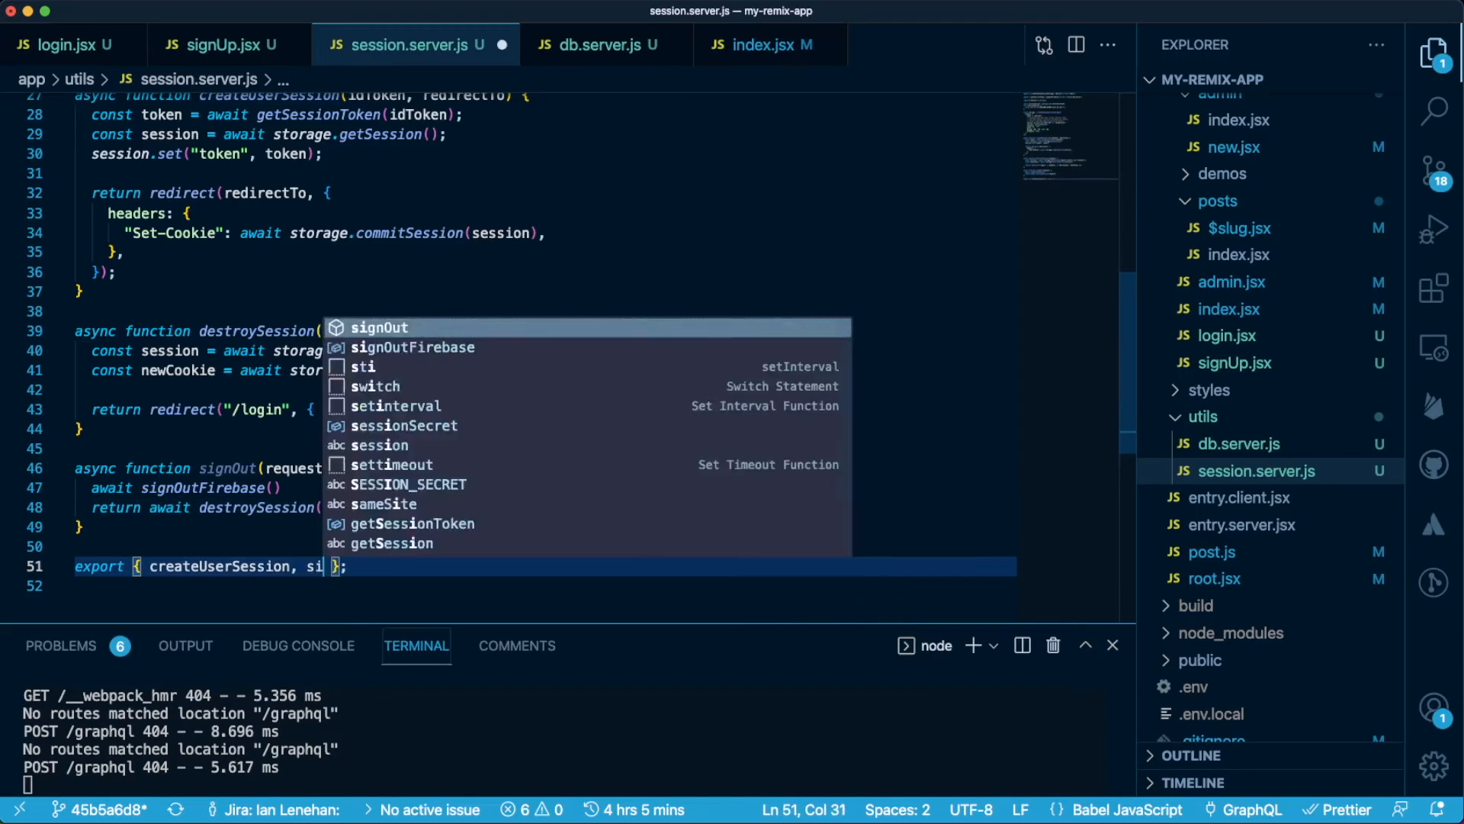
left_click(766, 45)
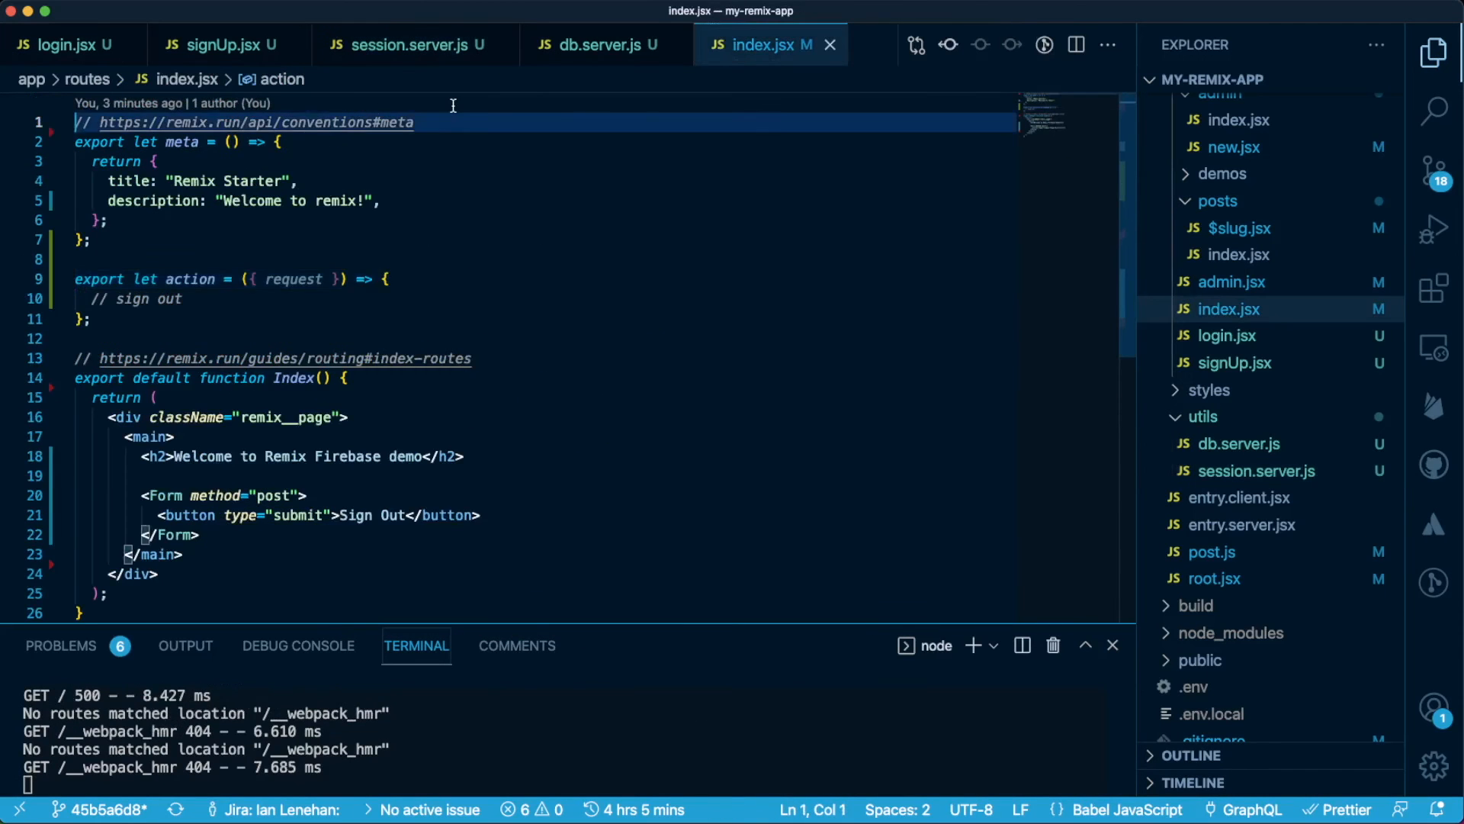
Import signOut from ~/utils/session.server and Form from remix, and return signOut(request) from the action
type("import { signOut } from \"~/utils/session.server\";")
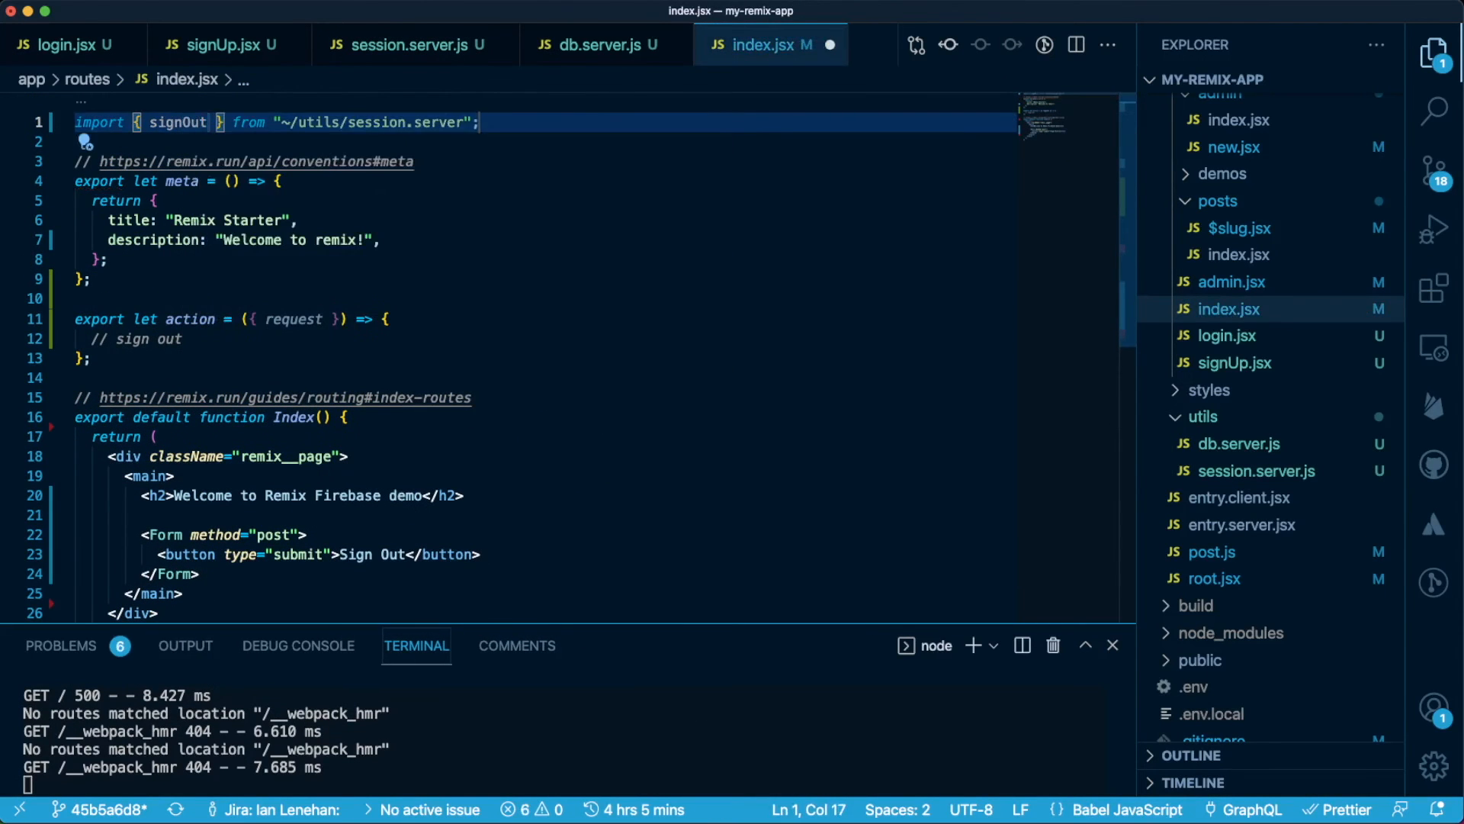
type("return signOut(request);")
type("import { Form ")
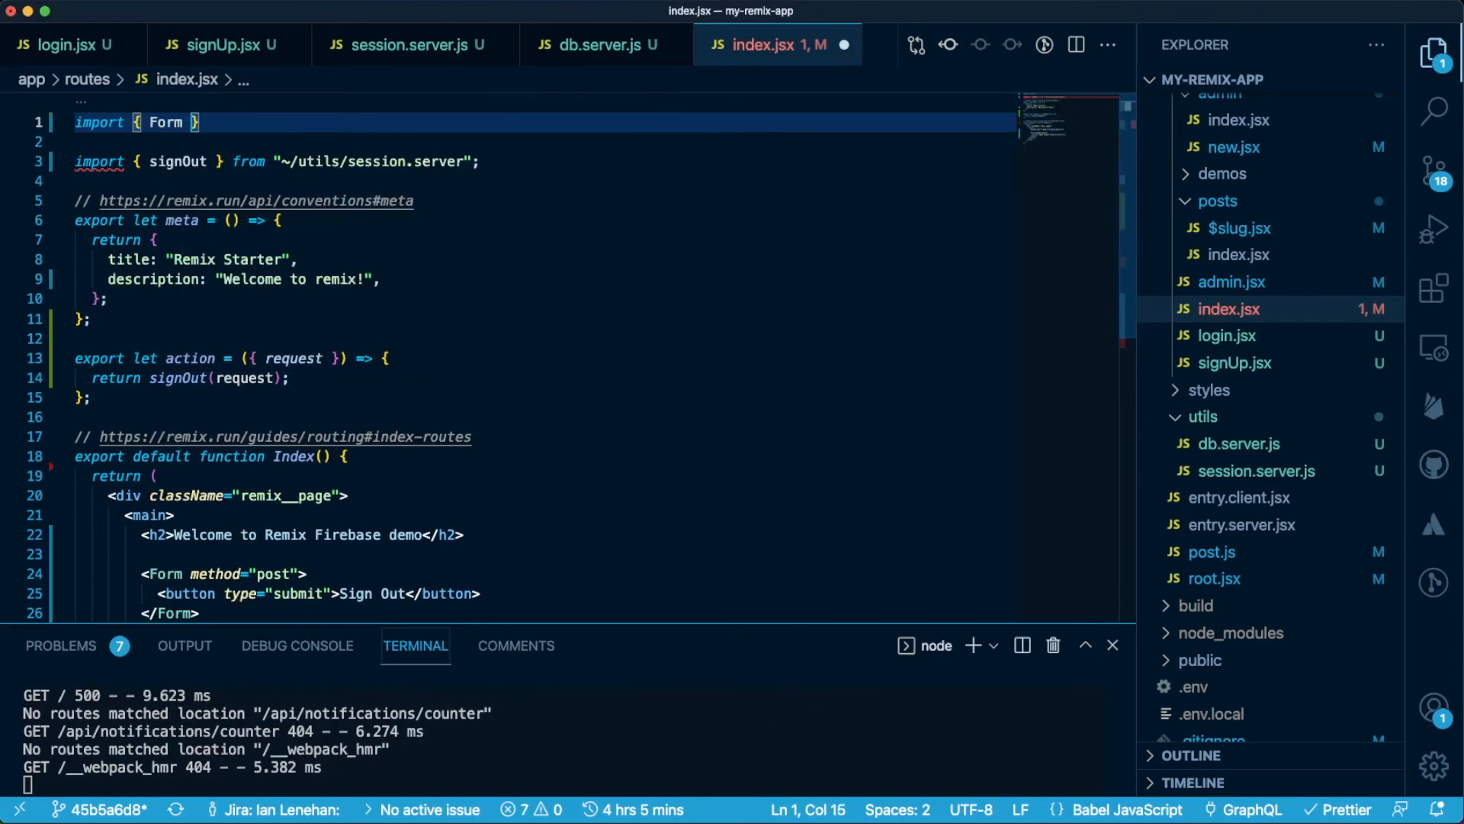
type("from 'remix'")
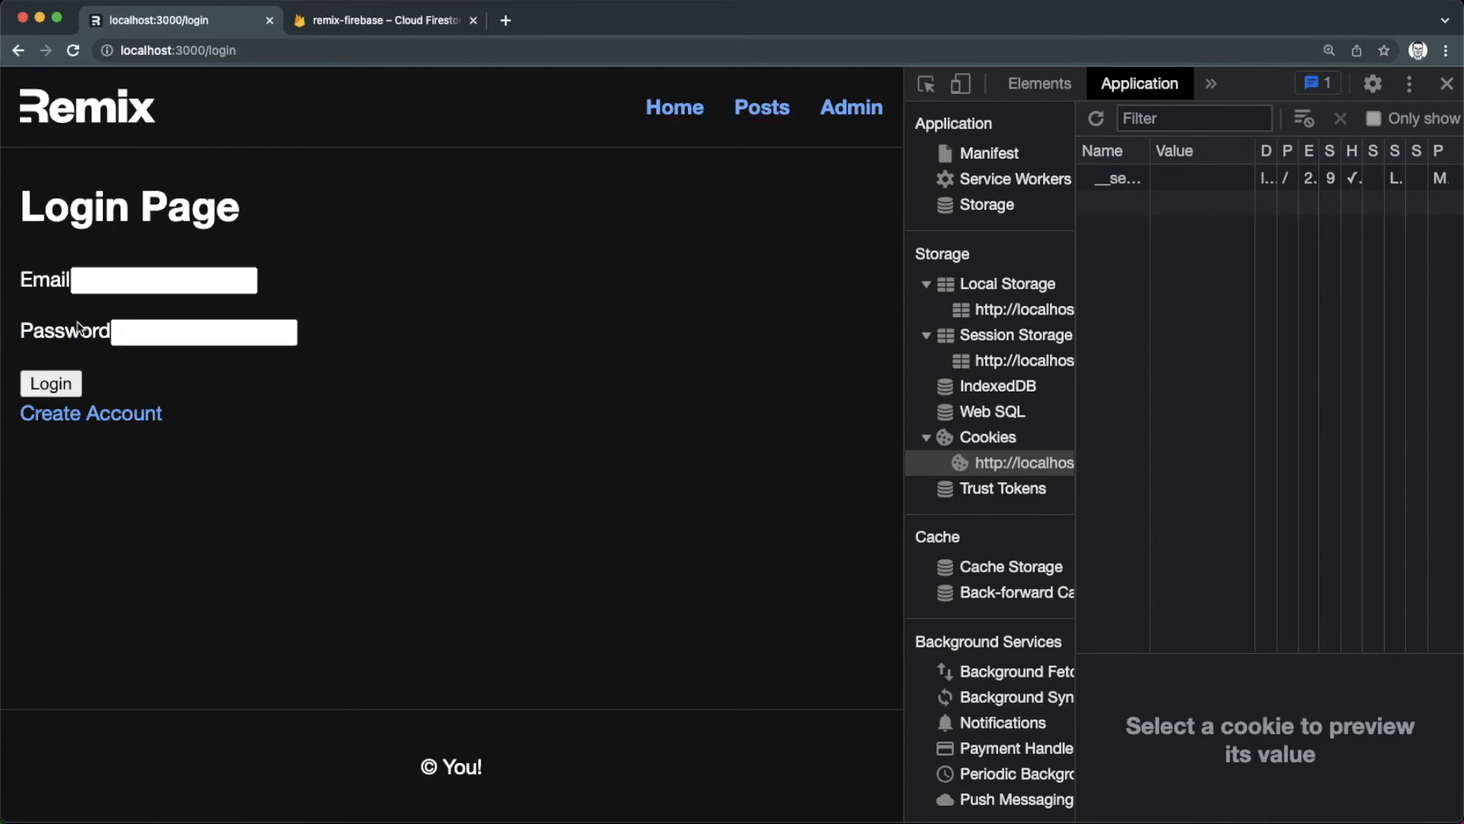
mouse_move(352, 284)
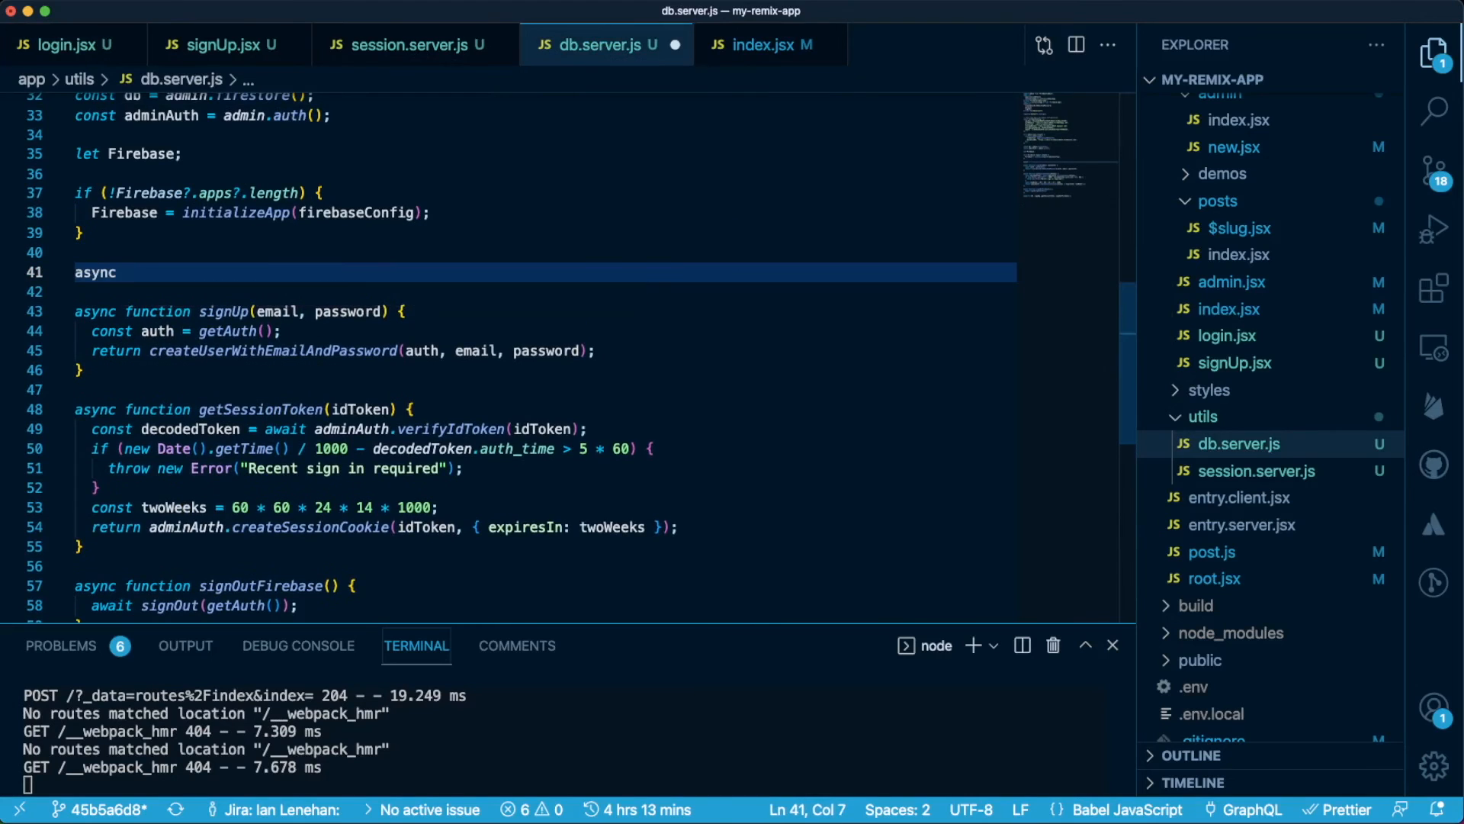
Write signIn(email, password) using getAuth and signInWithEmailAndPassword in db.server.js and export it
type("function signIn(email, password) {")
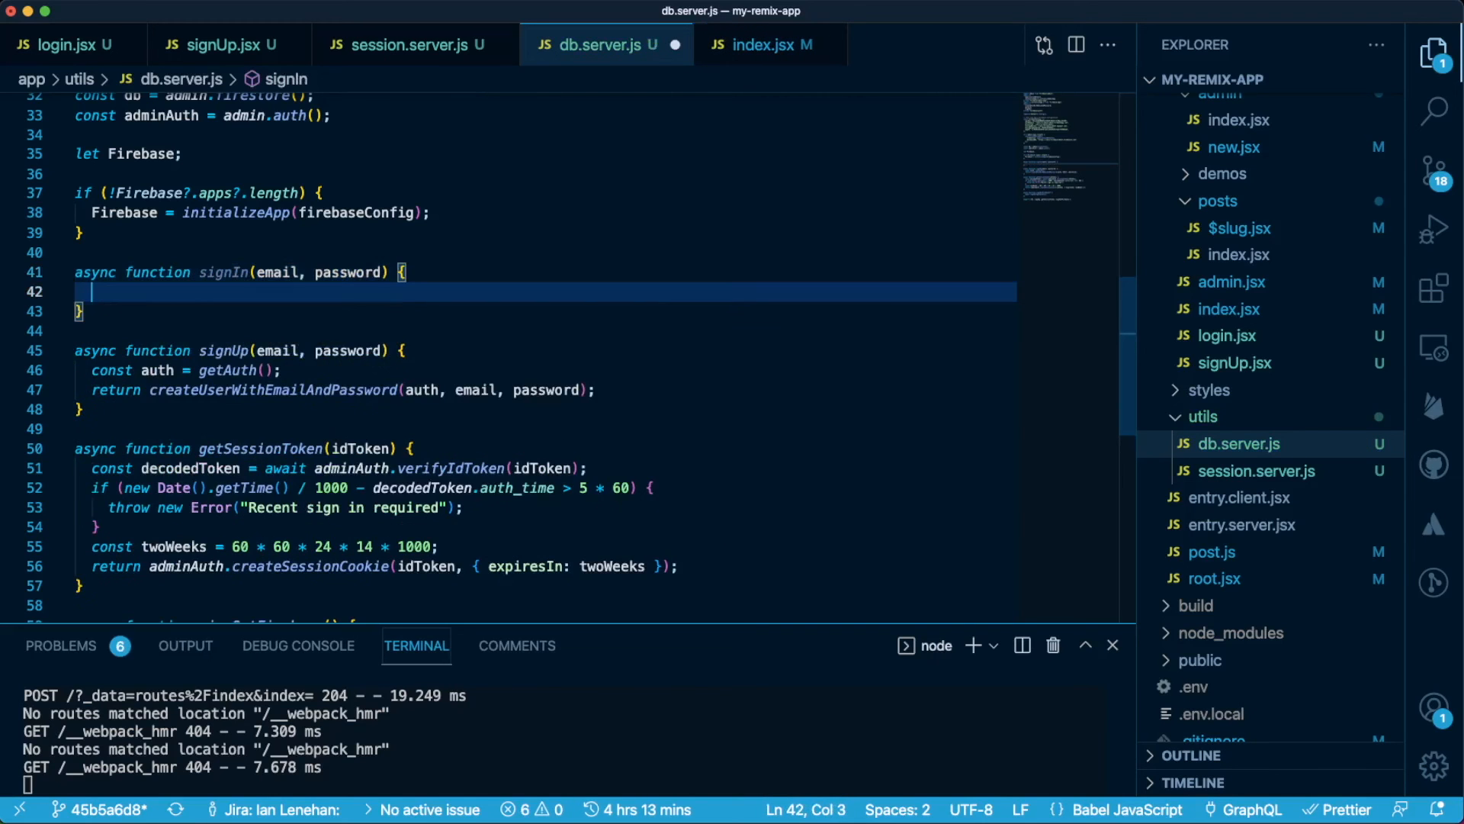
type("const auth = getAuth()")
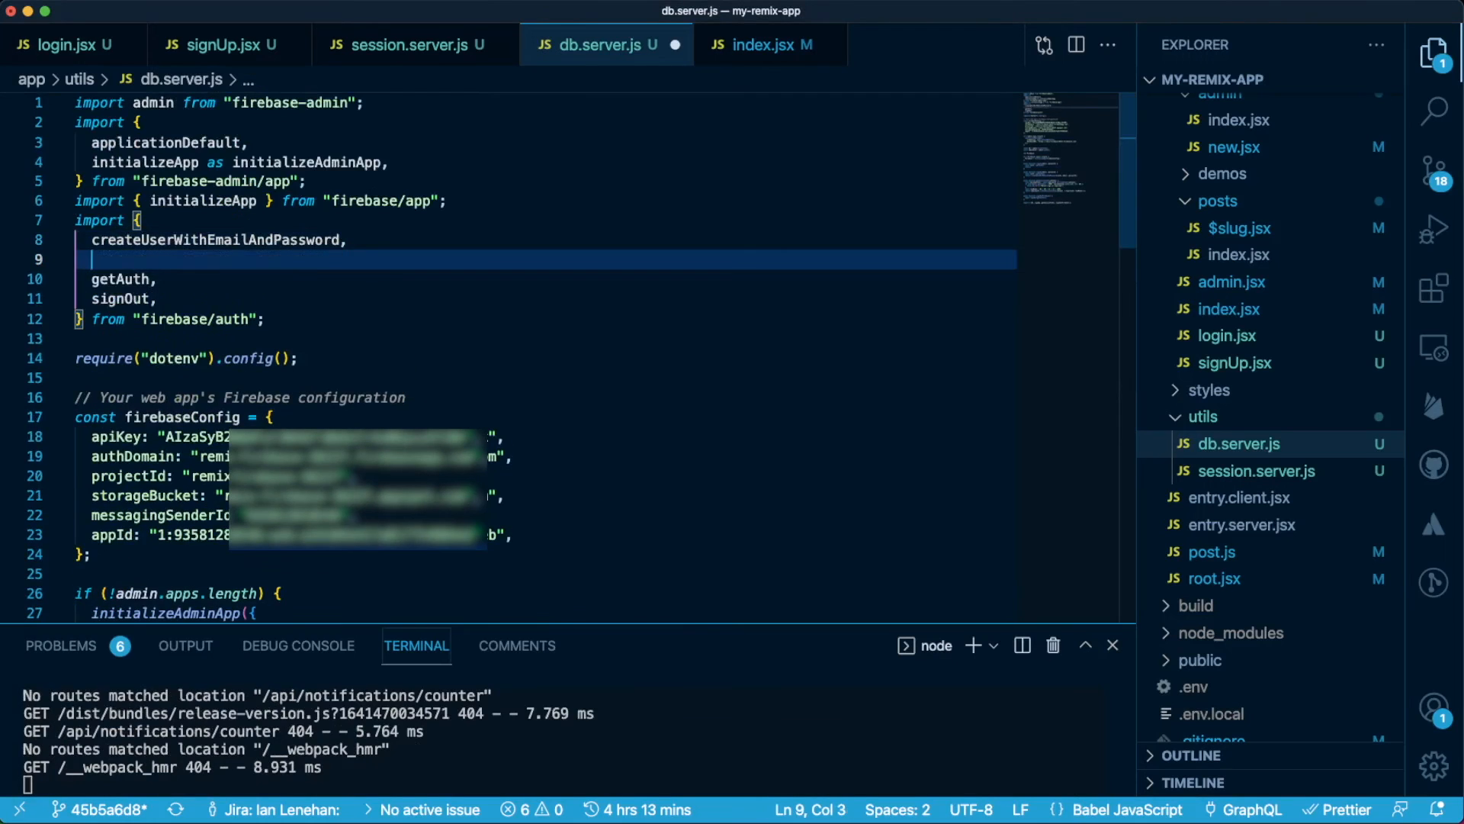
scroll("down", 3)
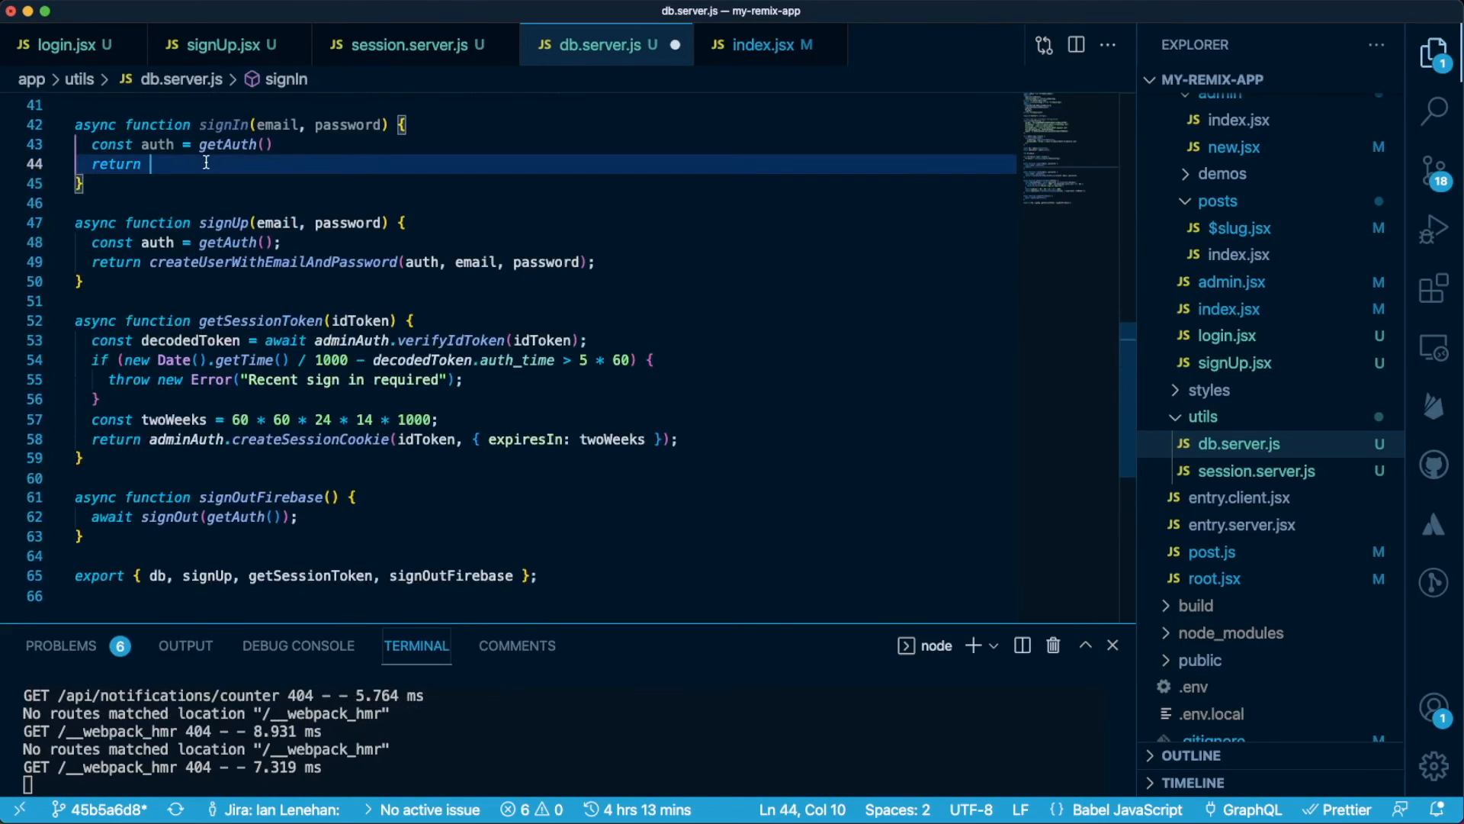
type("signInWithEmailAndPassword(auth, email, pass")
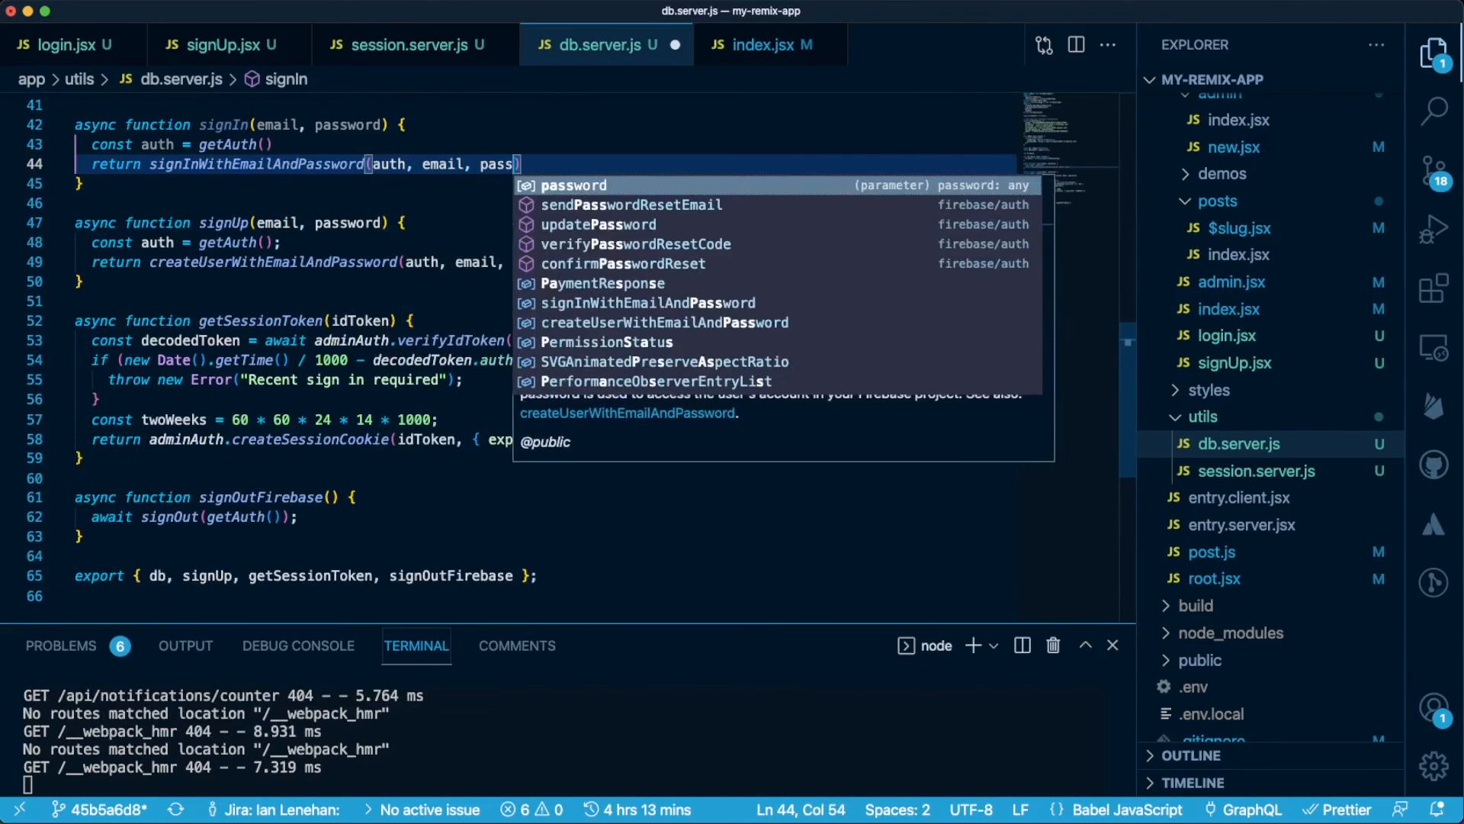
type("signIn")
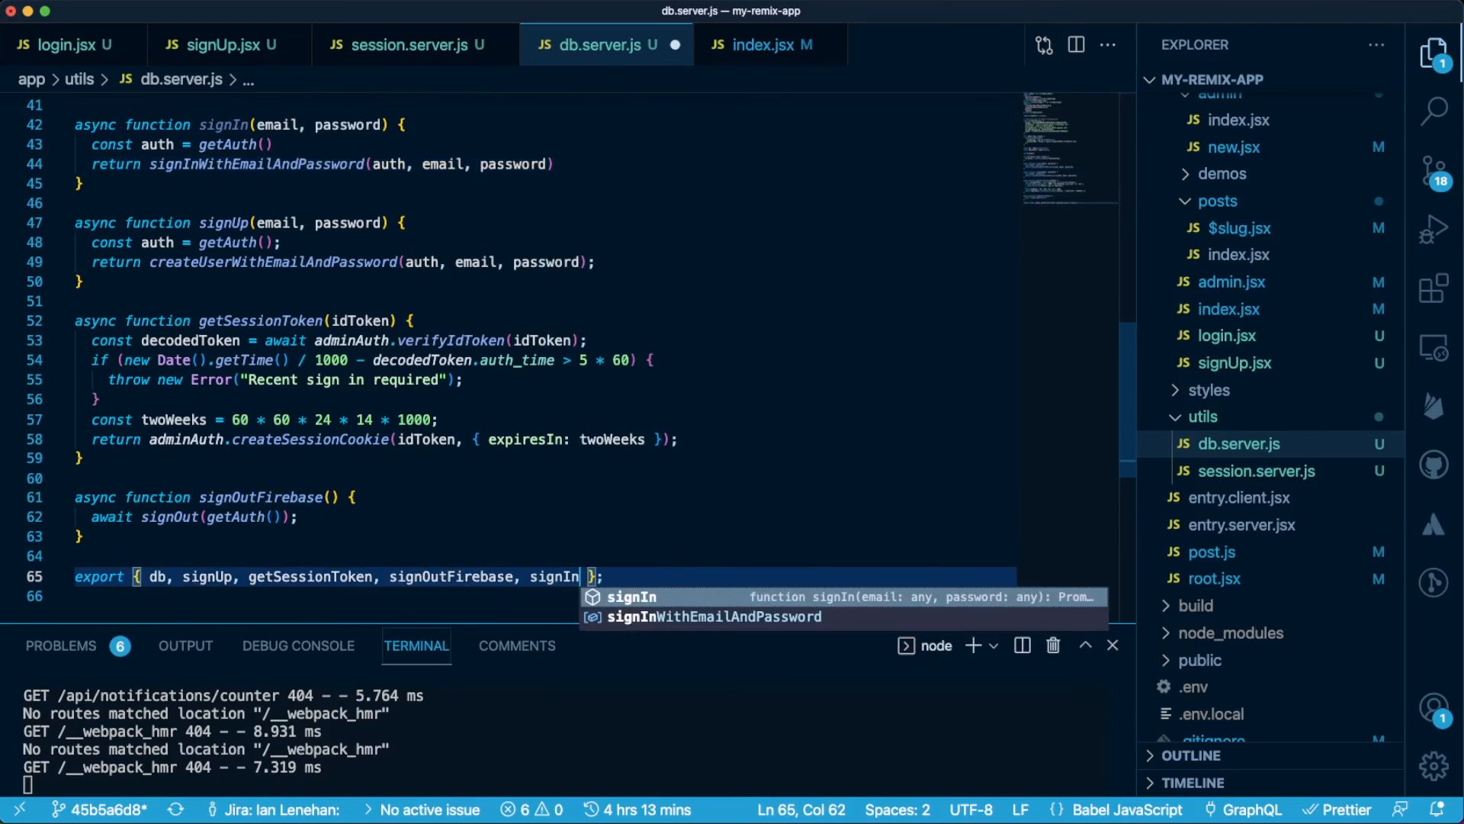
In login.jsx destructure user from await signIn(email, password) in the action
left_click(65, 44)
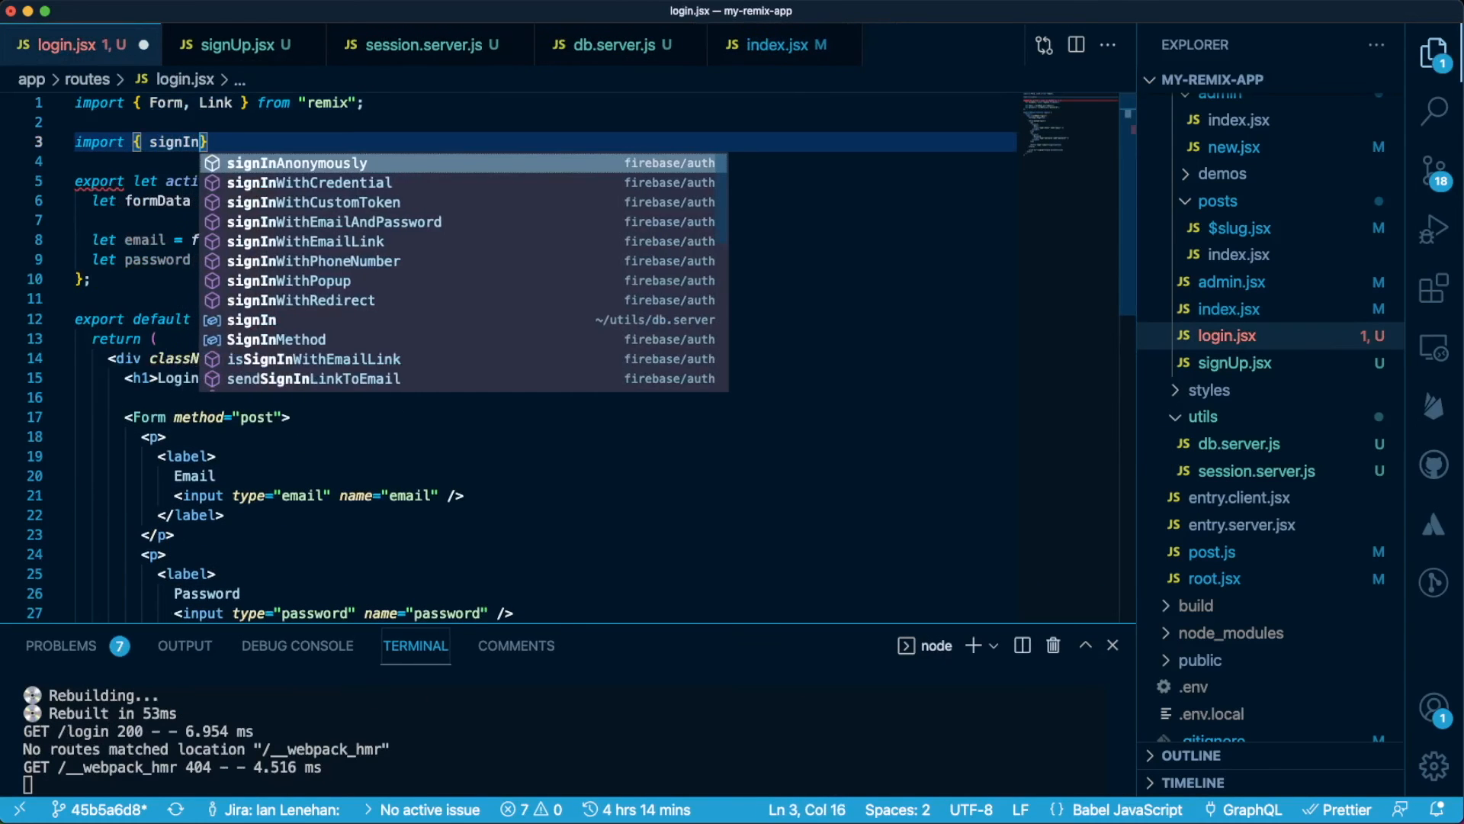
left_click(237, 45)
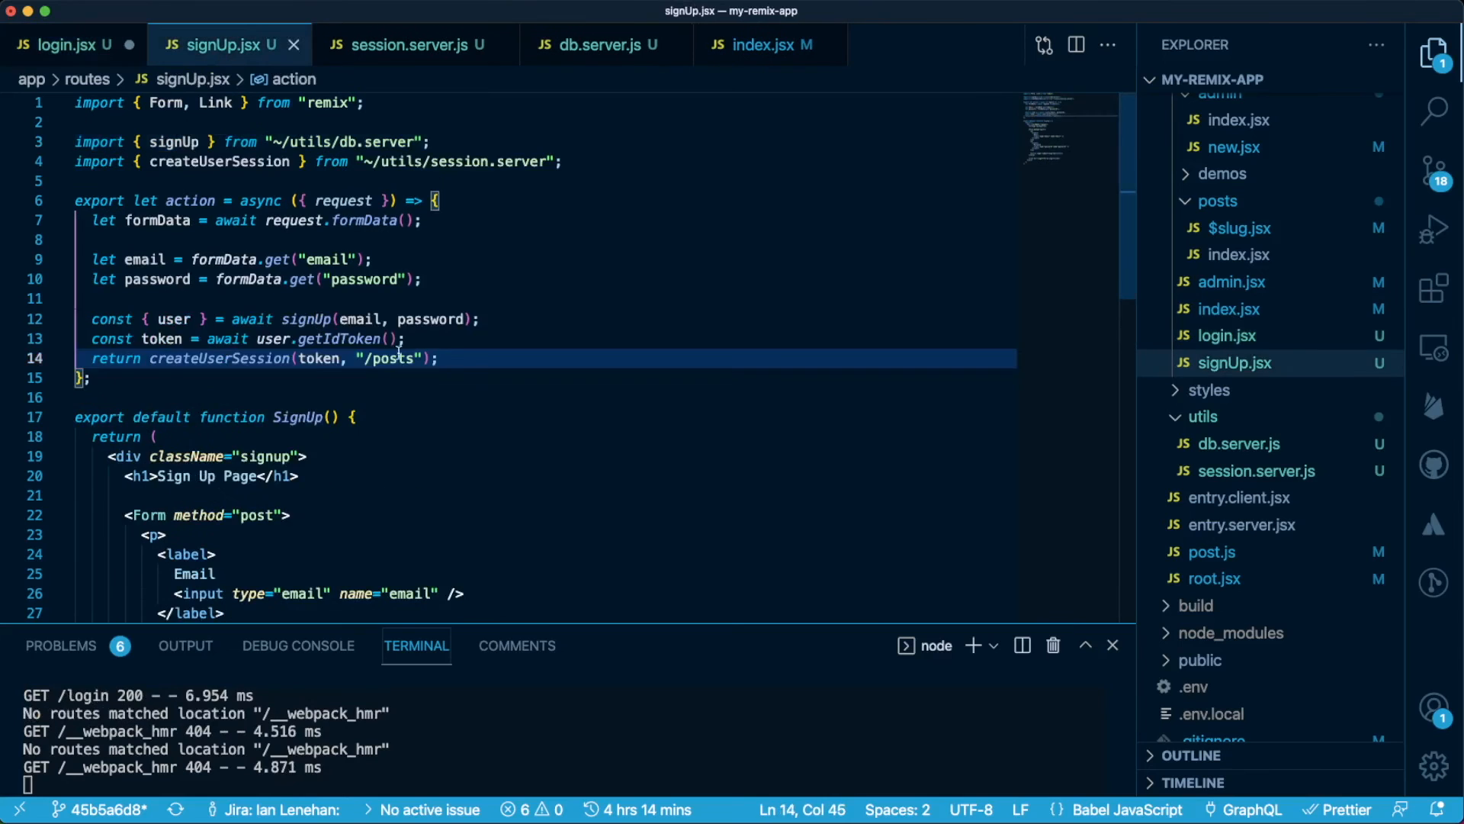
left_click(74, 44)
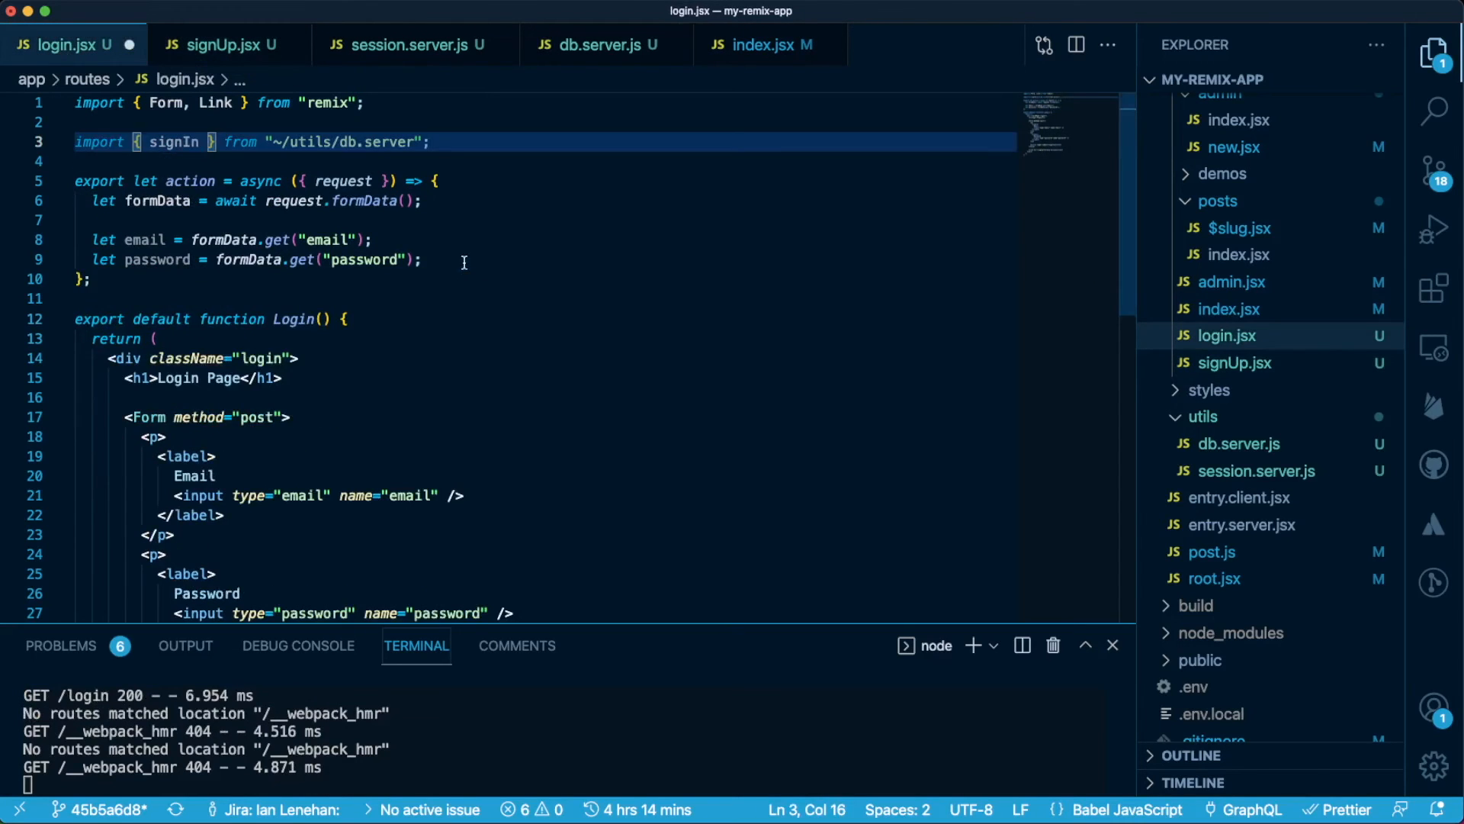
type("const { user } = await signIn(email, password)")
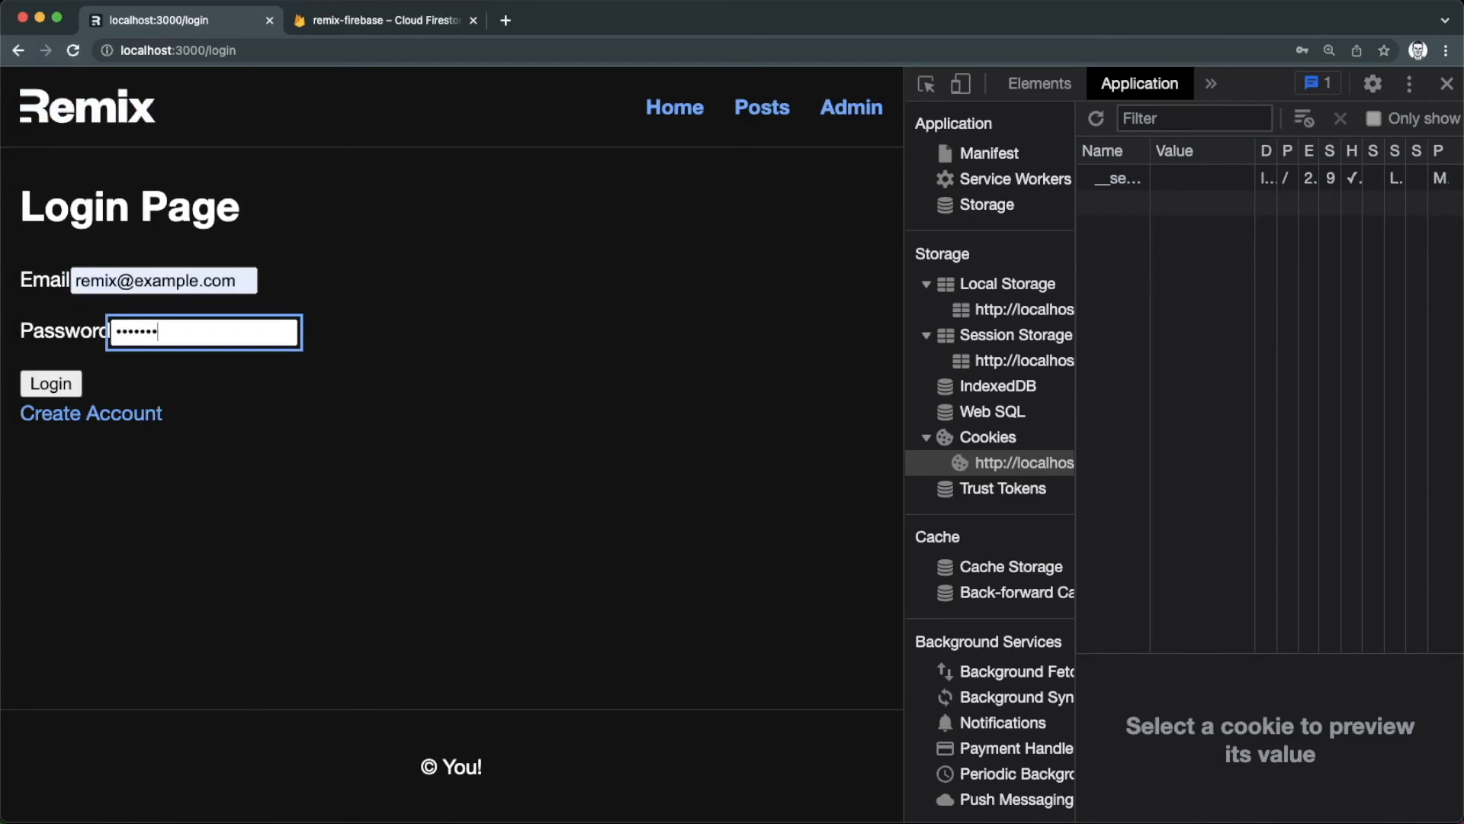
Submit the login form to reach the Posts page with a session cookie set
left_click(50, 382)
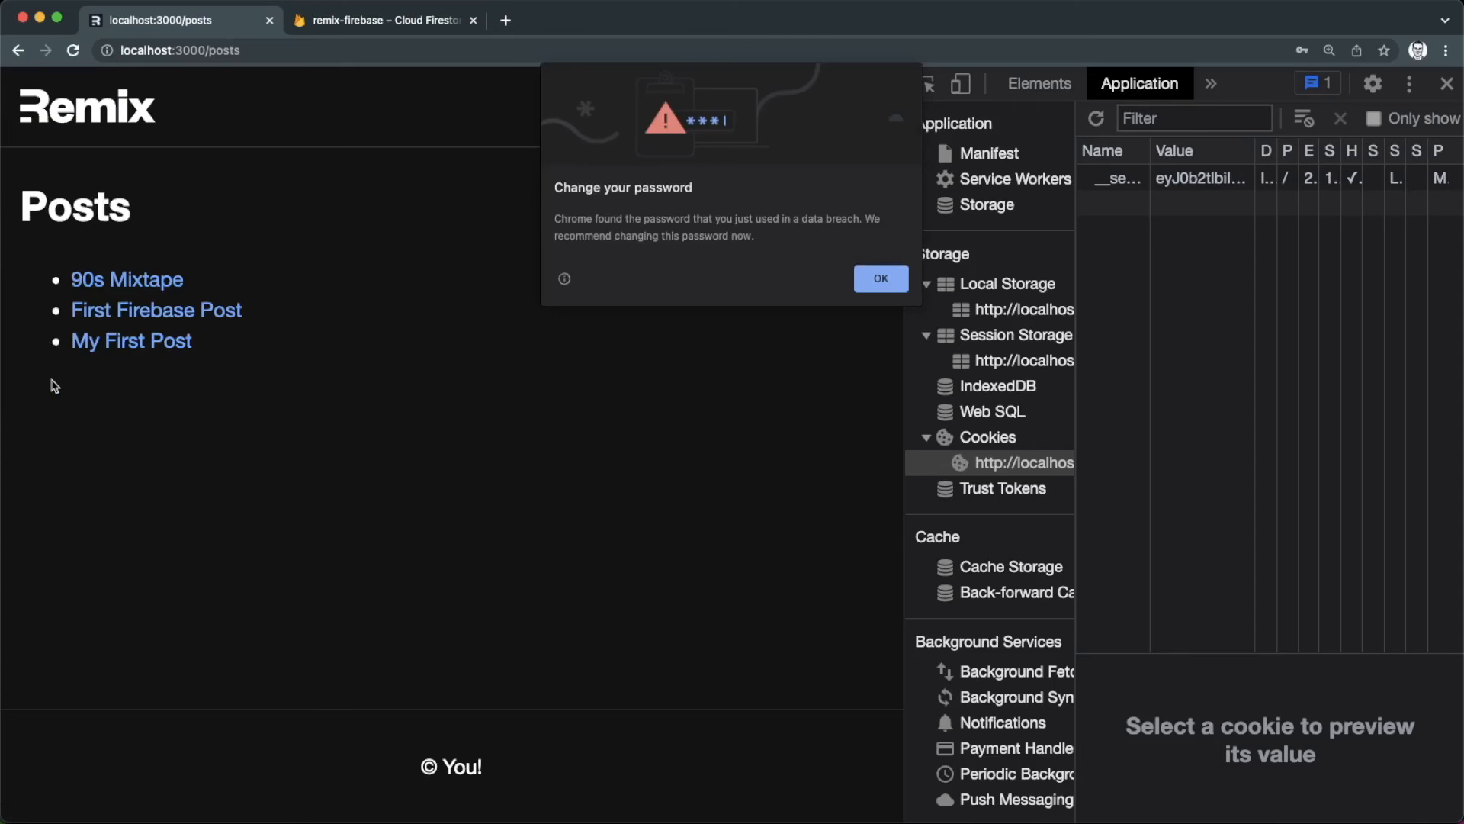
mouse_move(666, 261)
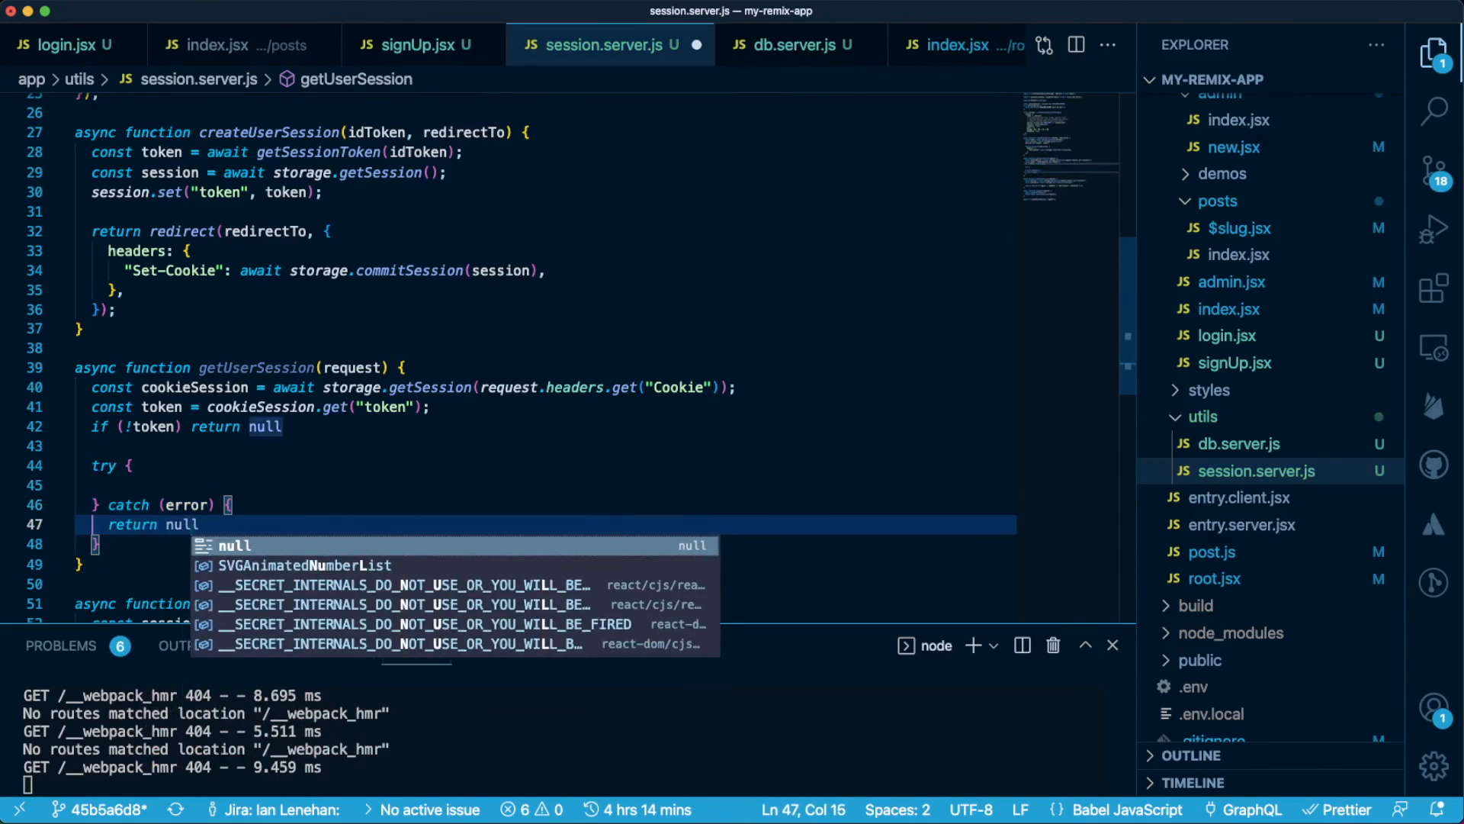
Add const tokenUser = await adminAuth.verifySessionCookie(token, true), checking db.server.js's exports along the way
type("const tokenUser = await")
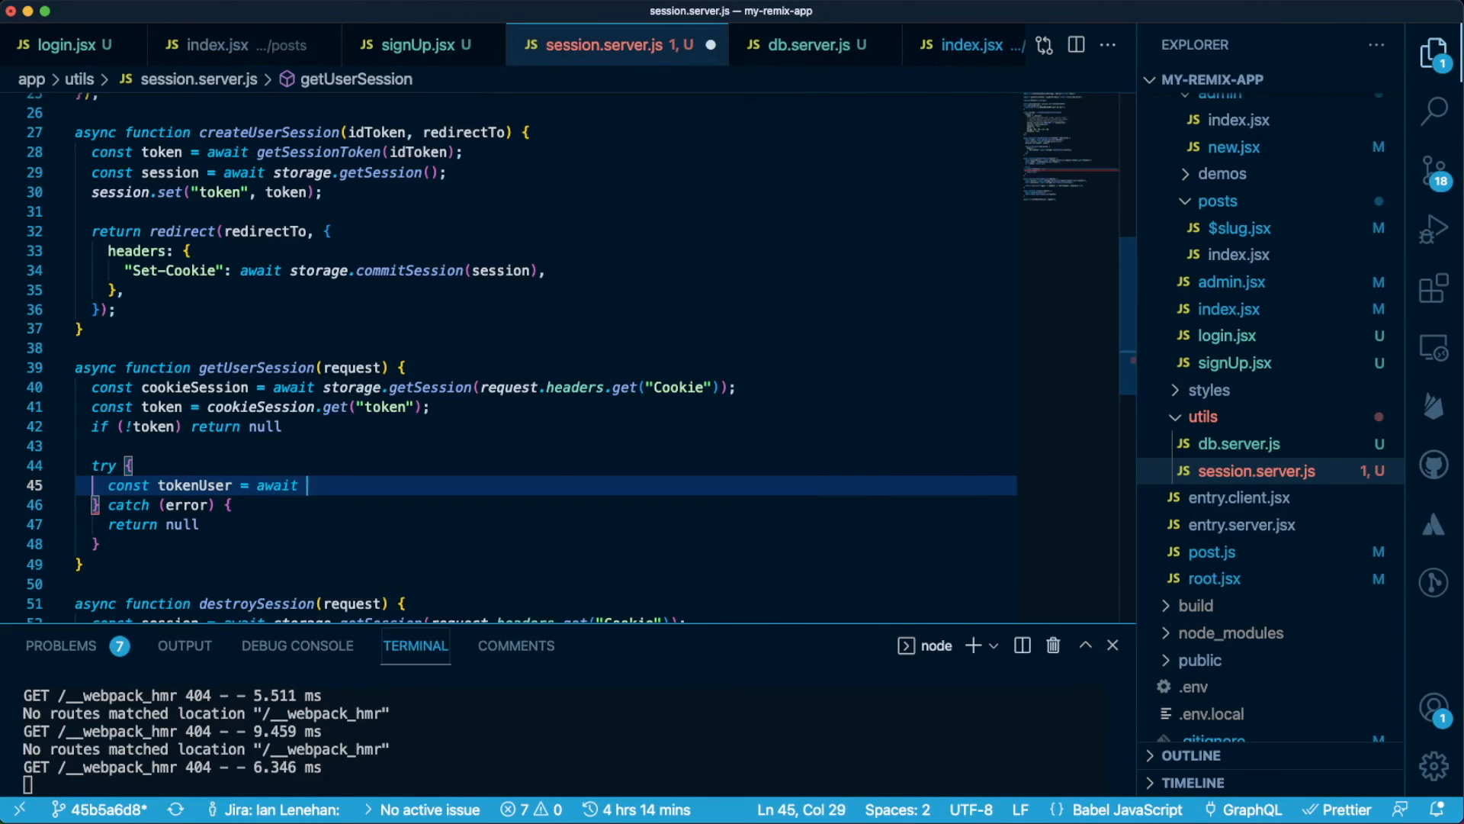
type("adminAuth.verifySessionCo")
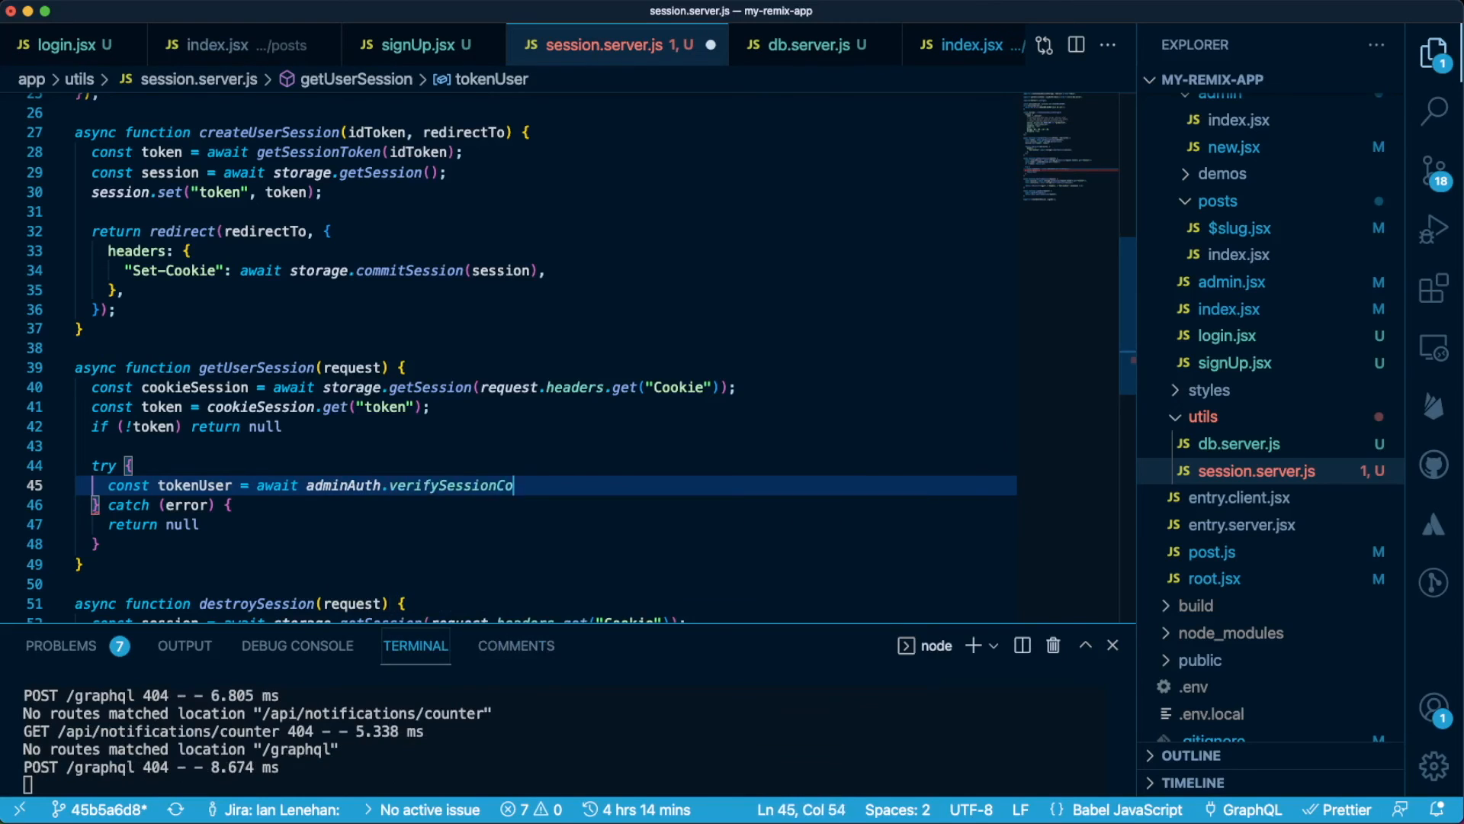
left_click(798, 44)
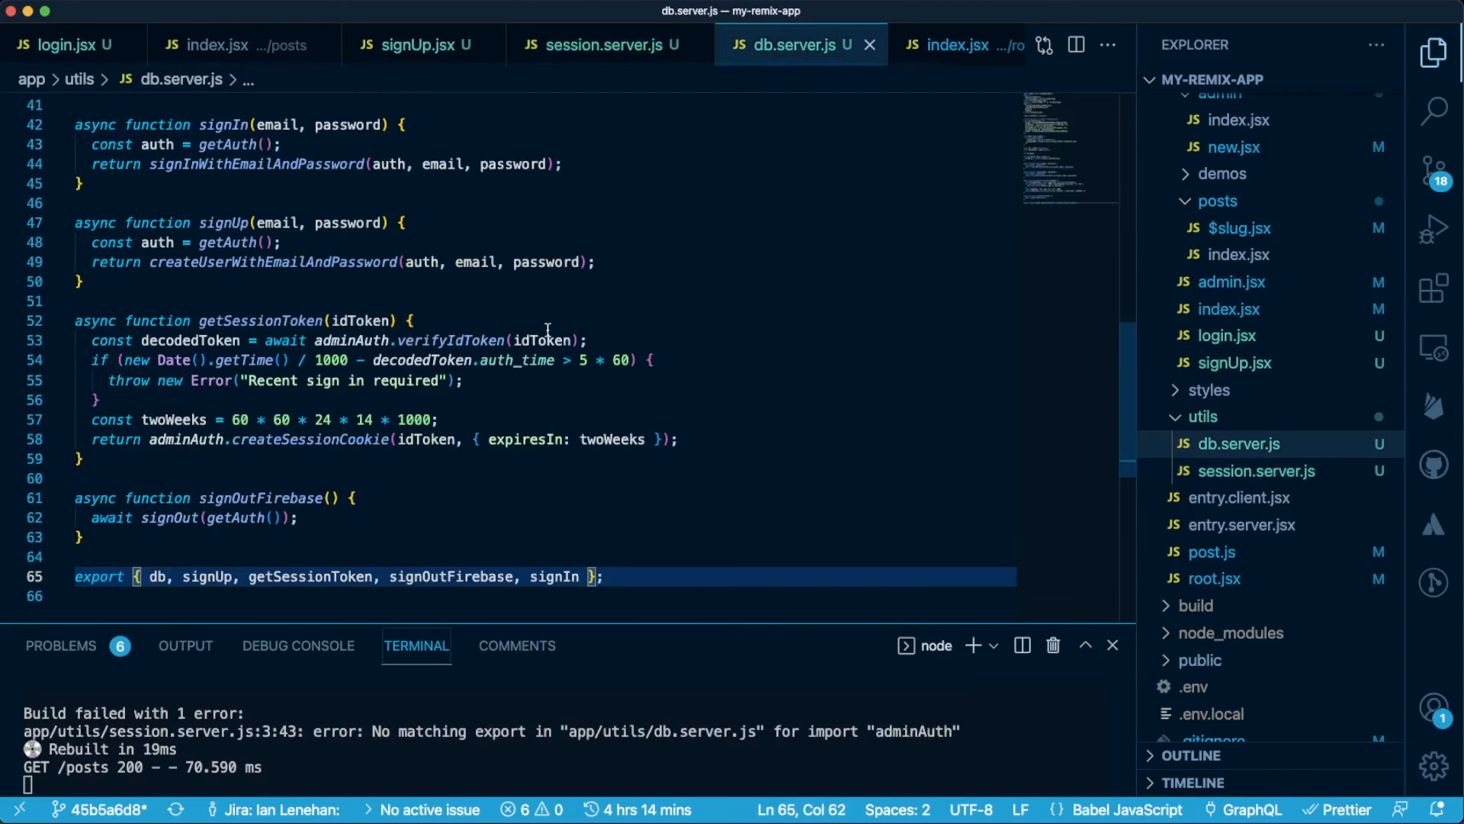
left_click(602, 45)
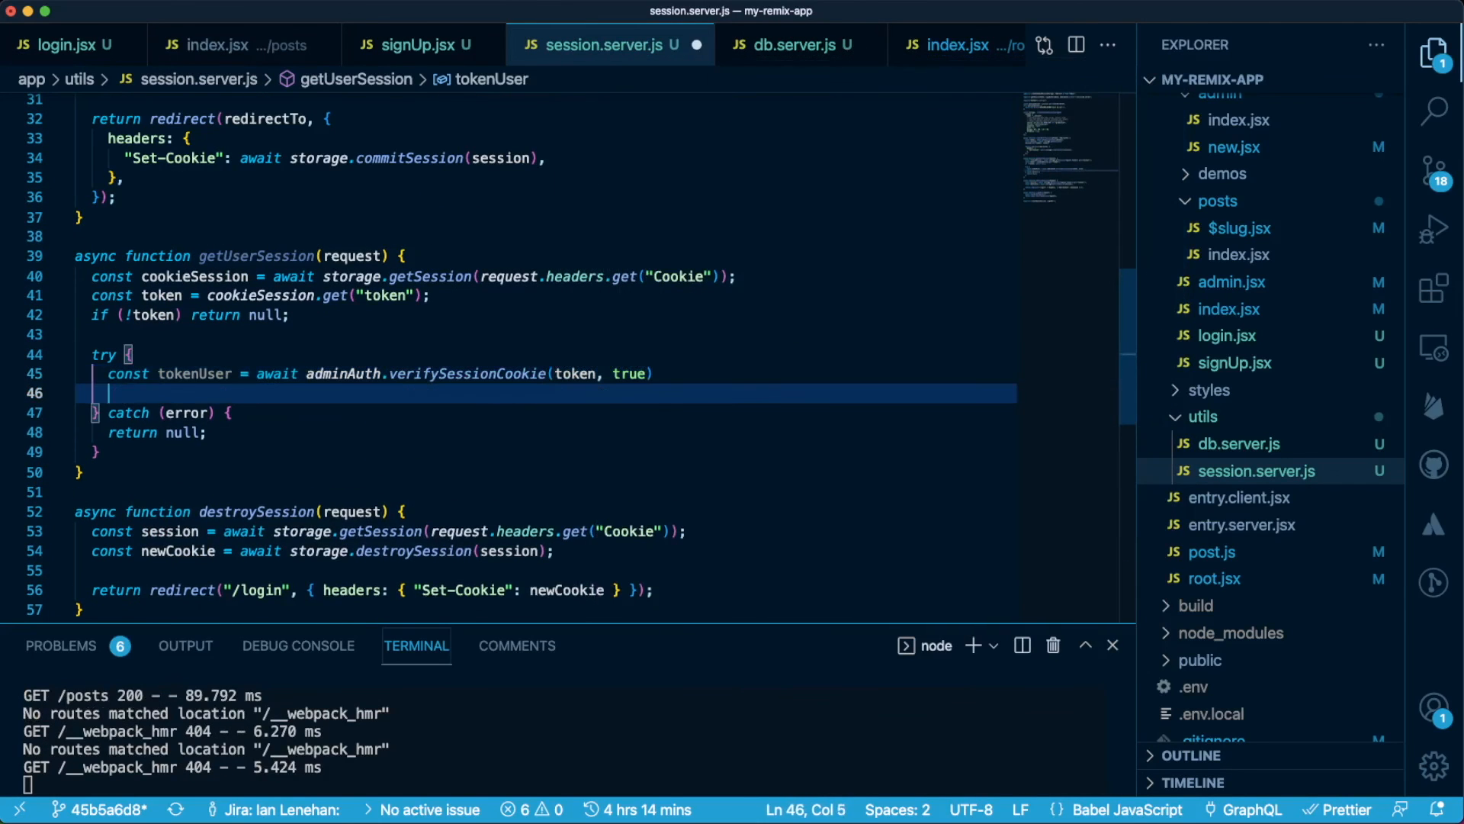
Return tokenUser from the try block and move to post.js to use getUserSession
type("return tokenUser;")
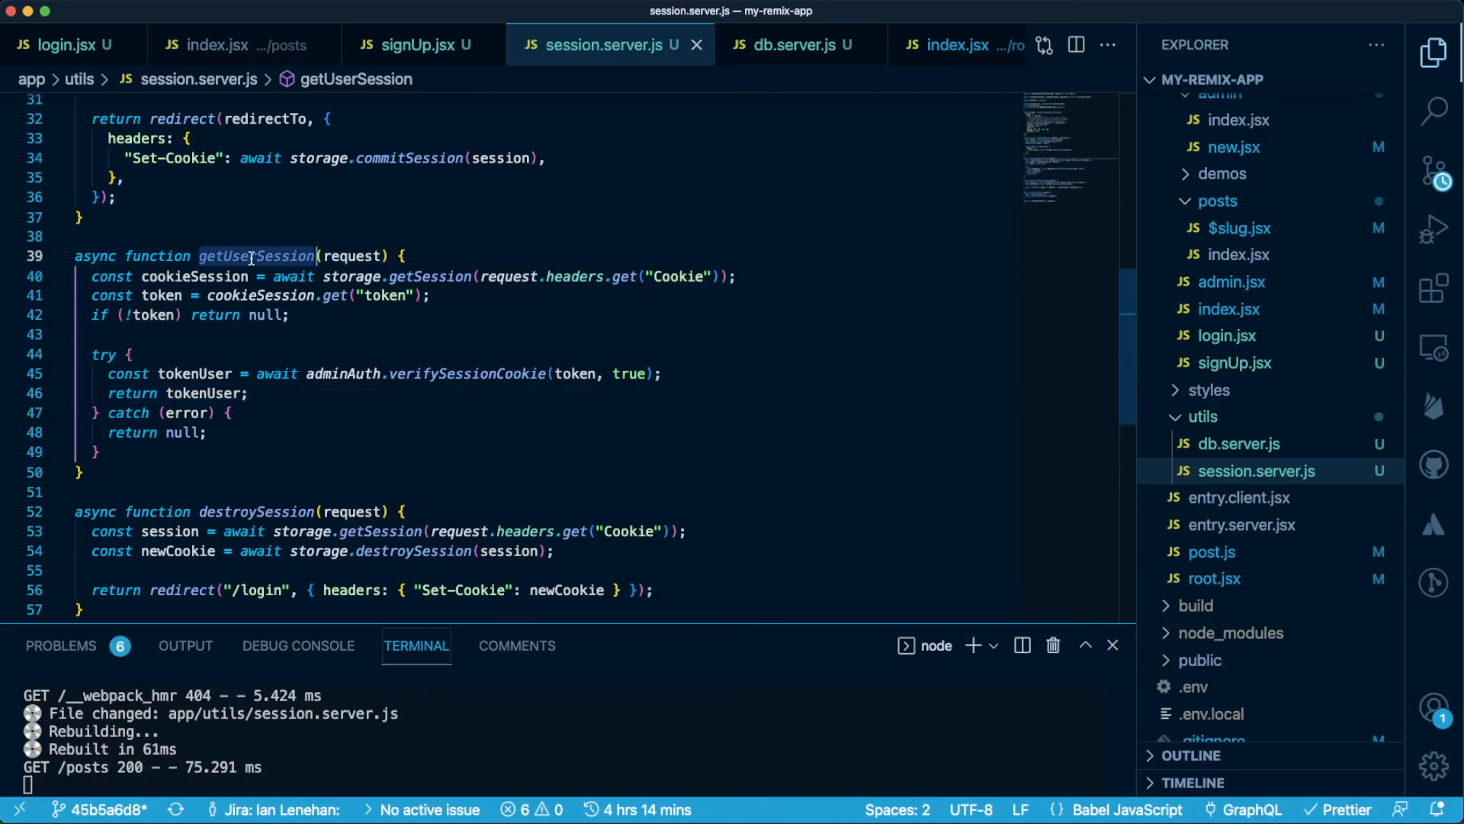
scroll("down", 3)
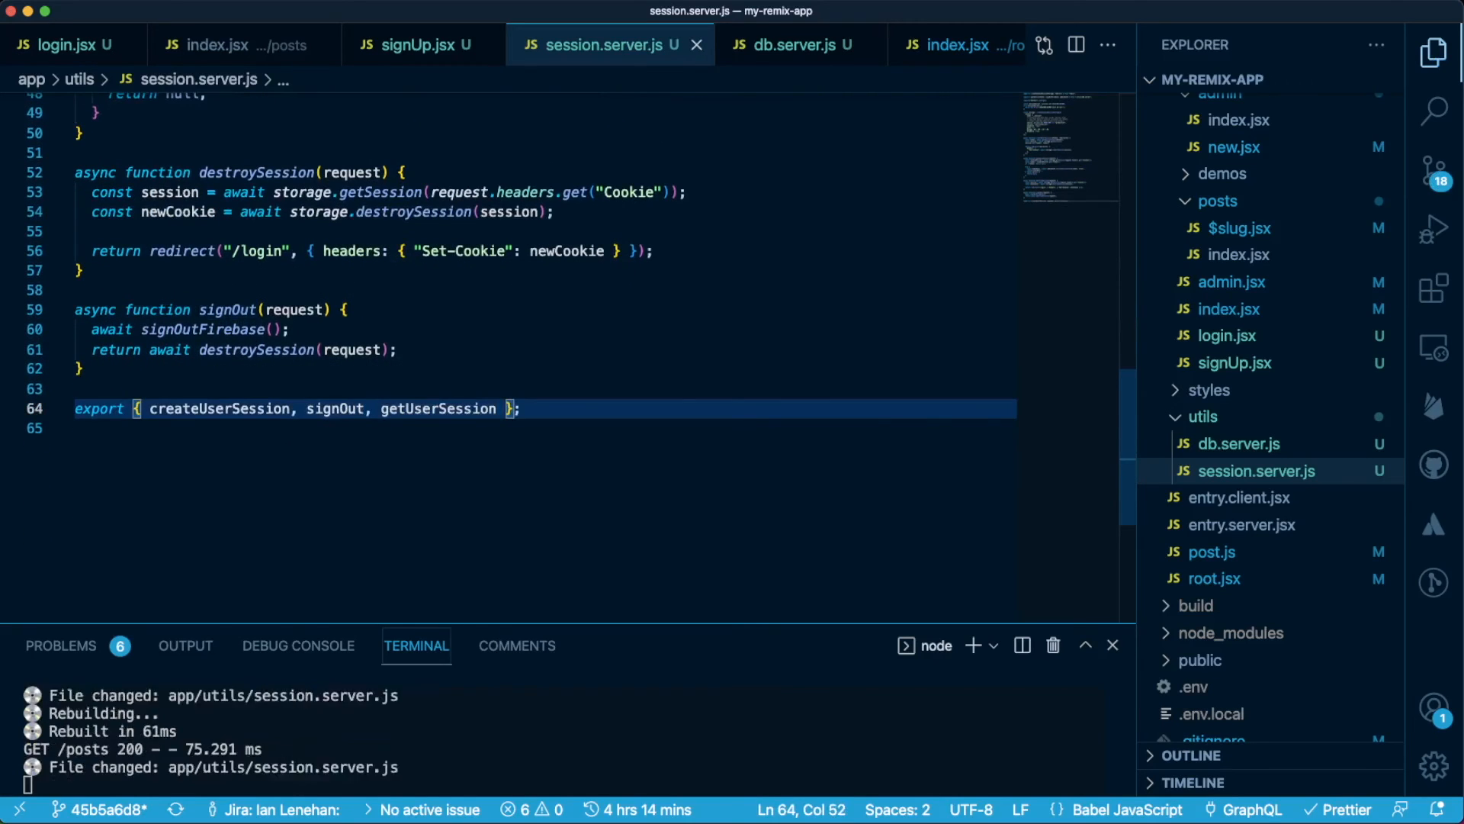
left_click(217, 44)
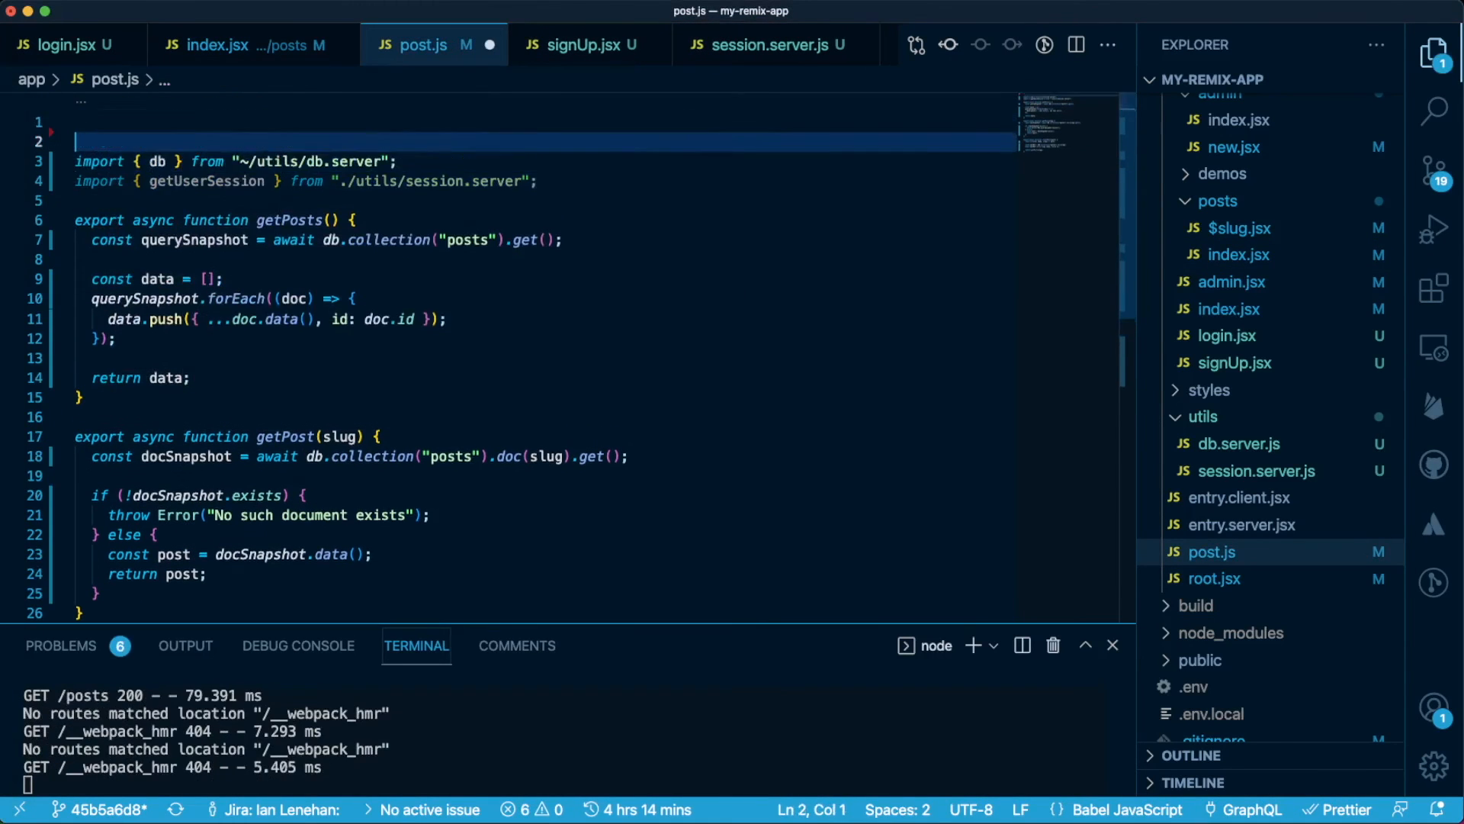
Import redirect from remix in post.js and have getPosts return redirect("/login") when getUserSession finds no user
type("import { redirect } from \"remix\";")
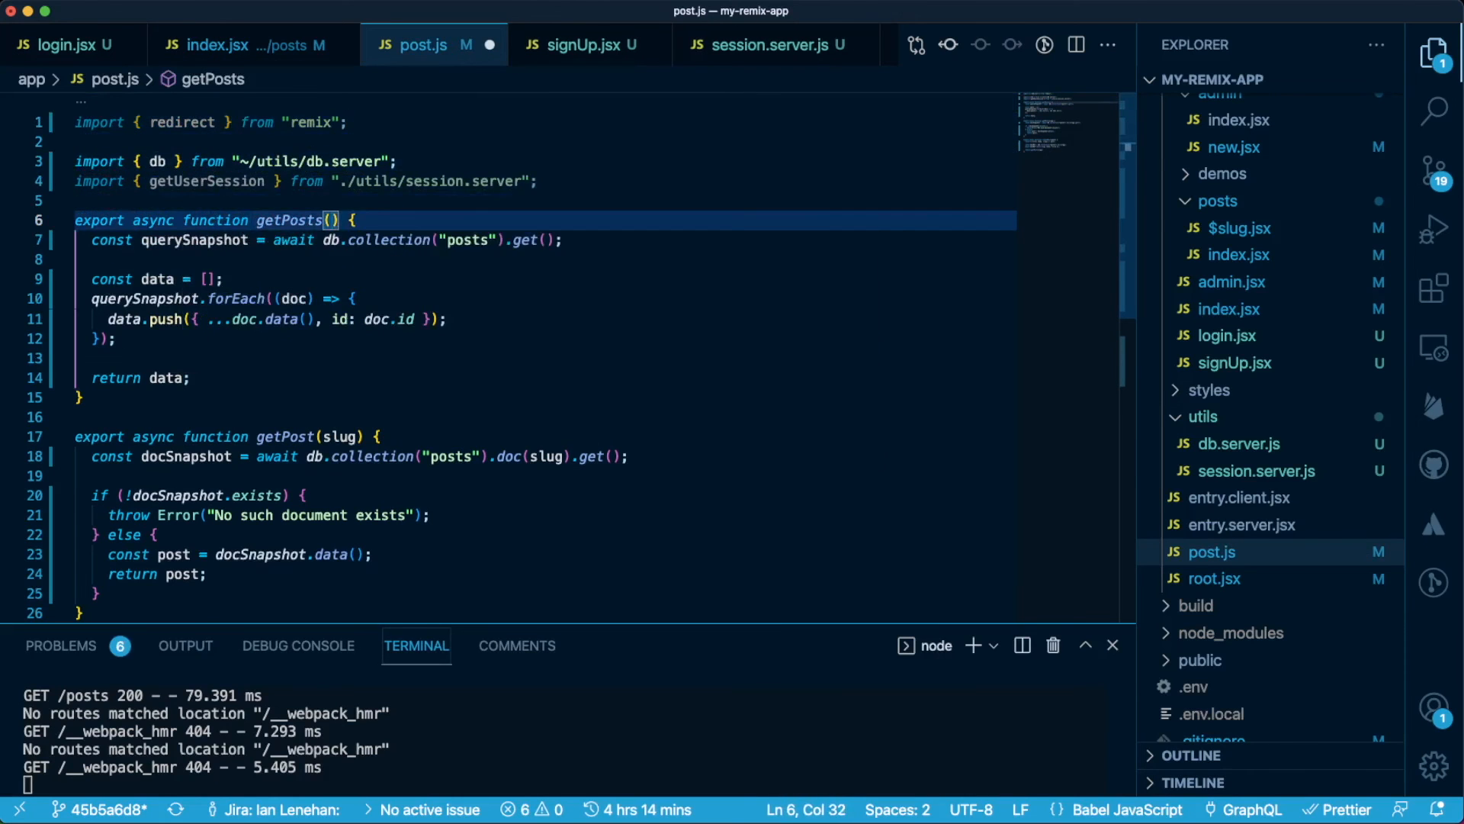
type("const sessionUser = await getUserSession(request")
type("if (!s")
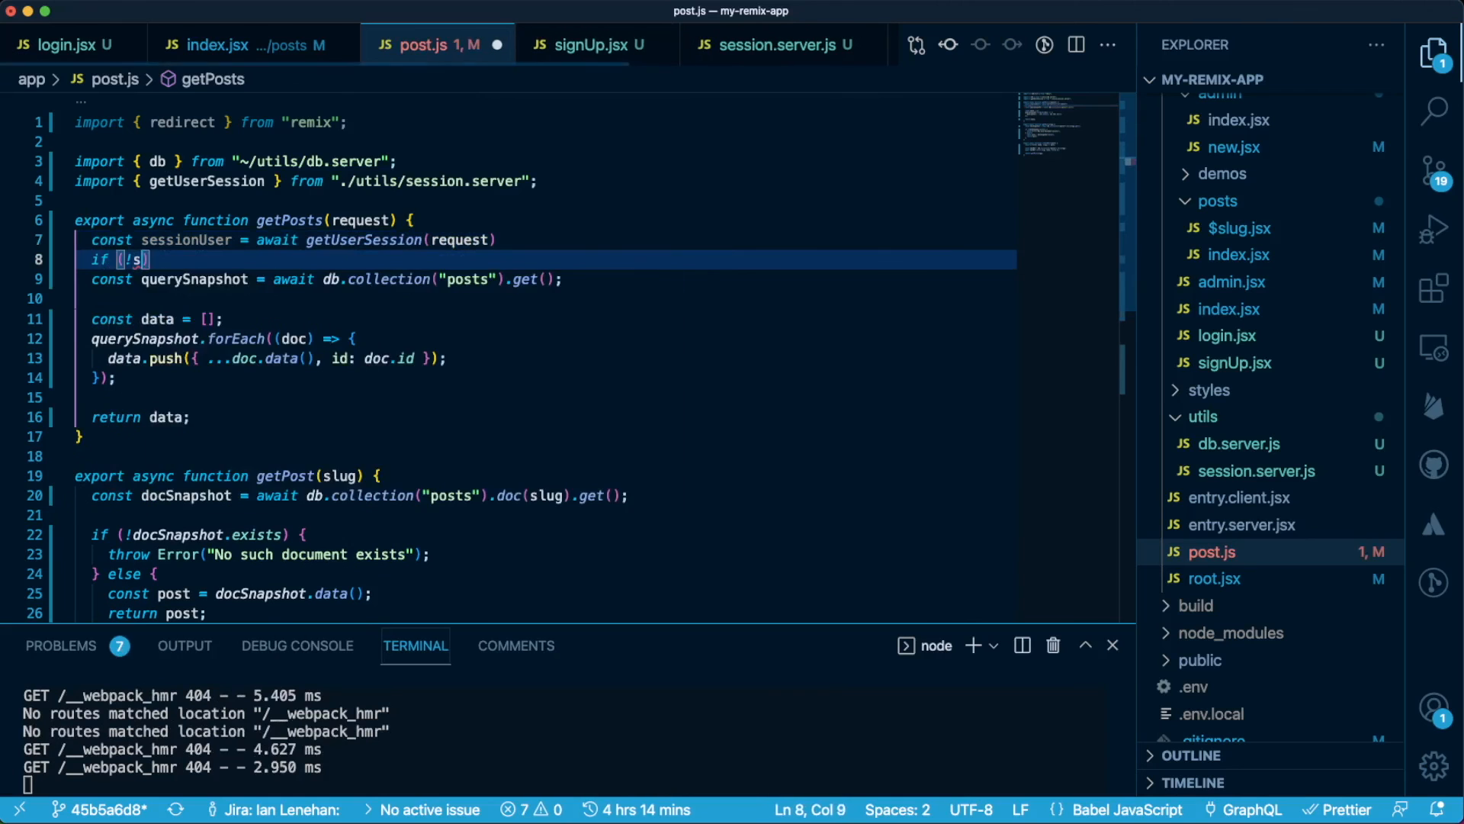
type("return redirect")
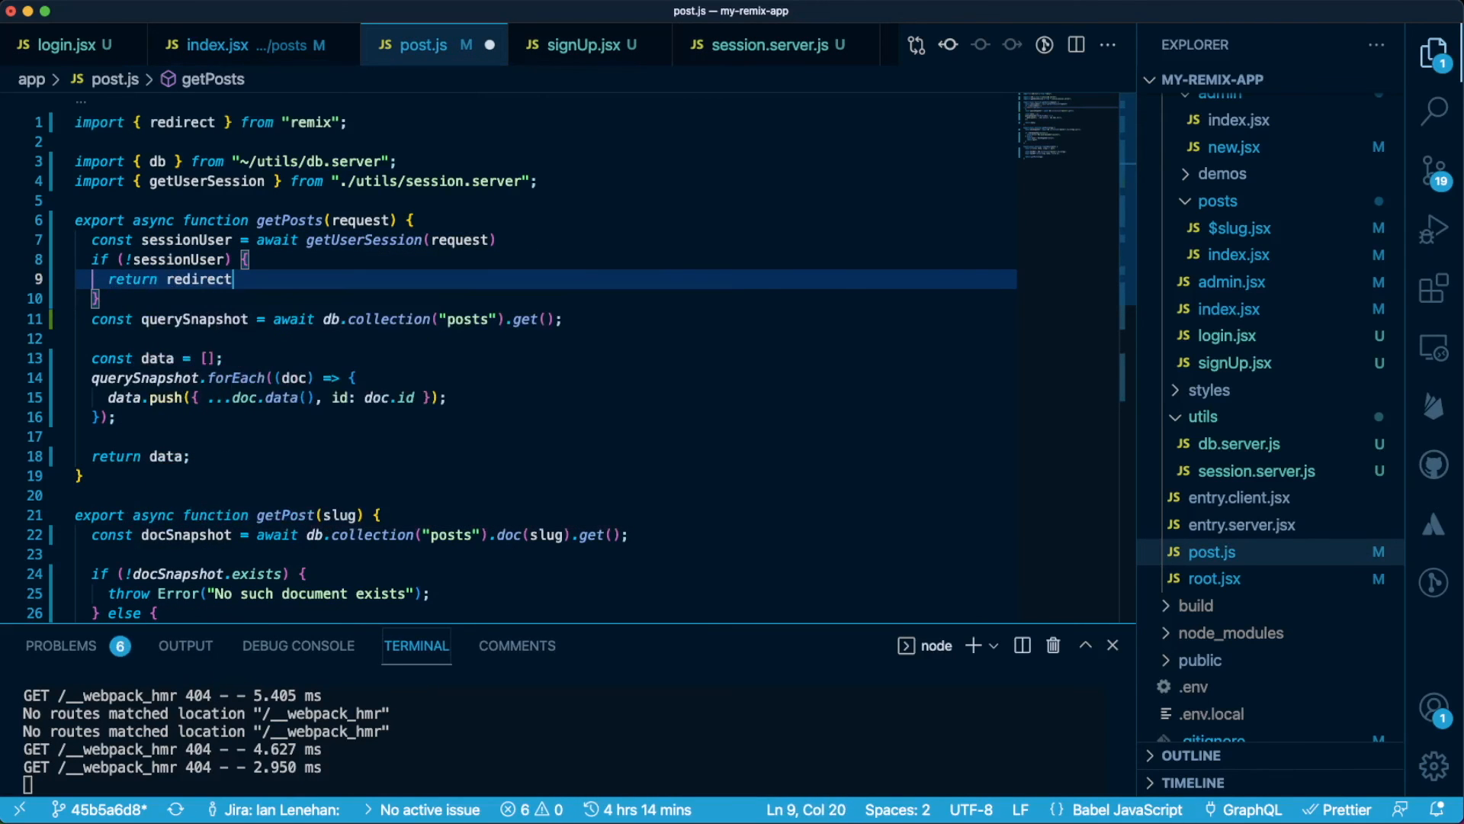
type("(\"/login\")")
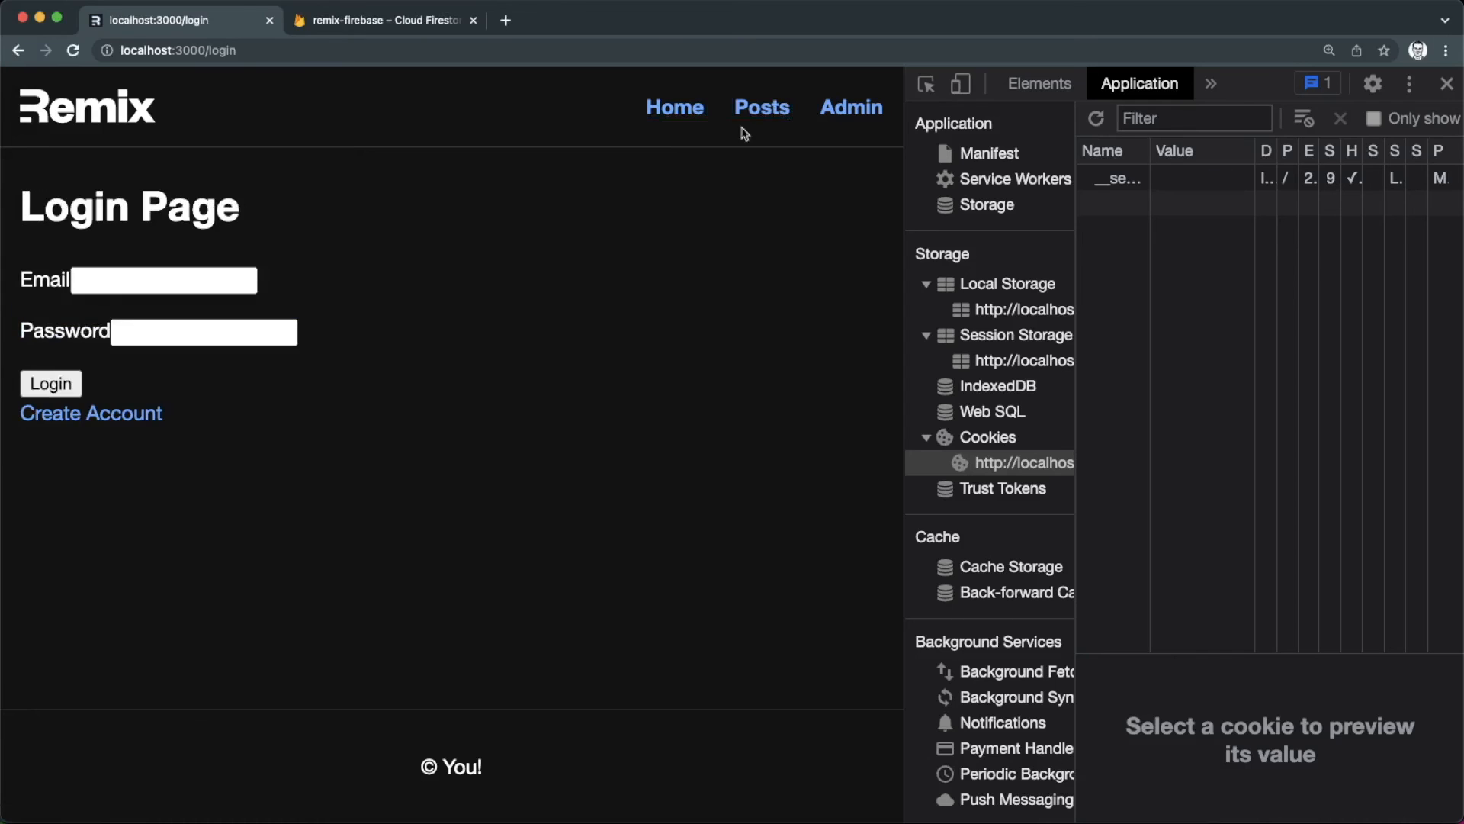
mouse_move(759, 154)
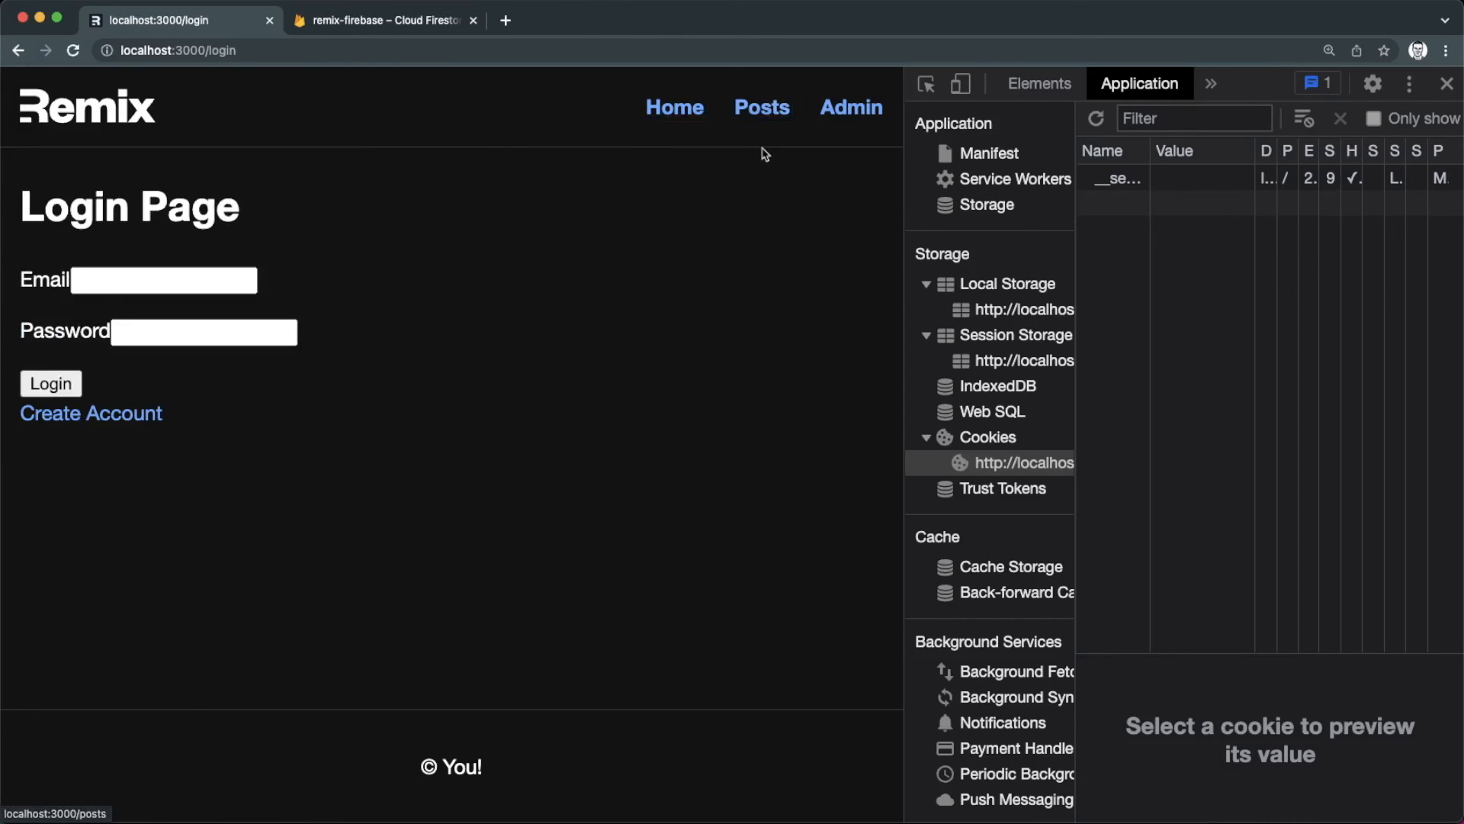
Visit the Posts then Admin pages while logged out, revealing Admin's 'headers of undefined' error
left_click(849, 107)
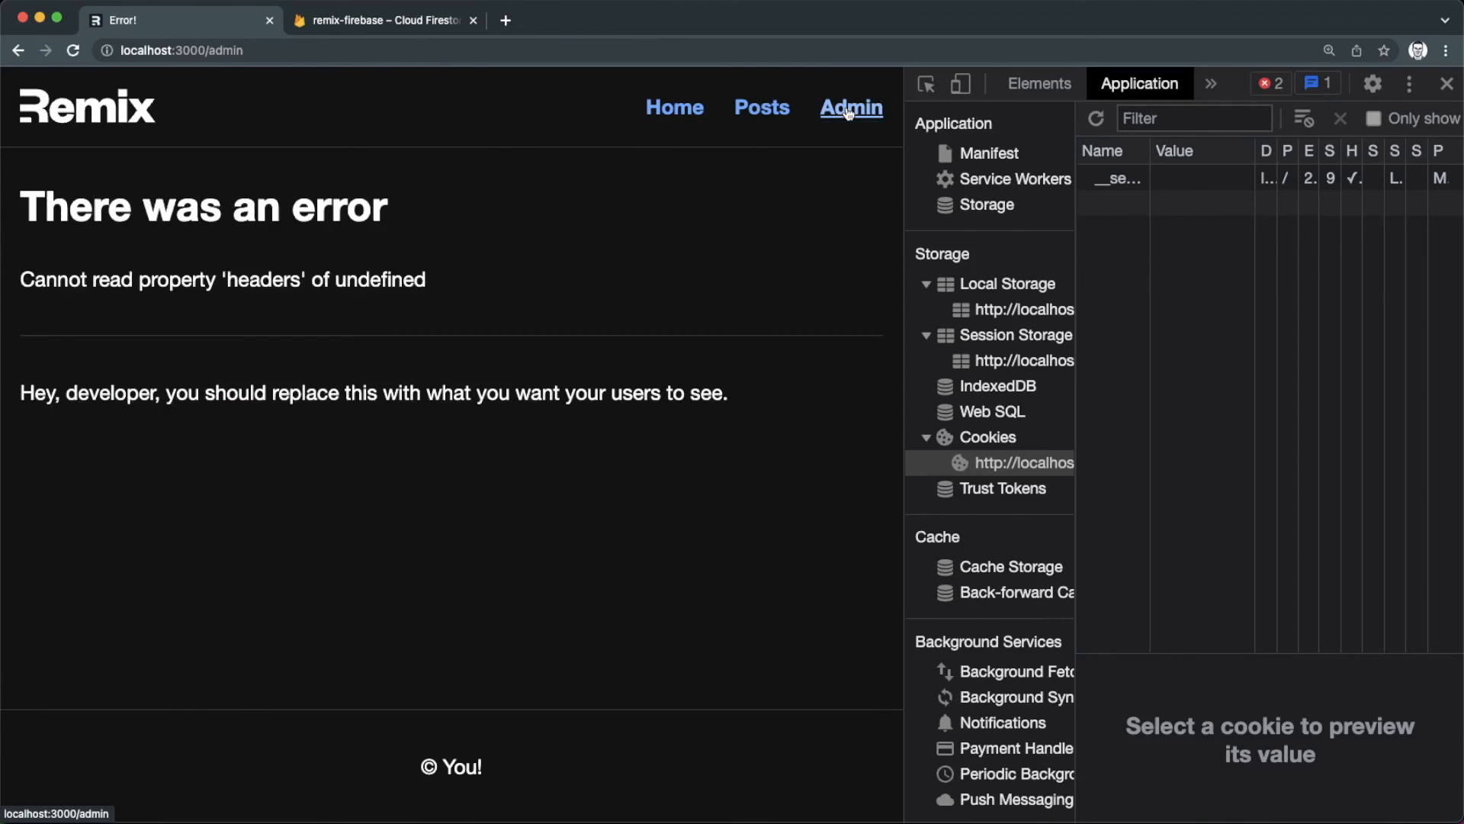
left_click(673, 107)
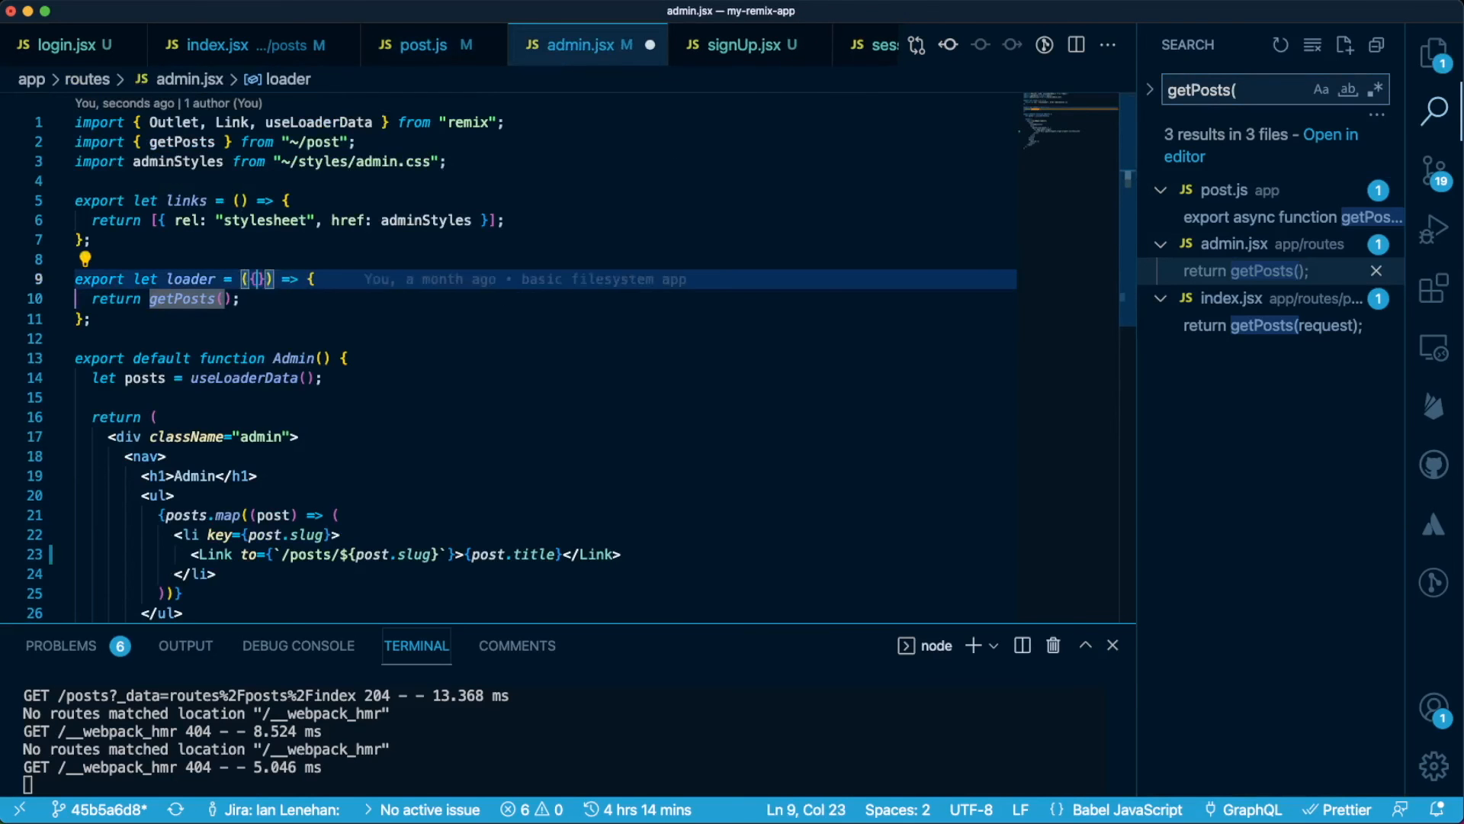
Pass request to getPosts in admin.jsx, and add an index.jsx loader redirecting to /login without a session user, else returning null
type("request);")
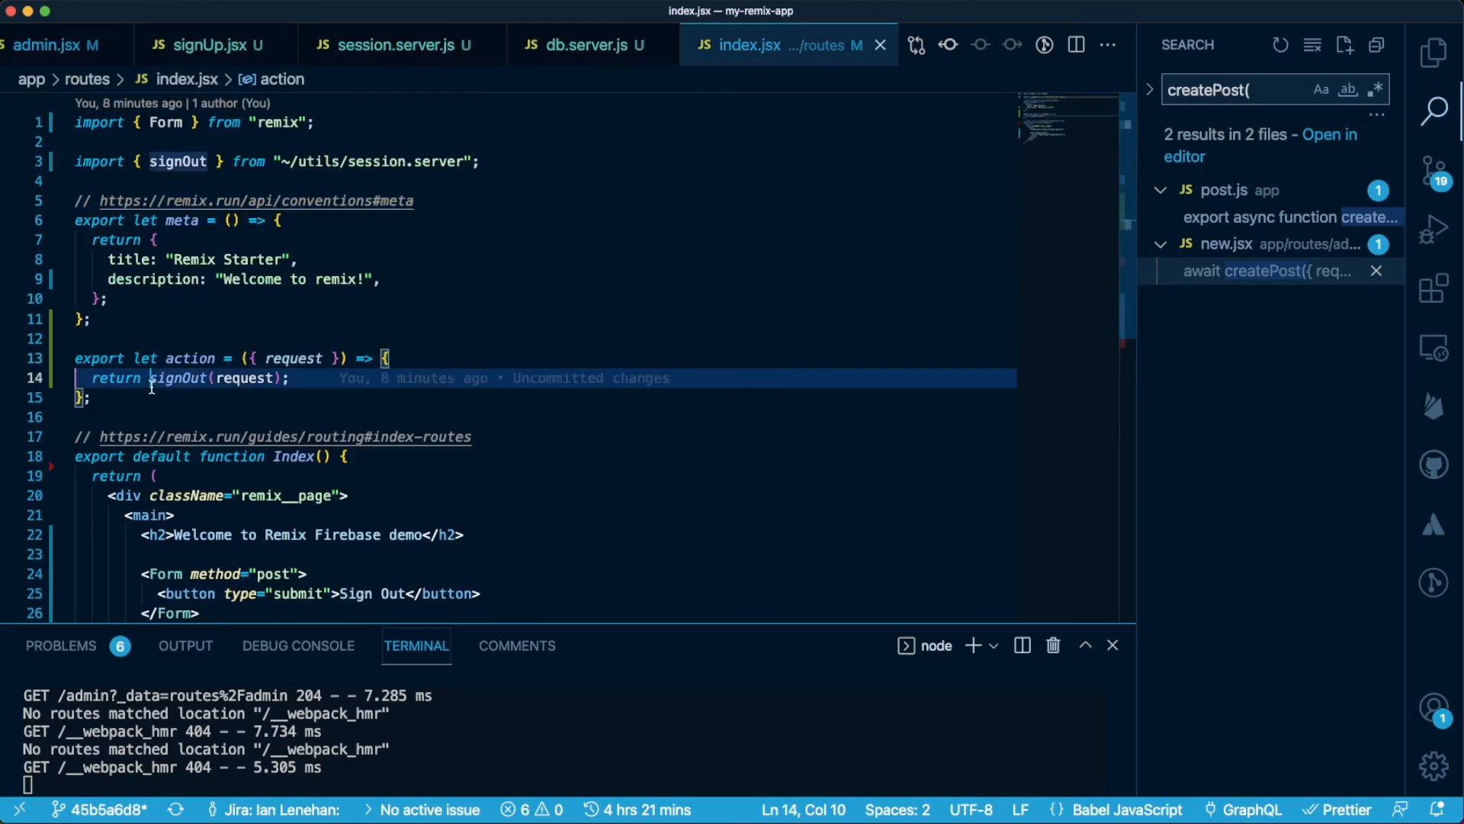
type("export let load")
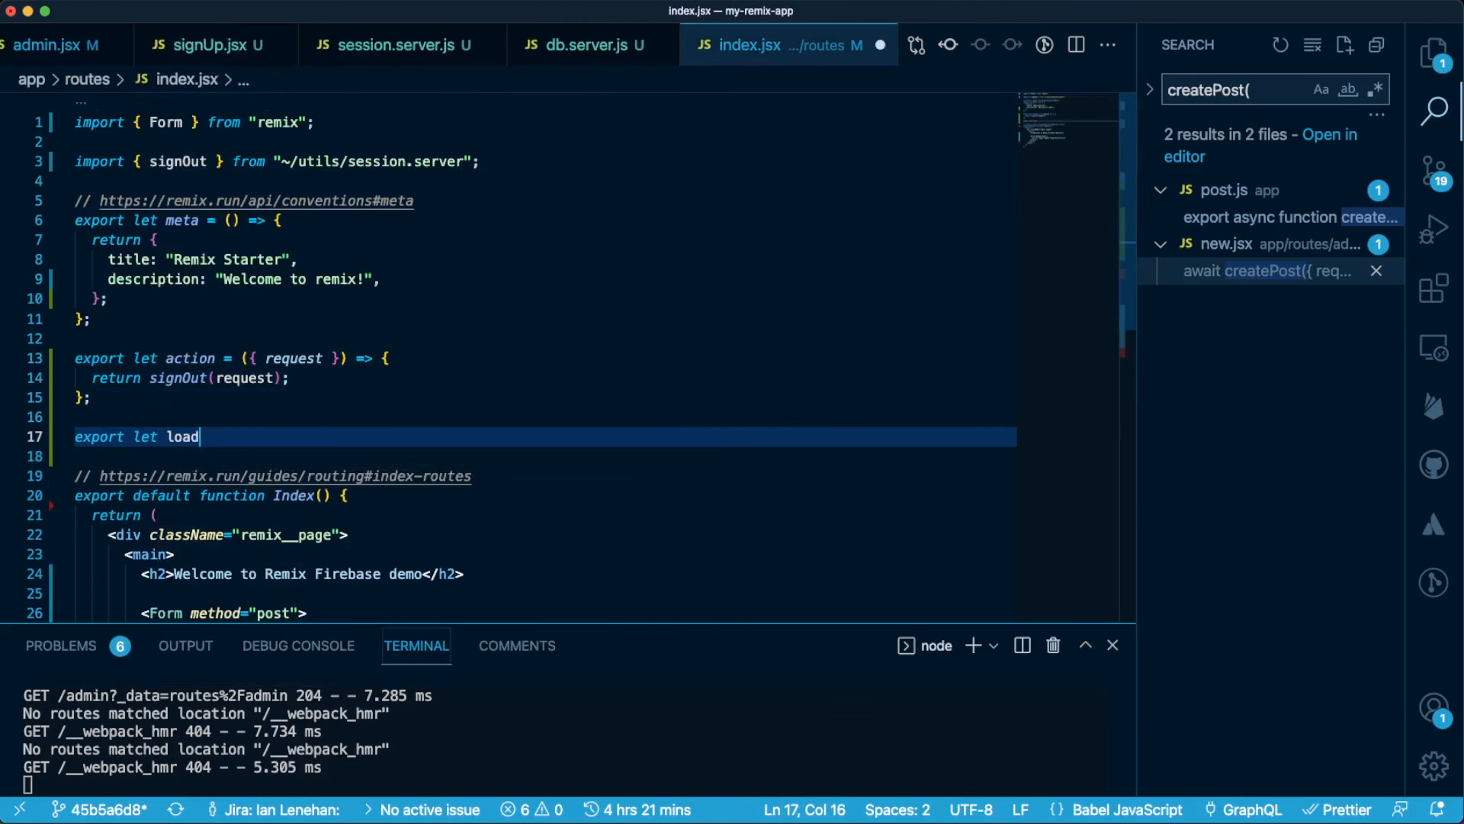
type("er = ()")
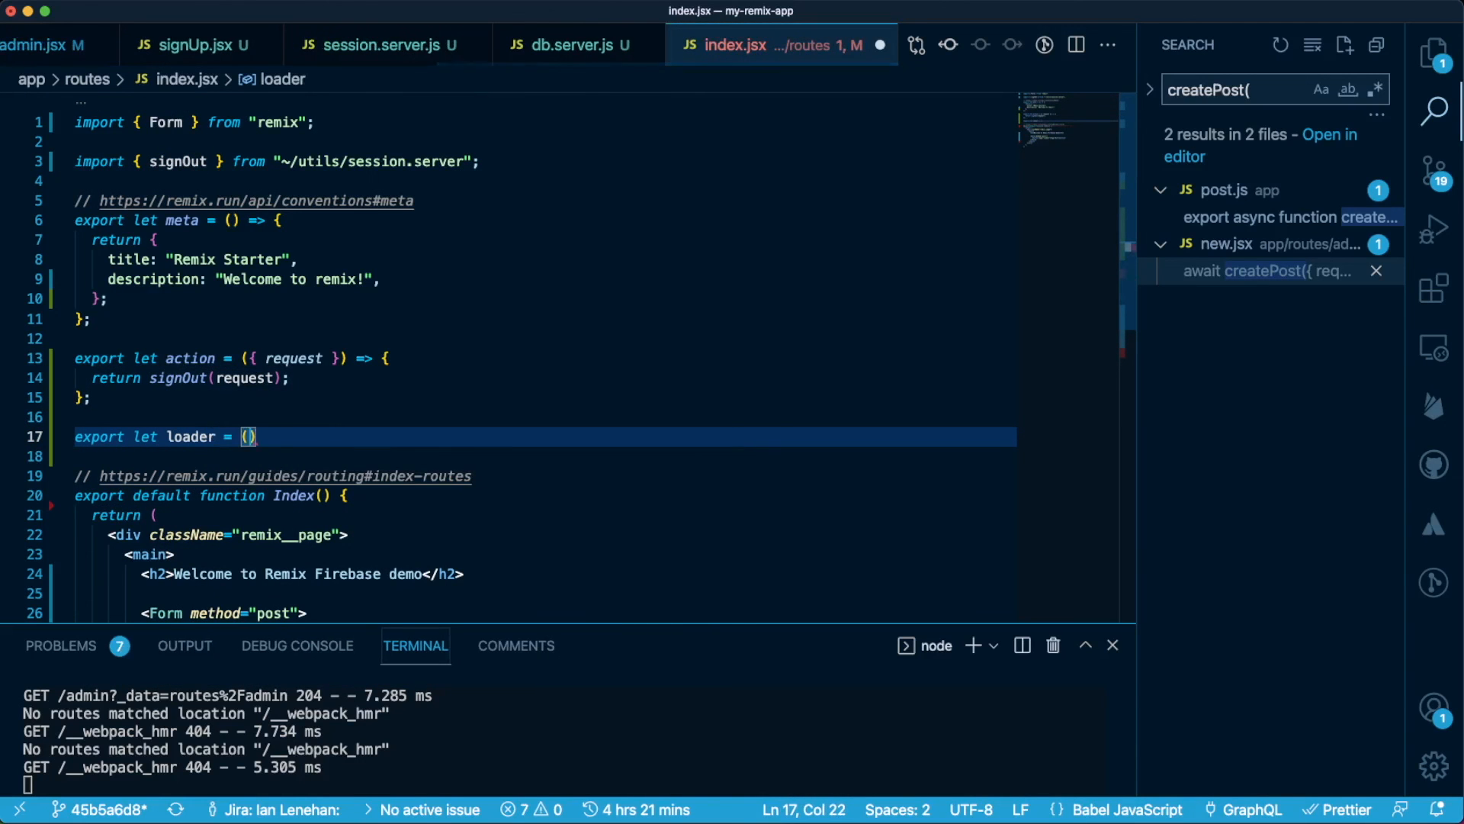
type("{ request}")
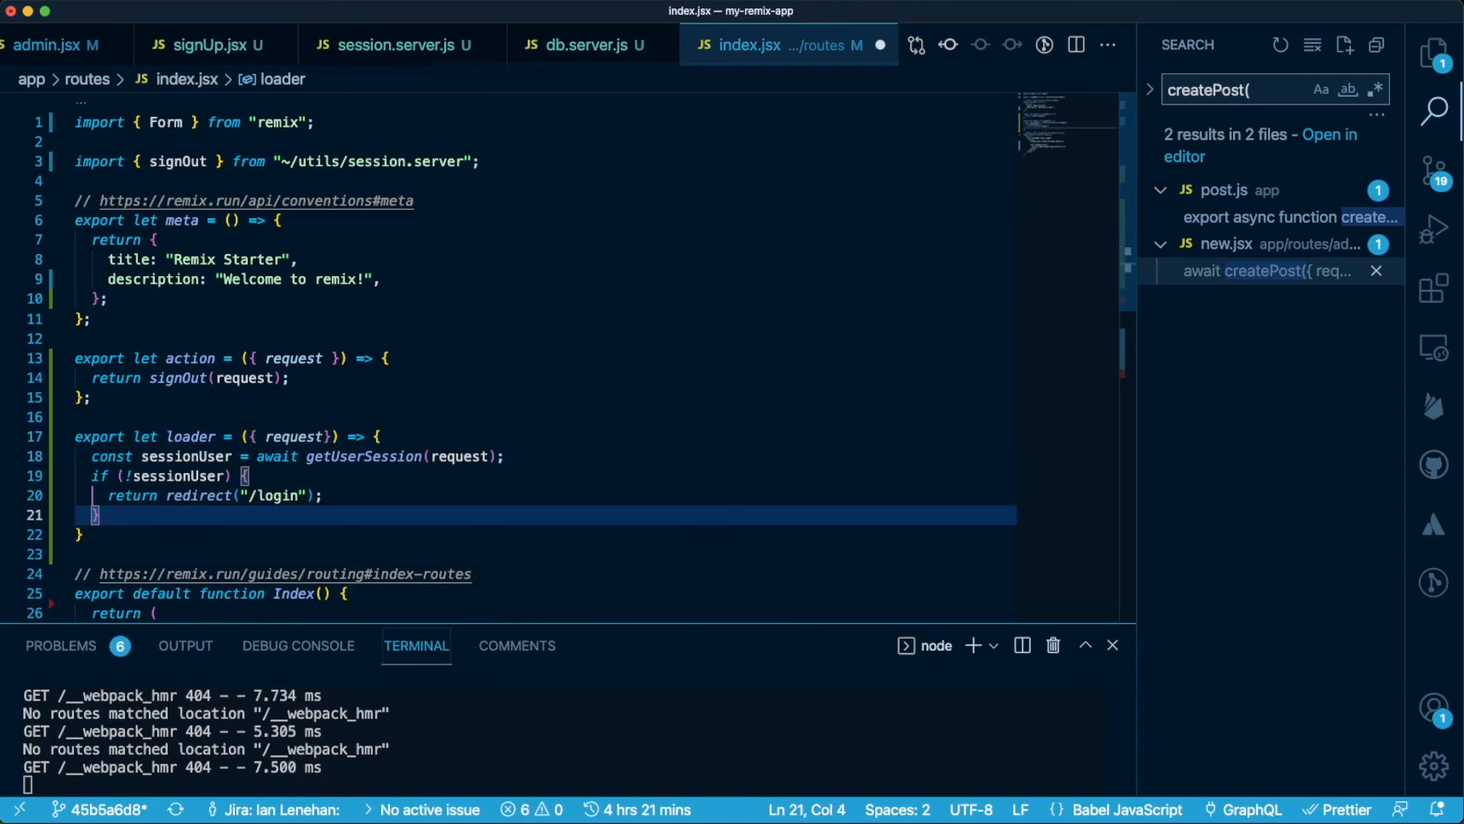
type("return null;")
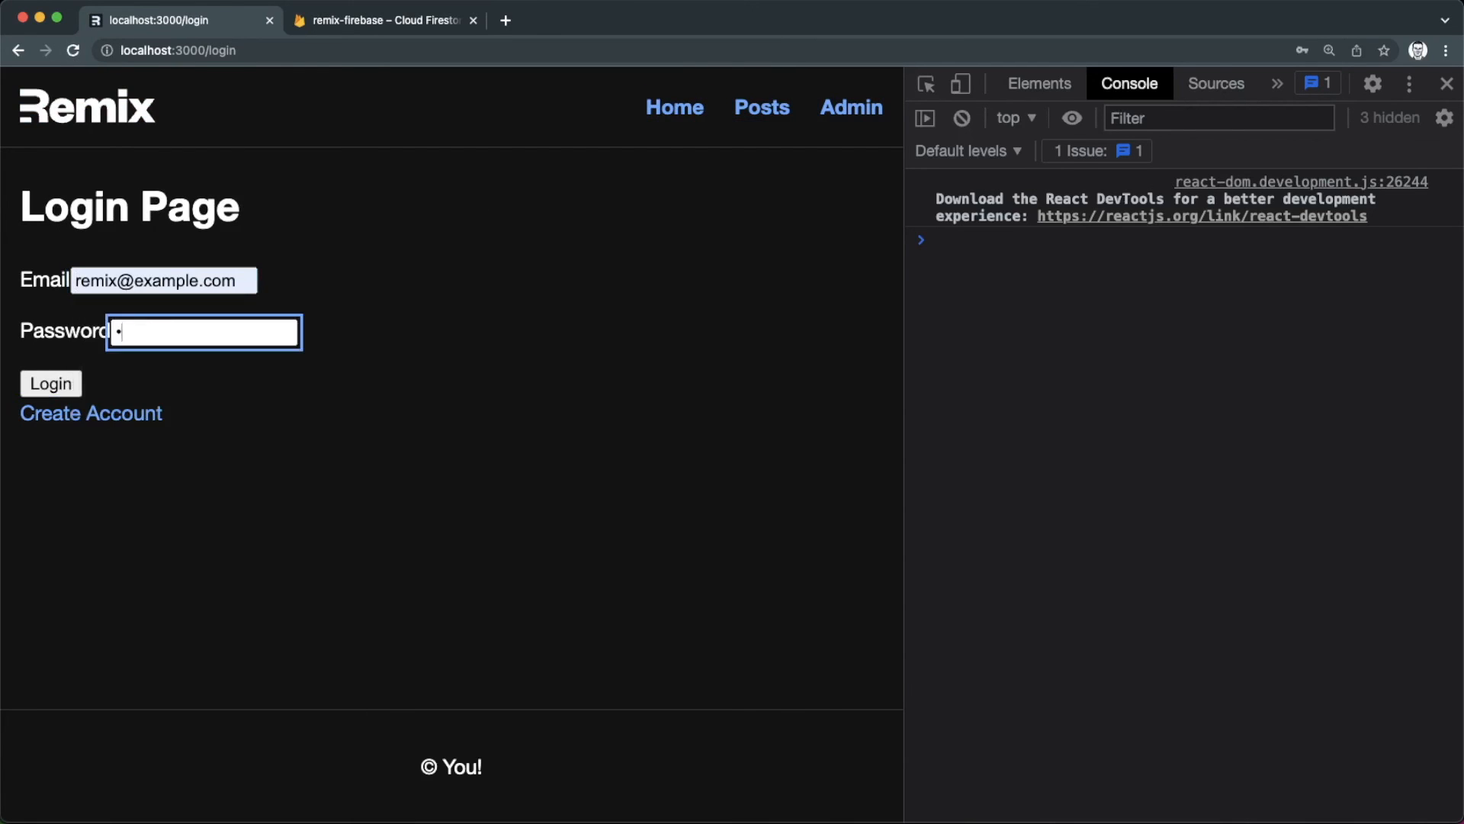
Log in, go to Admin, and create a new post titled 'Firebase is authenticated!'
left_click(51, 385)
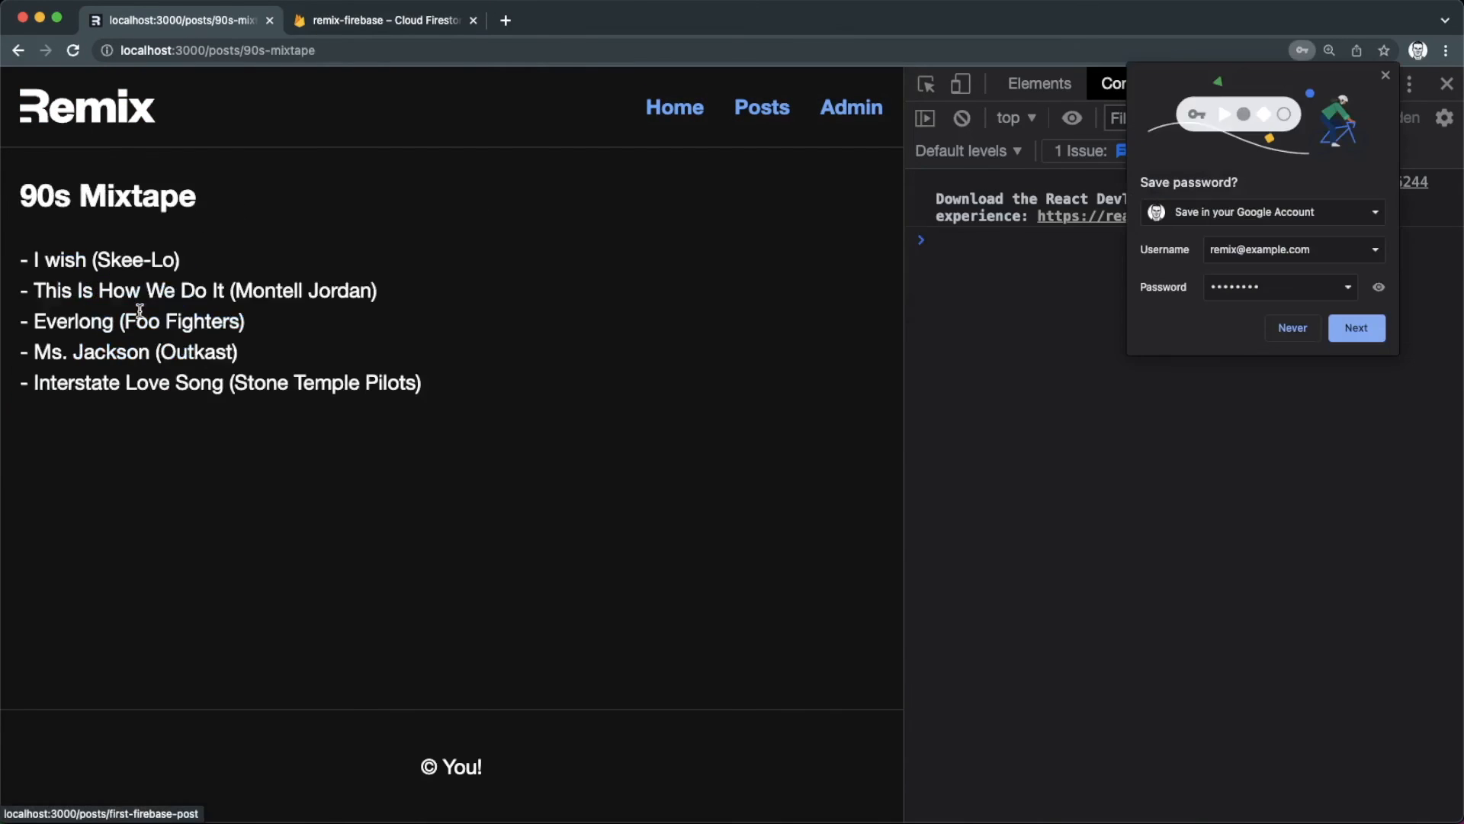
left_click(850, 107)
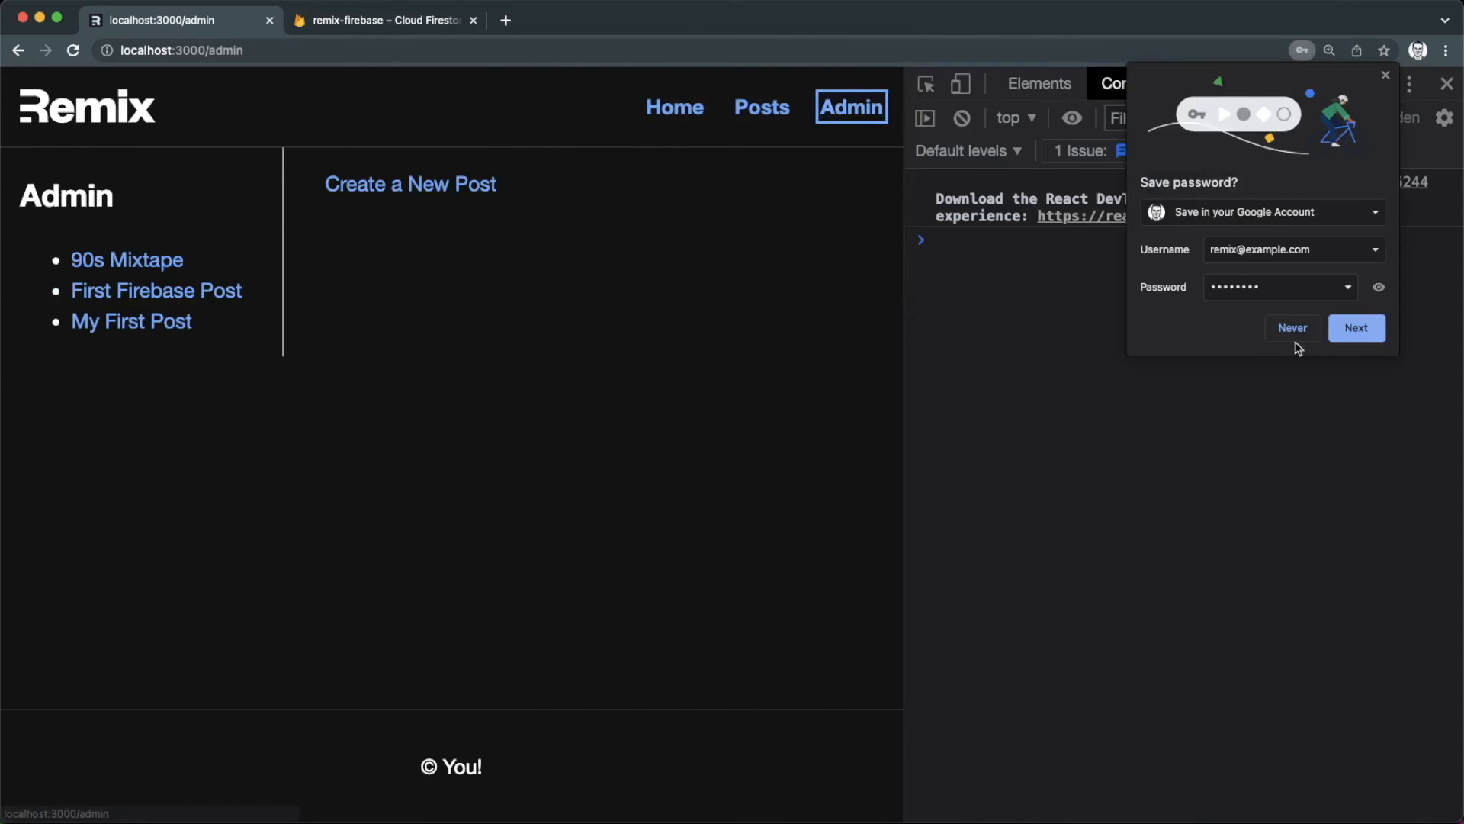
left_click(408, 183)
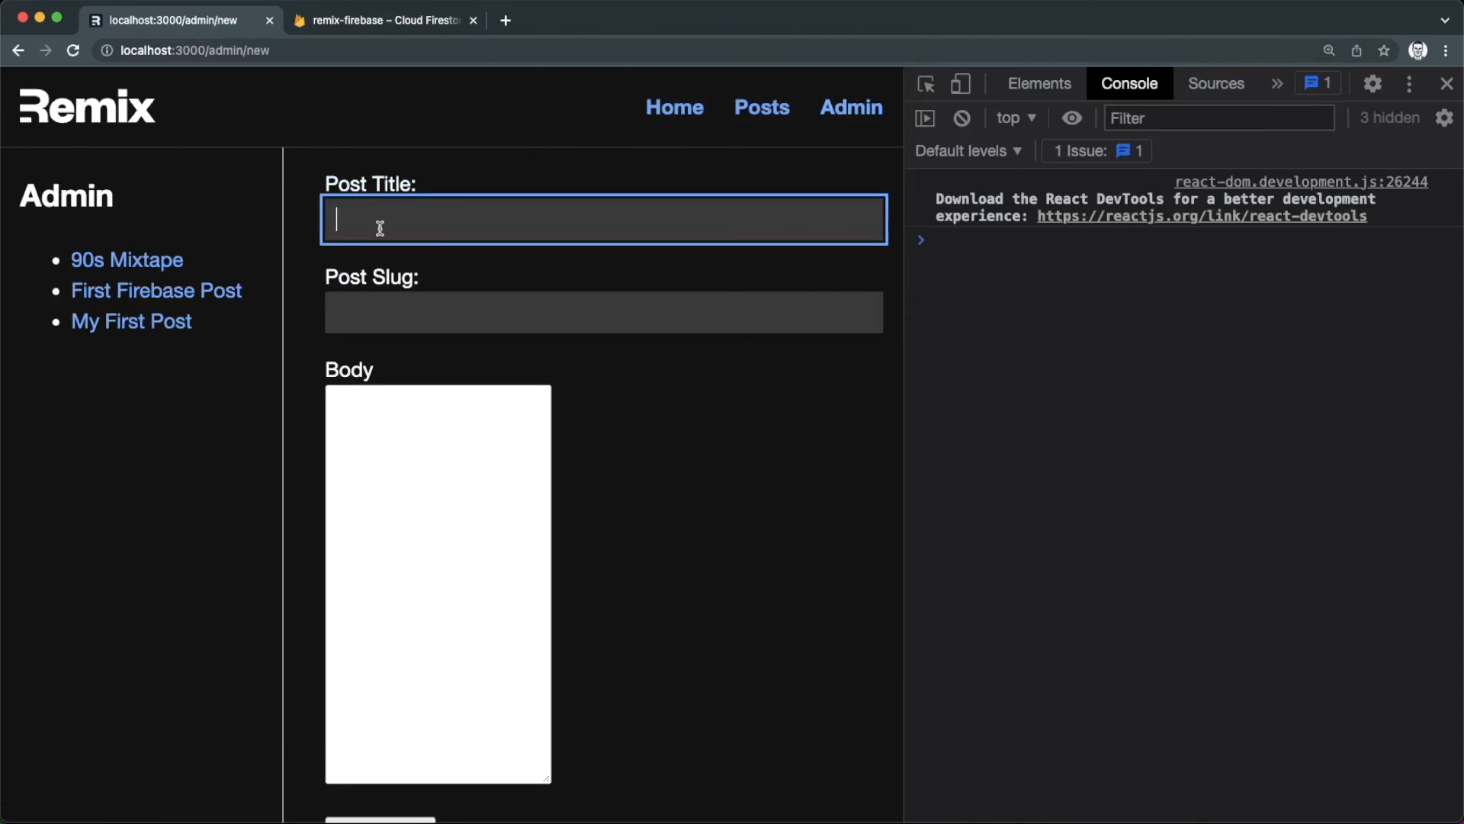
type("Firebase is authenticated!")
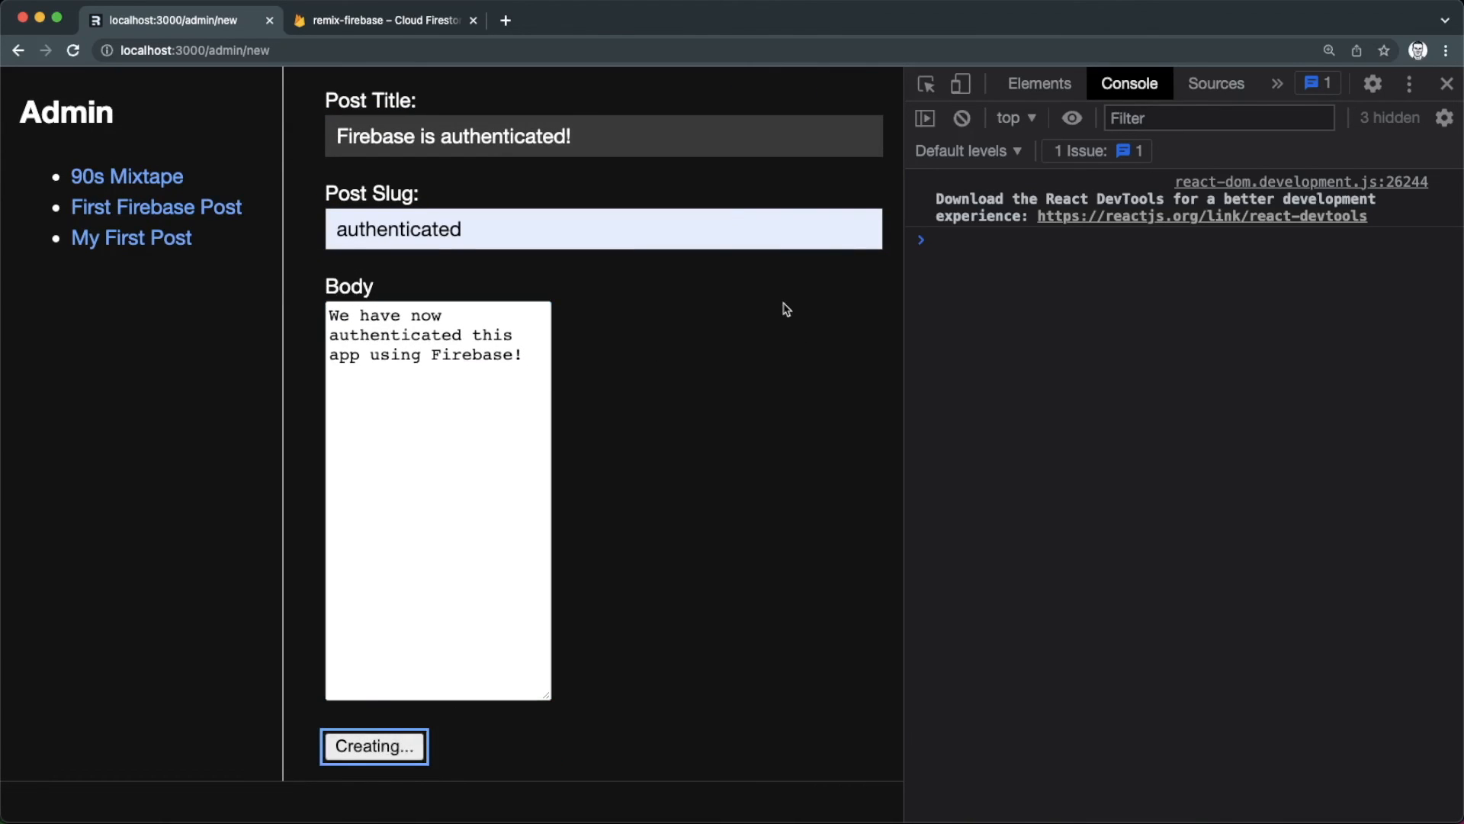
left_click(373, 746)
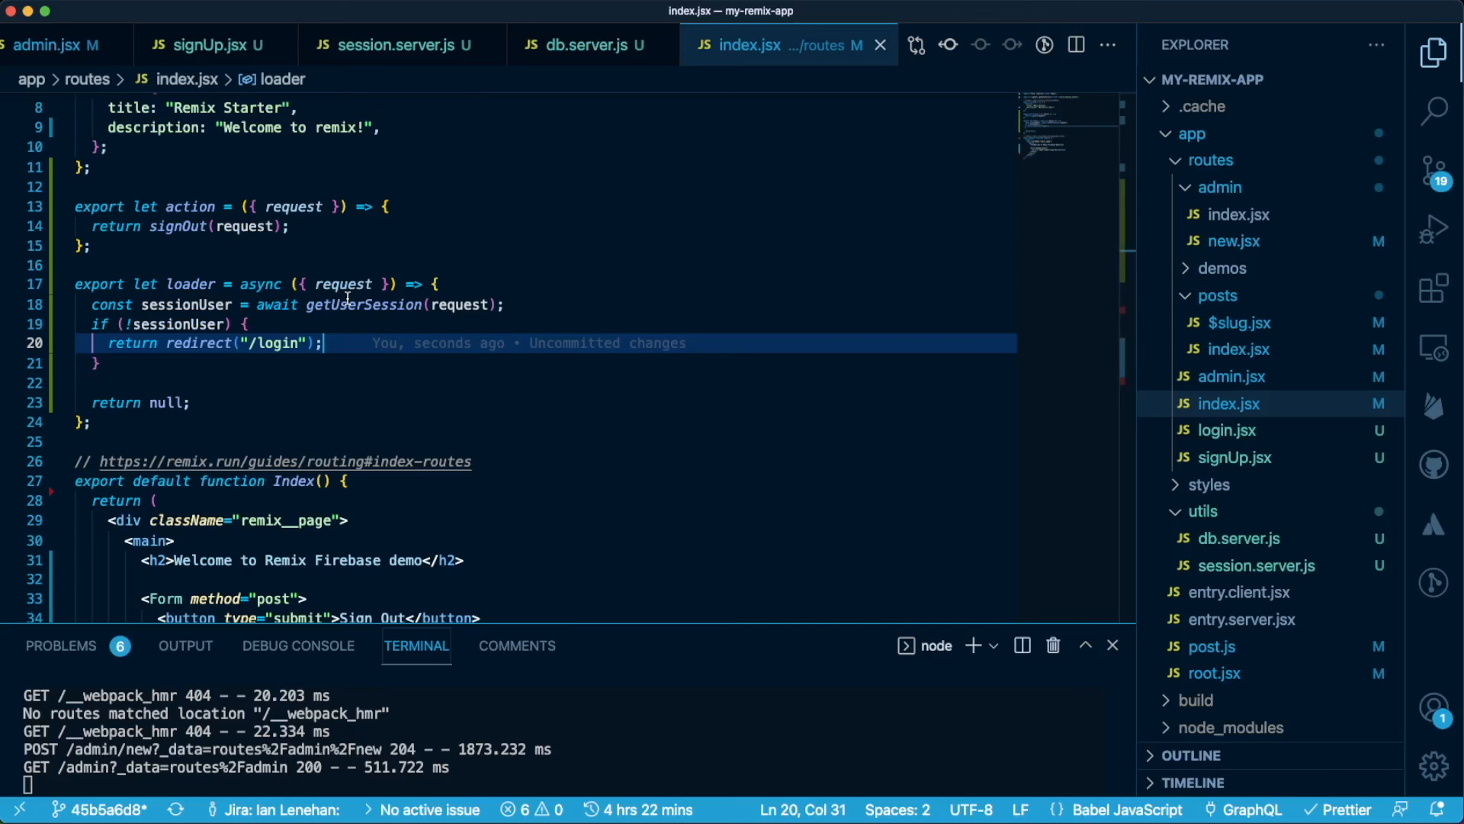
Quick-open new.jsx from app/routes/admin via the file picker
type("new")
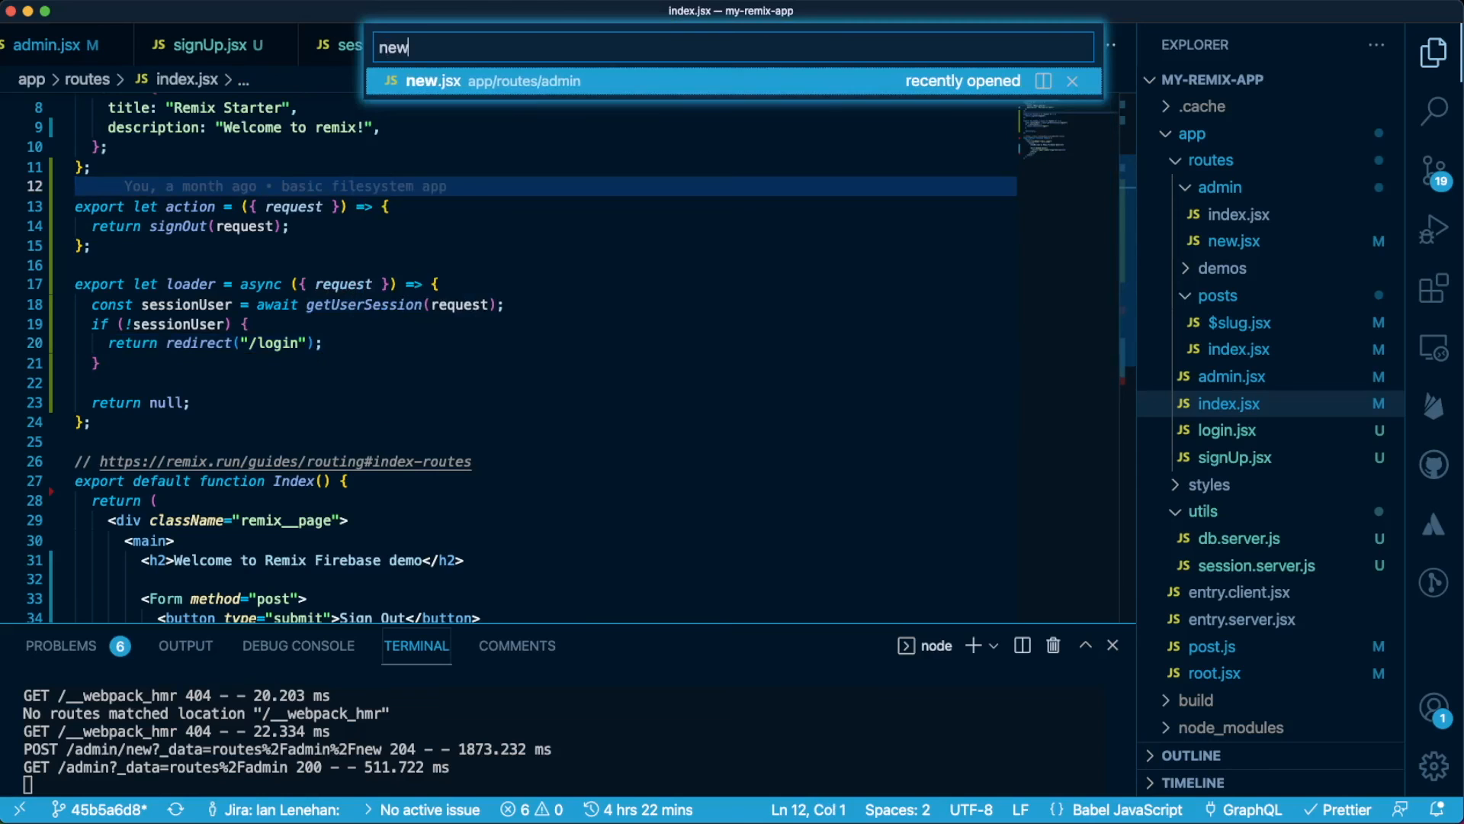
left_click(432, 81)
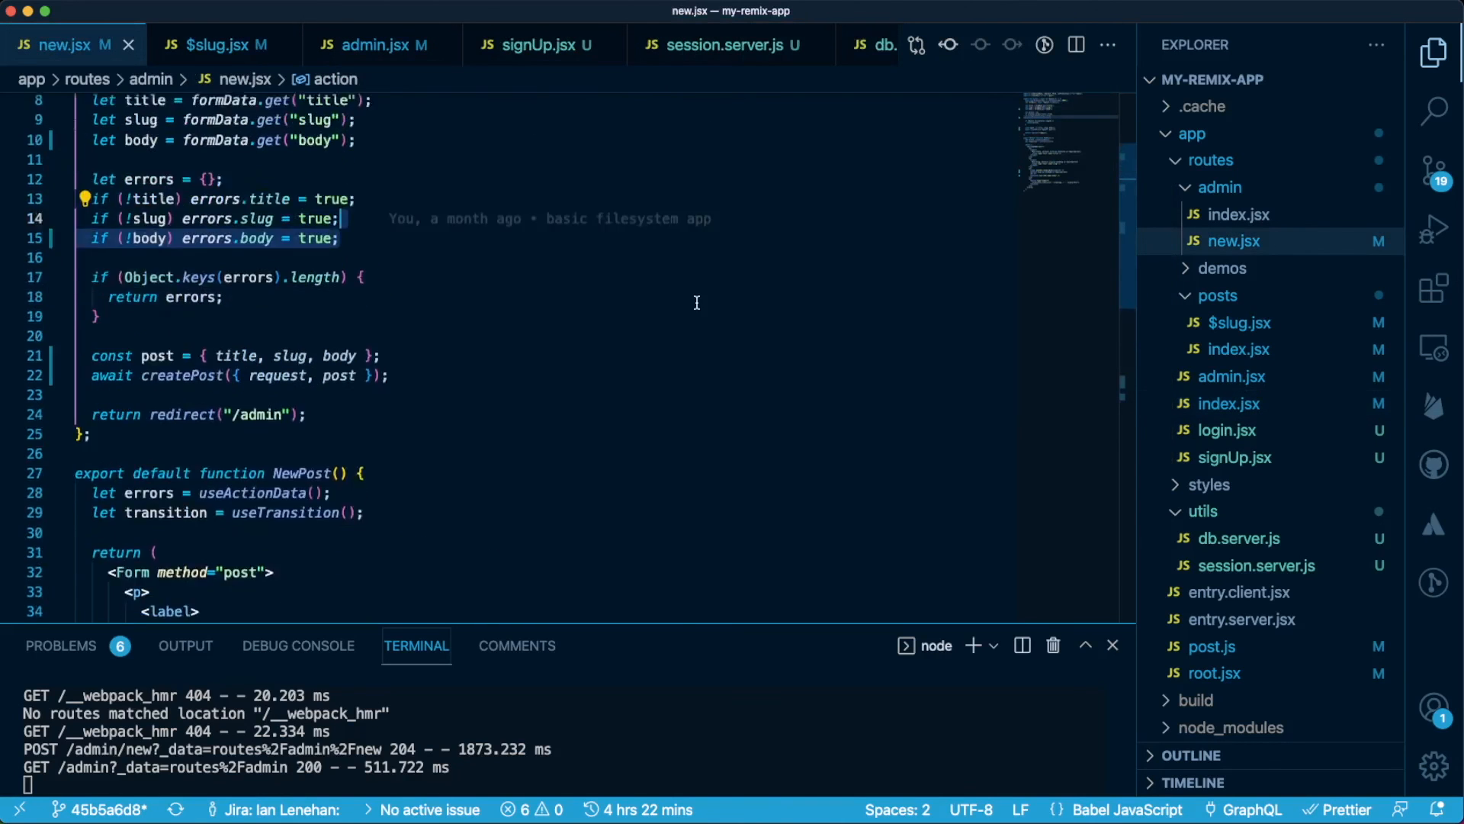